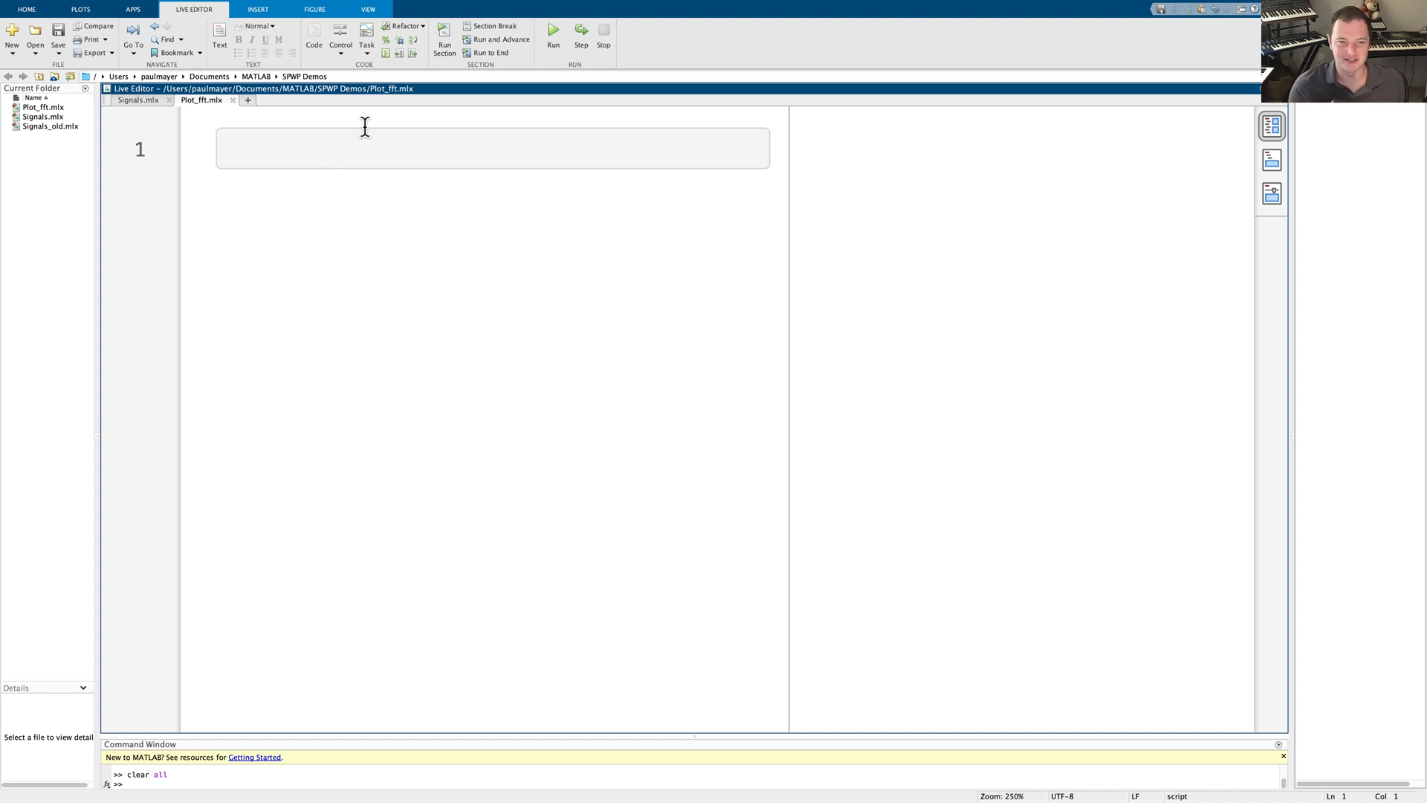
Define num_samples = 100 and initialize xt = zeros(num_samples) in the first code block
left_click(236, 149)
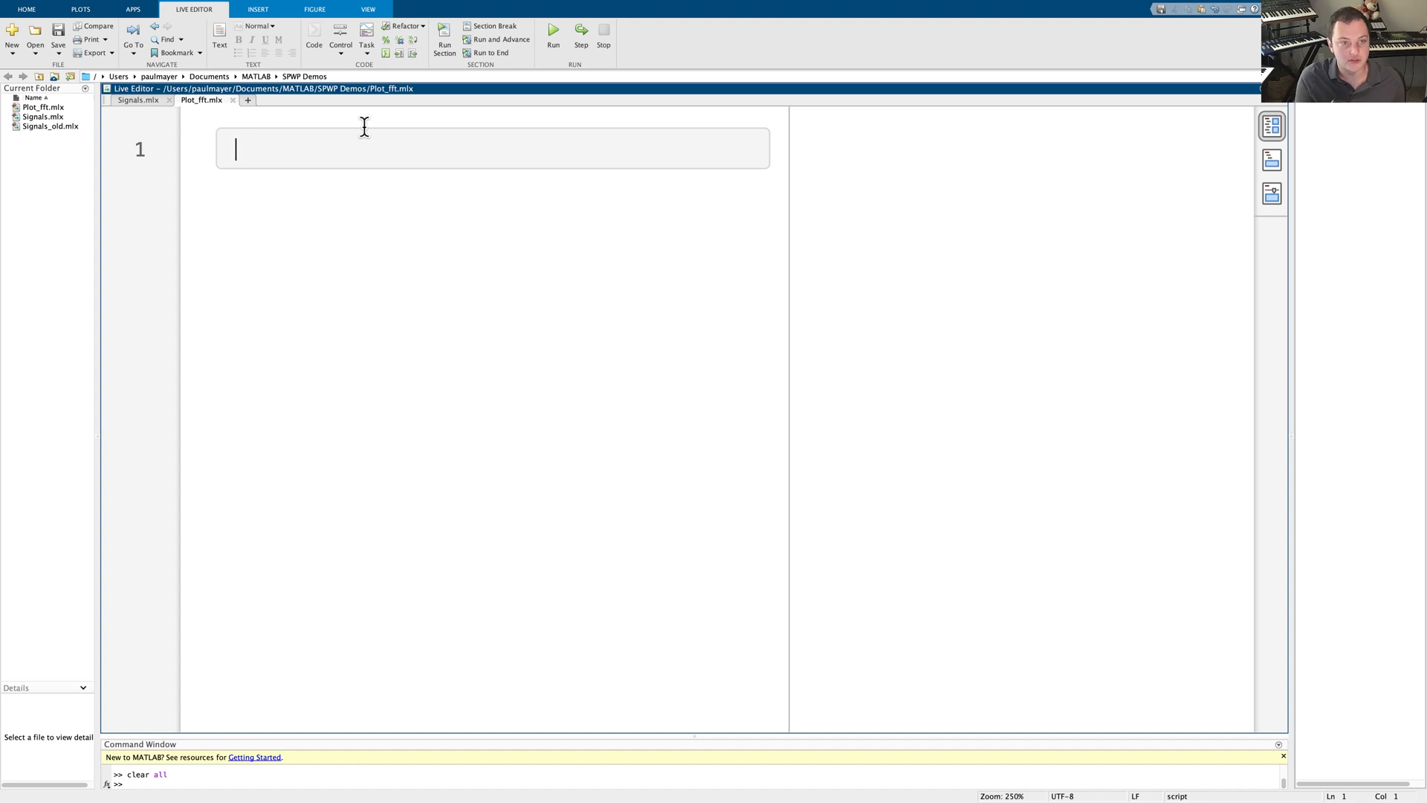
type("num2cell")
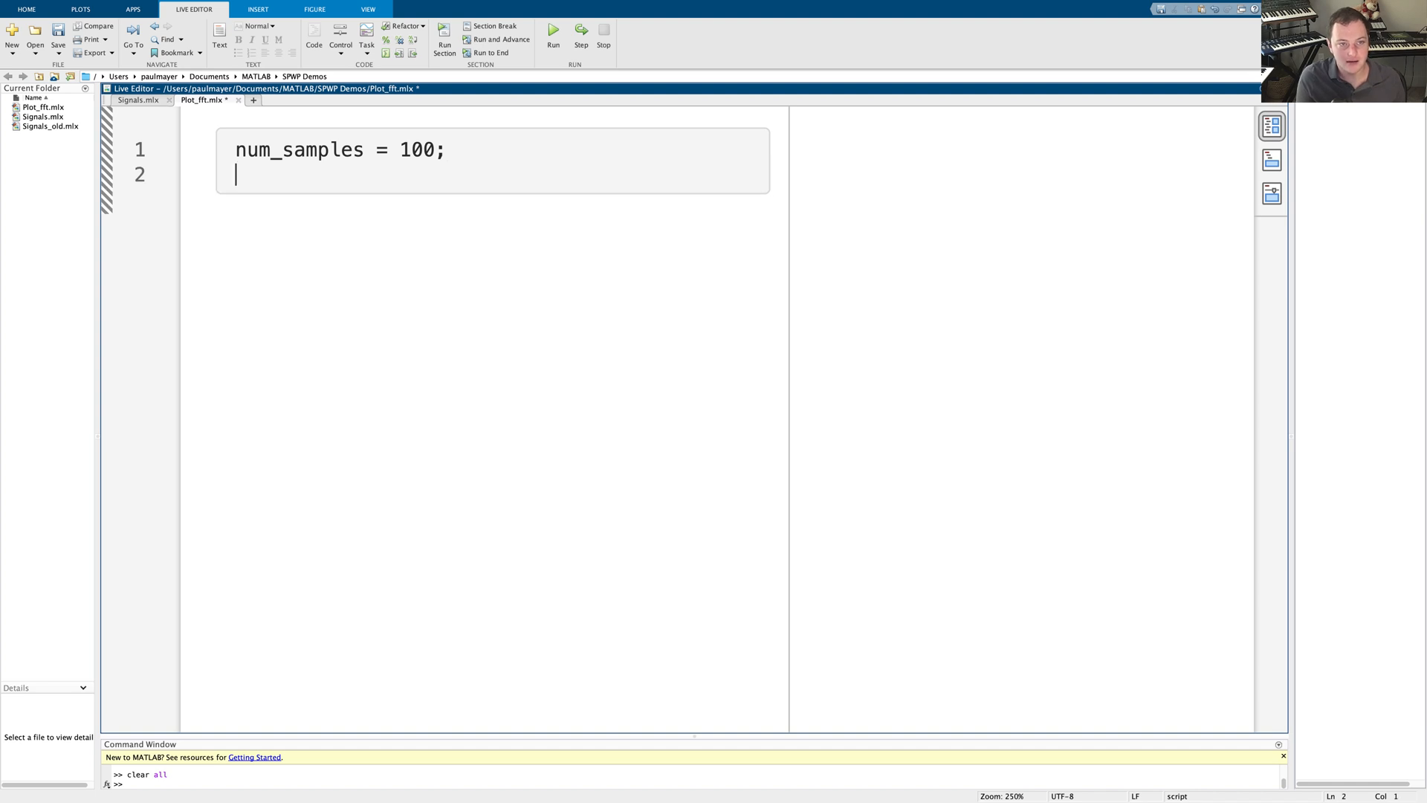
type("xt(")
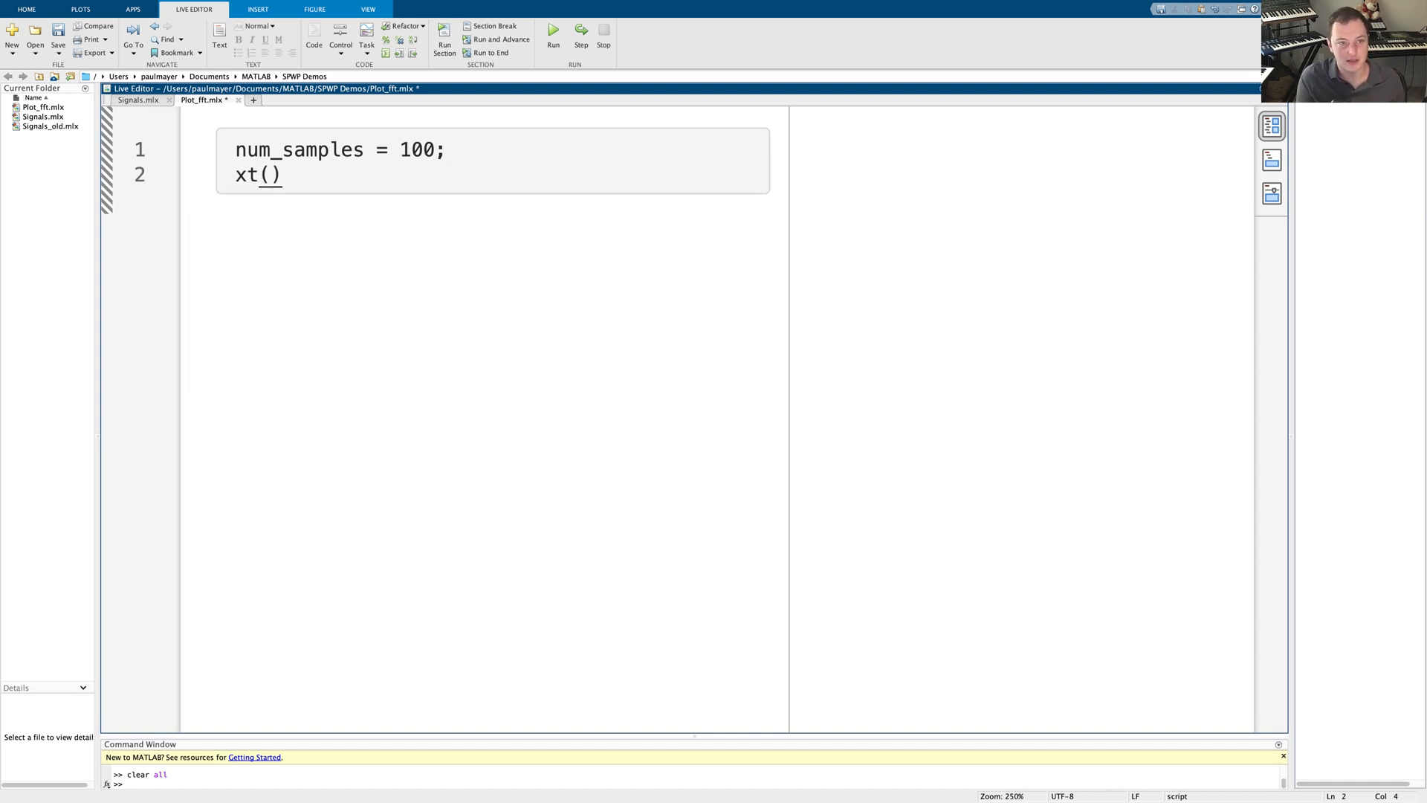
type("= zeros")
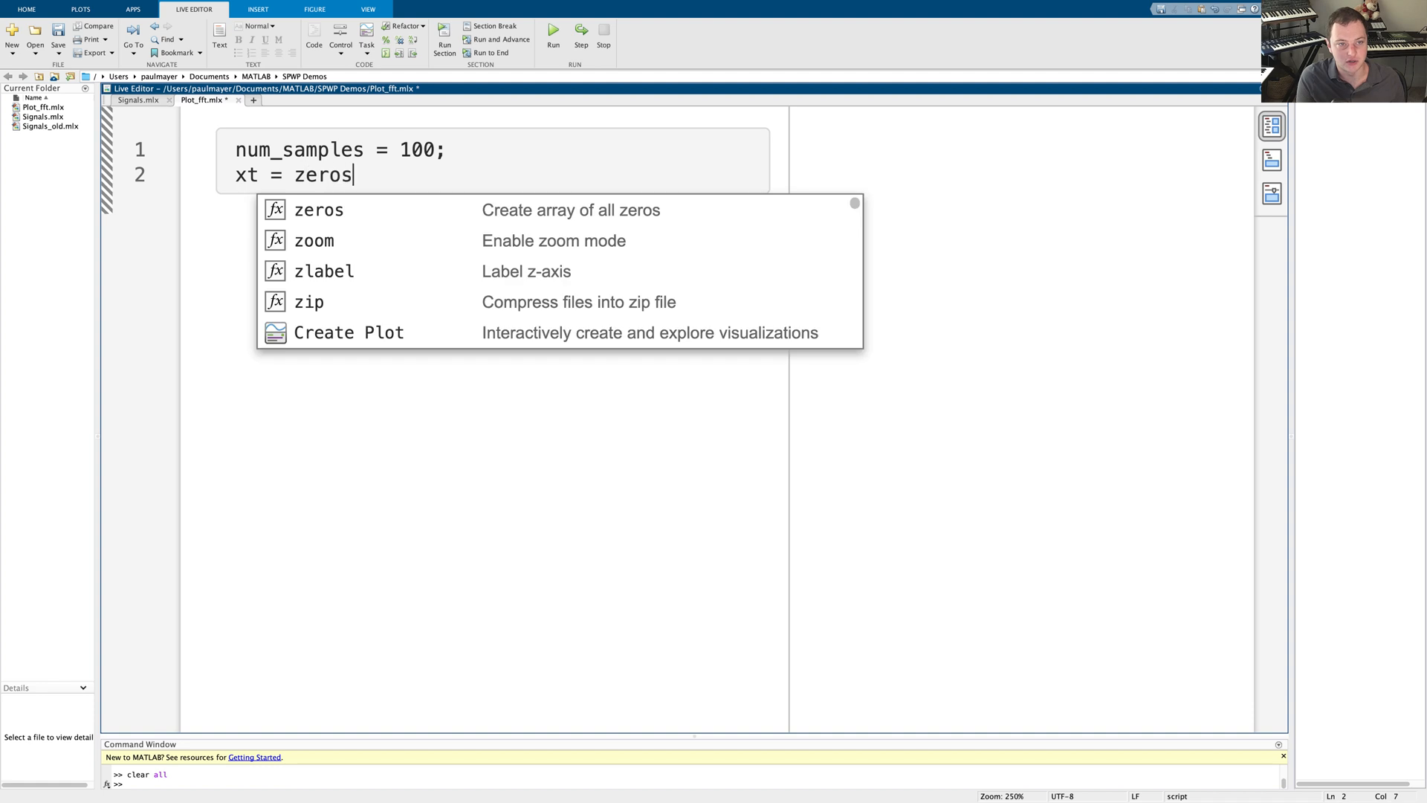
type("(num_samples);")
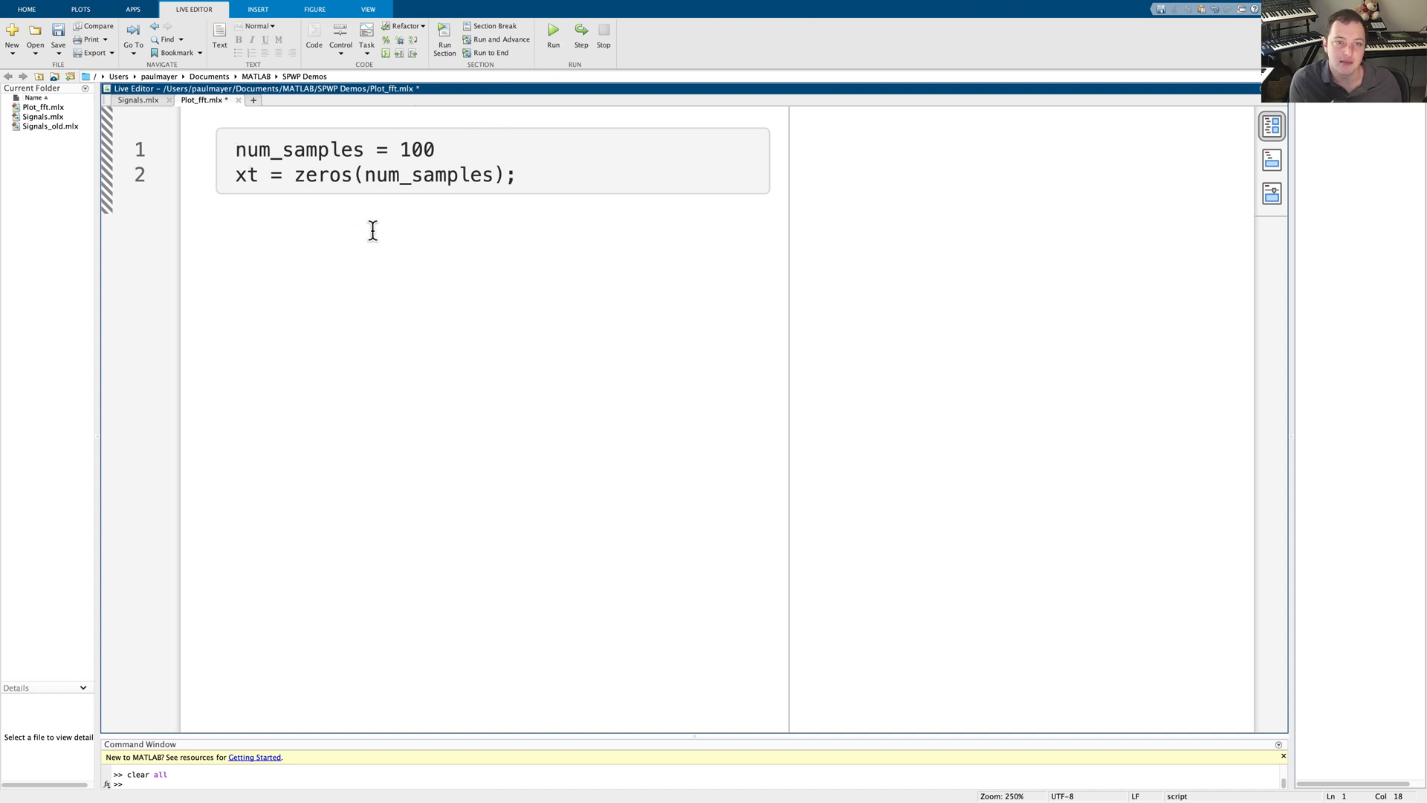
Run the script, then add a semicolon after num_samples = 100 to suppress its output
left_click(553, 33)
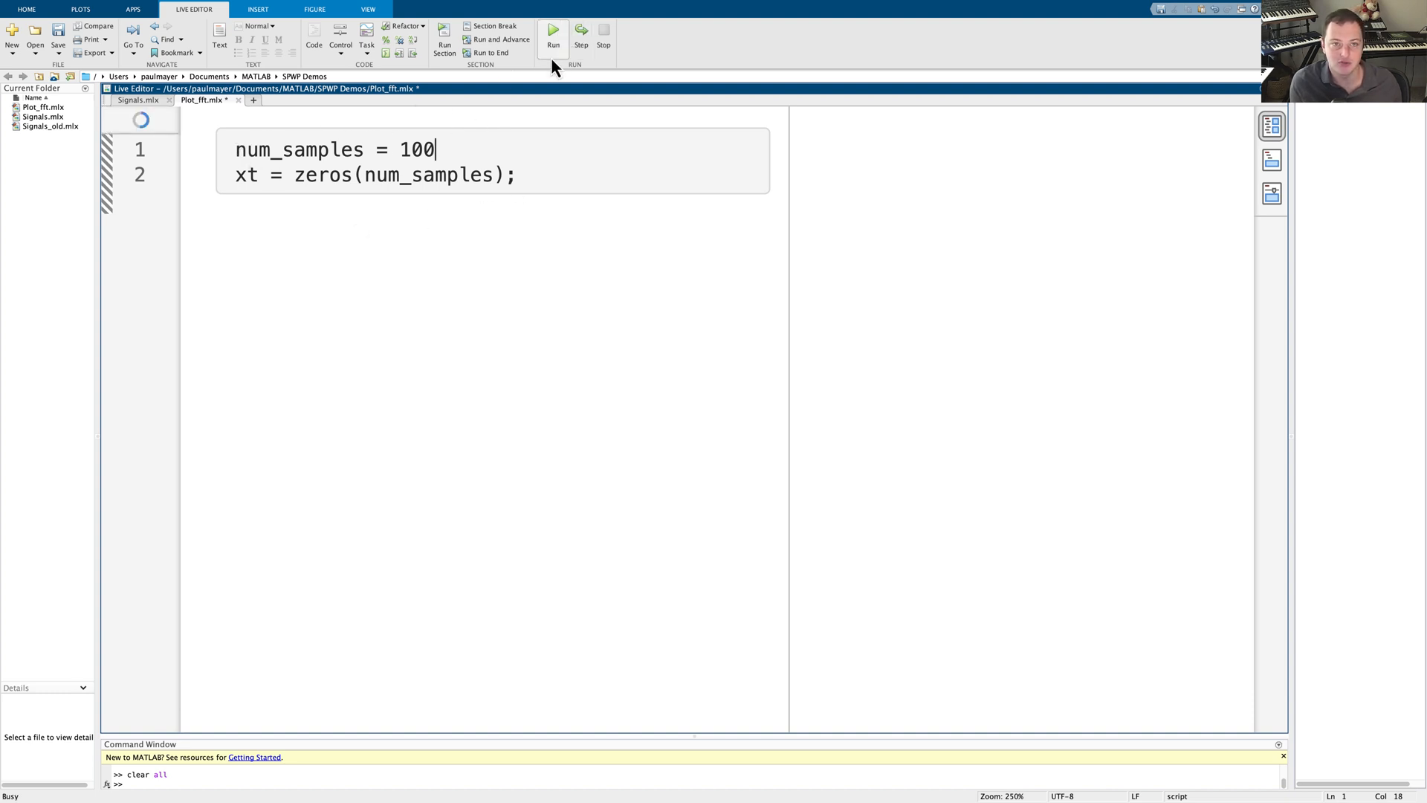
left_click(553, 33)
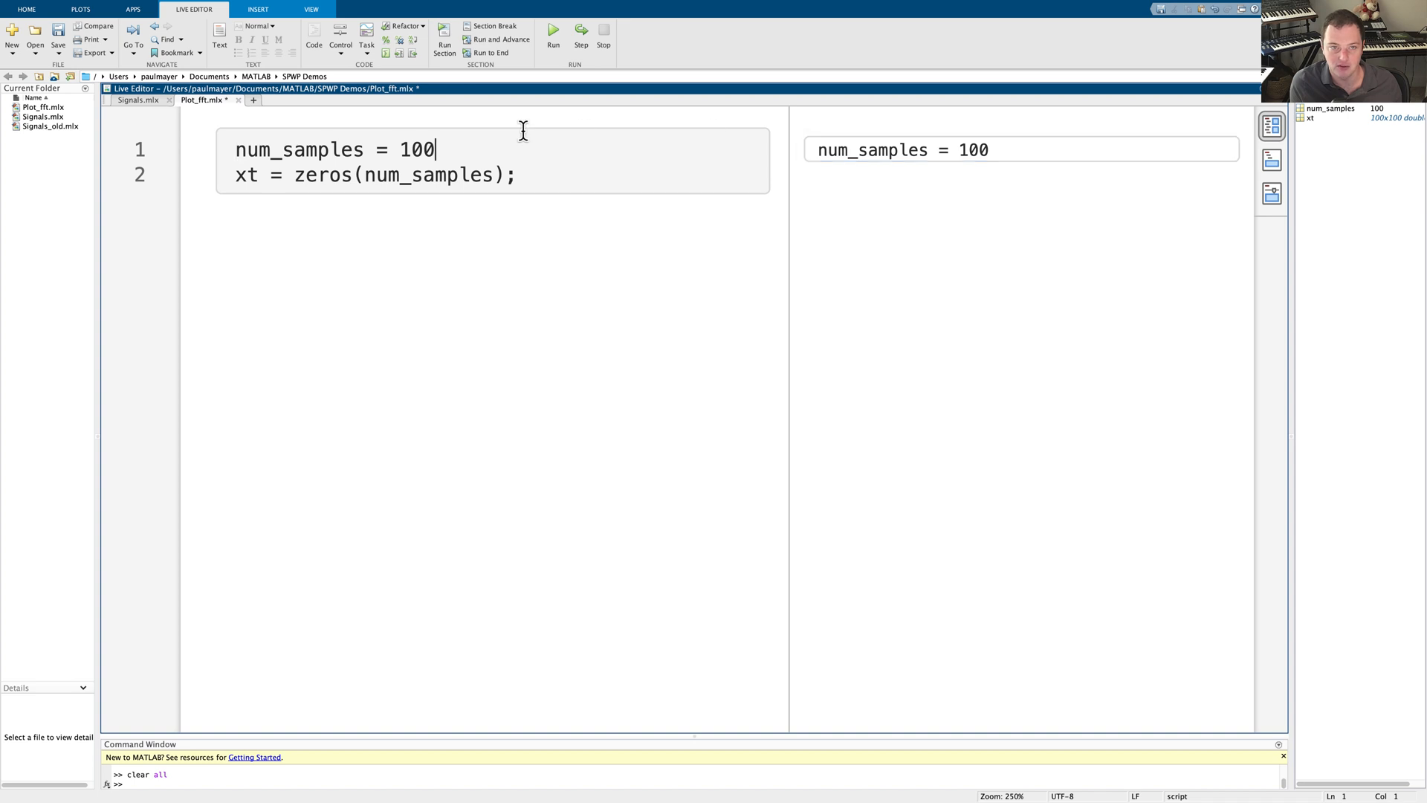
type(";")
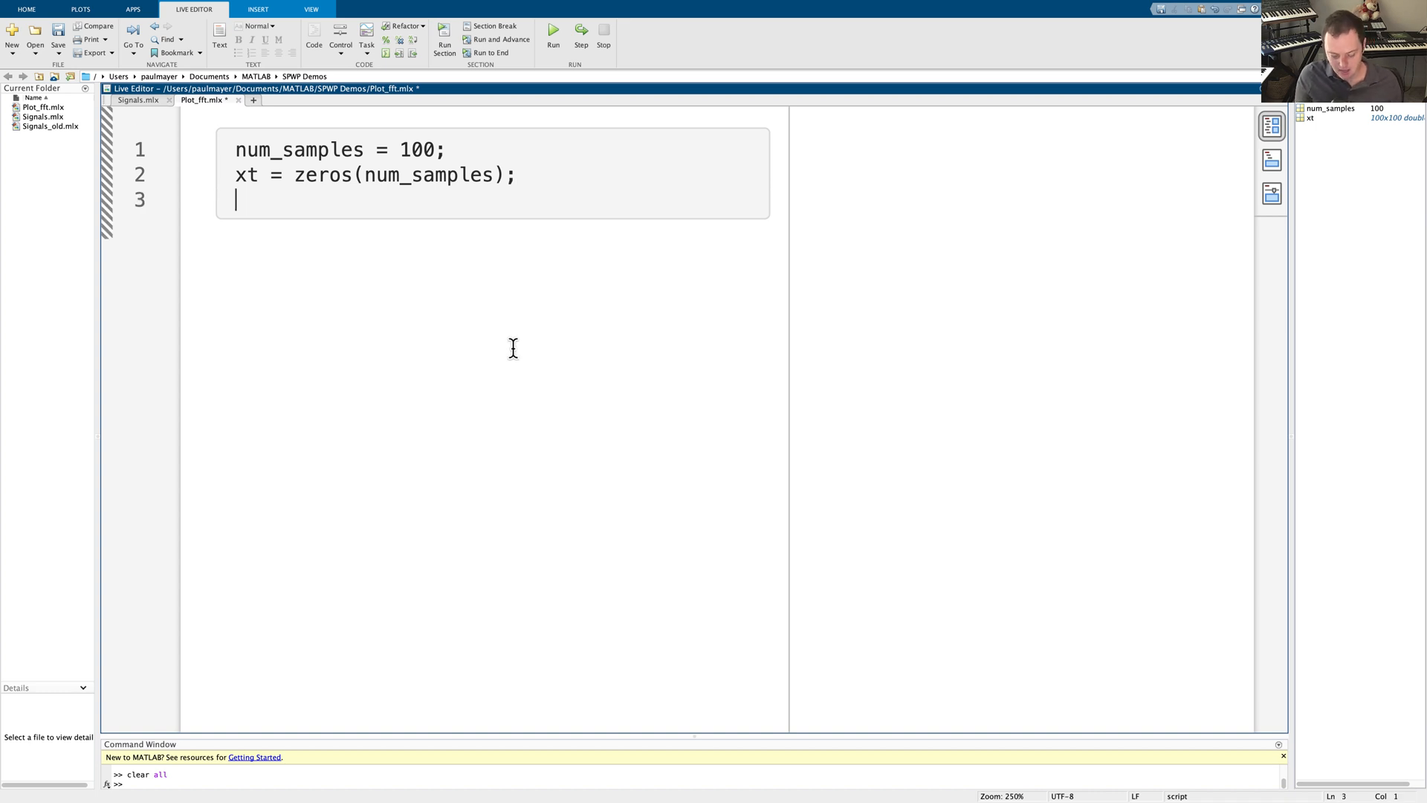
Add plot(xt) and an xlabel call starting "Sample Index"
type("plot")
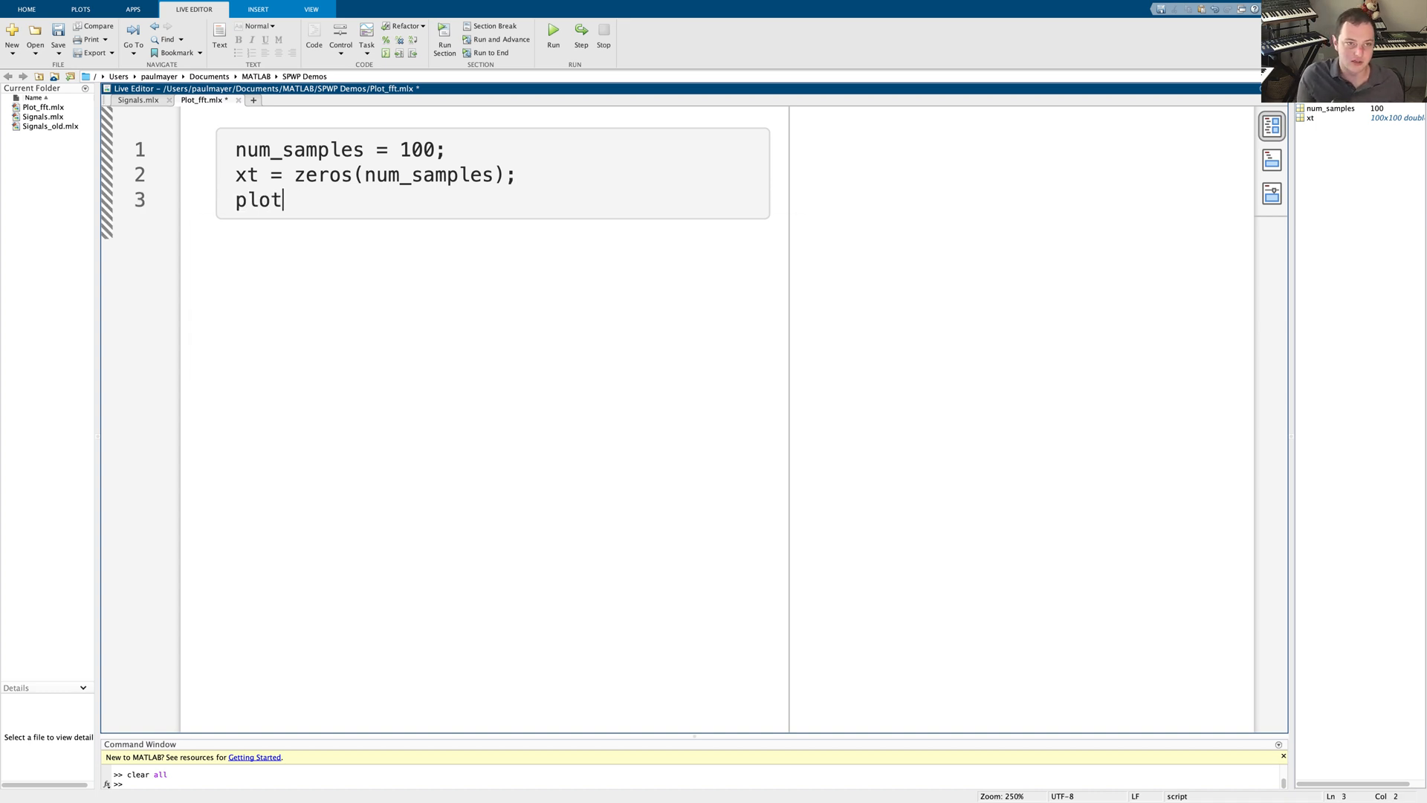
type("(xt)")
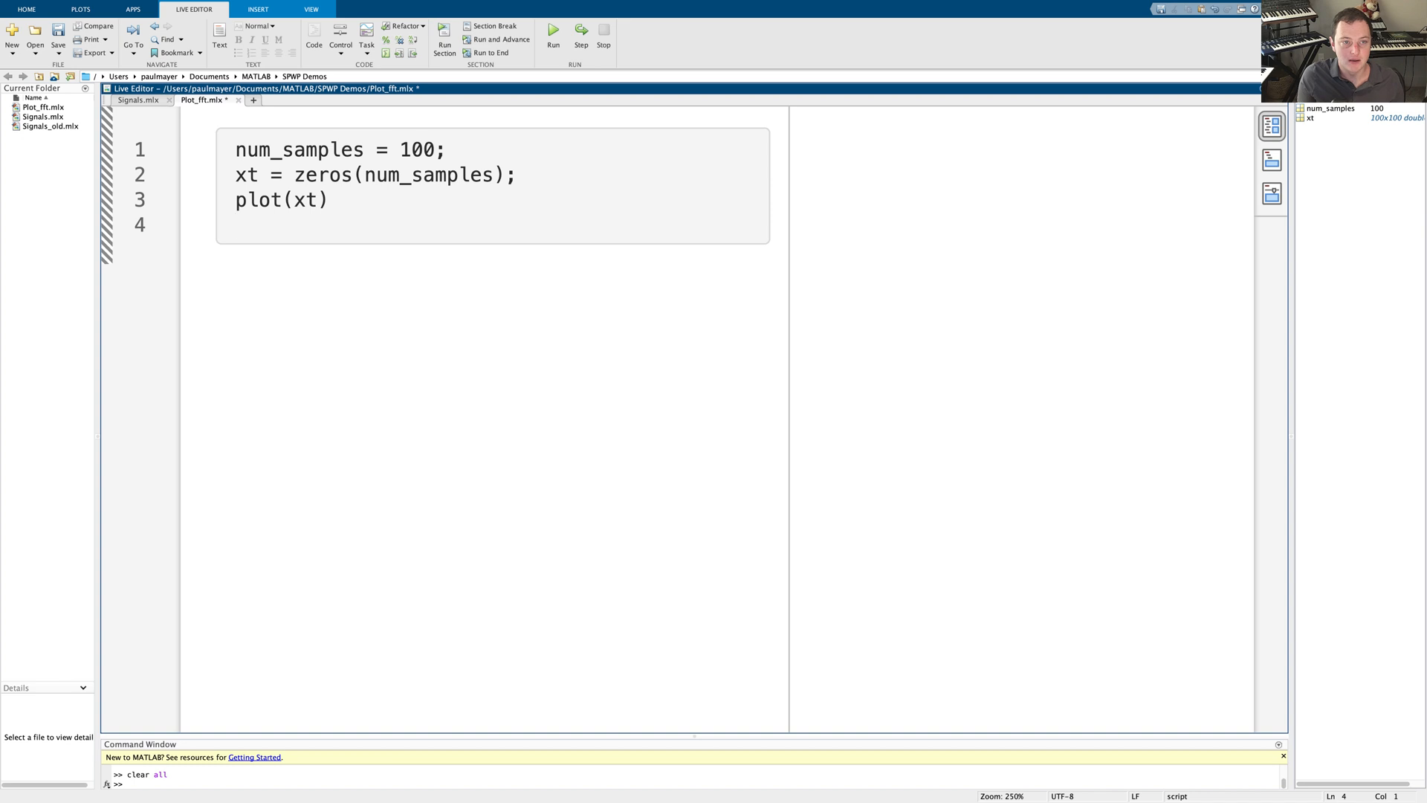
type("xlabel()")
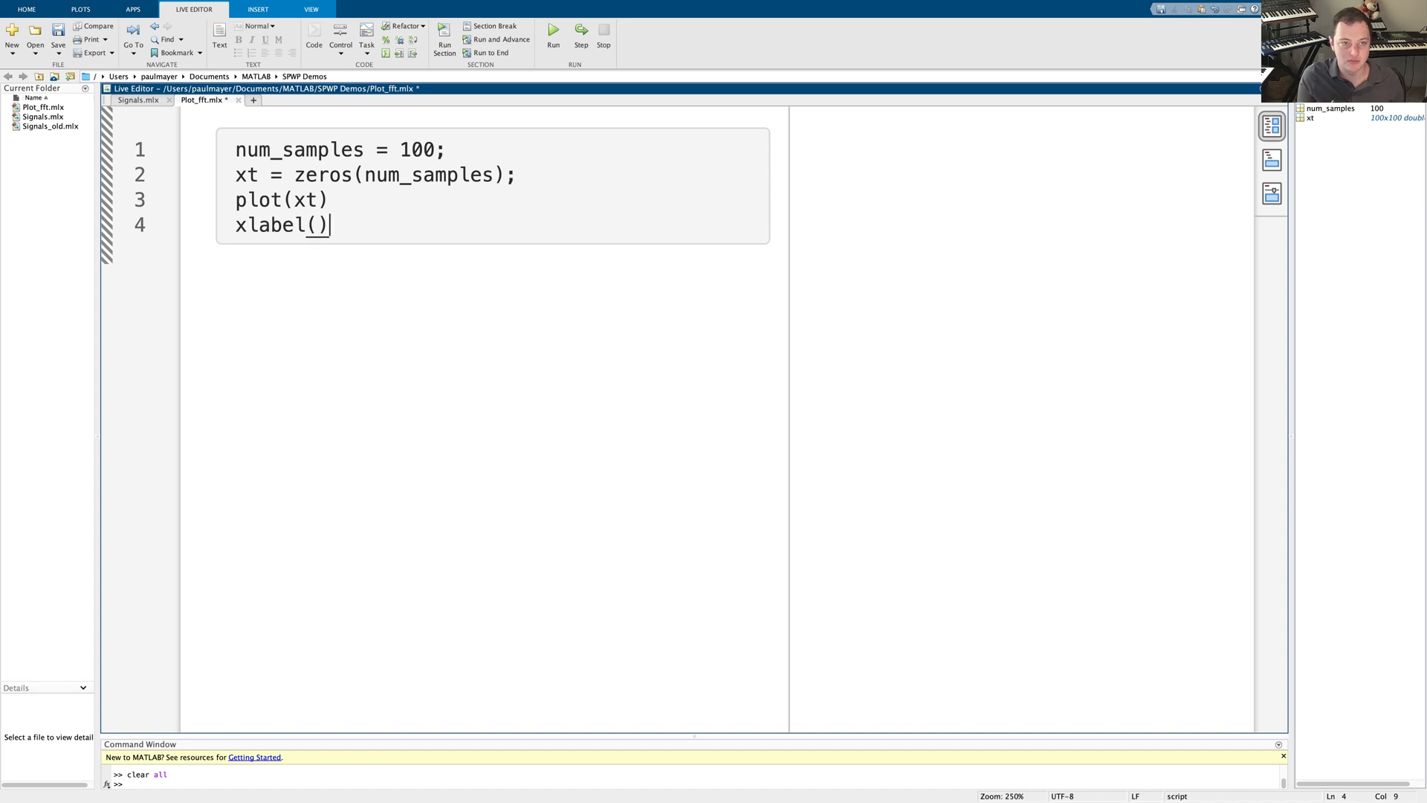
type("\"Sample Index")
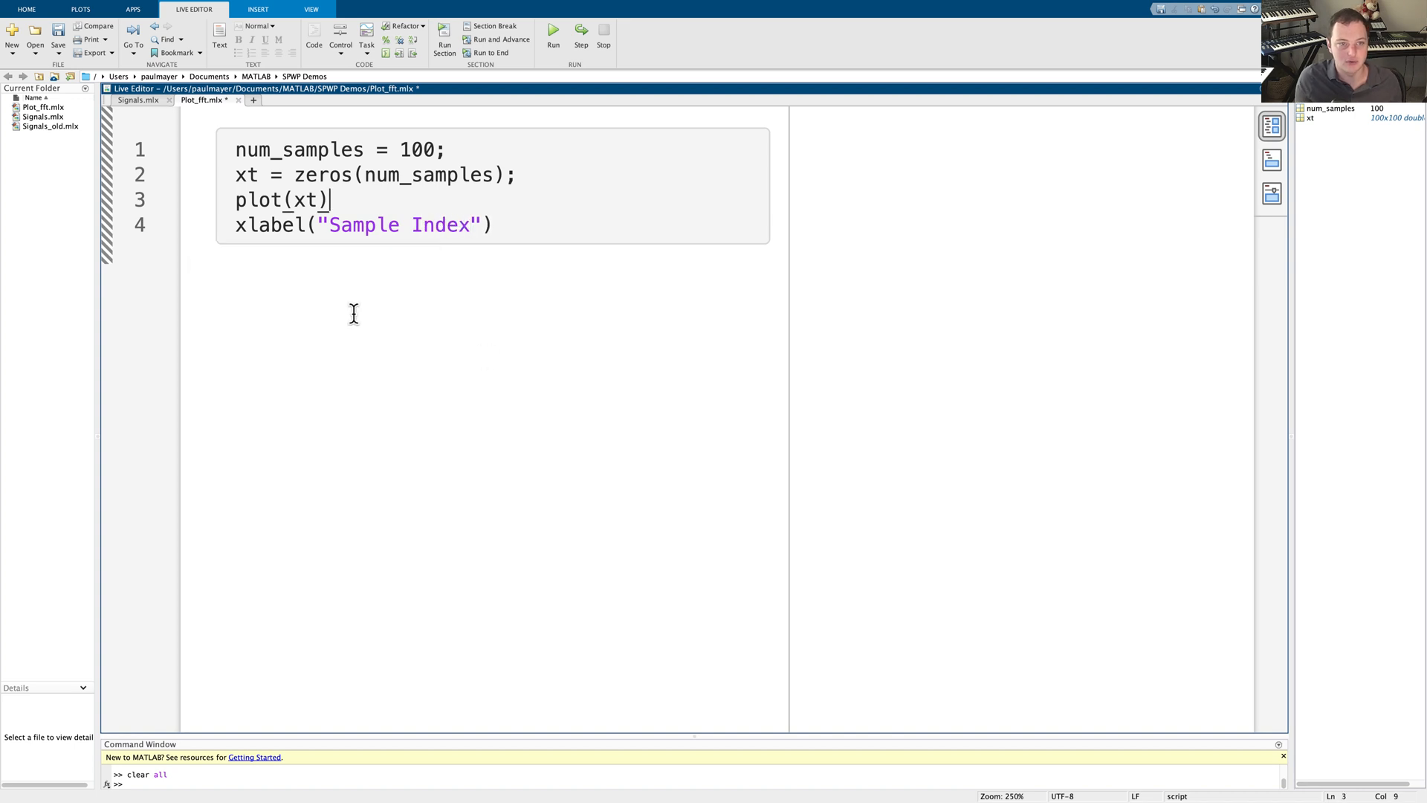
left_click(303, 199)
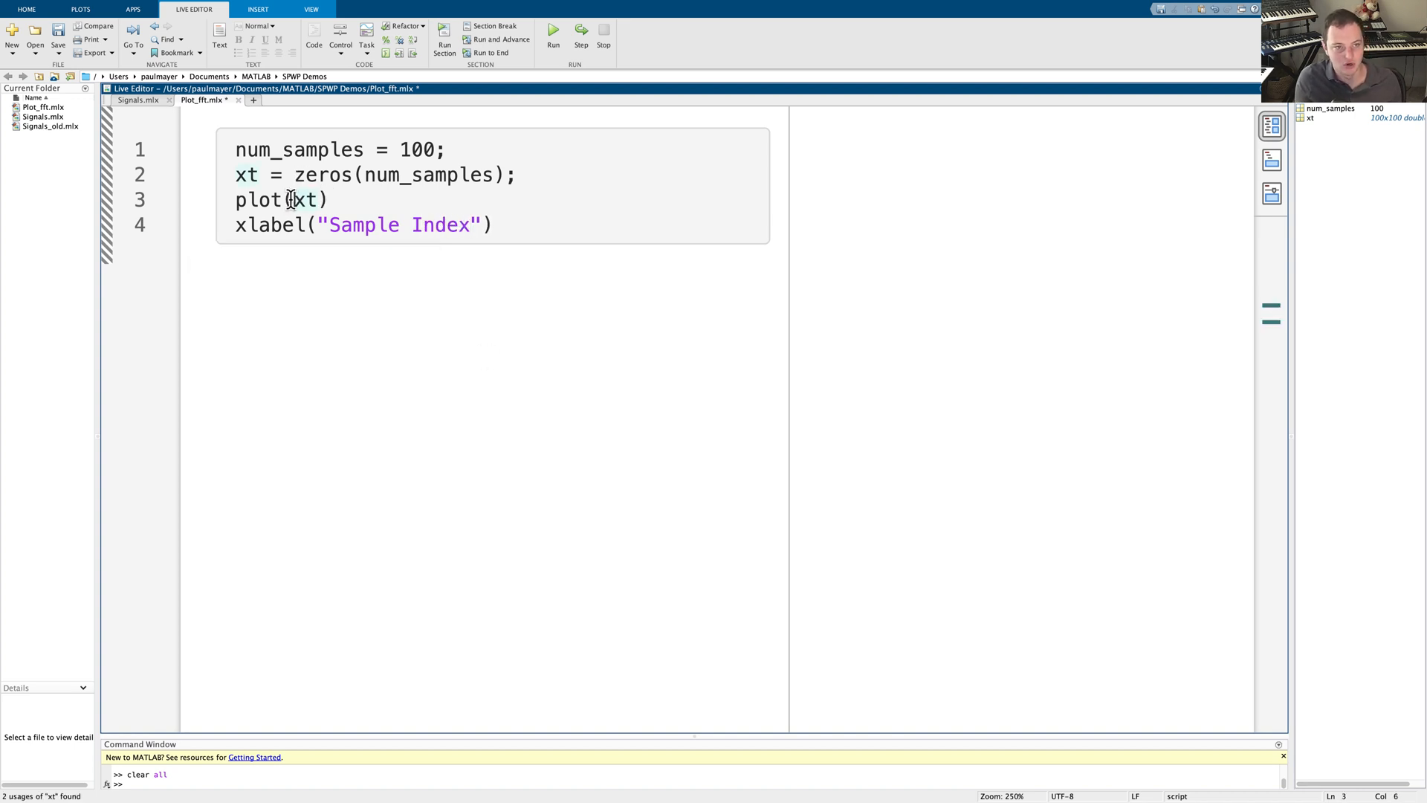
mouse_move(409, 150)
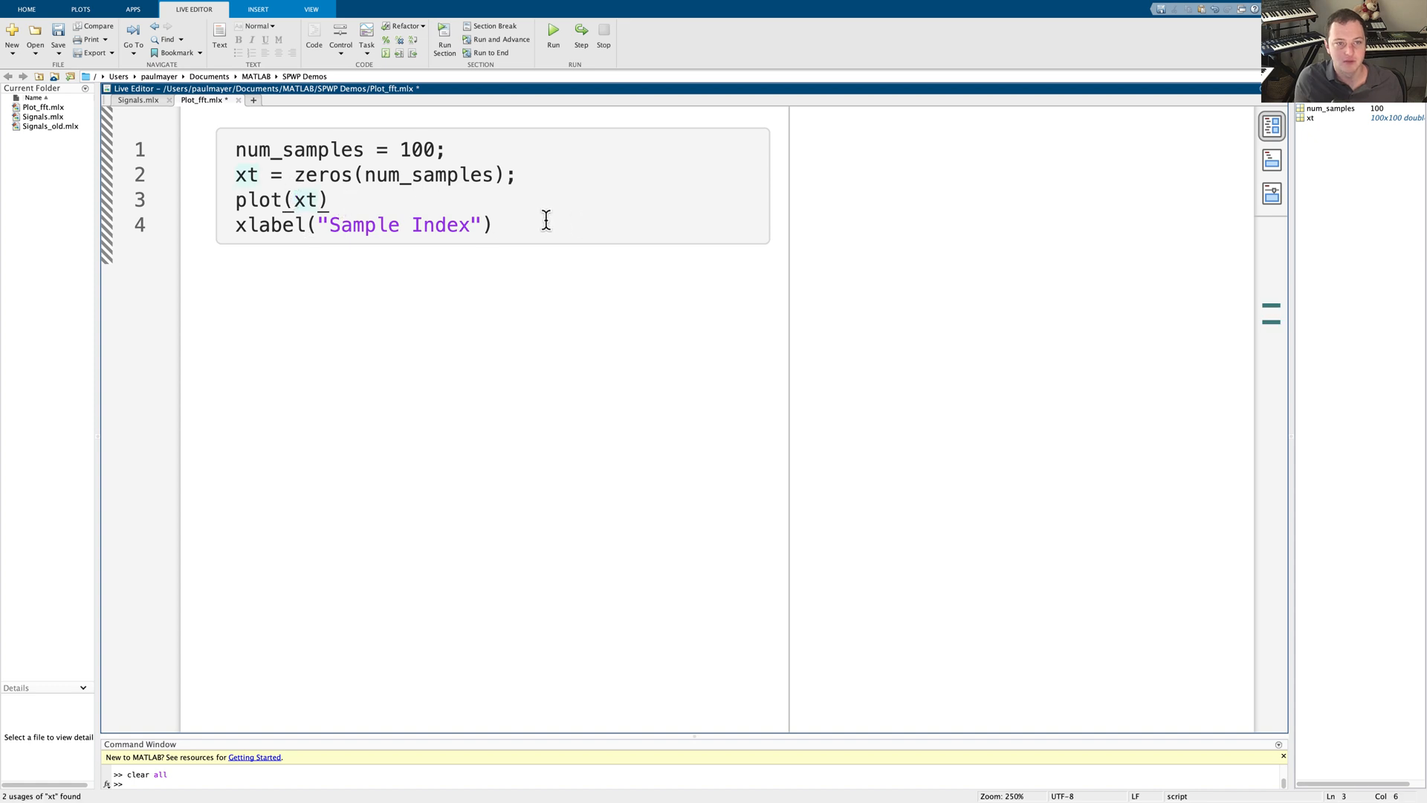
Add ylabel("x(t)") and title("Plot of x(t)") below the plot call
type("y")
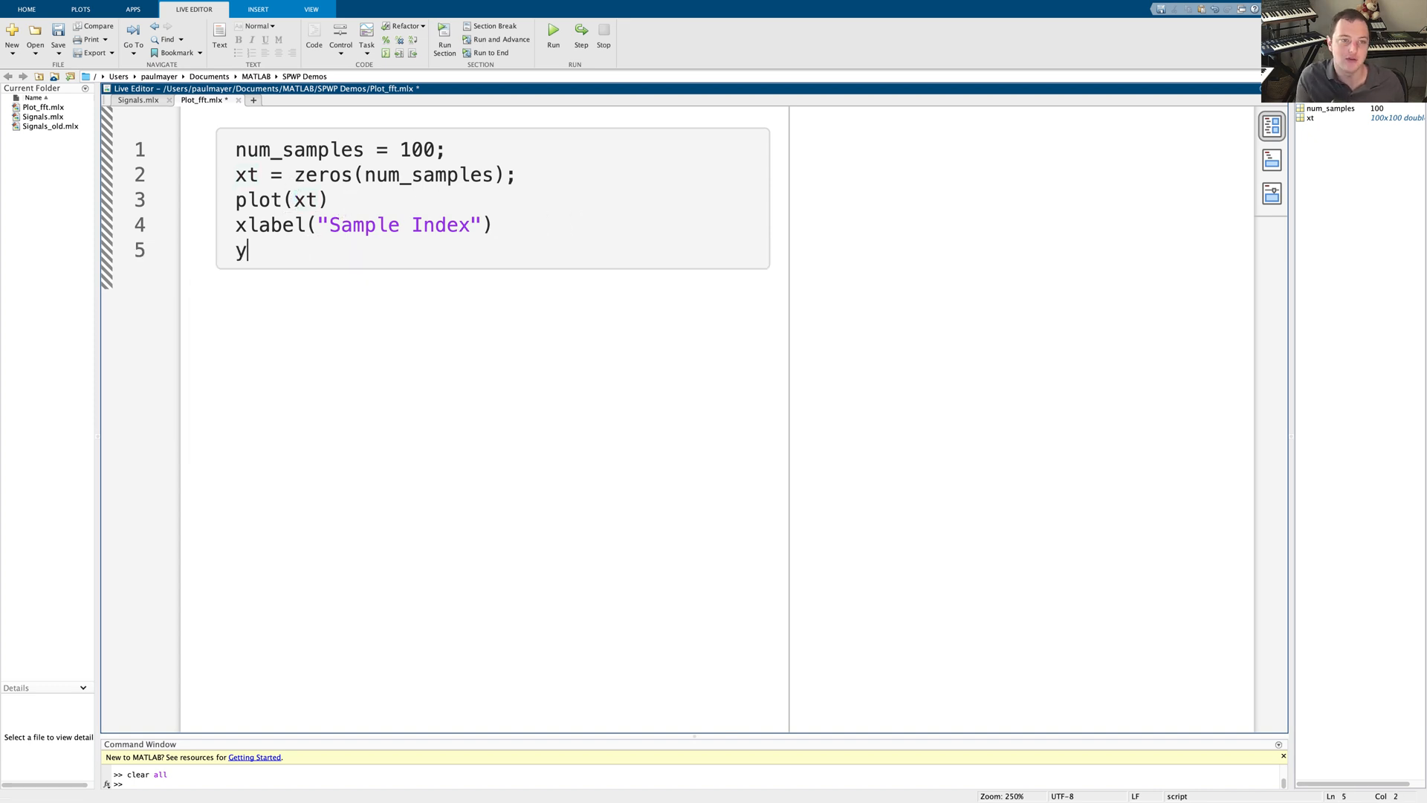
type("label(")
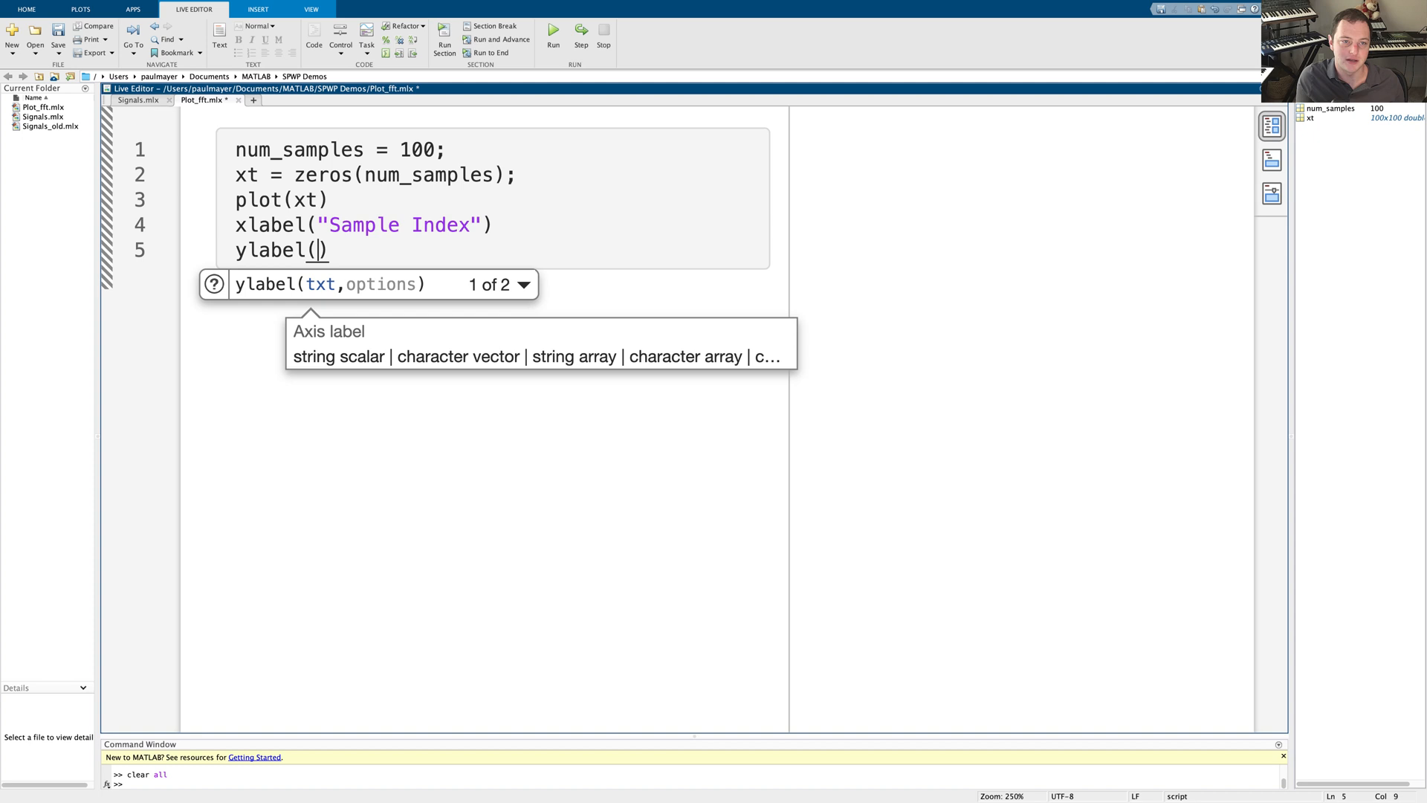
type("\"x(t)\"")
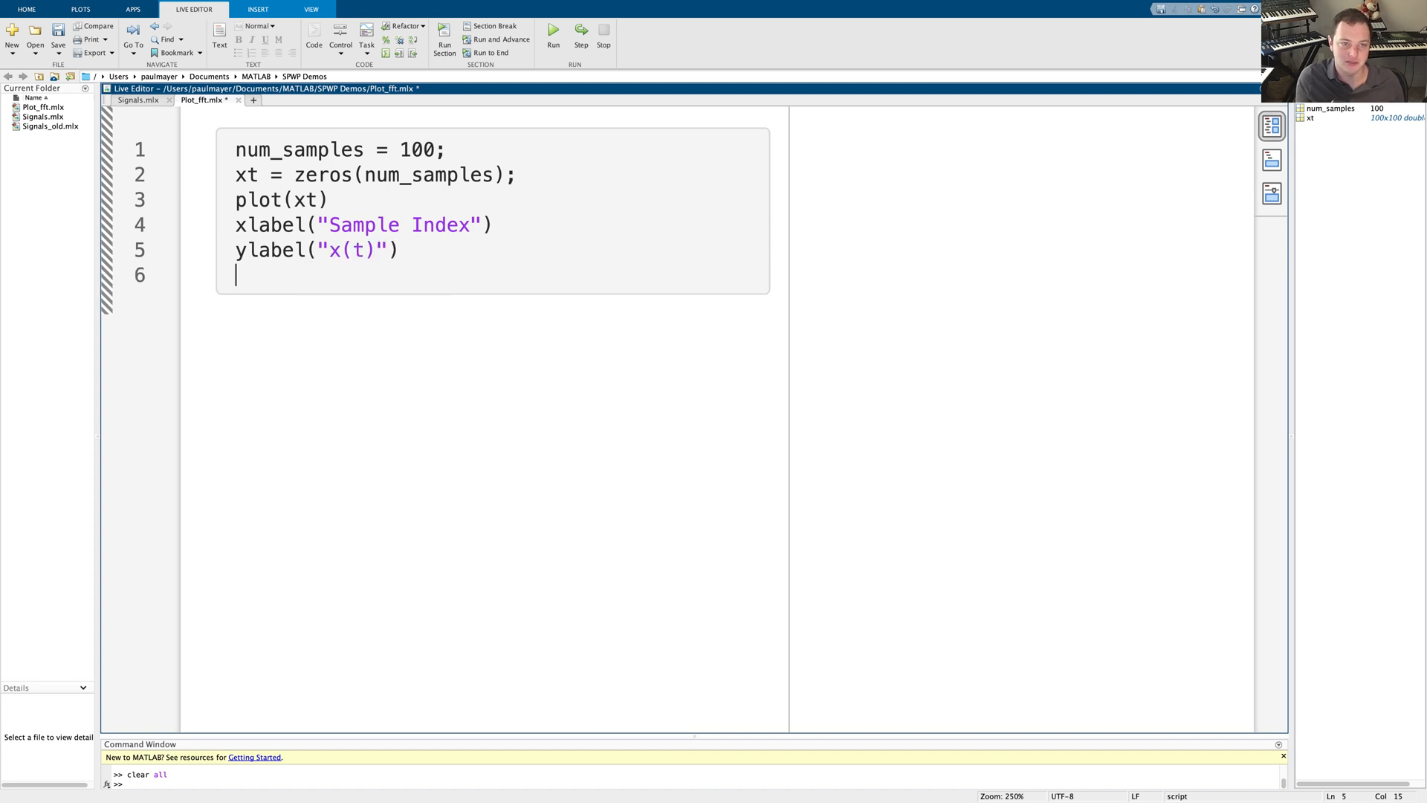
type("title(\"")
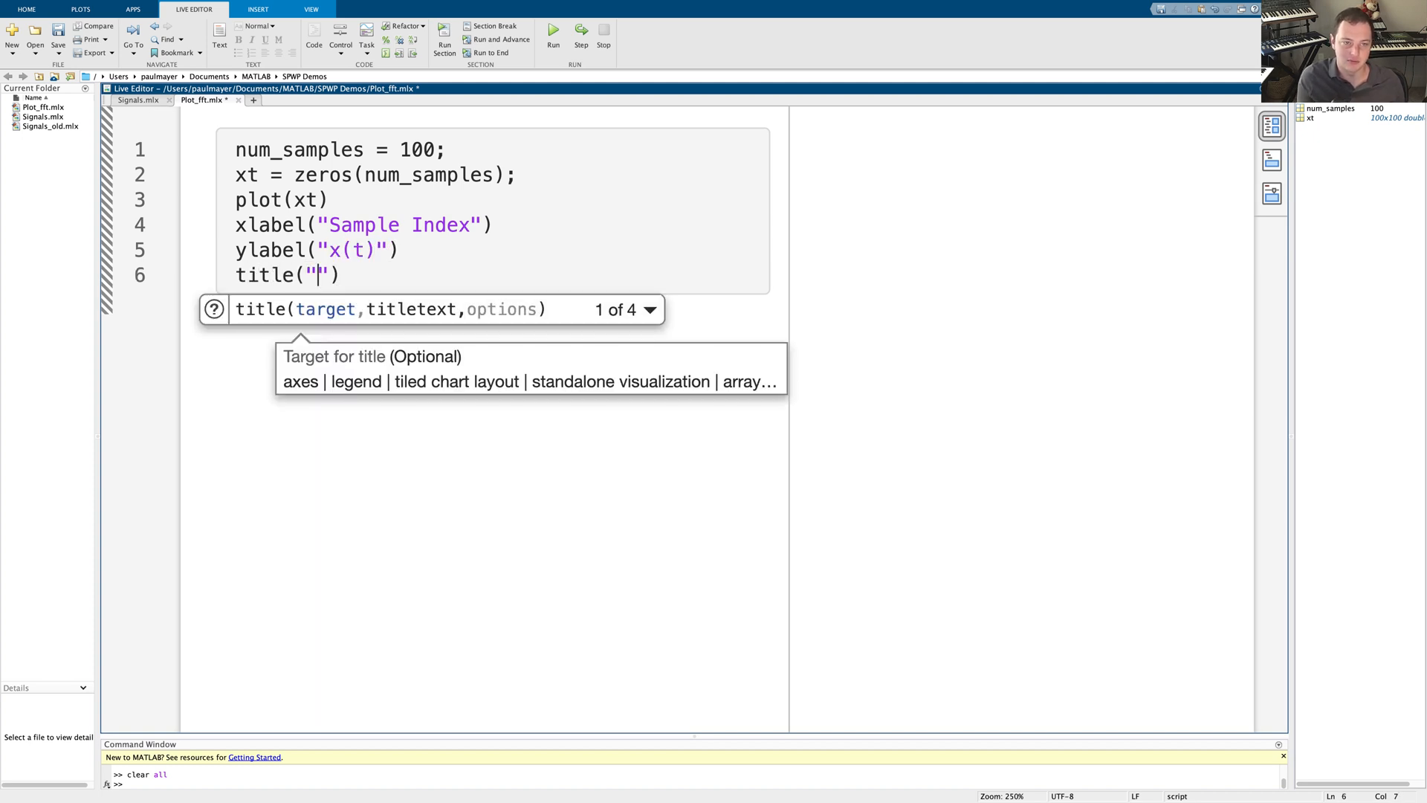
type("Plot of x(t")
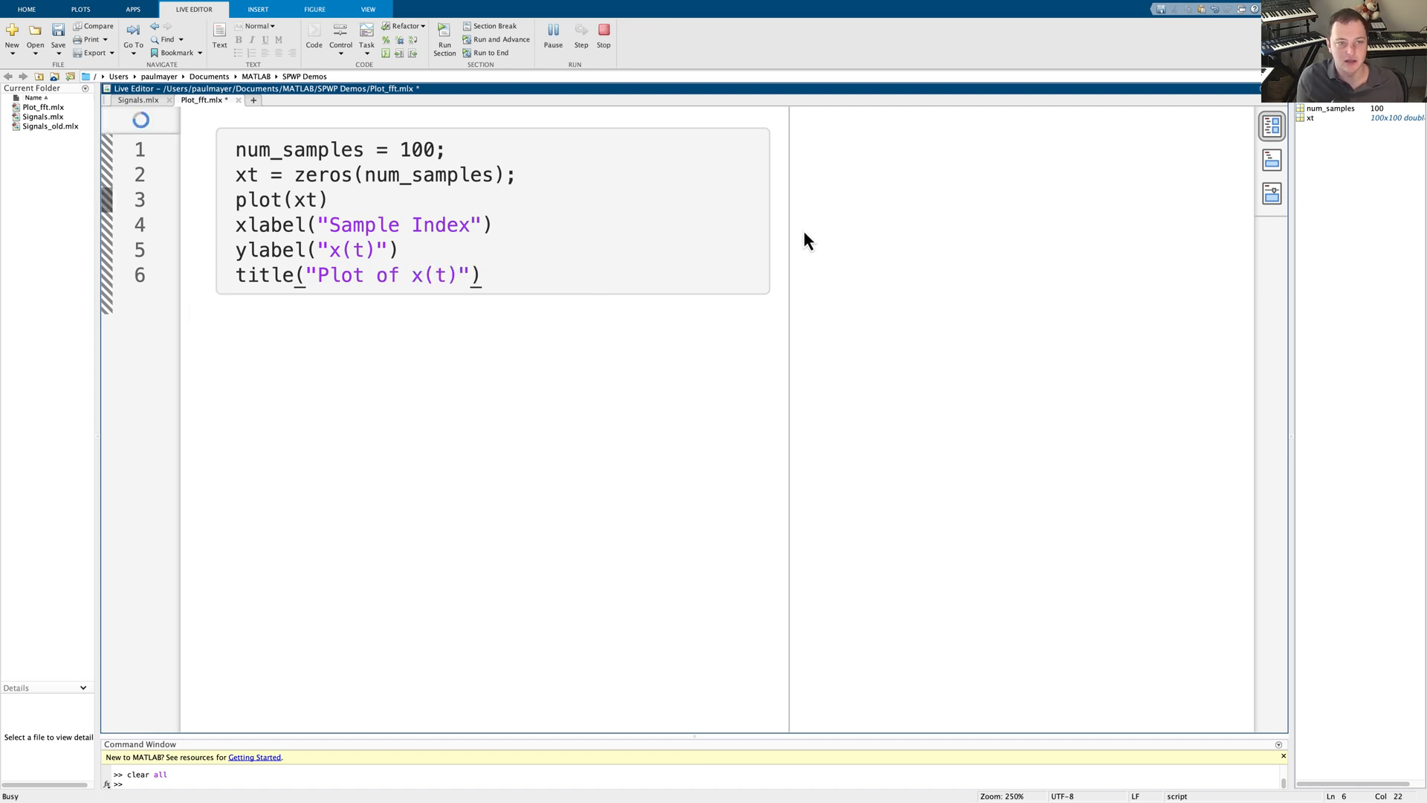
Try a 1:100 sample range in the plot call, then remove it to keep plot(xt)
left_click(553, 38)
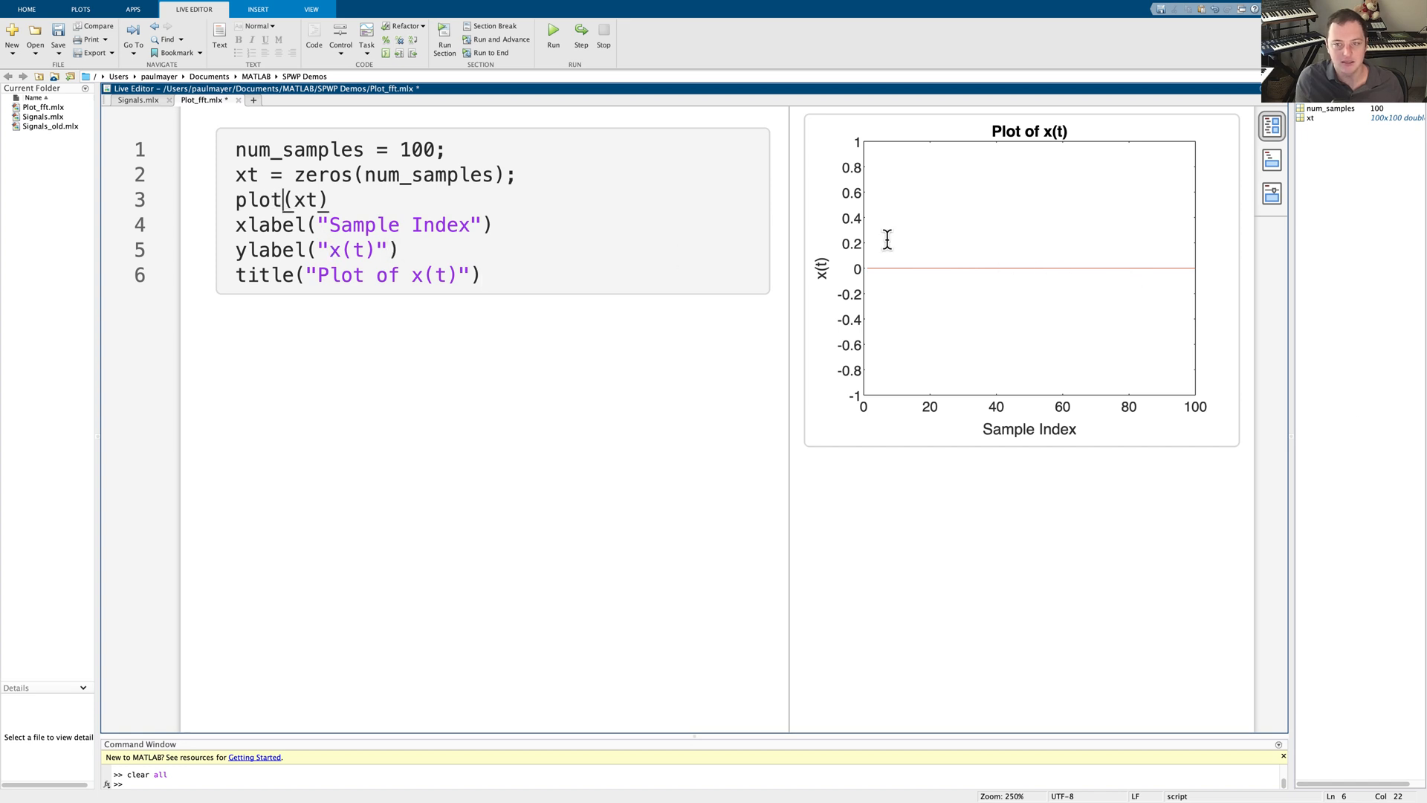
type("1")
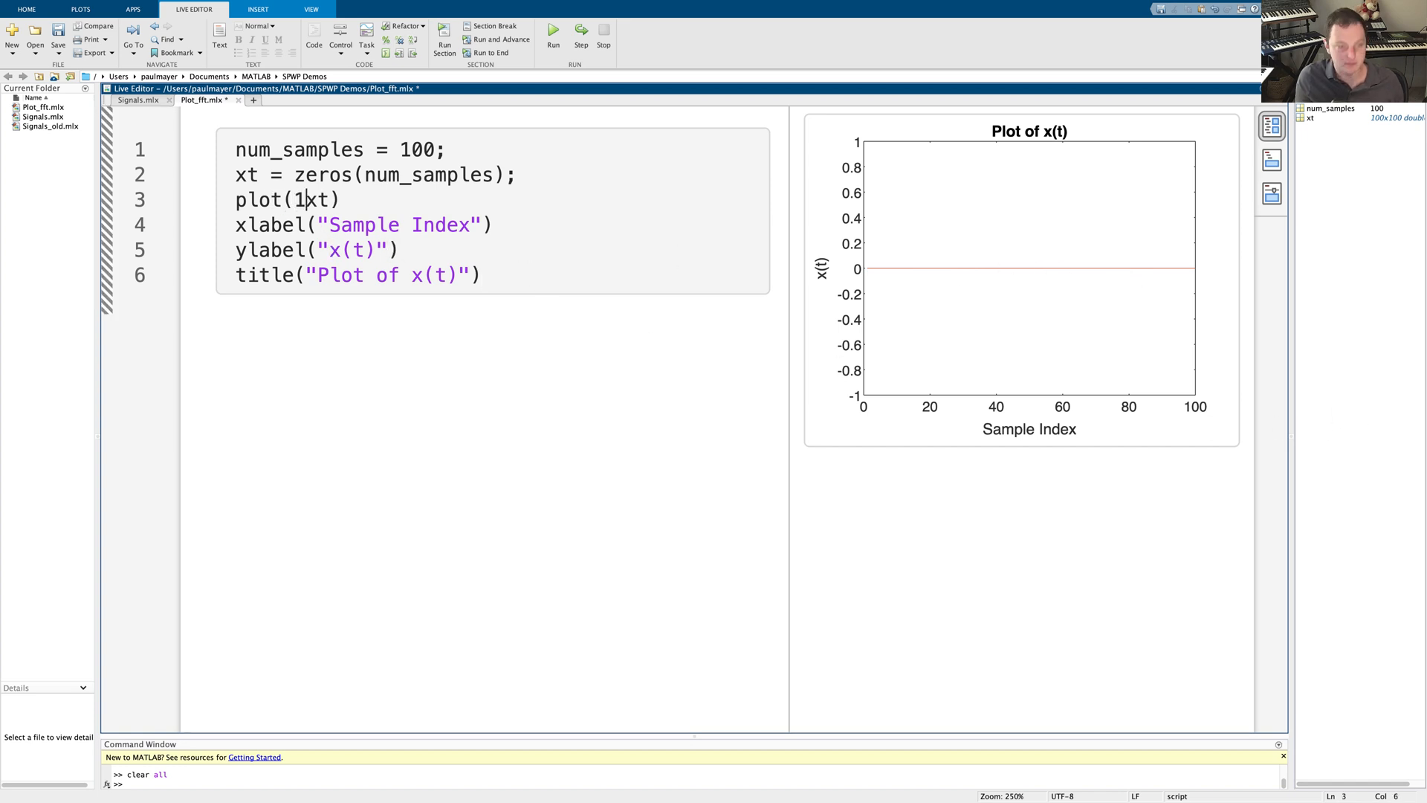
type(":100,")
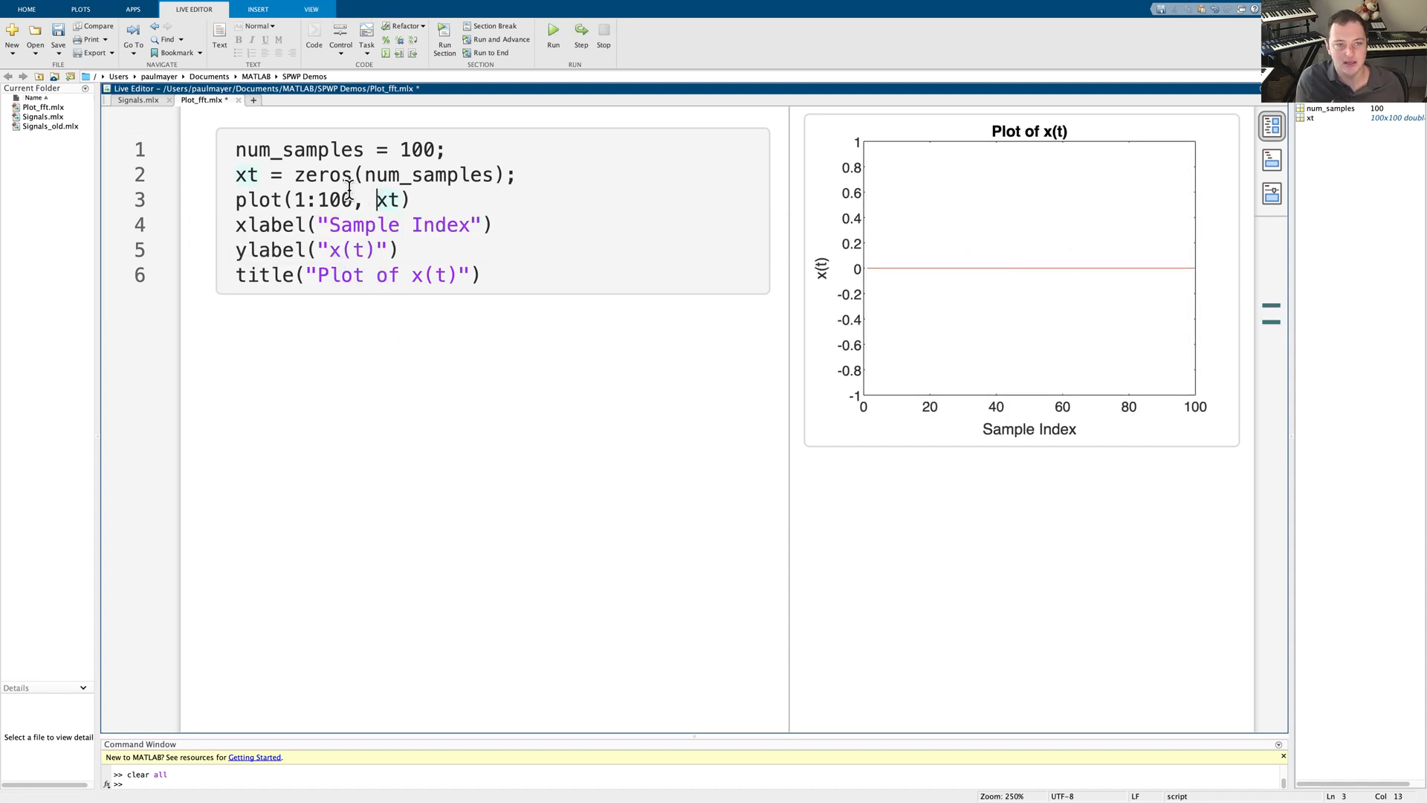
key("Backspace")
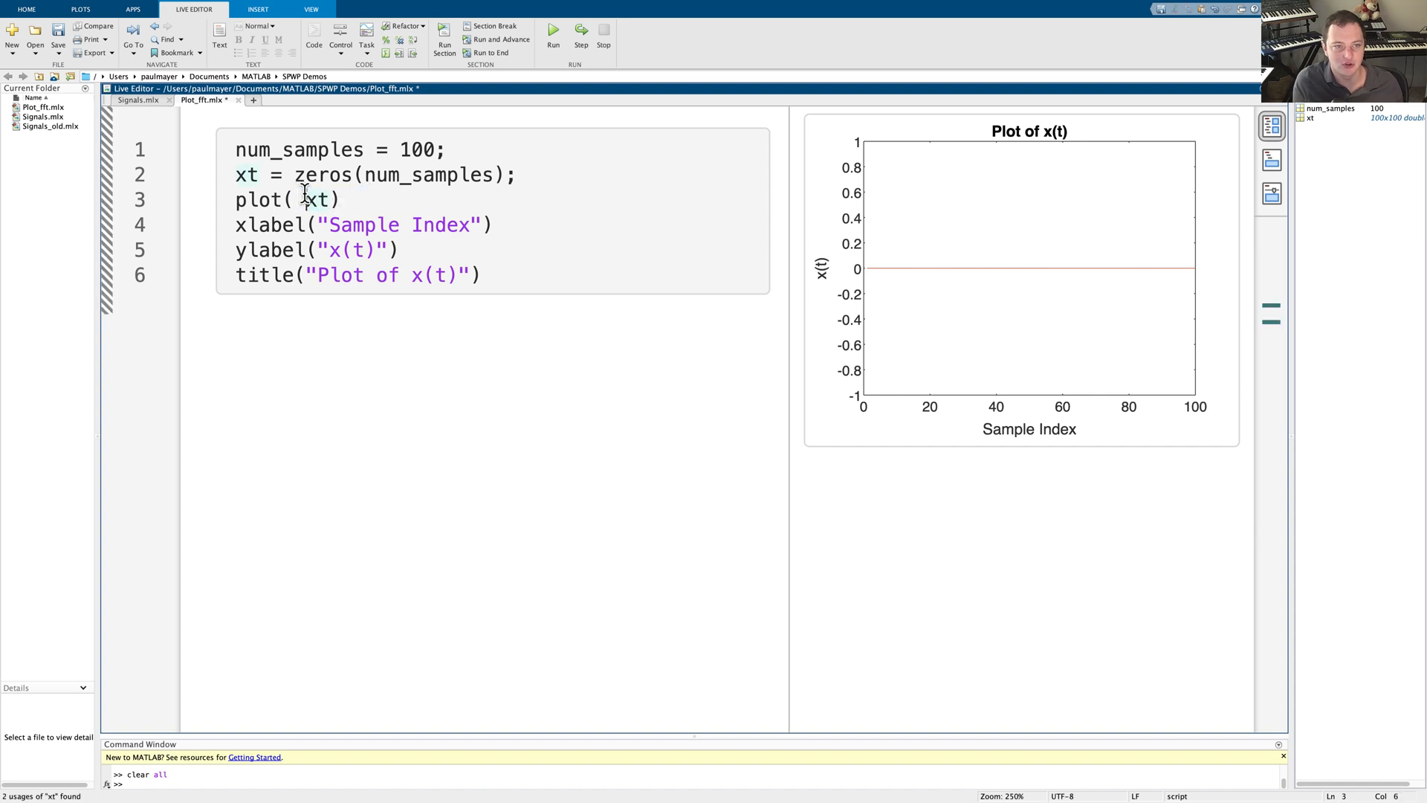
Change xt to zeros([1, num_samples]) and rerun the script
left_click(433, 175)
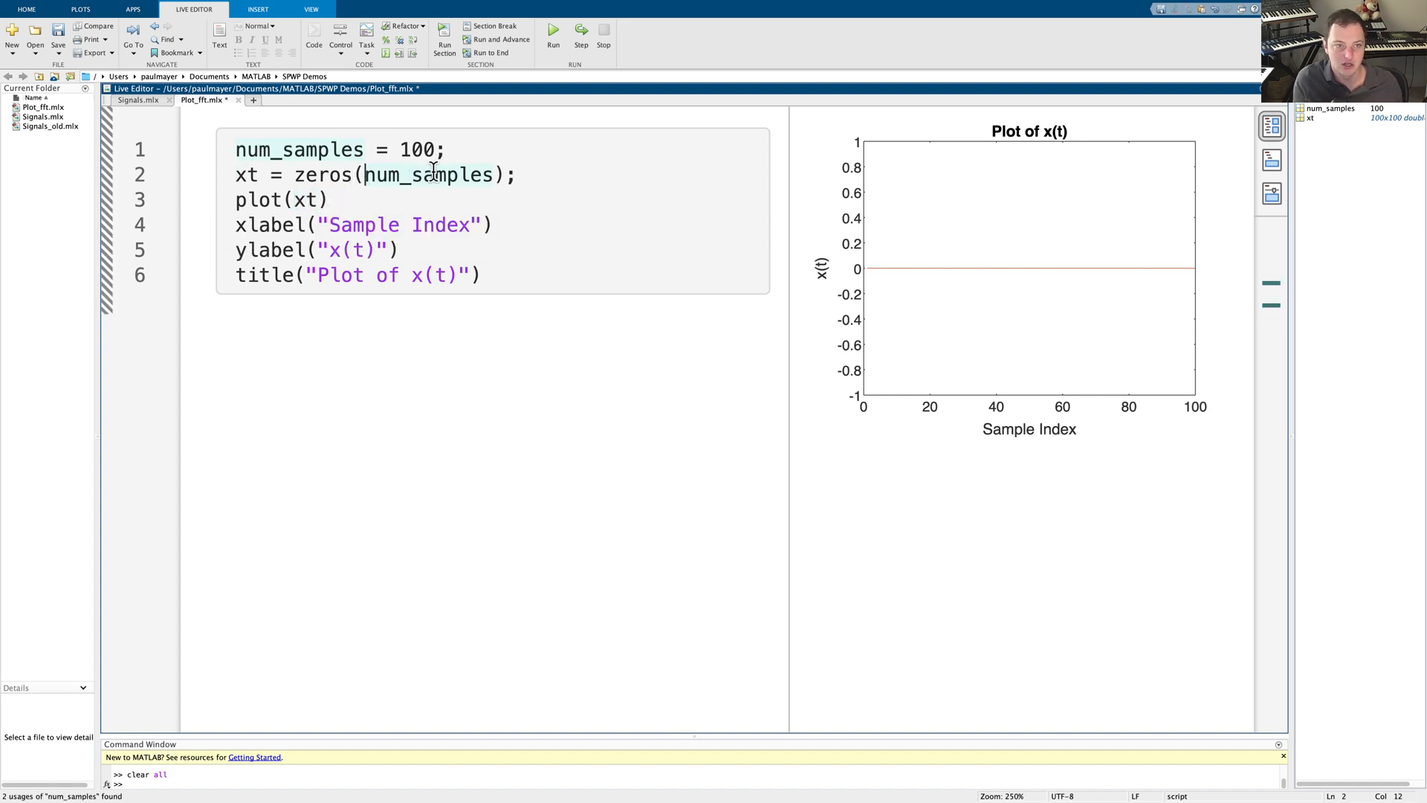
type("[1,")
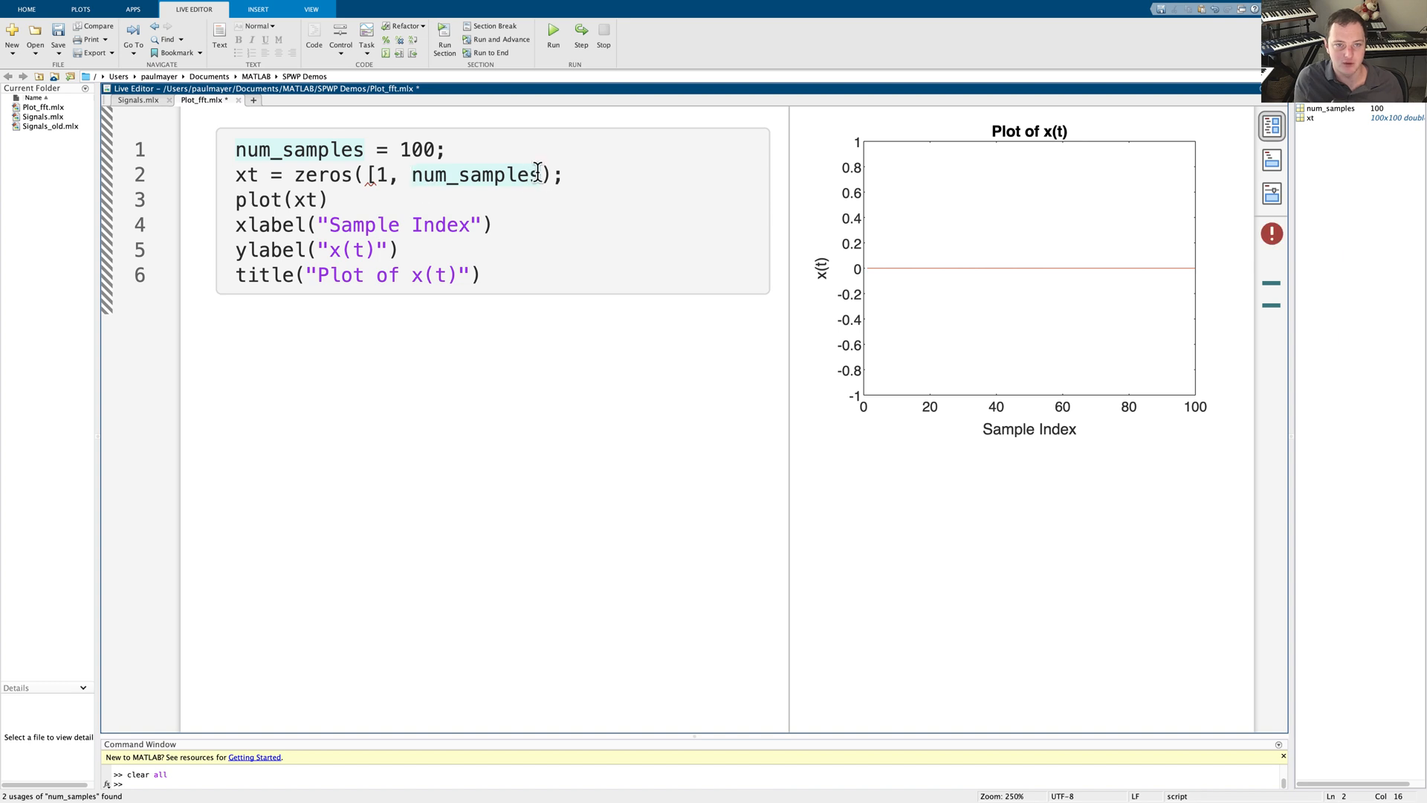
type("]")
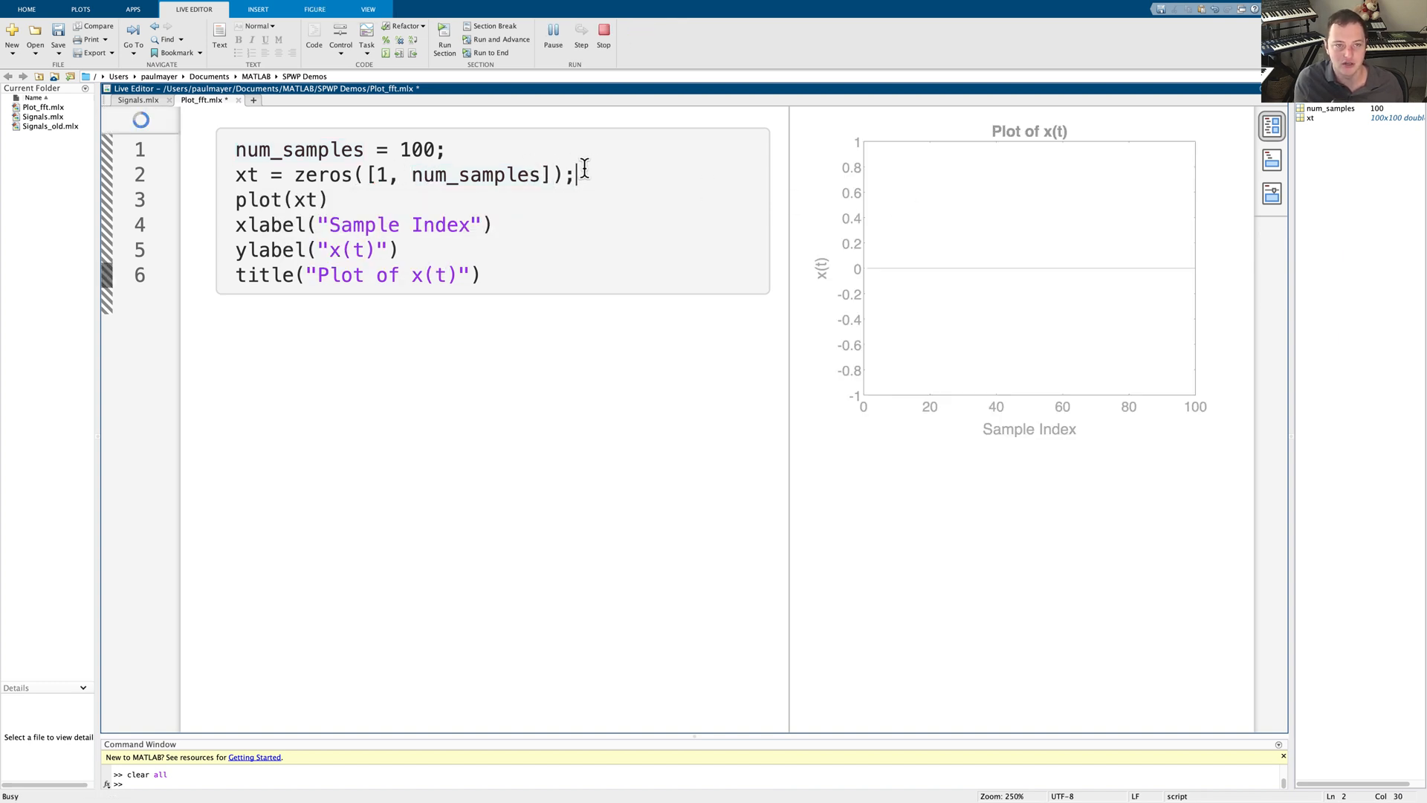
left_click(553, 37)
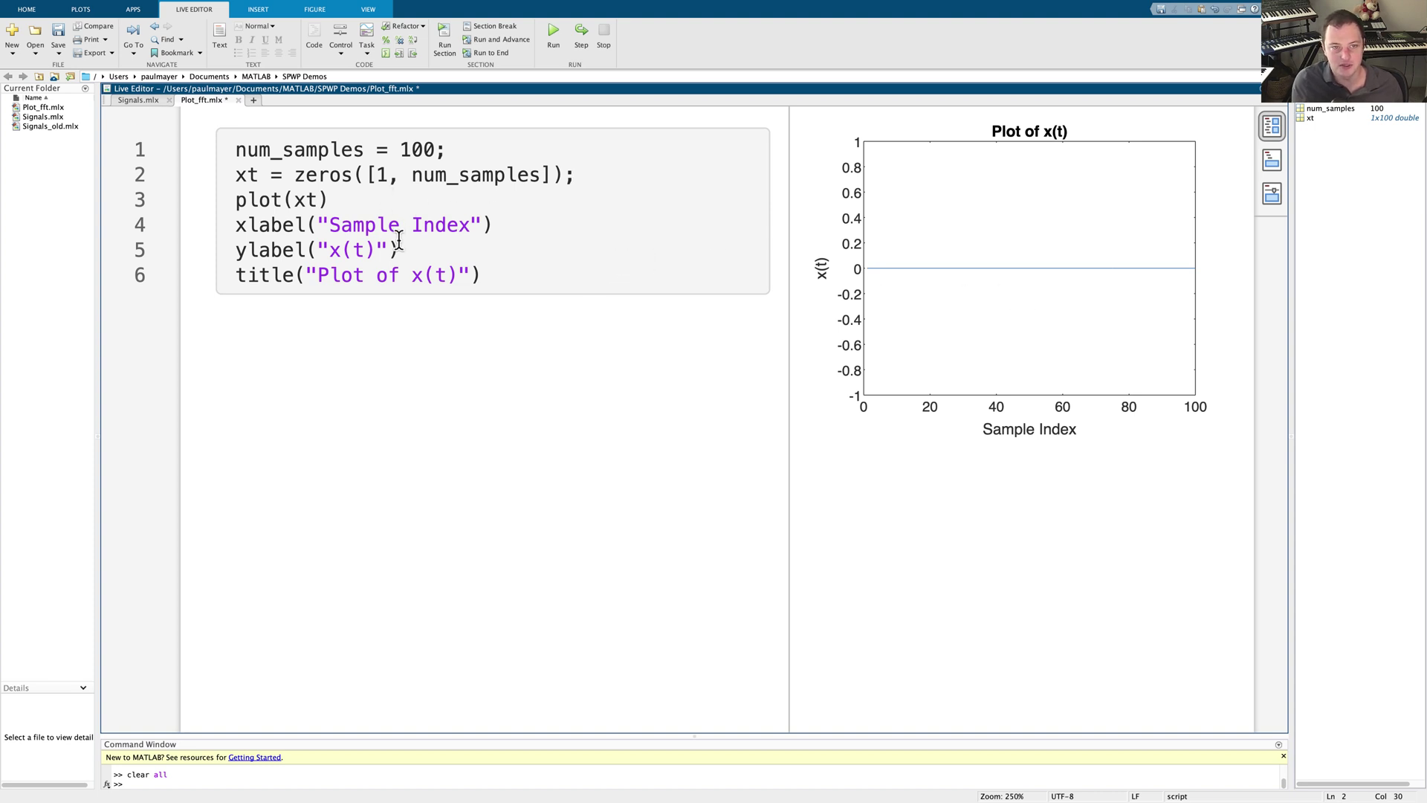
Insert xt(1:10) = 1; on a new line before plot(xt)
key("Return")
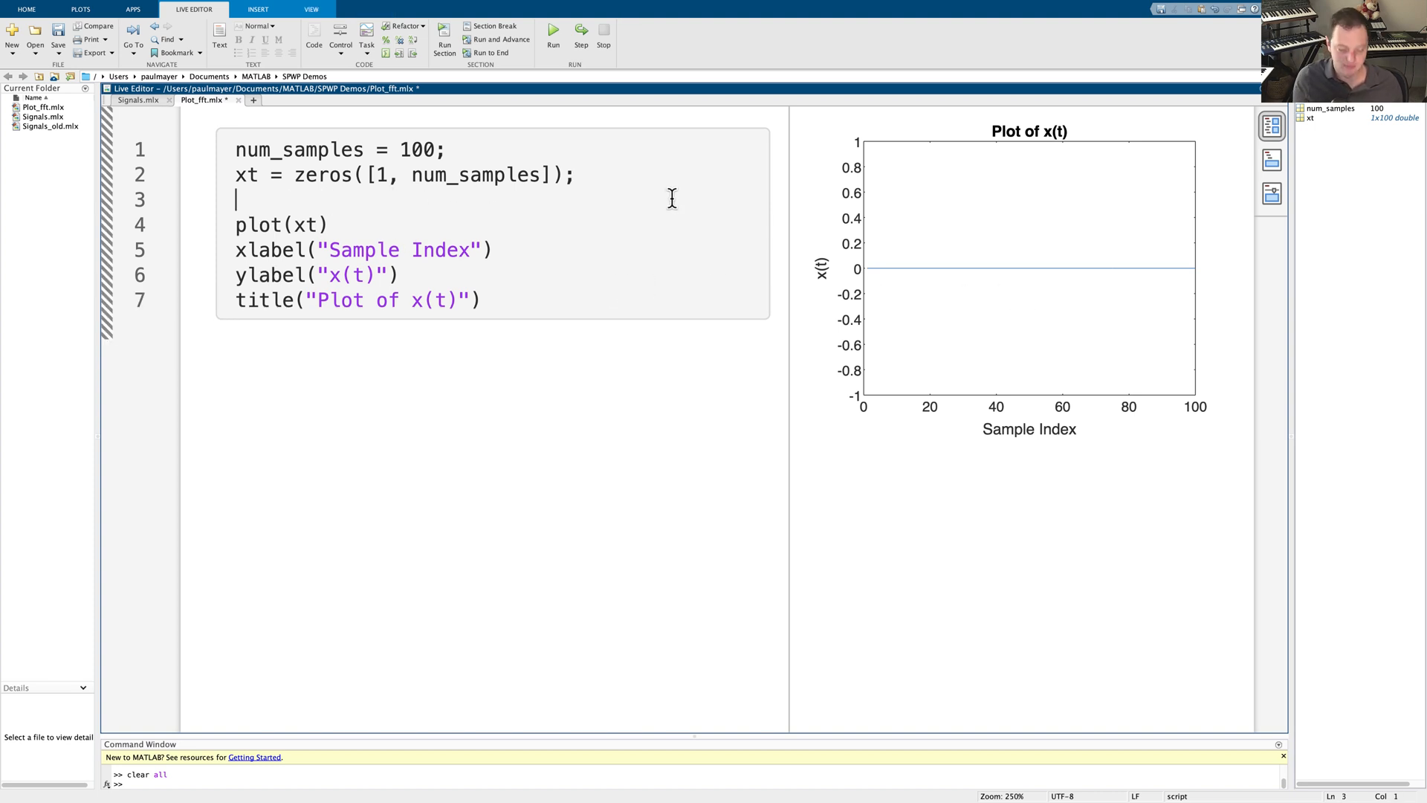
type("xt(1")
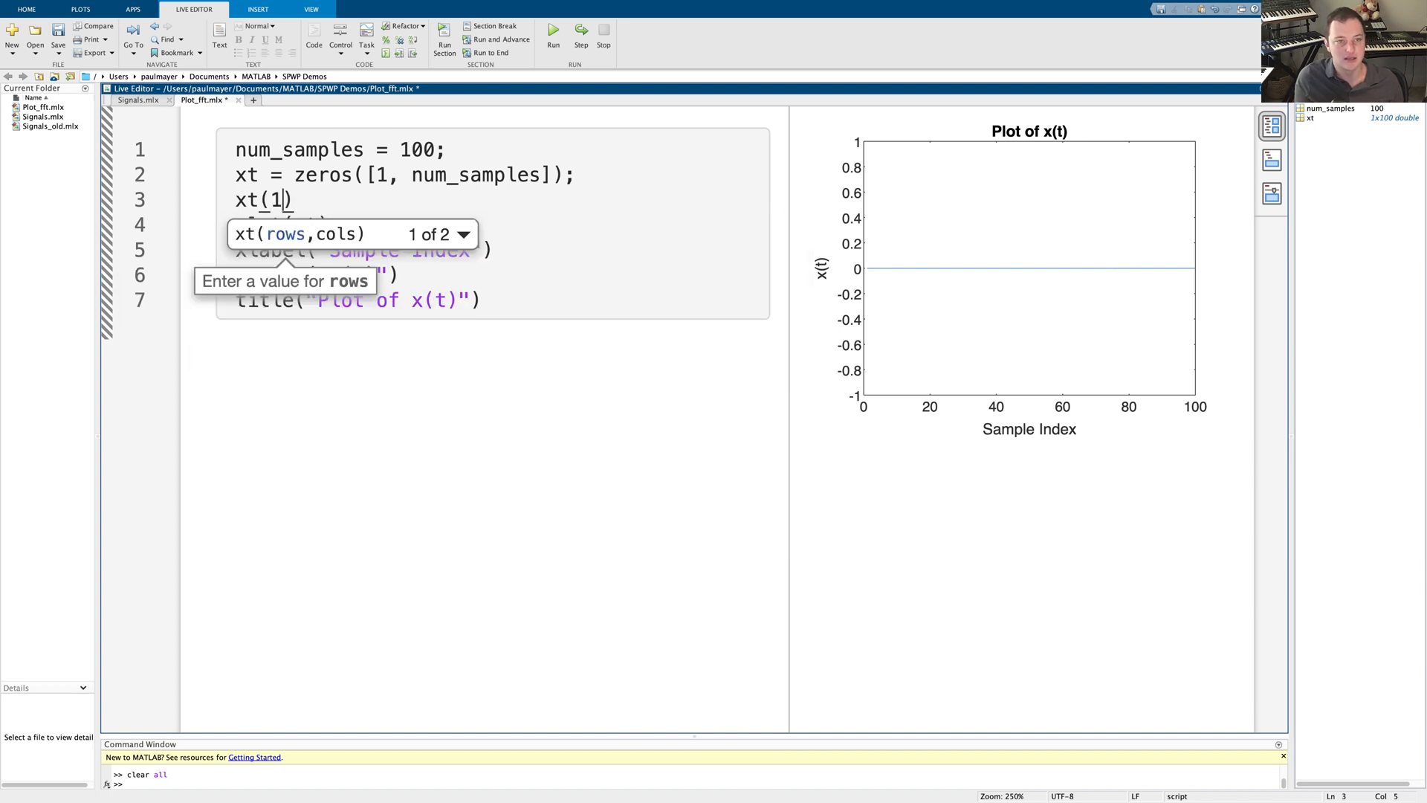
type(":10) =")
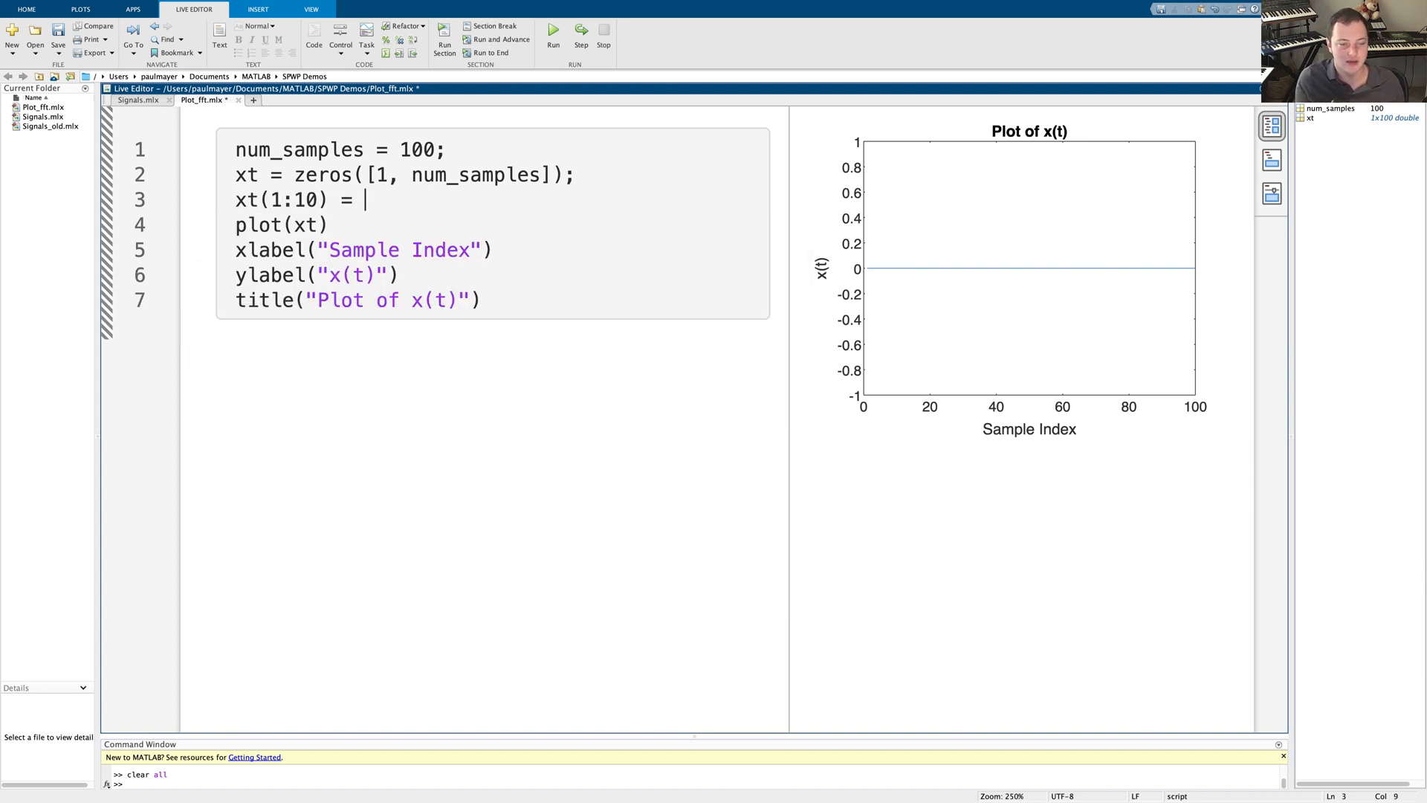
type("1;")
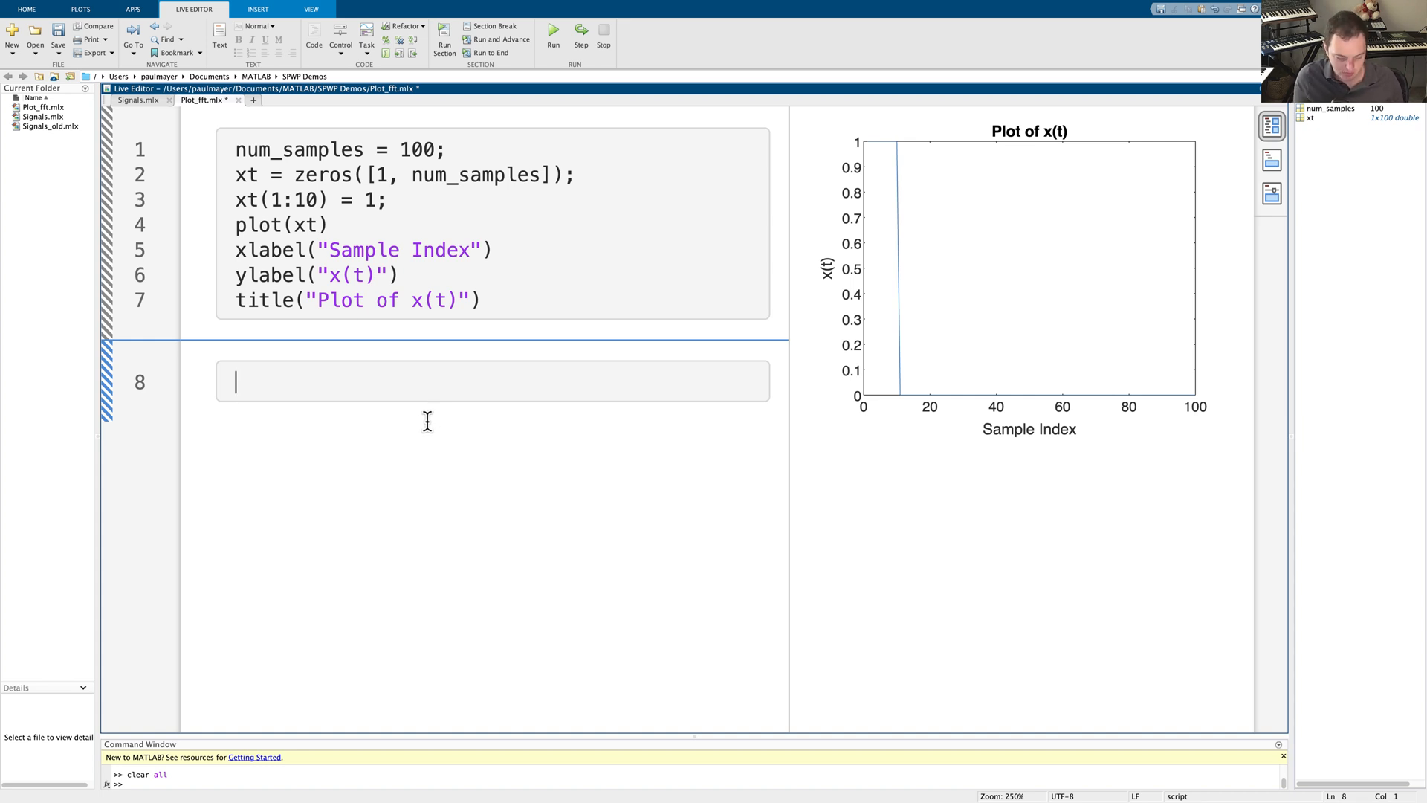
Compute xf = fft(xt); and open a new figure in the second section
type("xf = ff")
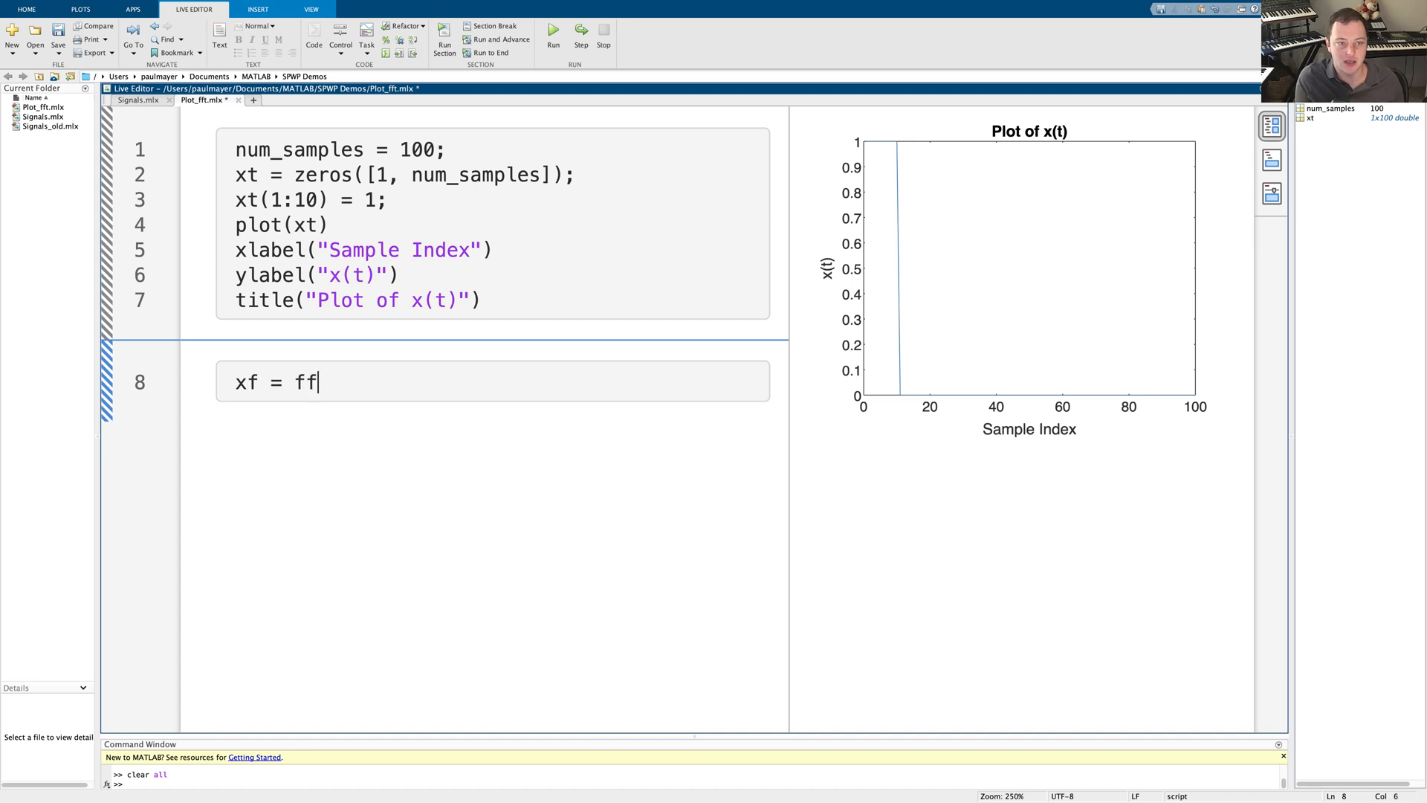
type("t(xt);")
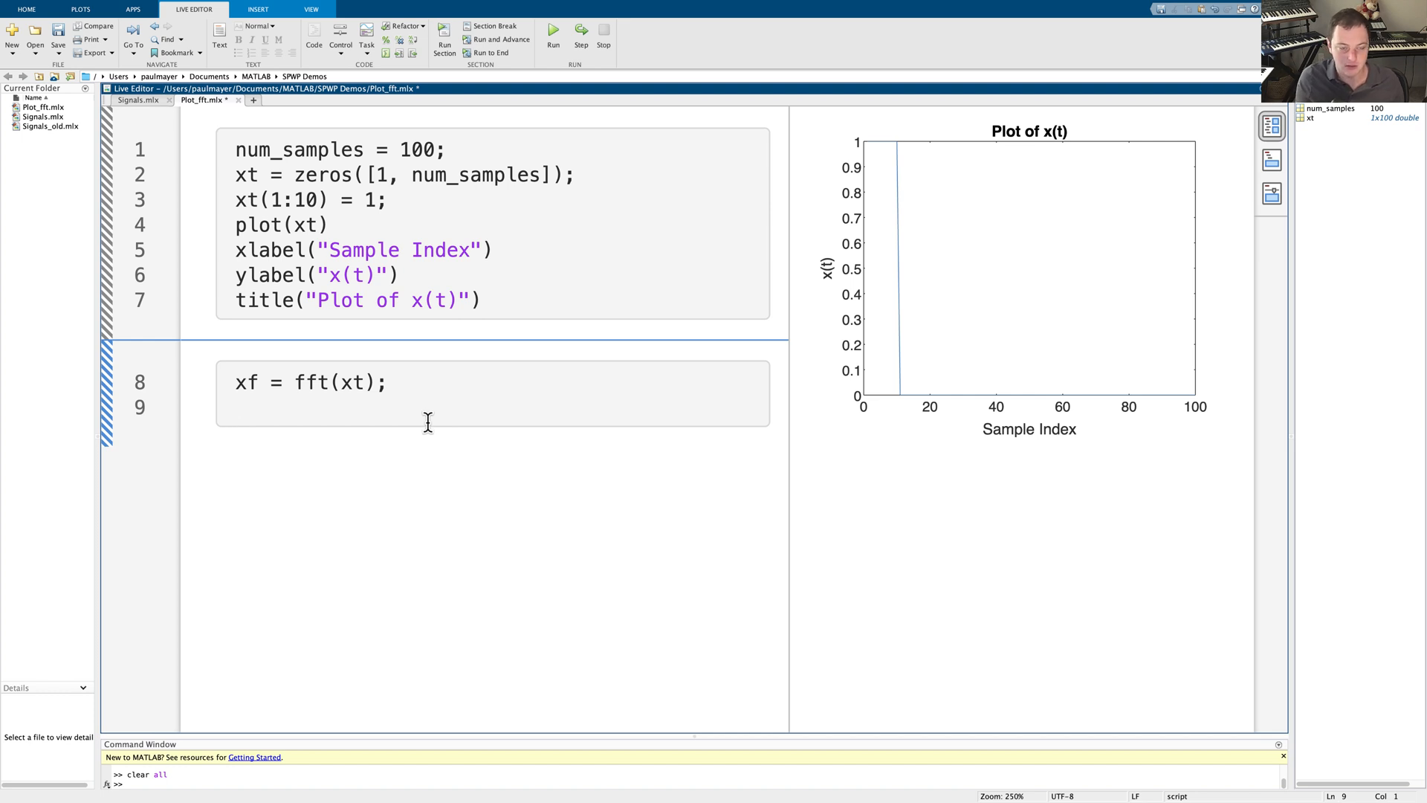
type("figu")
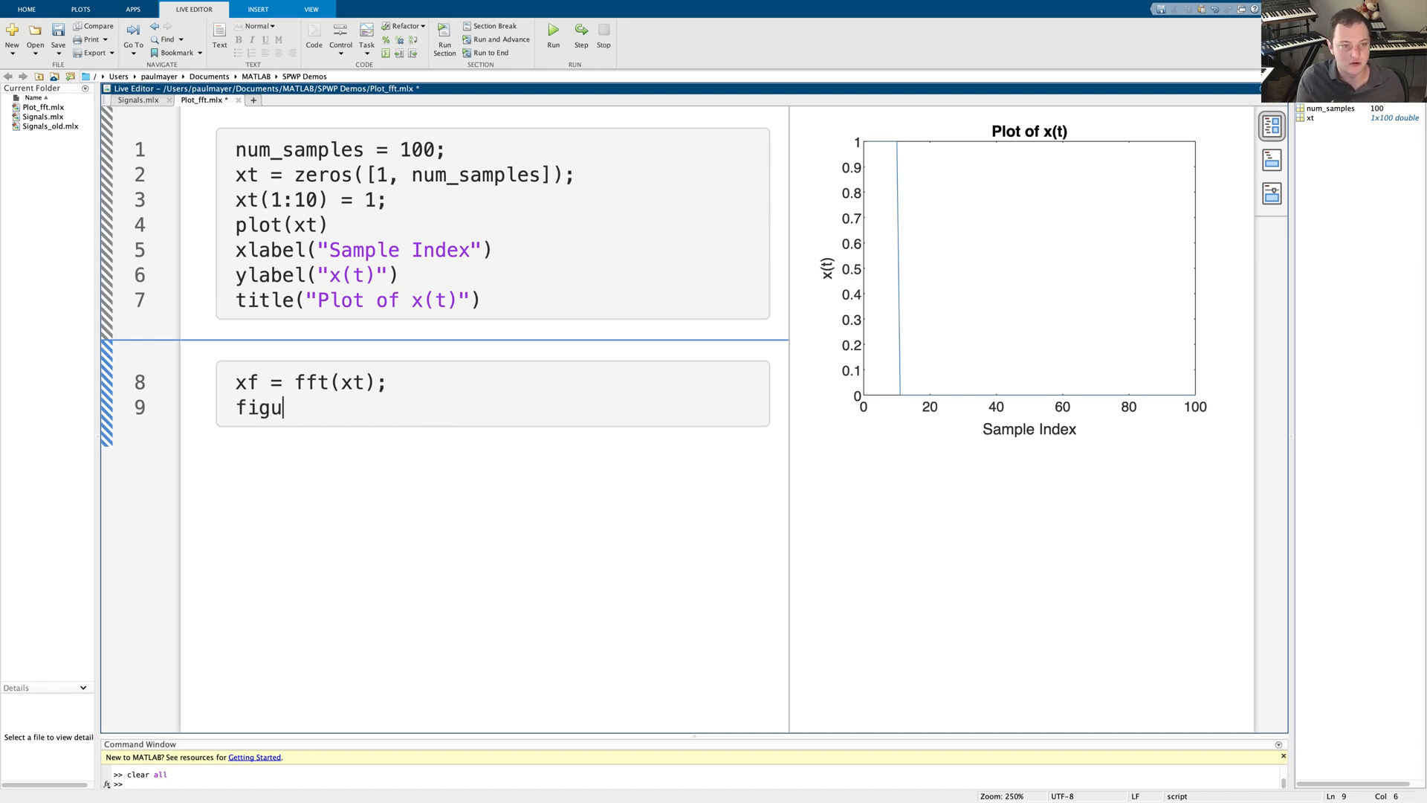
type("re")
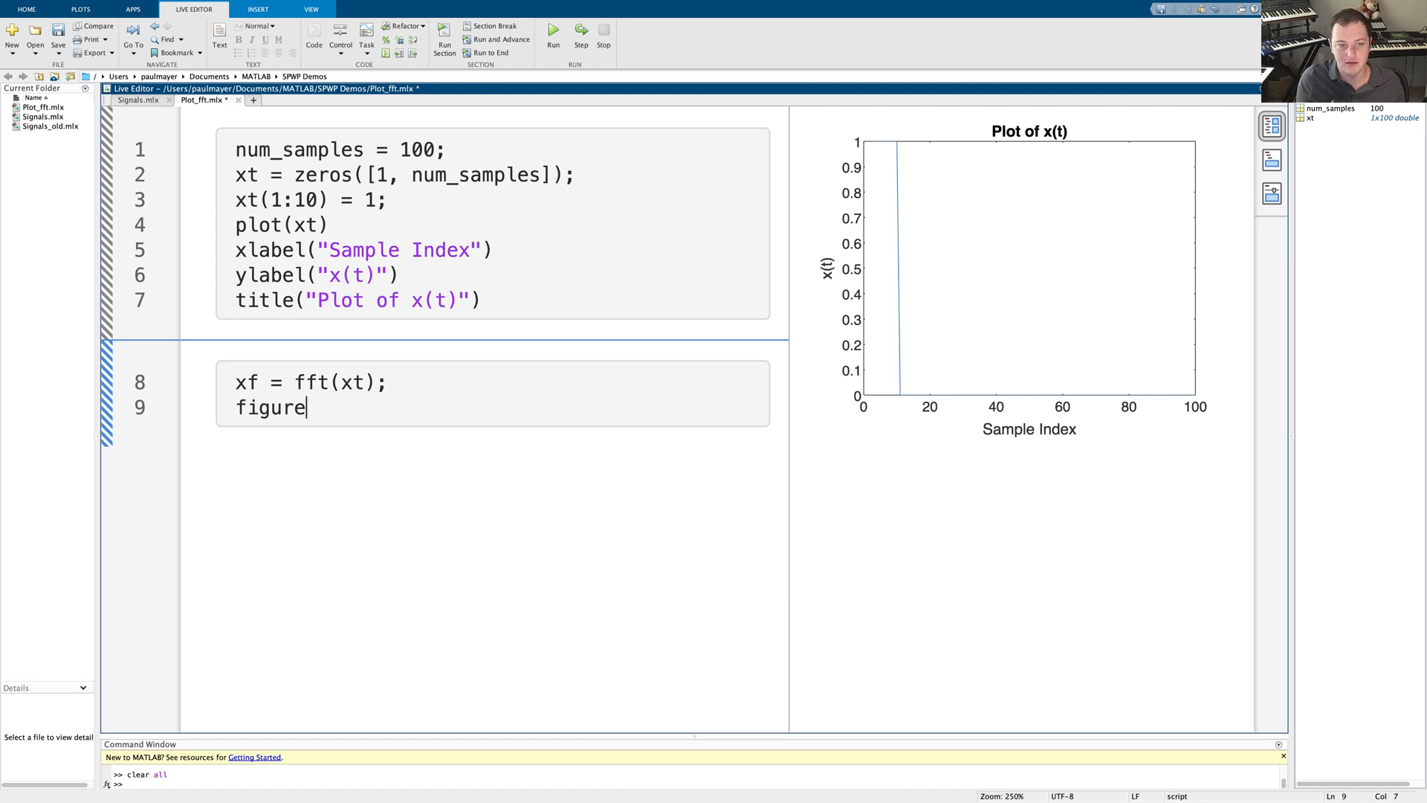
key("Return")
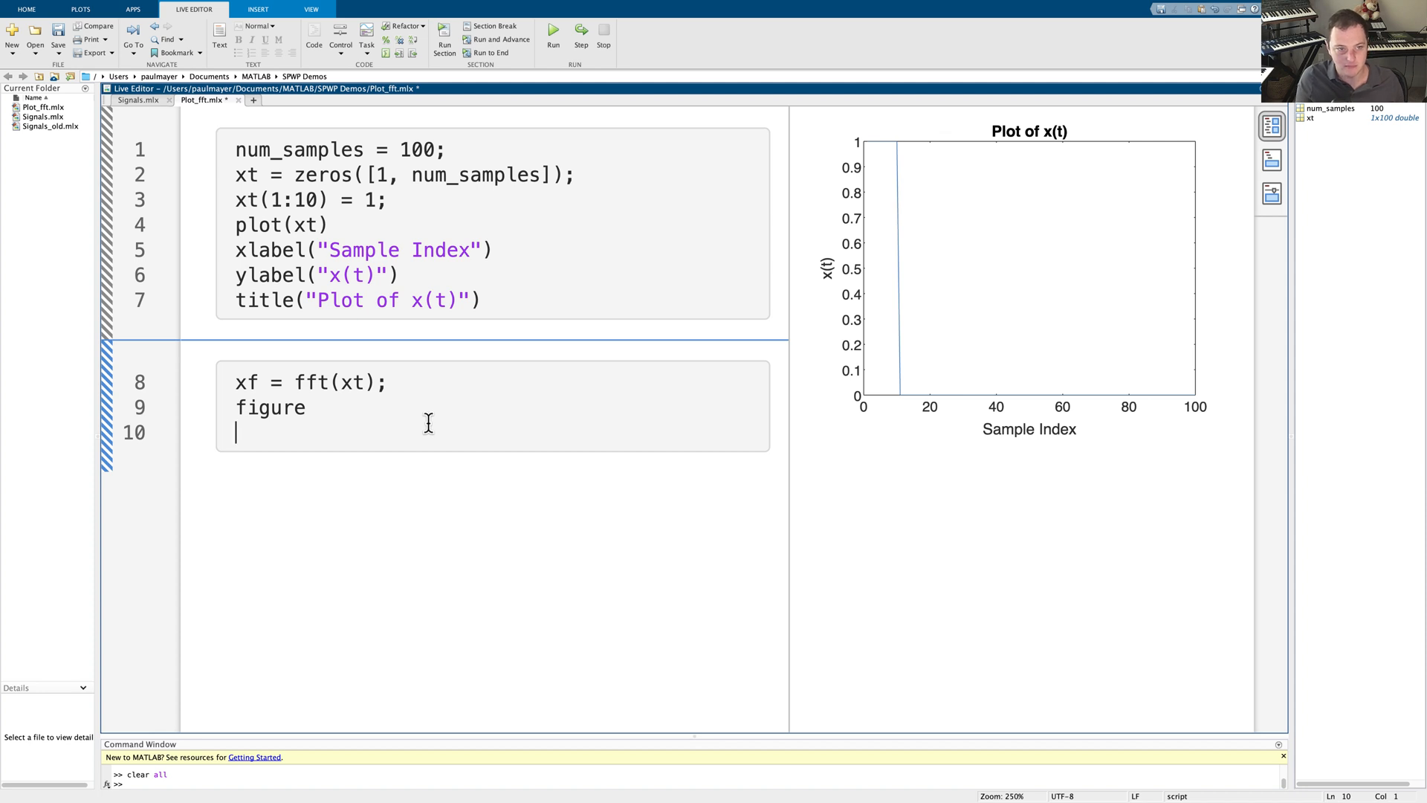
Plot xf, add a ylabel, and begin an "FFT" title
type("plot(xf")
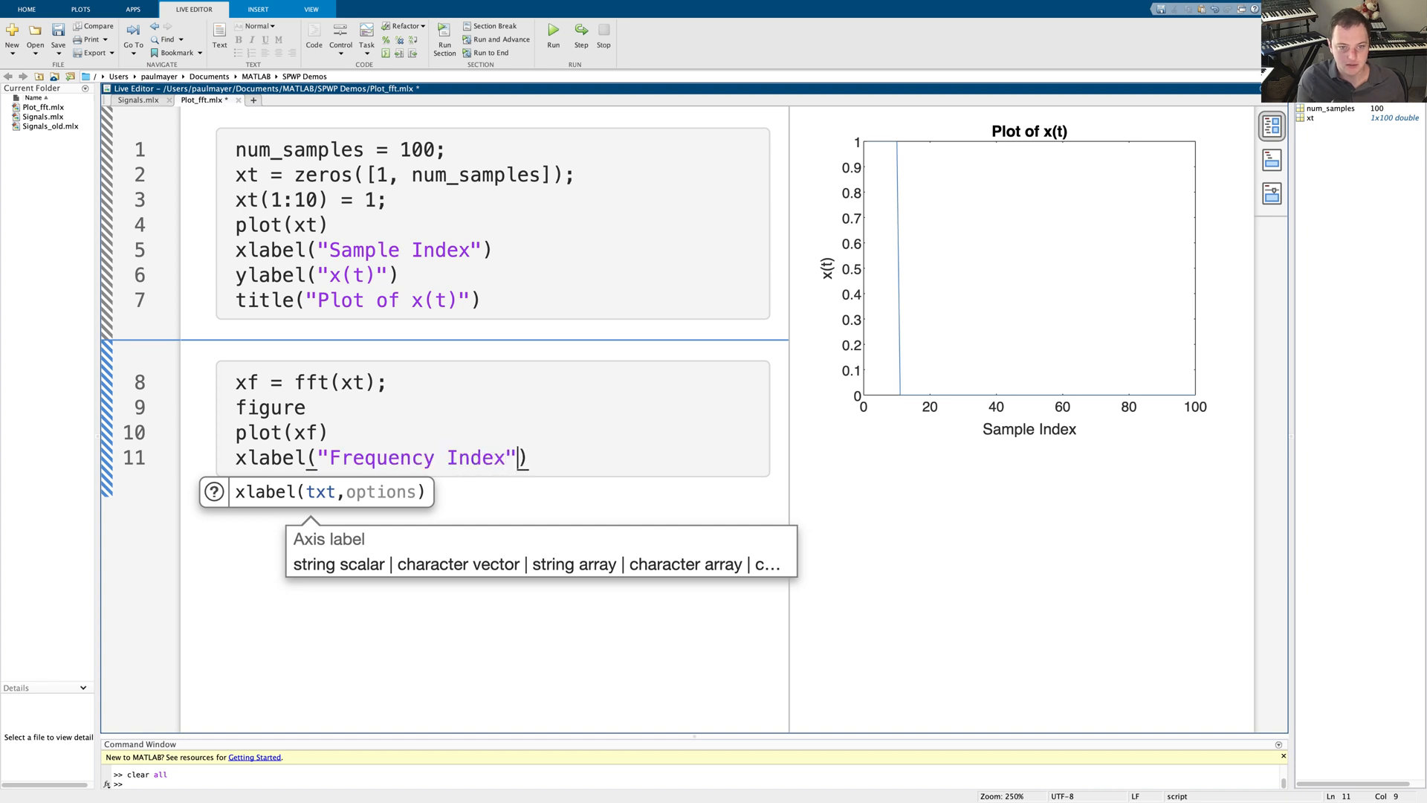
type("ylabel(\"FFT of x(t")
type("tt")
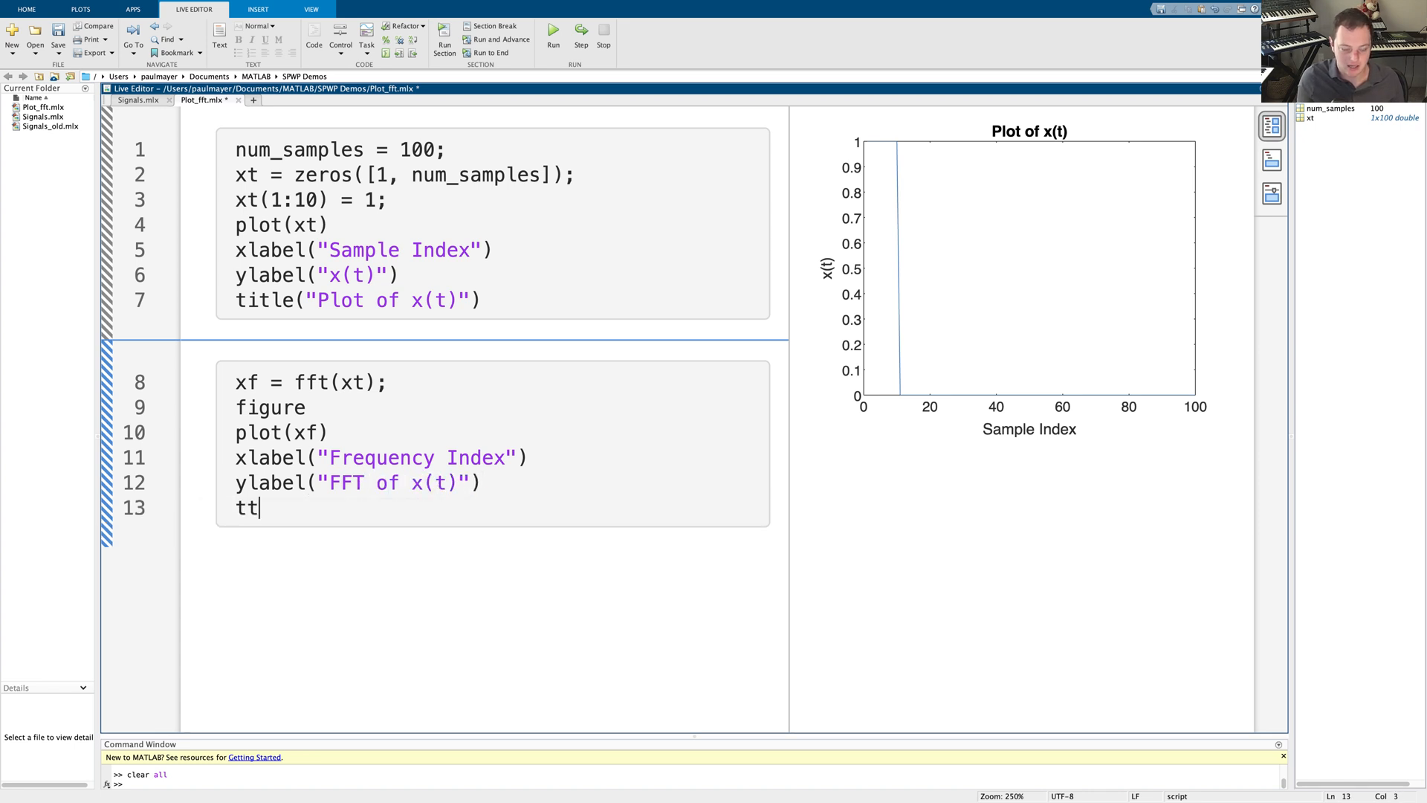
type("itle(\"FFT\"")
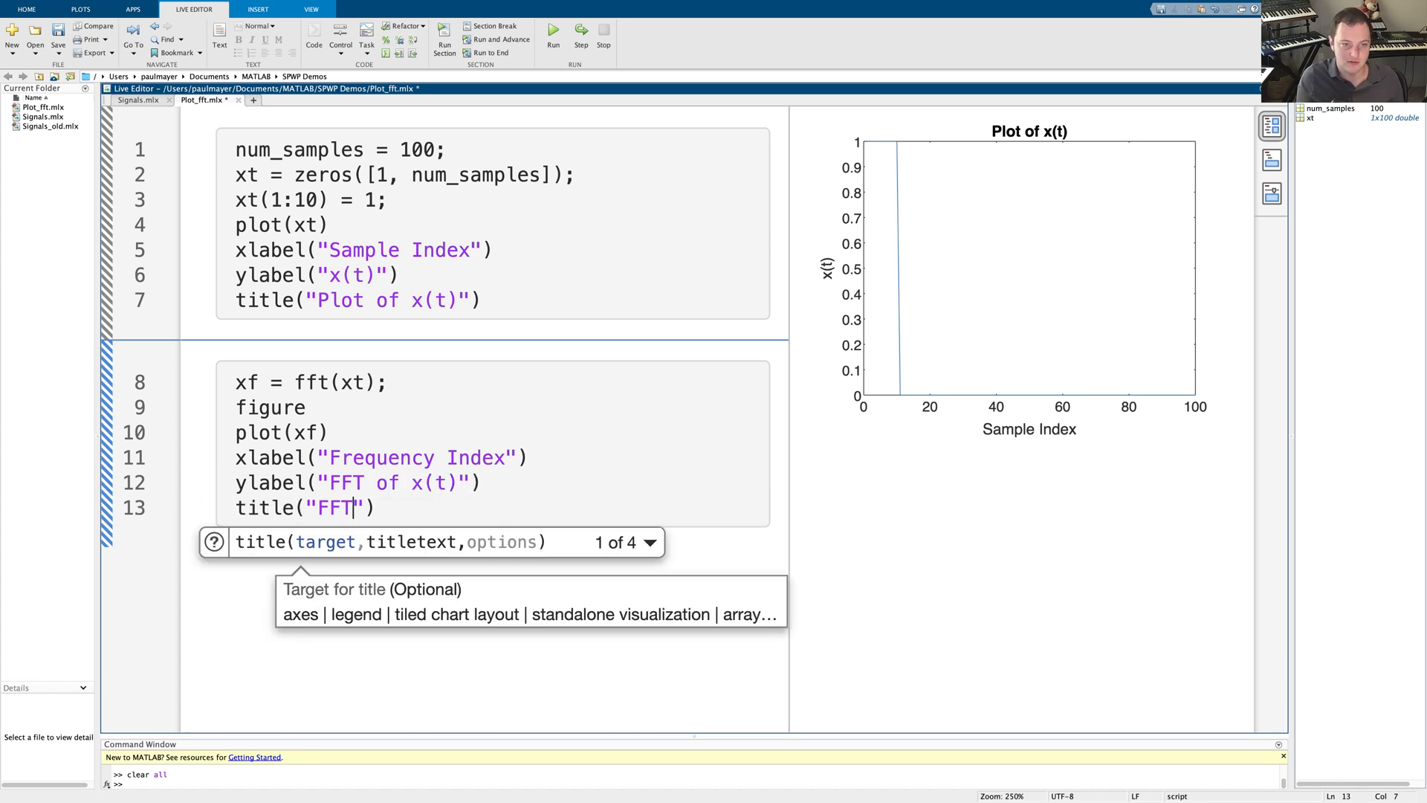
Complete the title "FFT of x(t)", run the section, and select xt to see its uses
type("of x(t)")
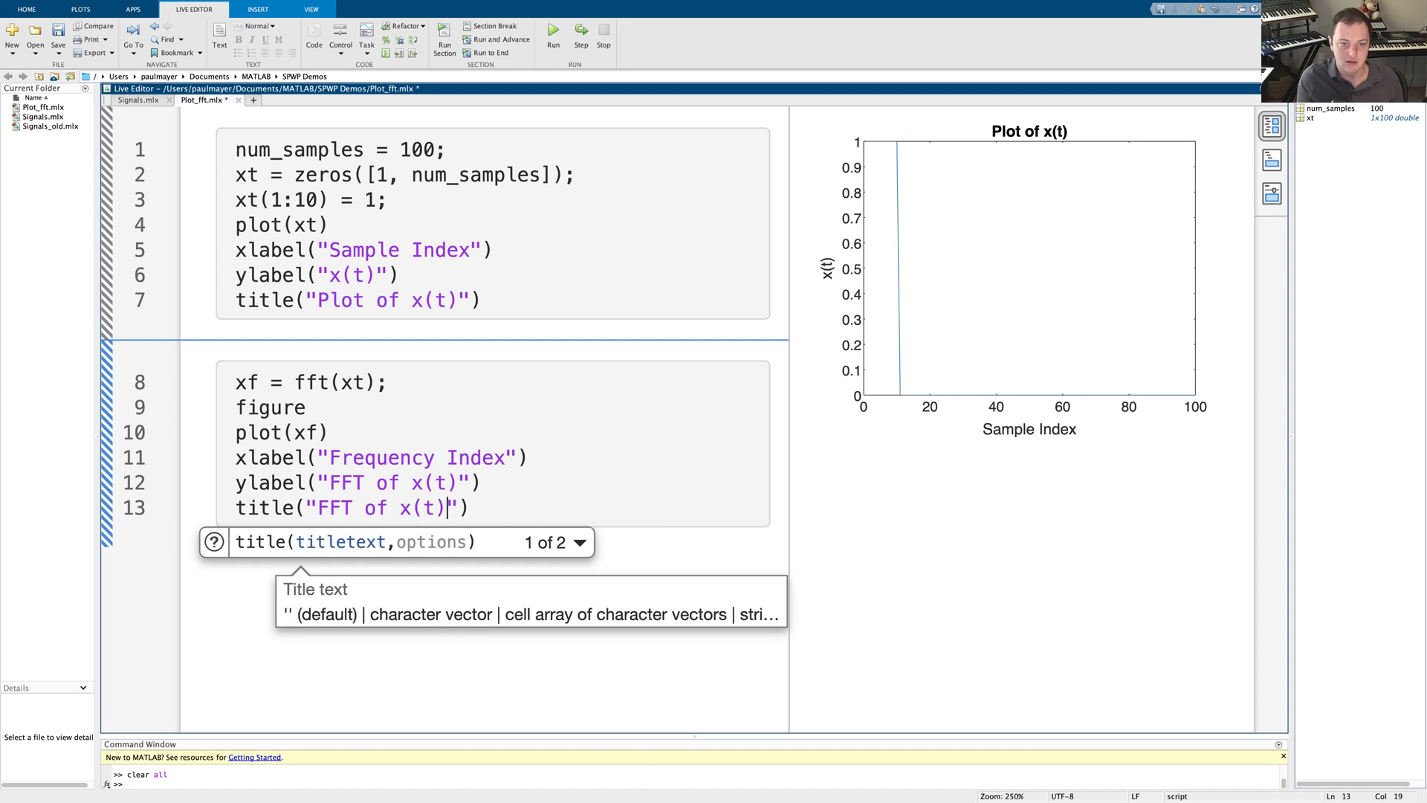
left_click(553, 37)
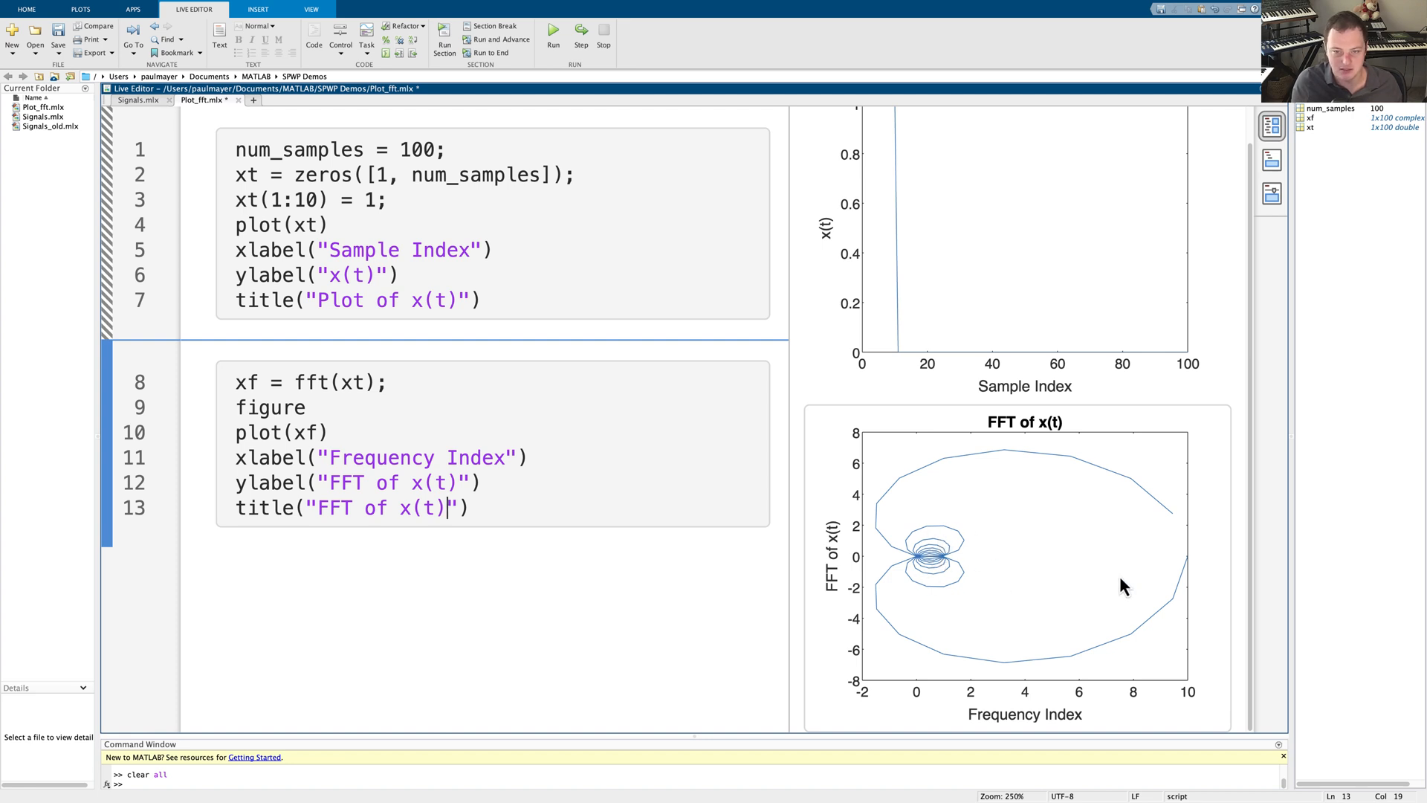
mouse_move(401, 369)
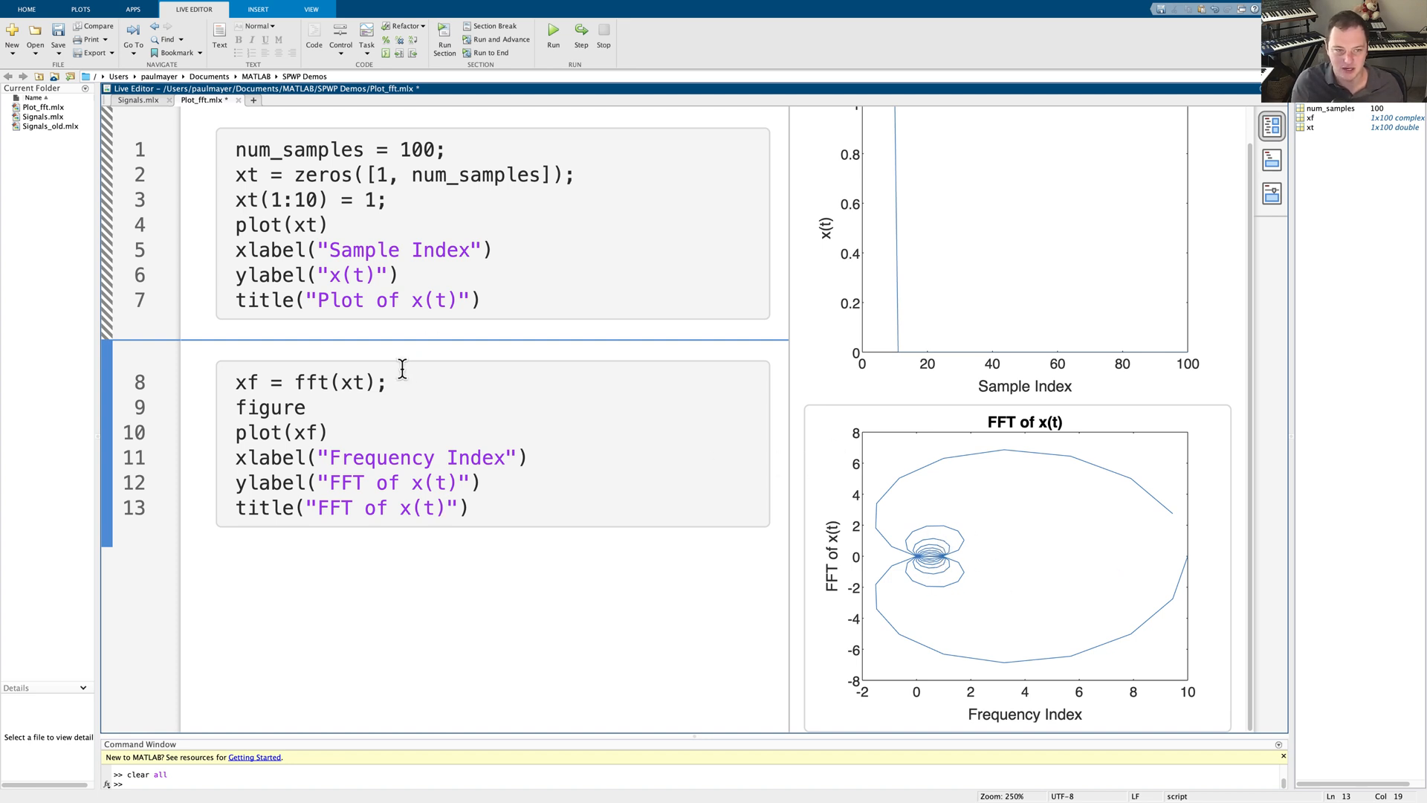
double_click(350, 382)
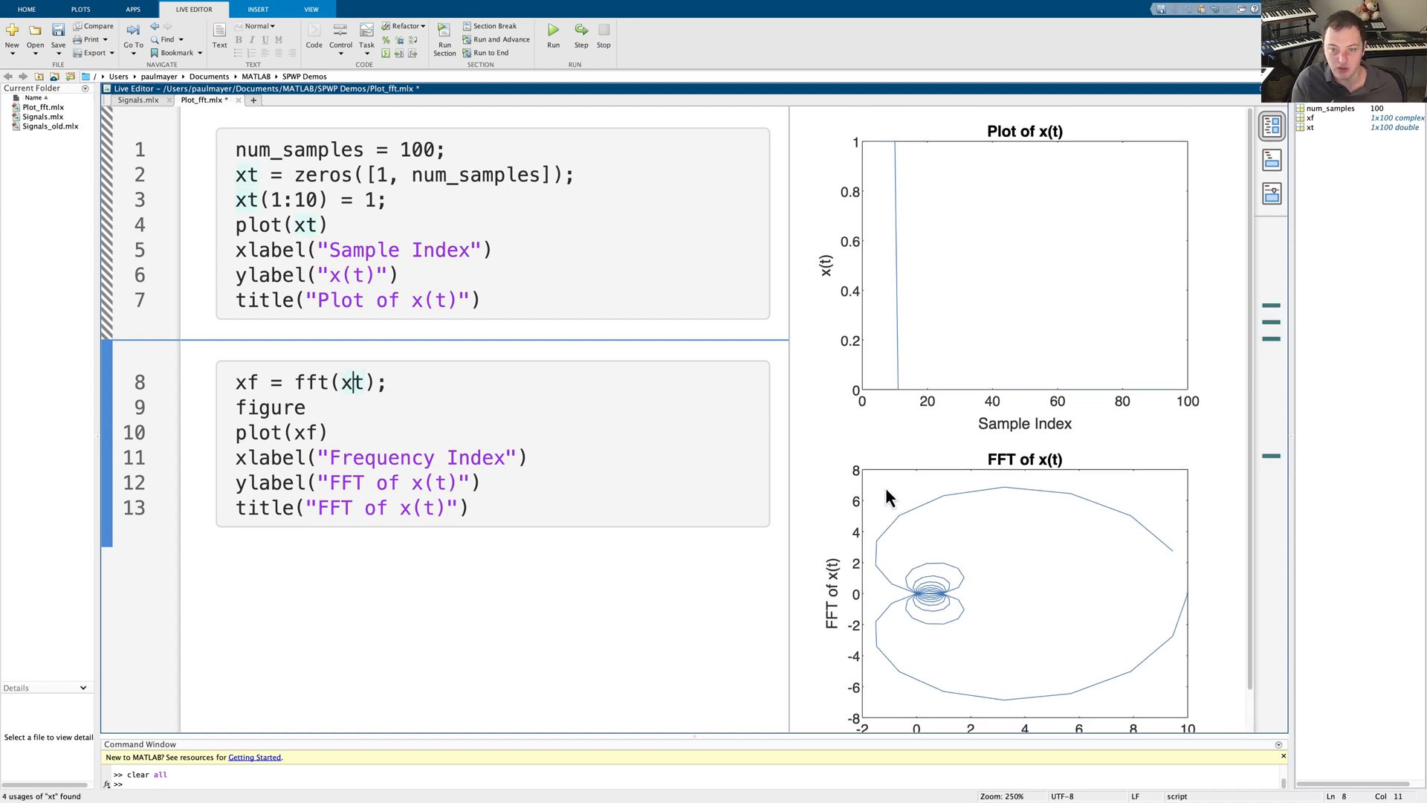
mouse_move(839, 321)
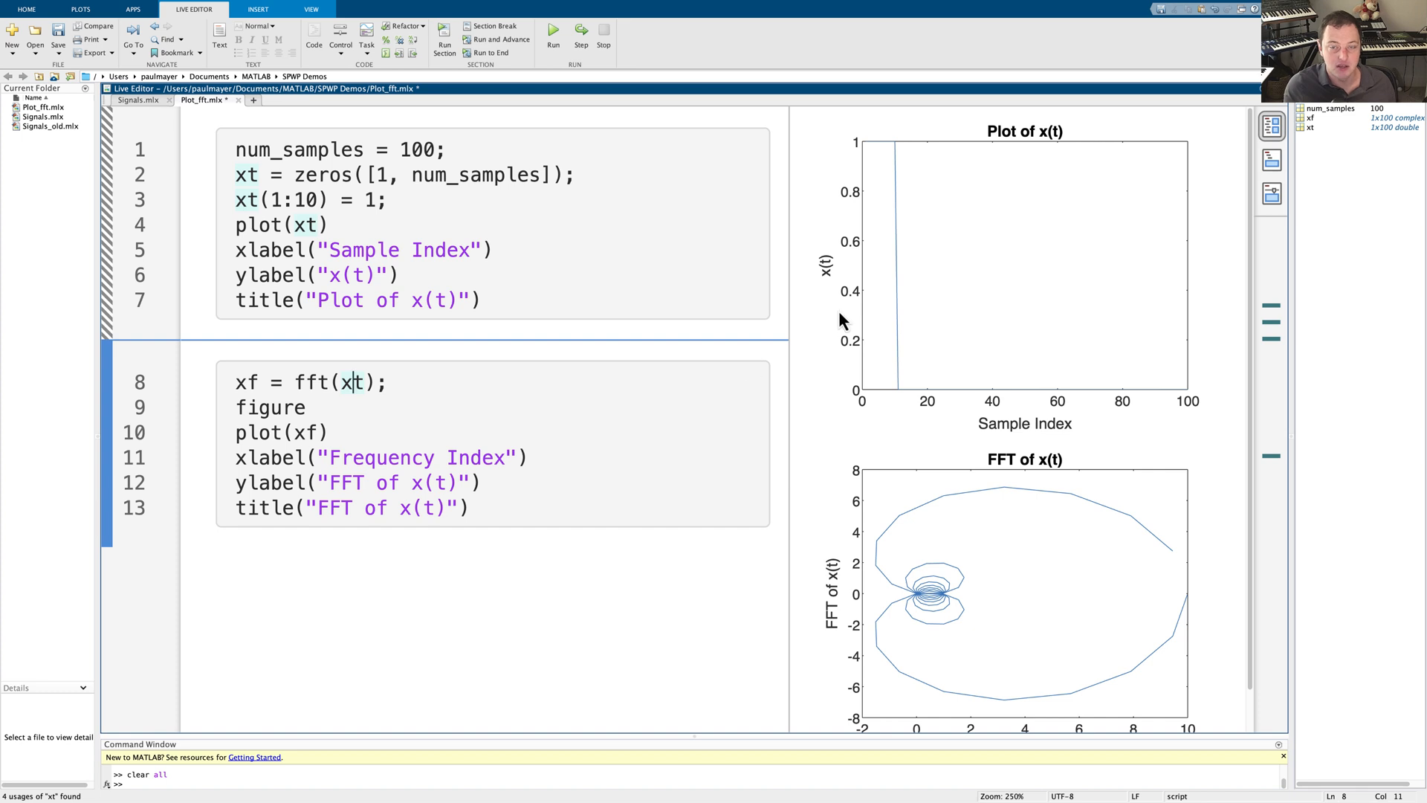
mouse_move(838, 145)
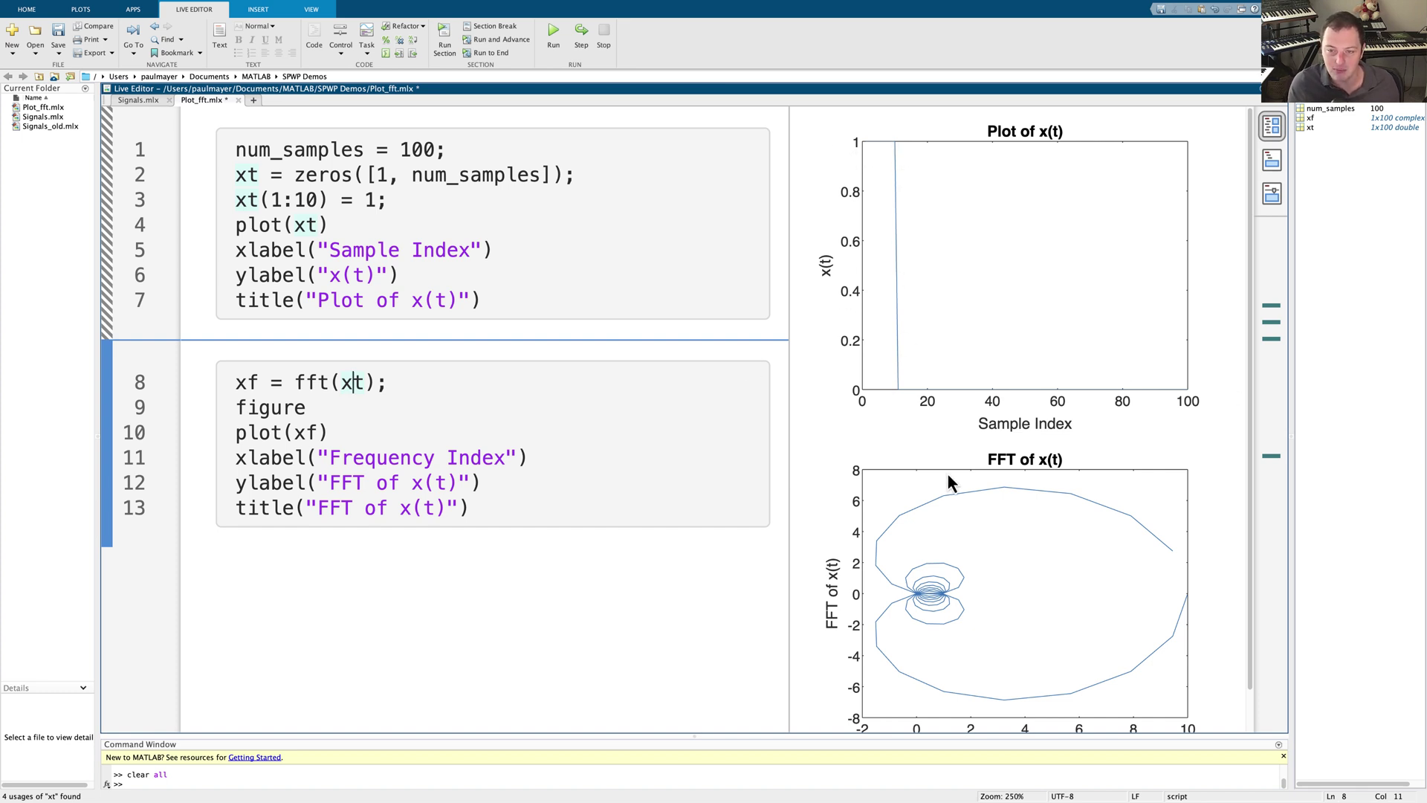
mouse_move(1028, 637)
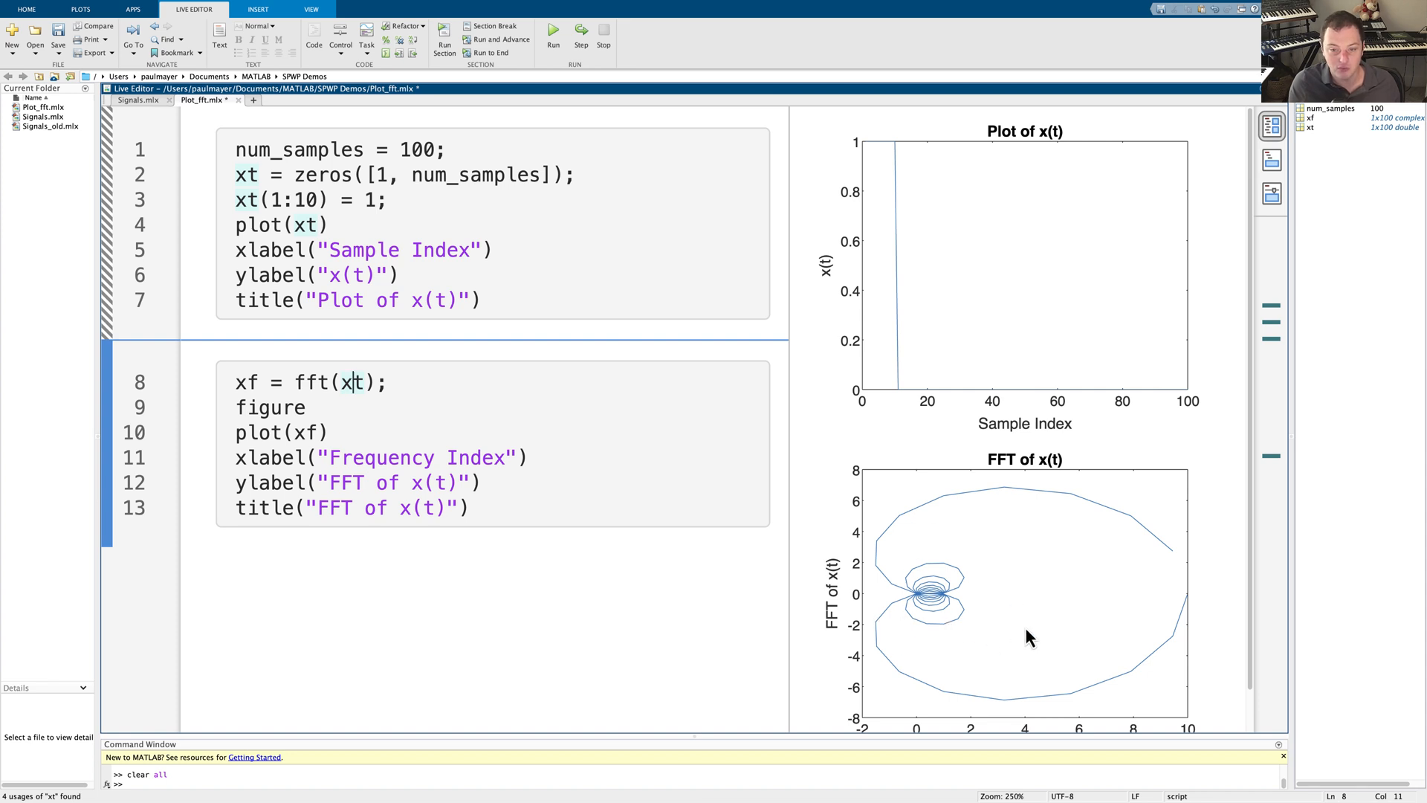
mouse_move(851, 150)
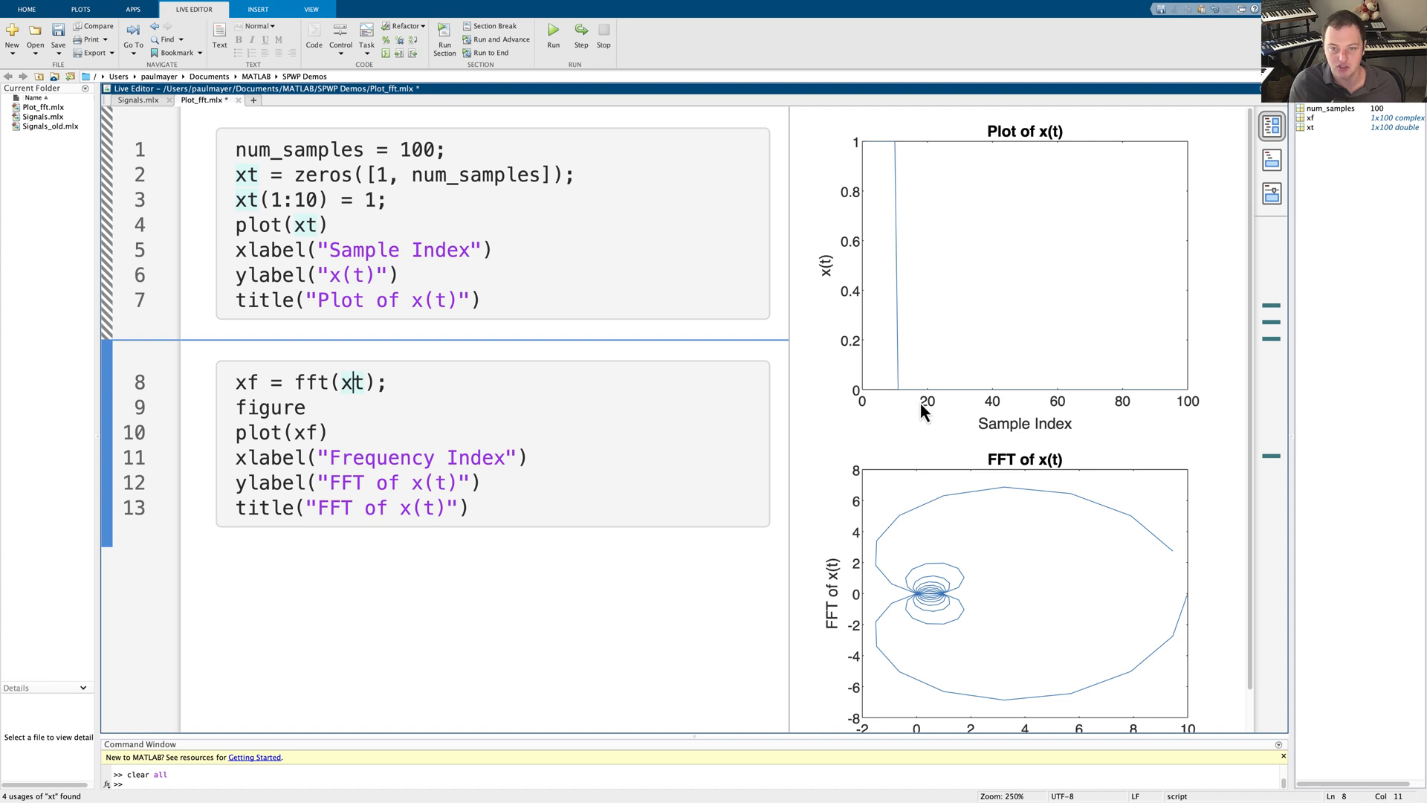
mouse_move(990, 458)
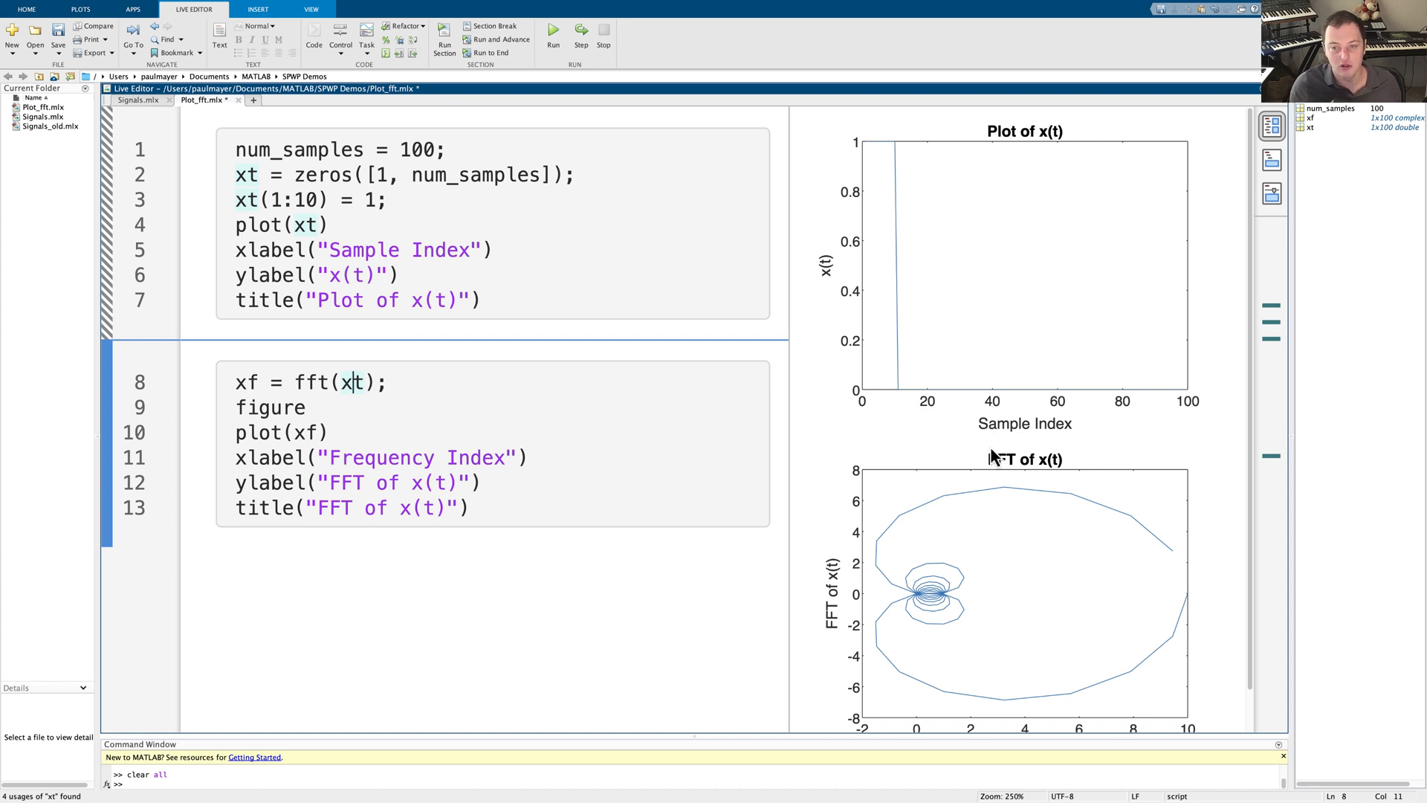
mouse_move(932, 310)
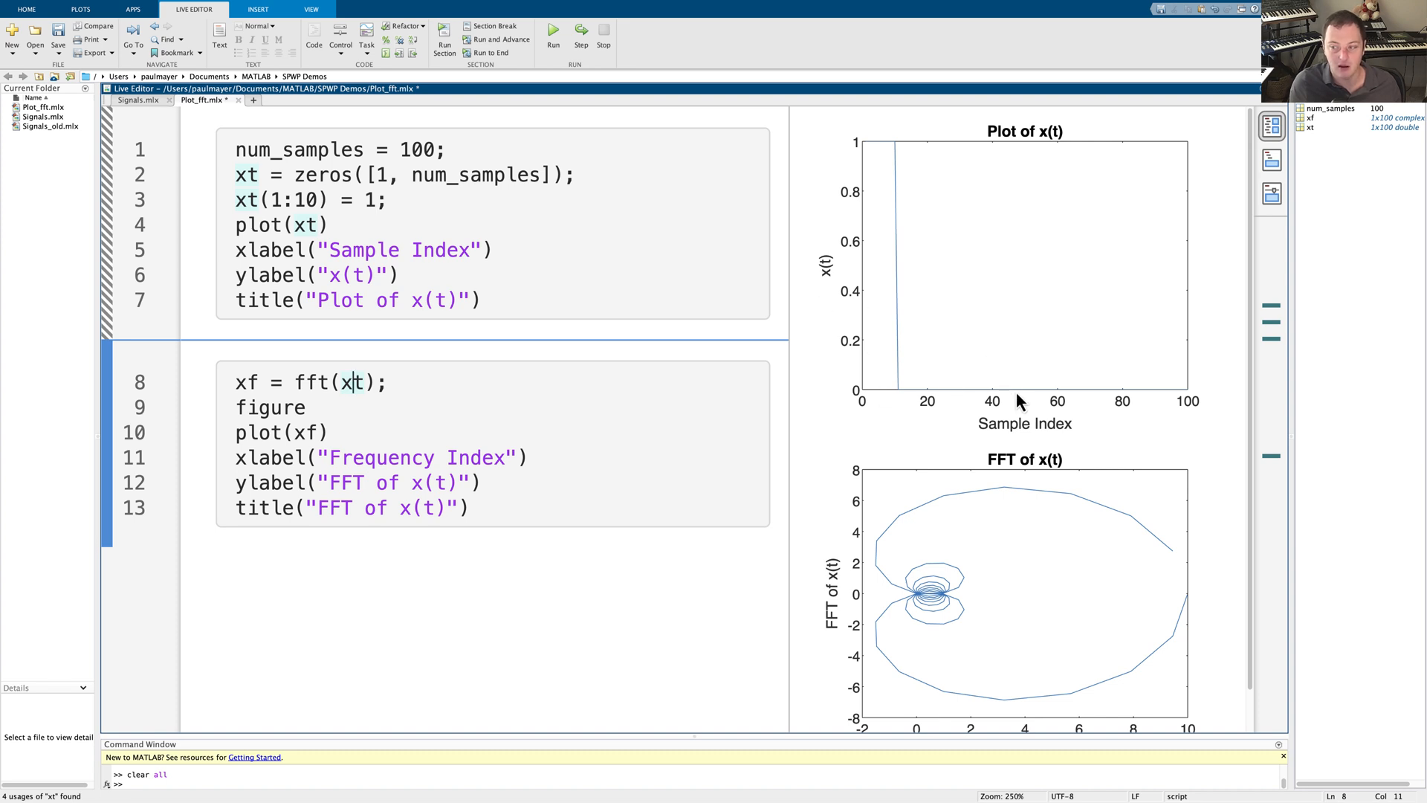
mouse_move(410, 377)
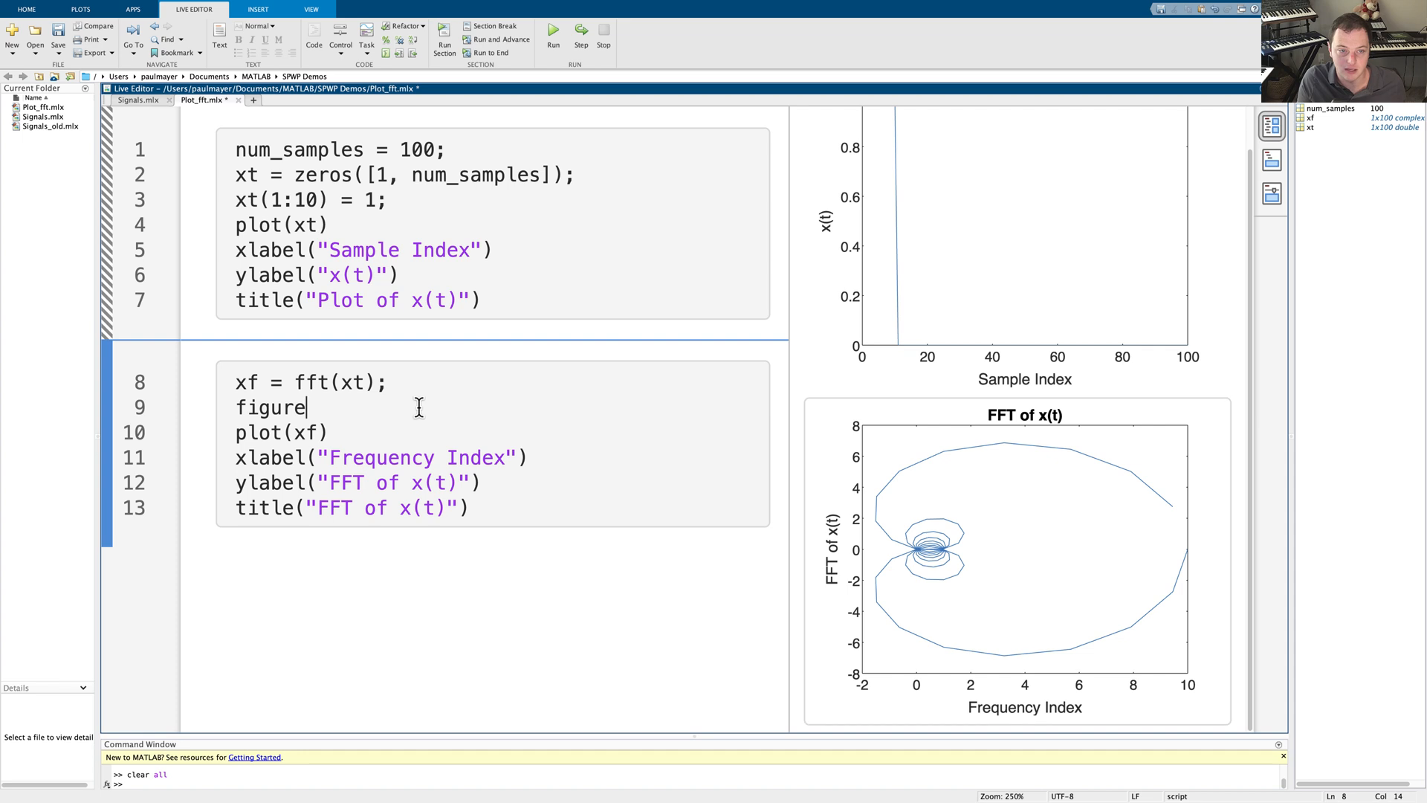
Insert subplot(2, 1, 1) and subplot(2, 1, 2) calls for two stacked FFT plots
type("s")
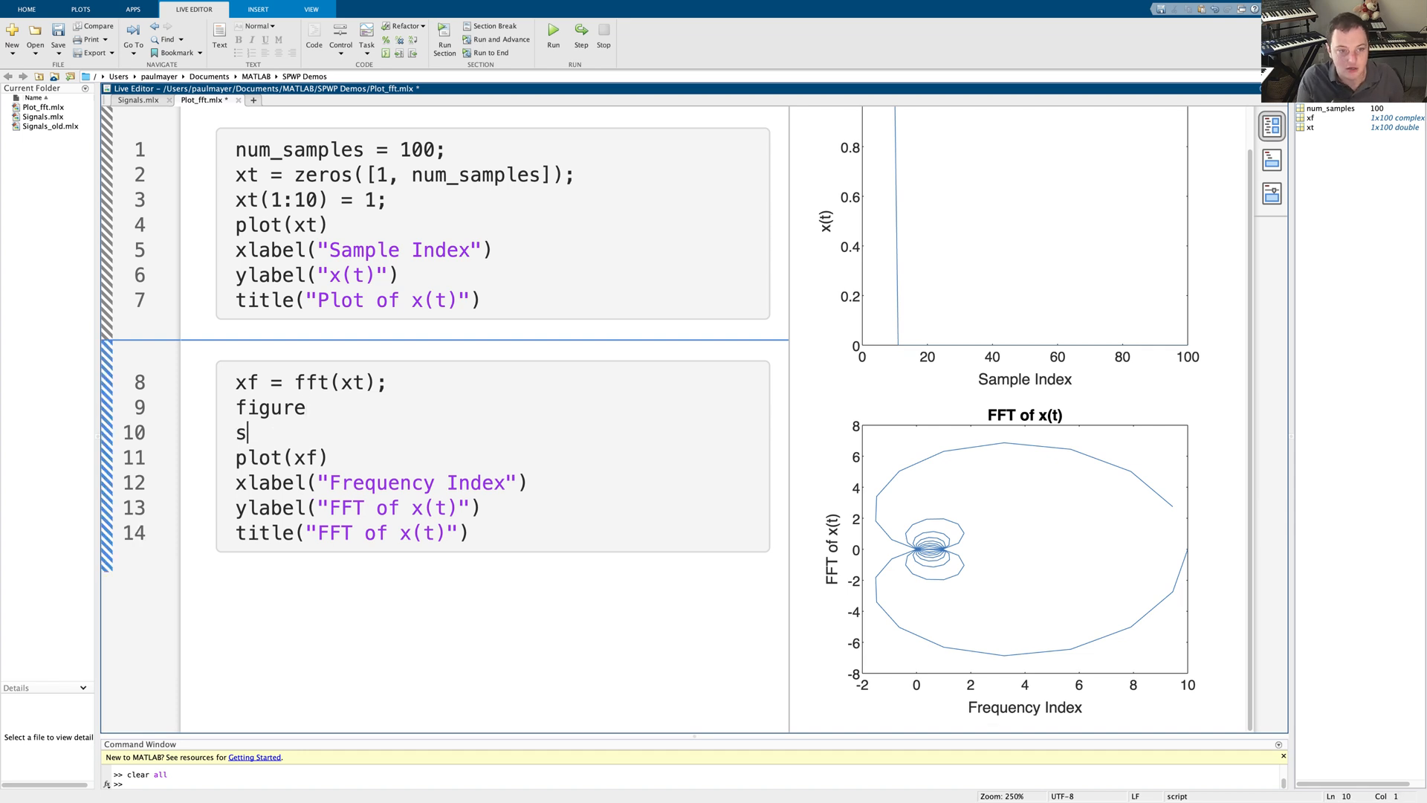
type("ubplot()")
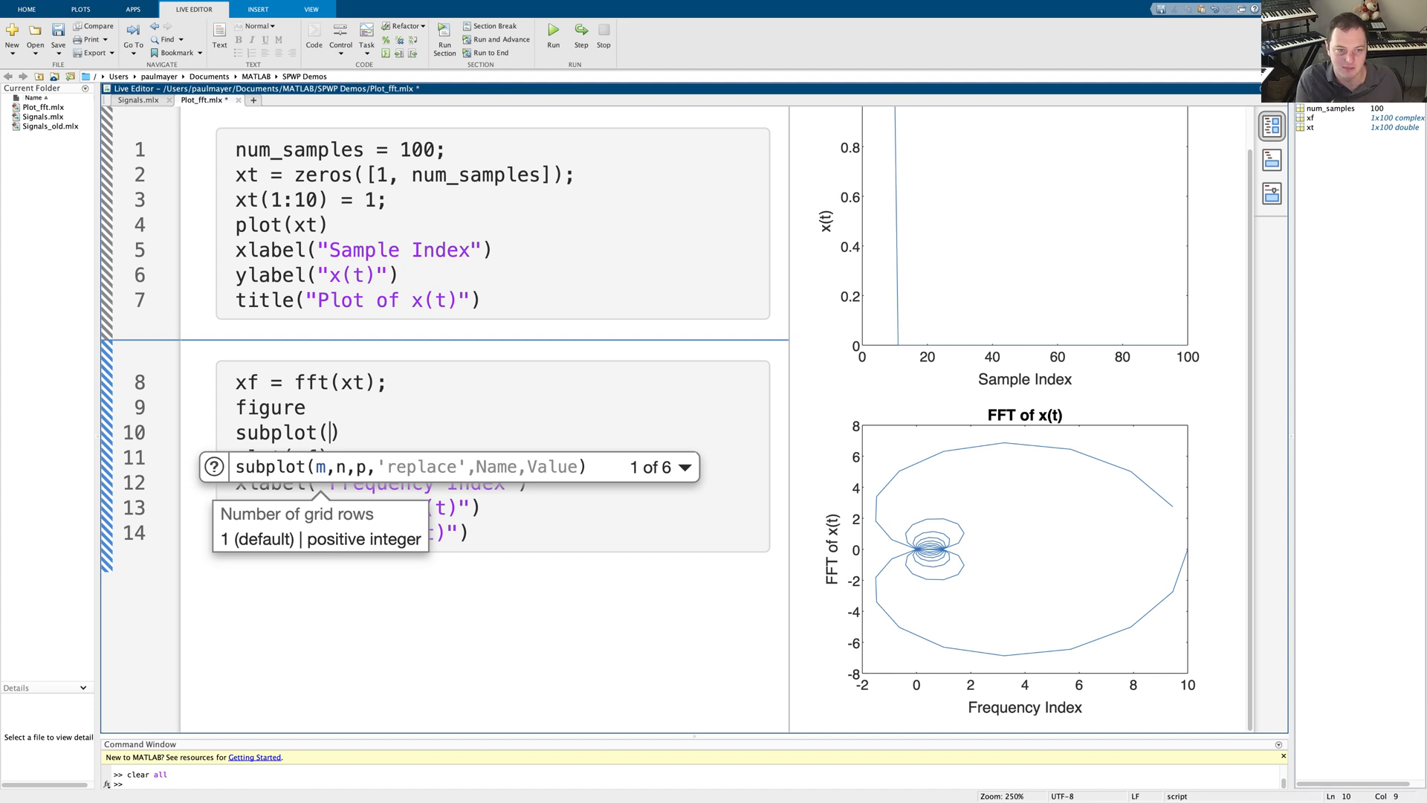
type("2")
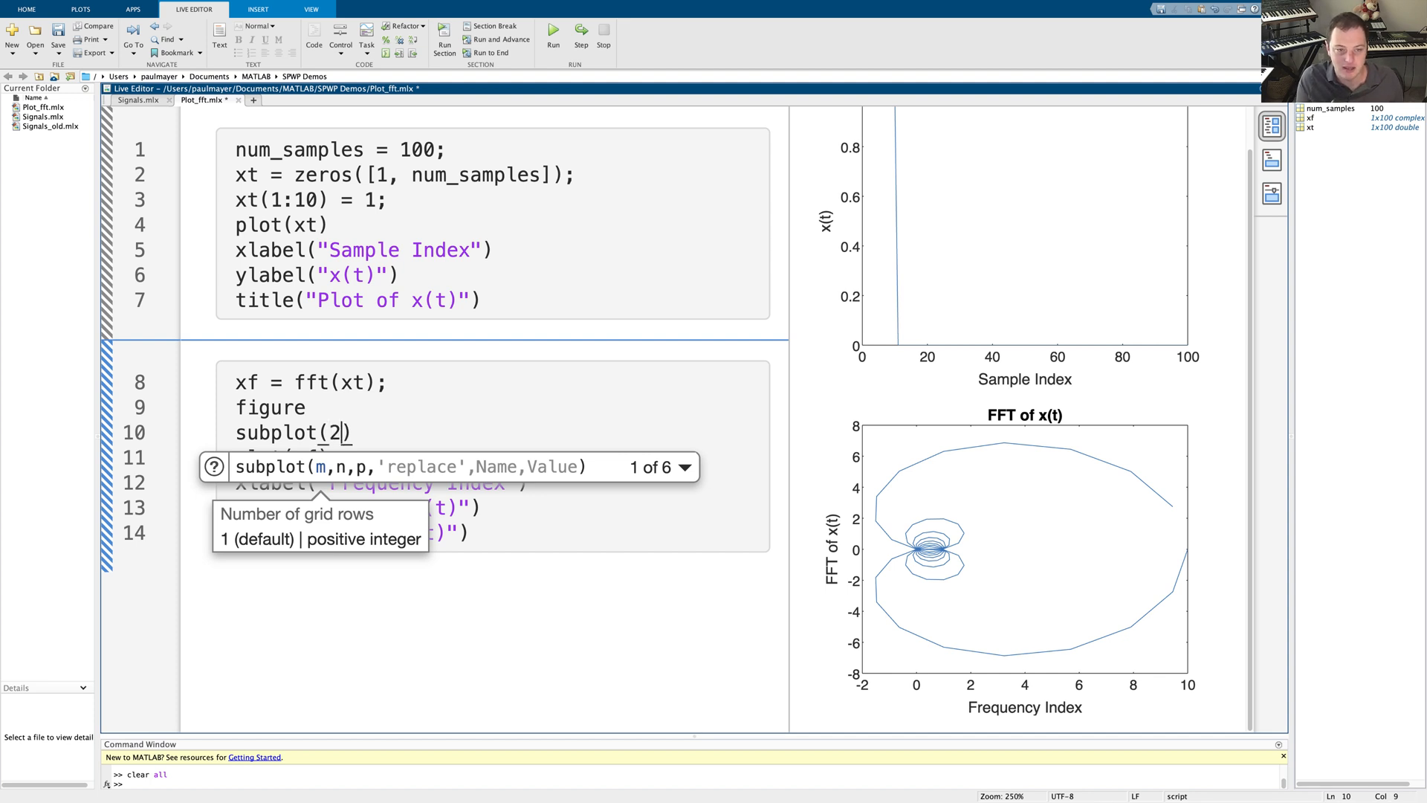
type(", 1,")
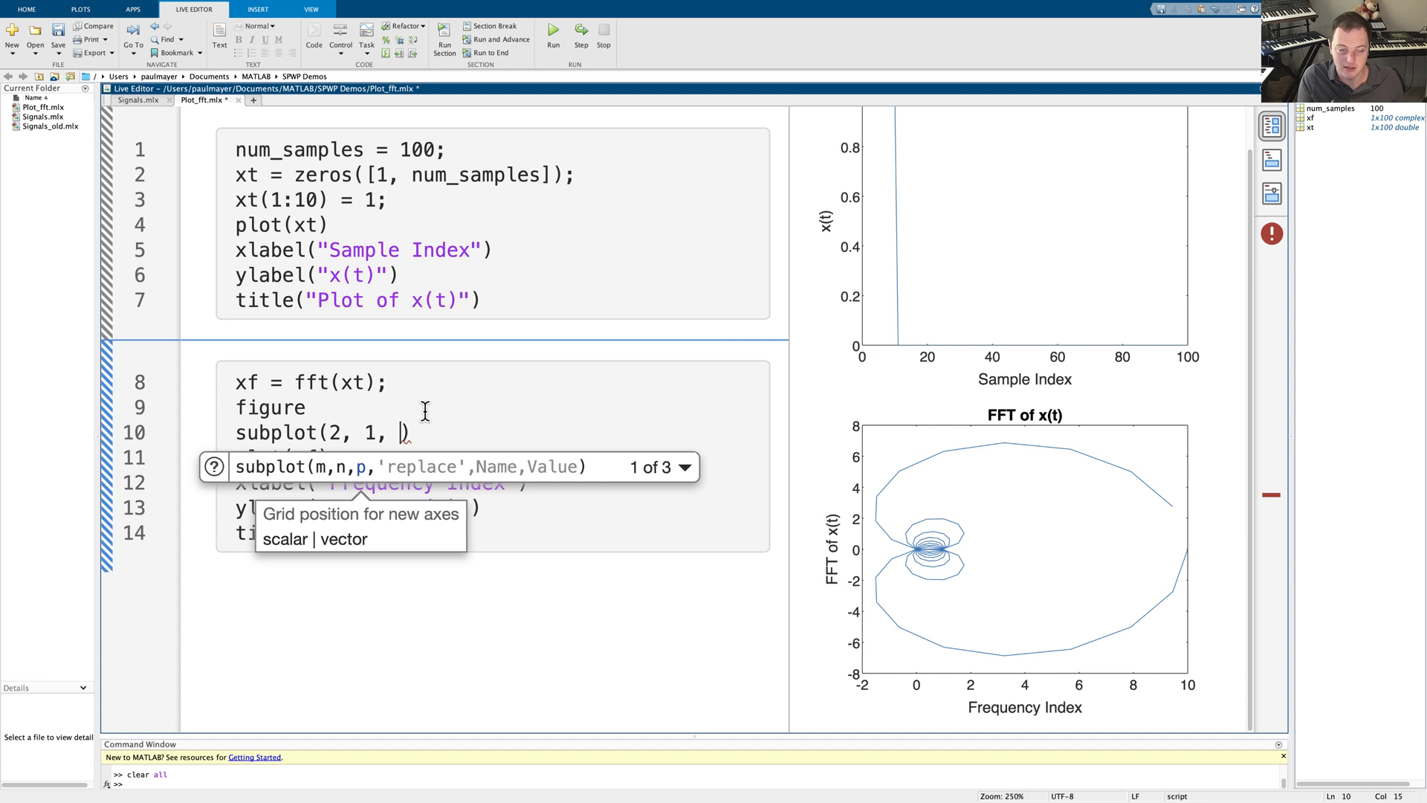
type("2")
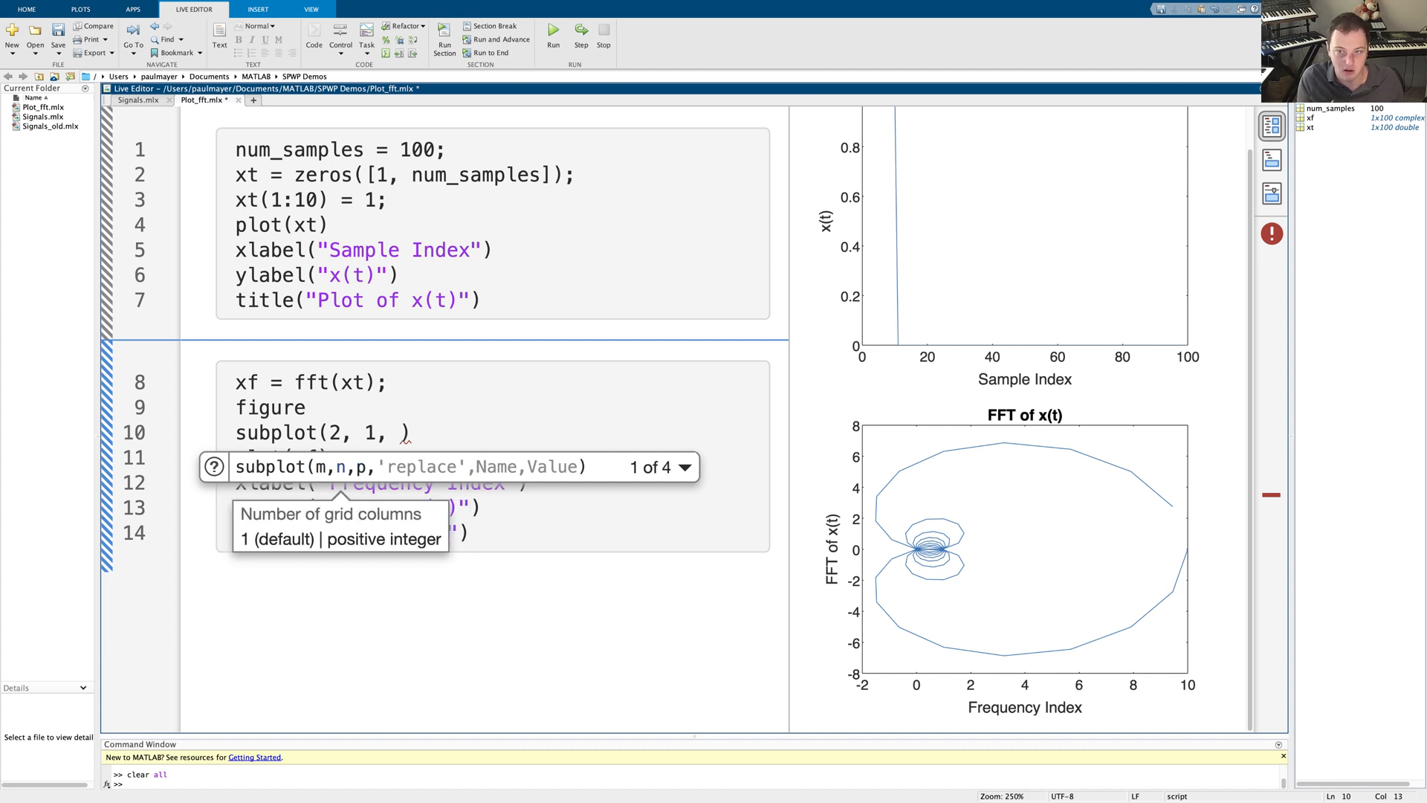
type(",")
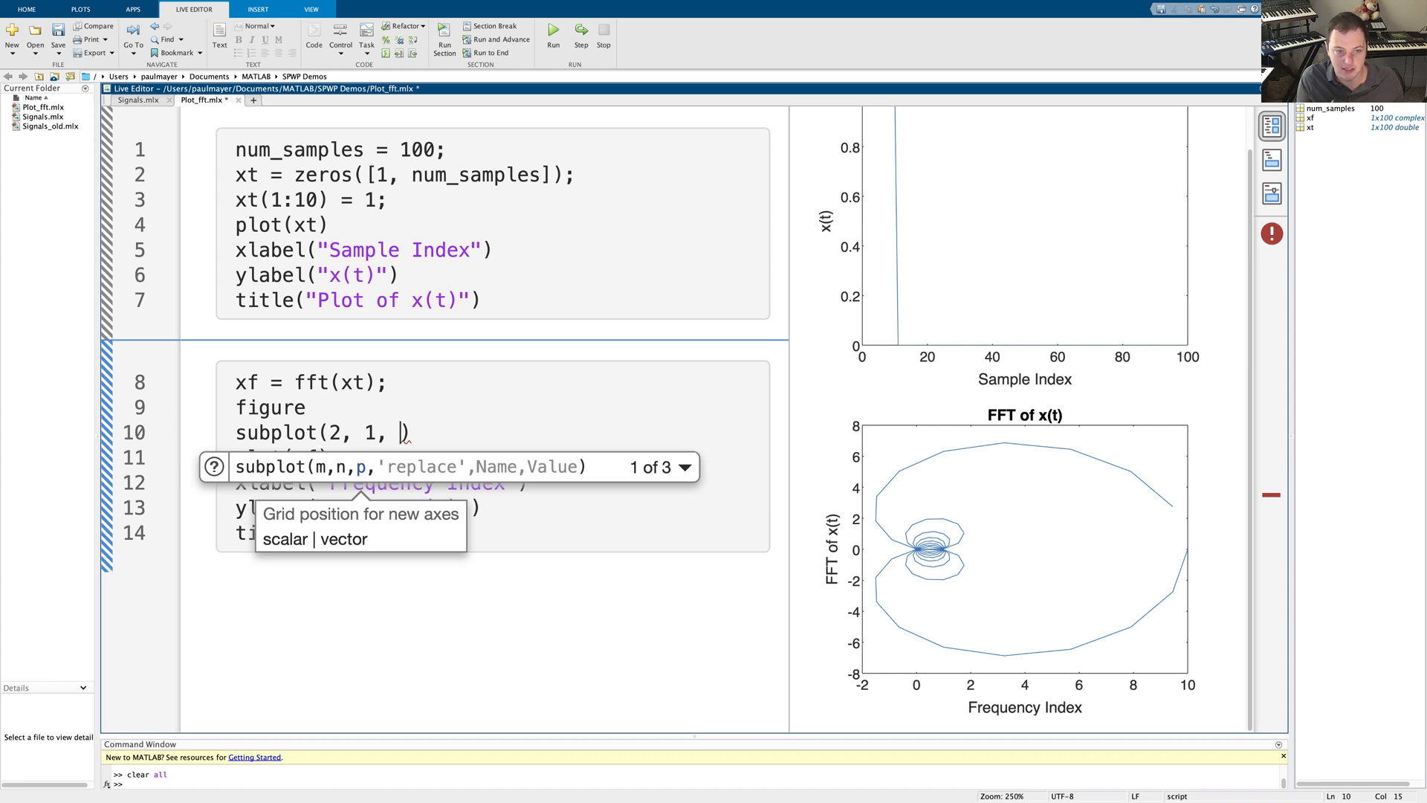
type("1")
left_click(360, 507)
type("Real part of ")
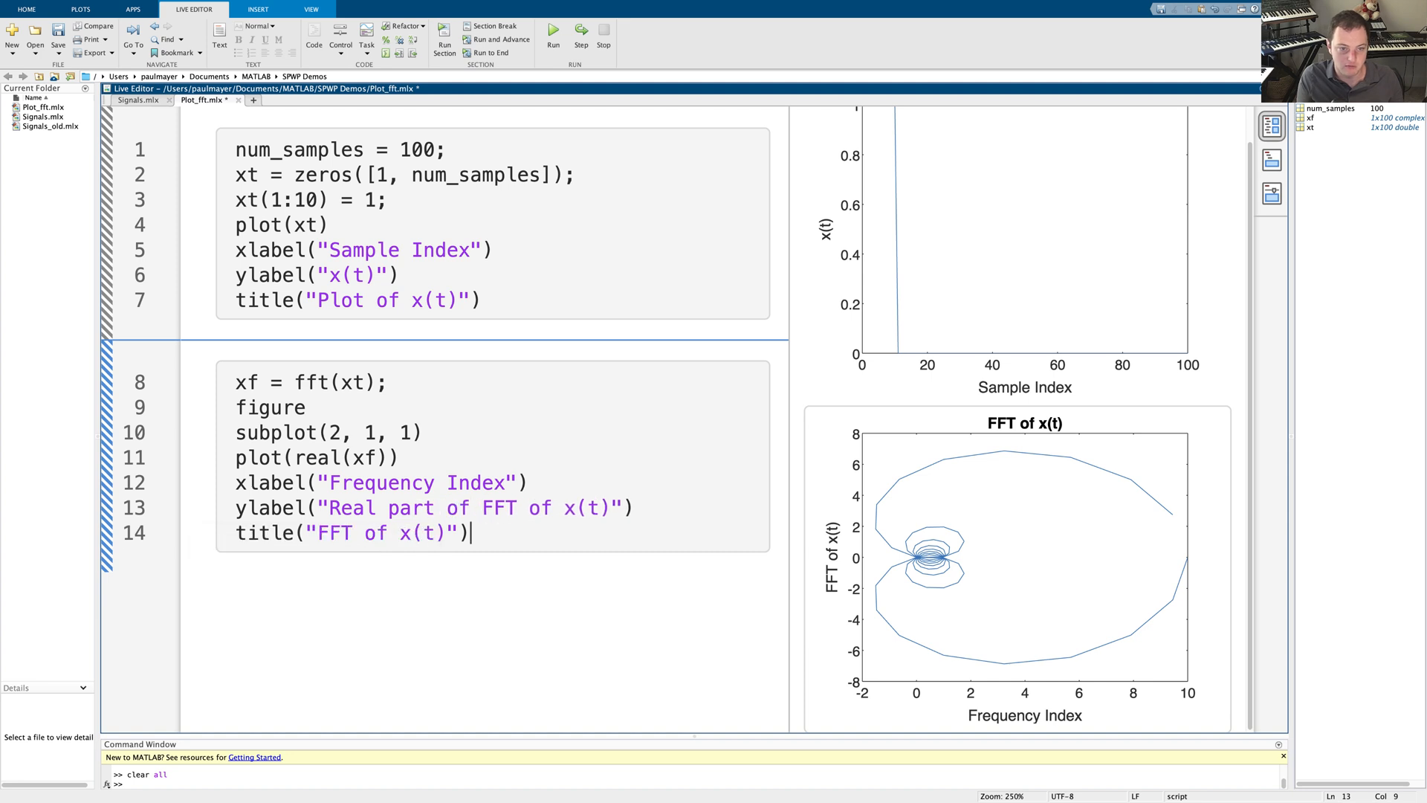
Relabel the lower subplot to plot imag(xf) with "Imaginary Part" labels and title
type("R")
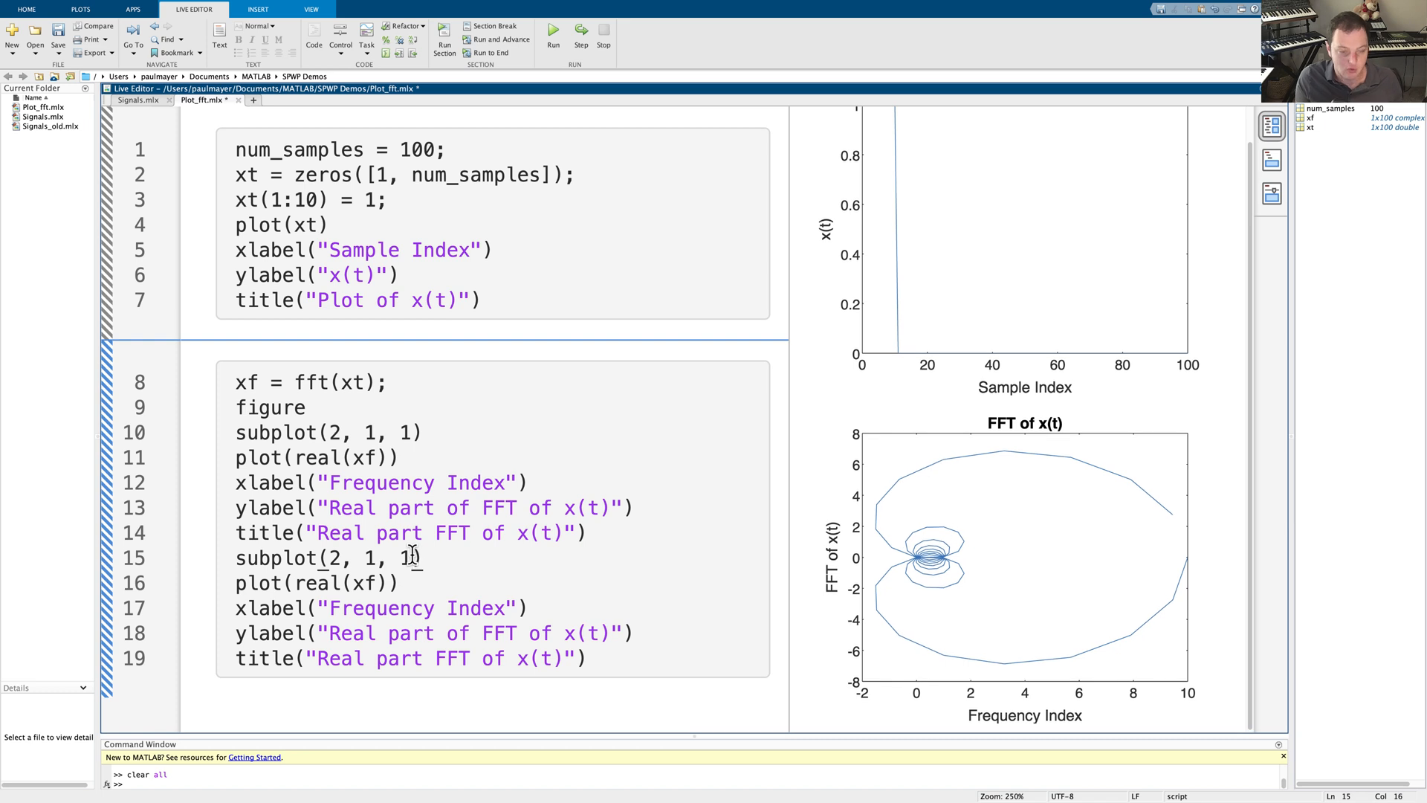
type("2")
type("% Imagi")
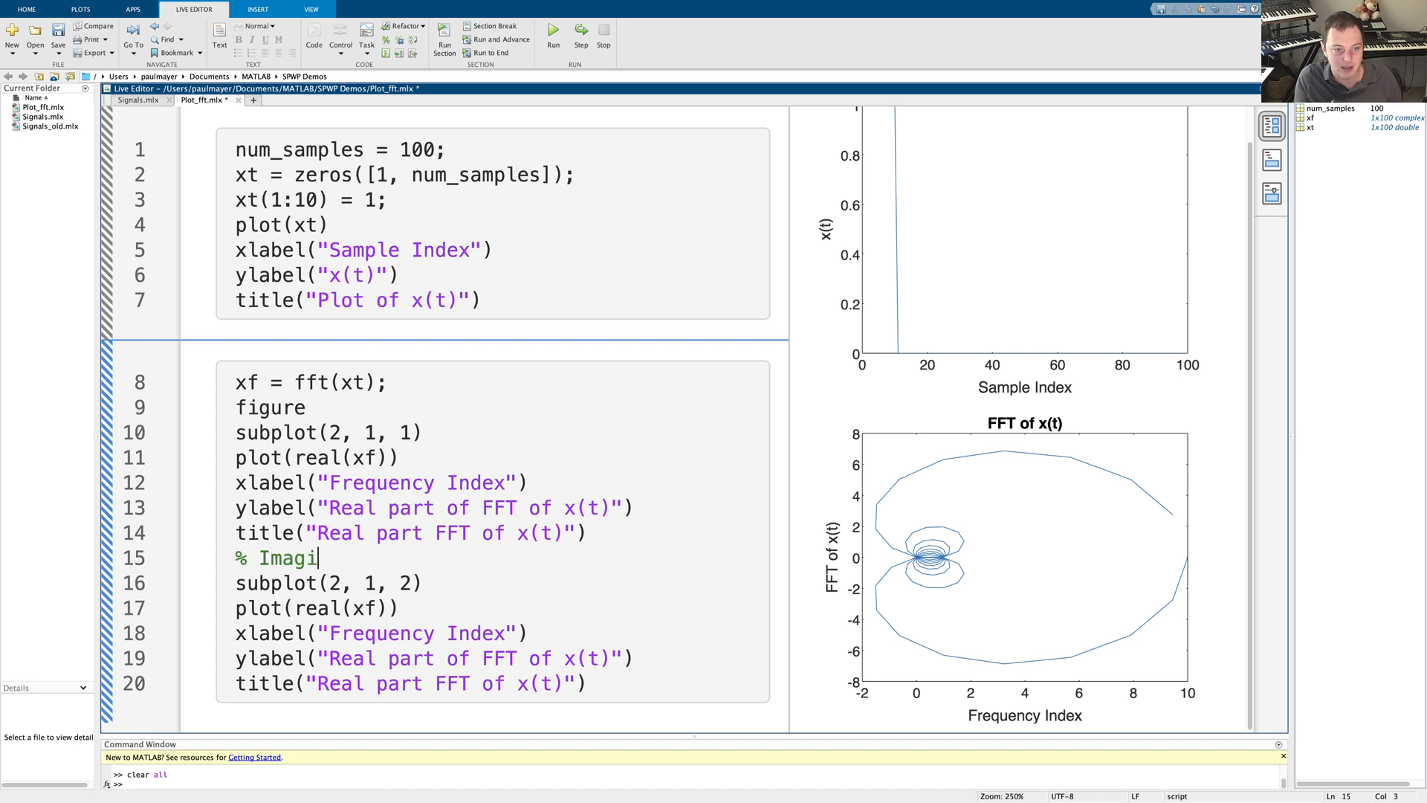
type("nary Part, 2nd index")
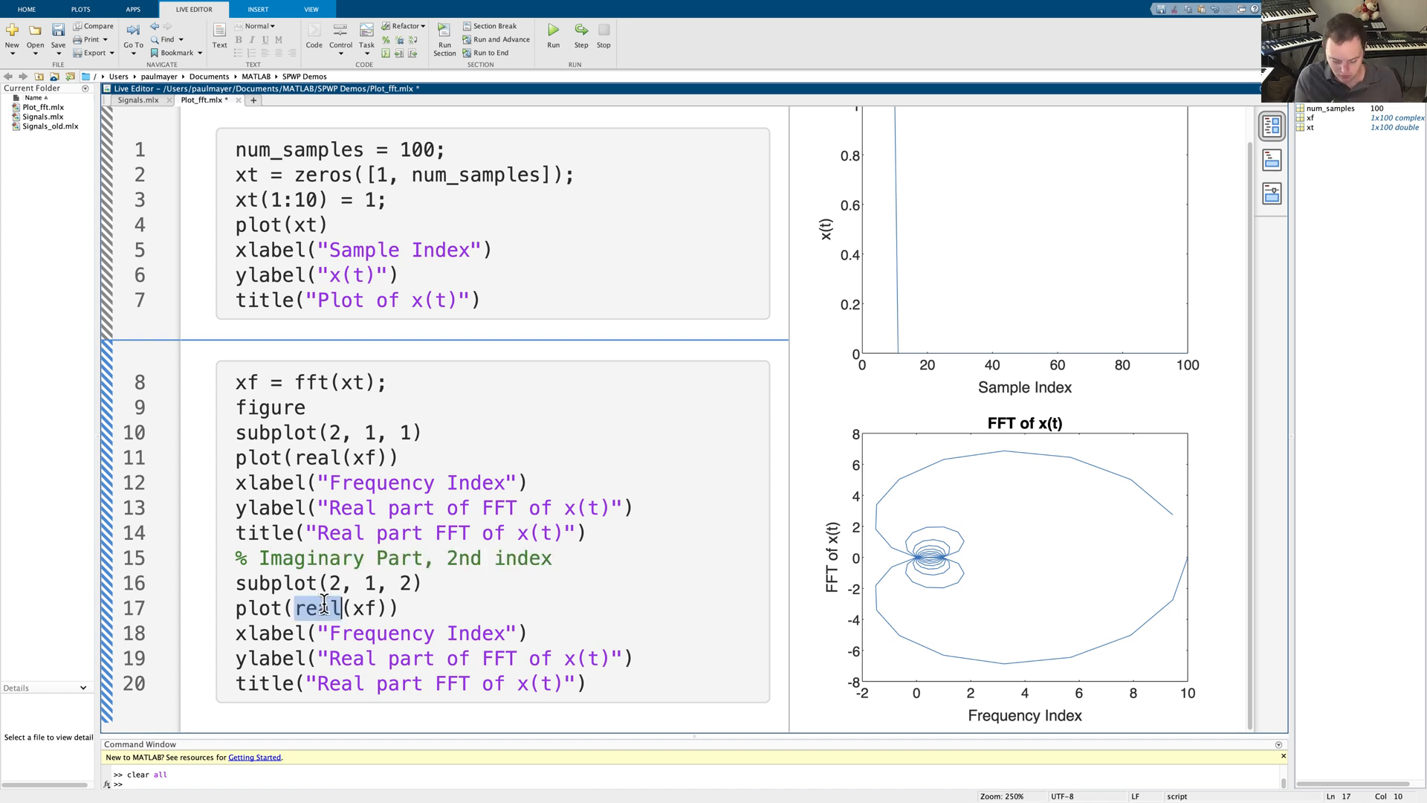
type("imag")
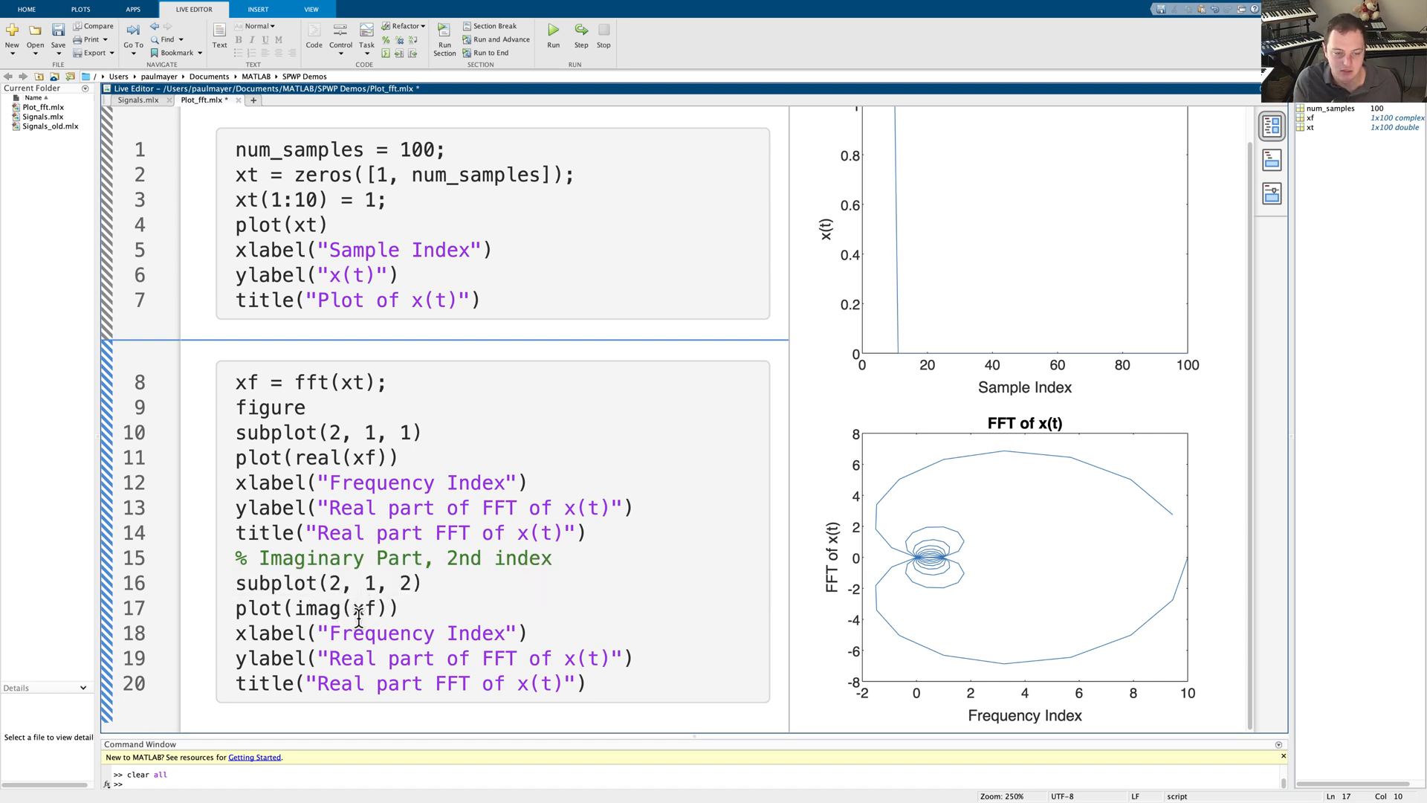
double_click(344, 658)
type("Imaginary")
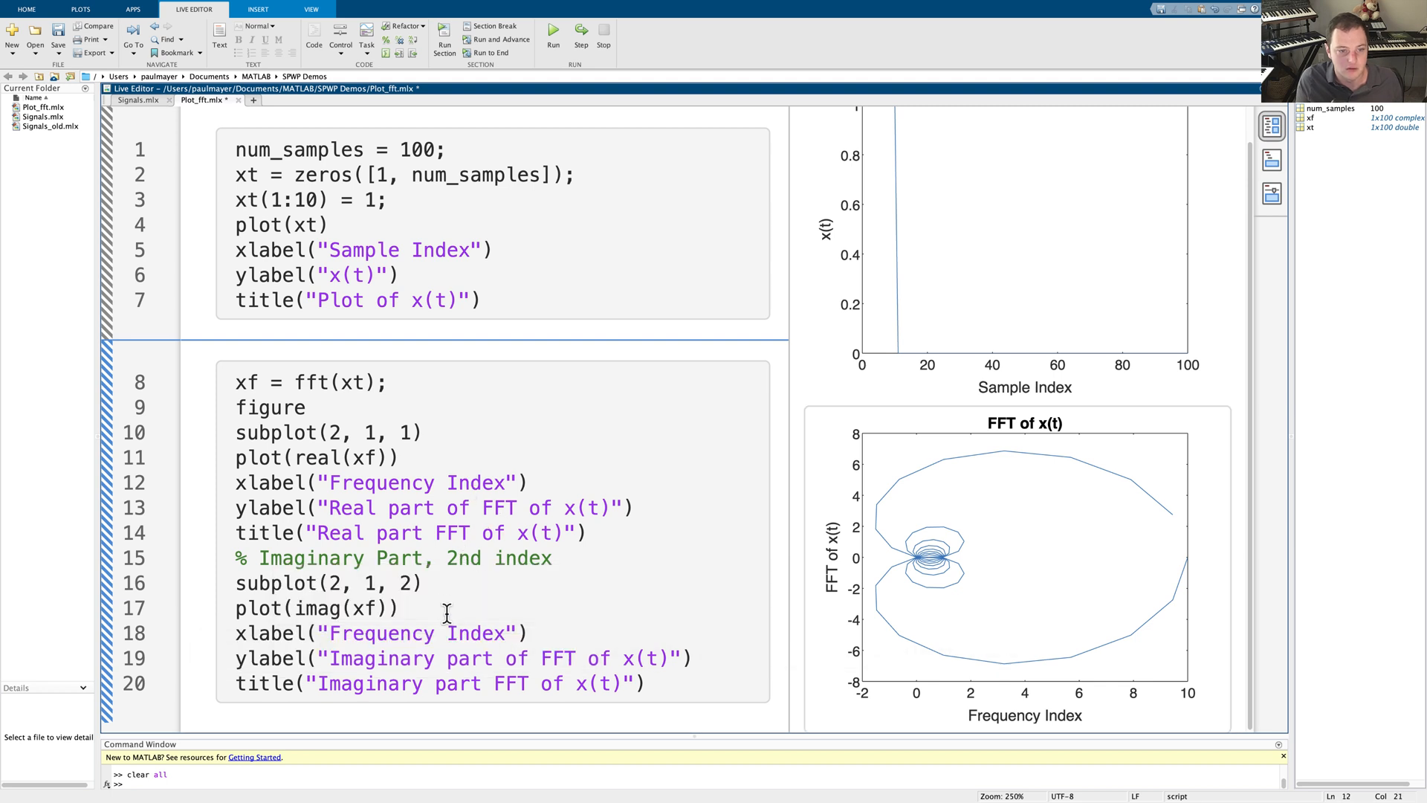
left_click(552, 36)
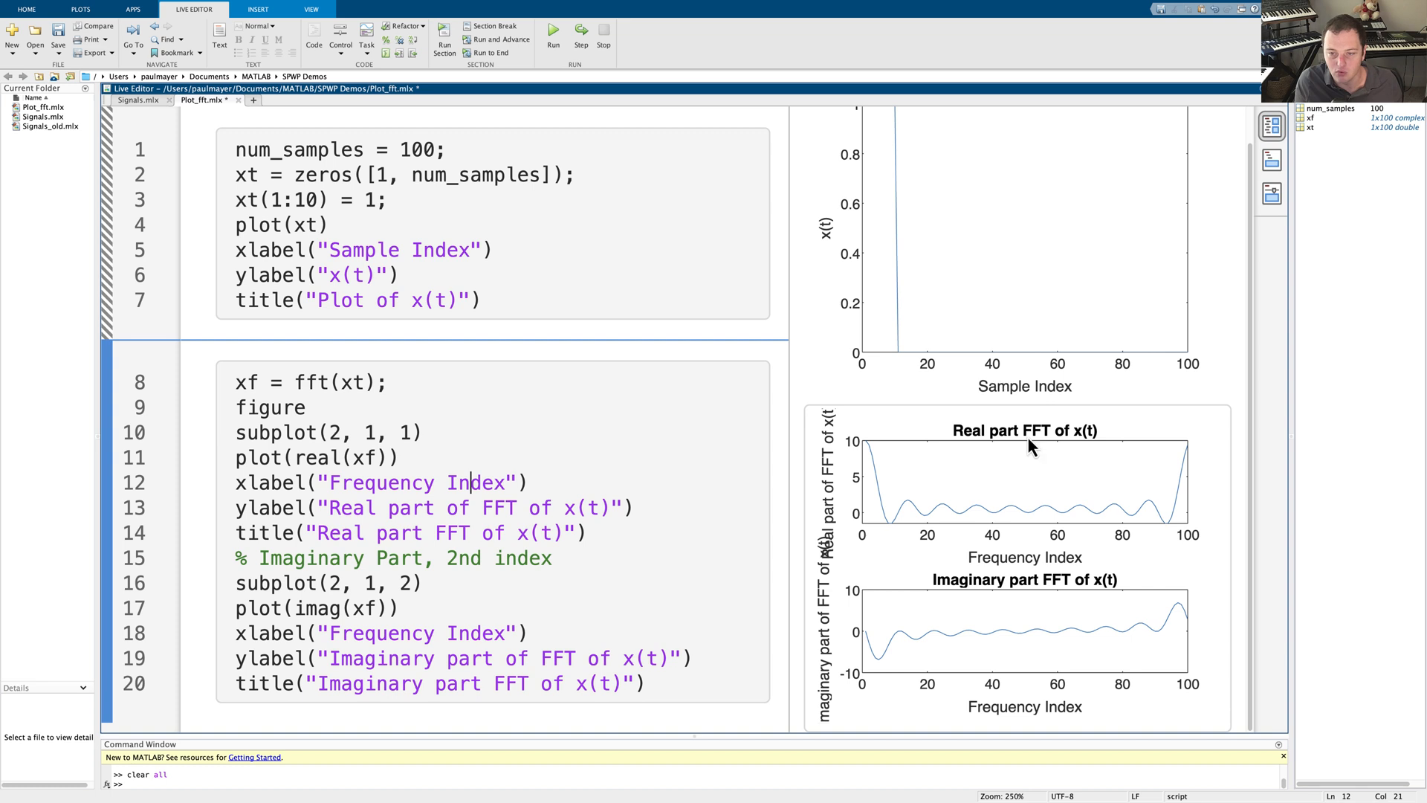
mouse_move(867, 458)
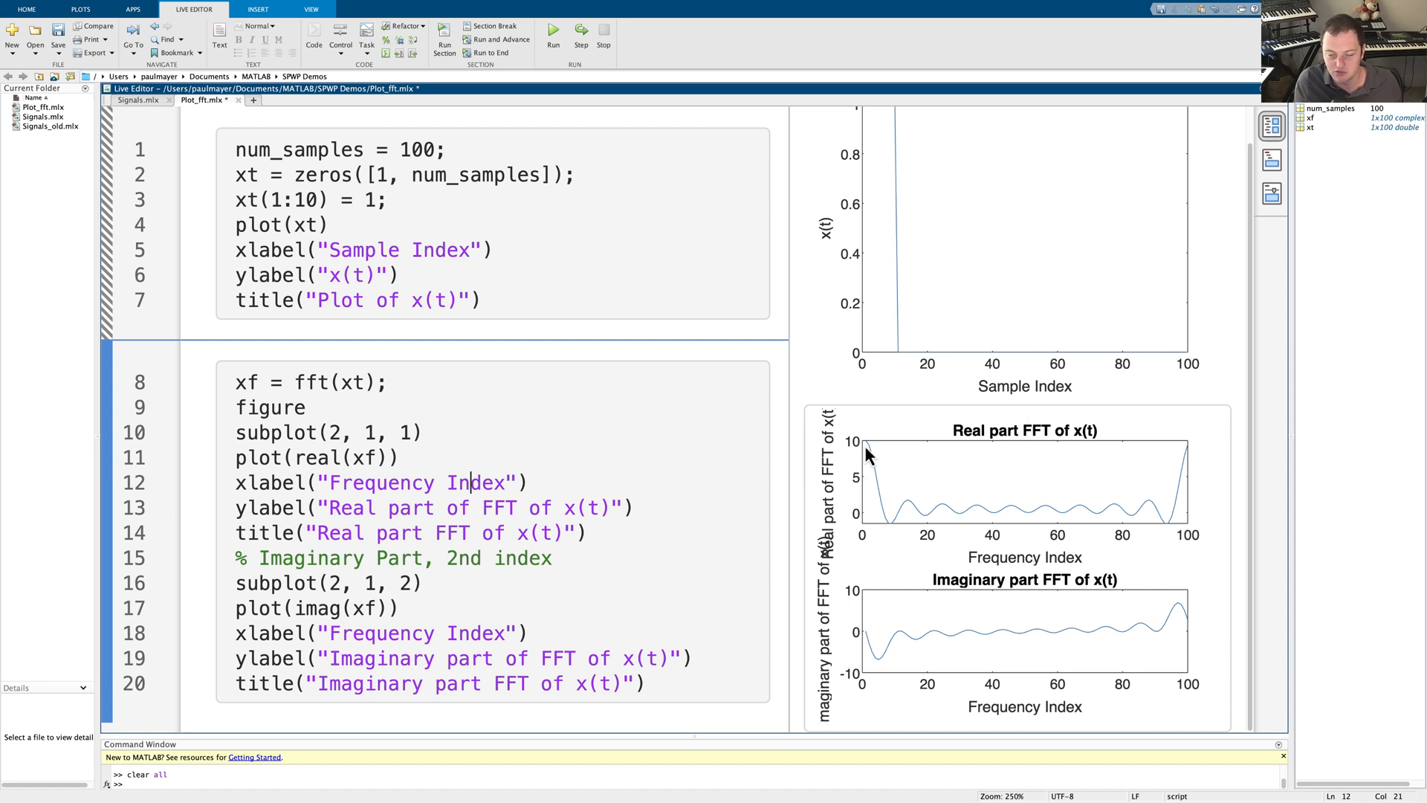
mouse_move(954, 514)
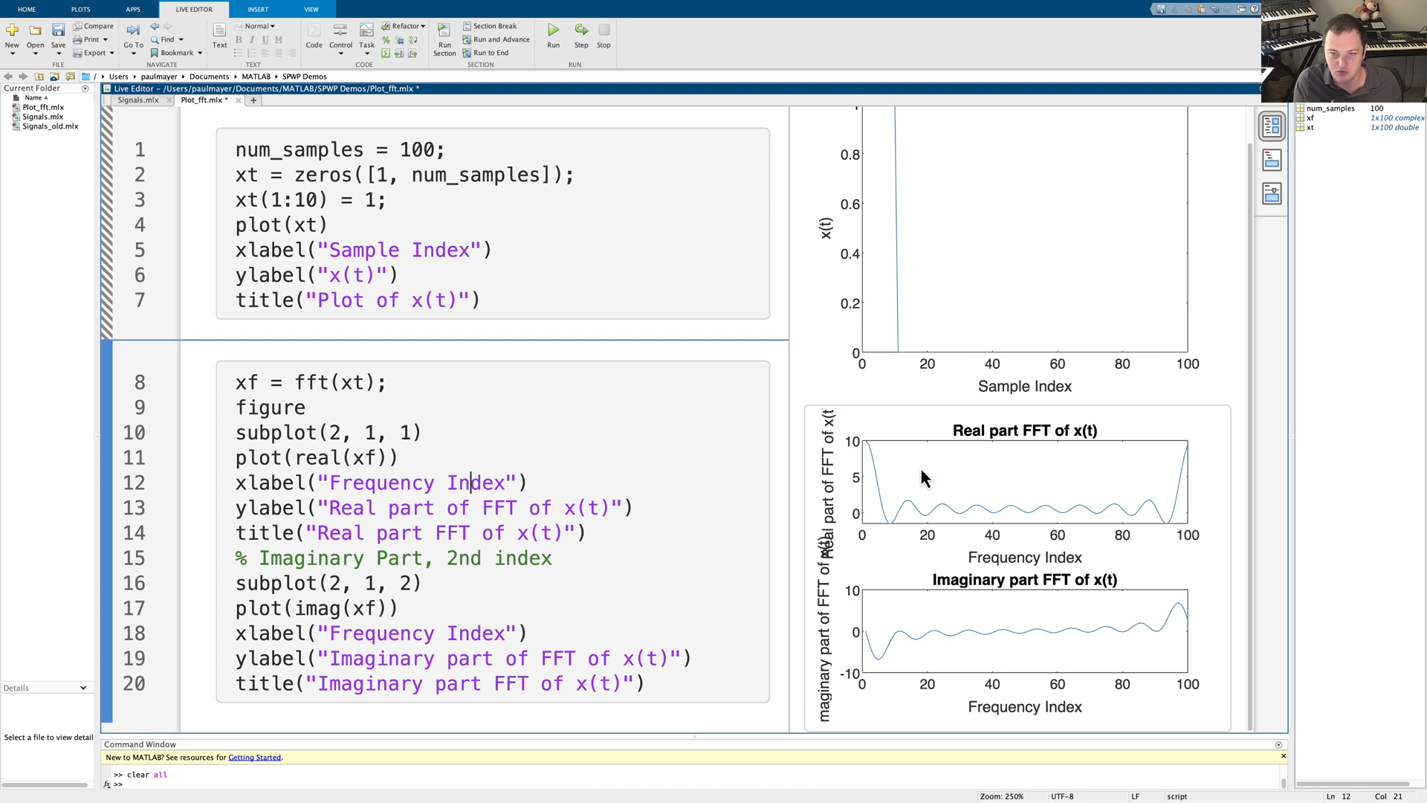
mouse_move(1056, 532)
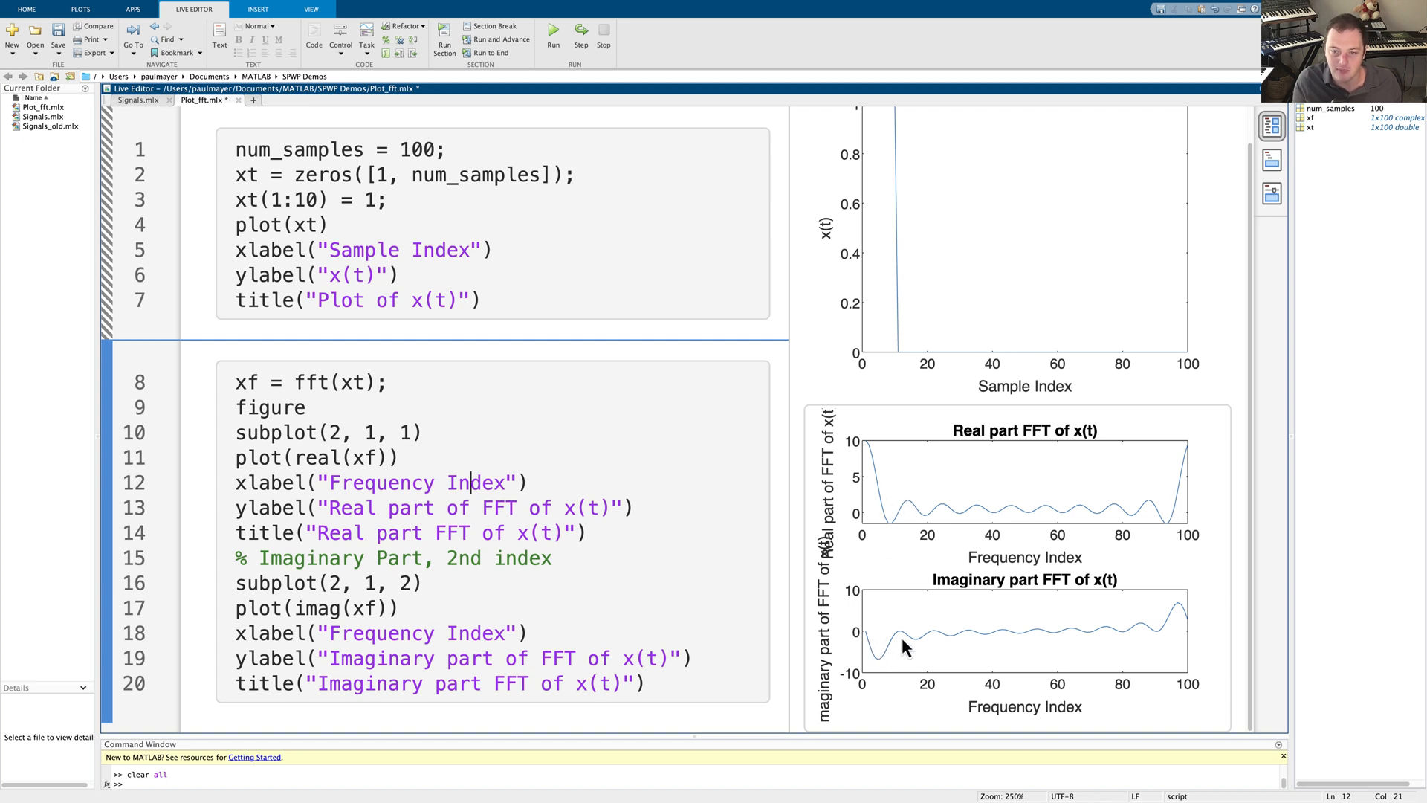
mouse_move(1170, 612)
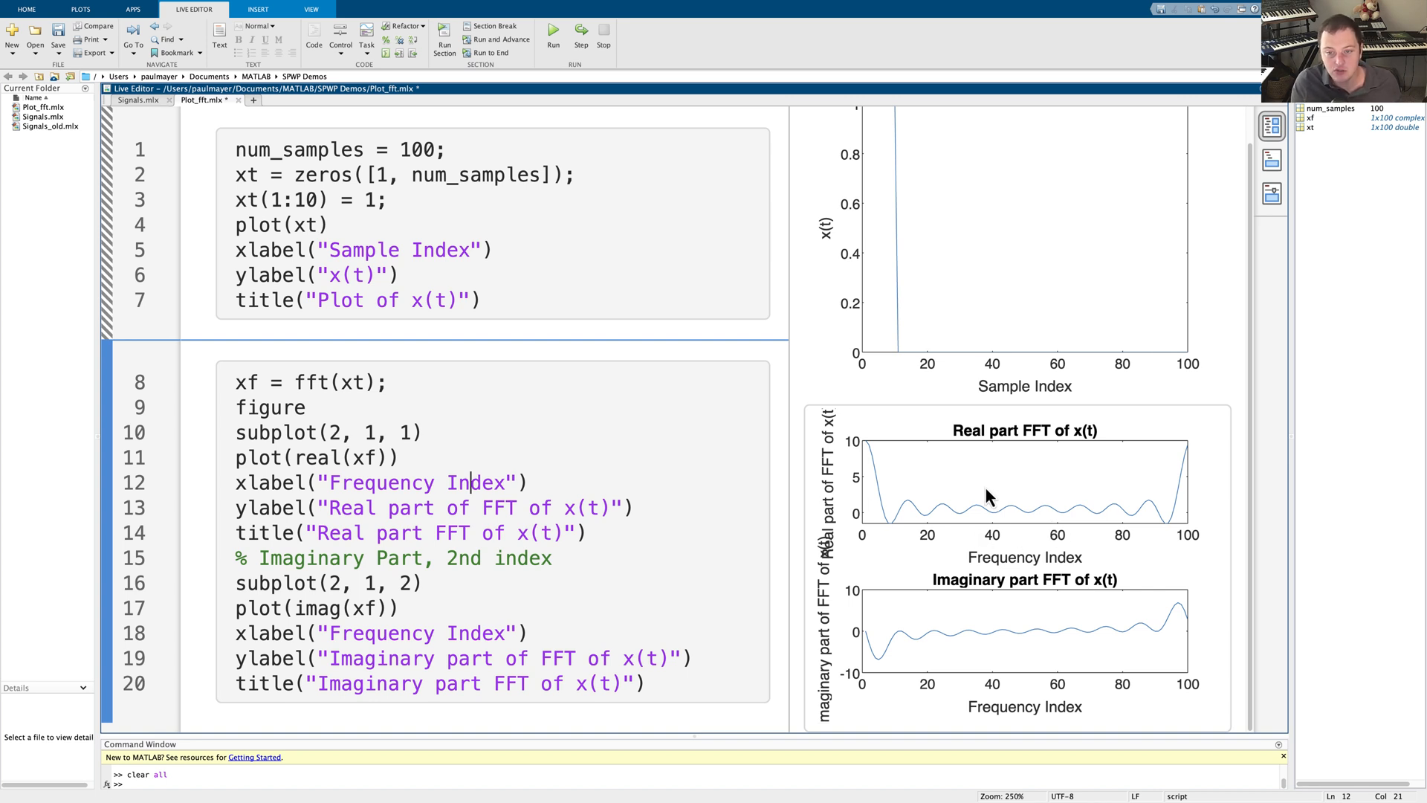
mouse_move(866, 479)
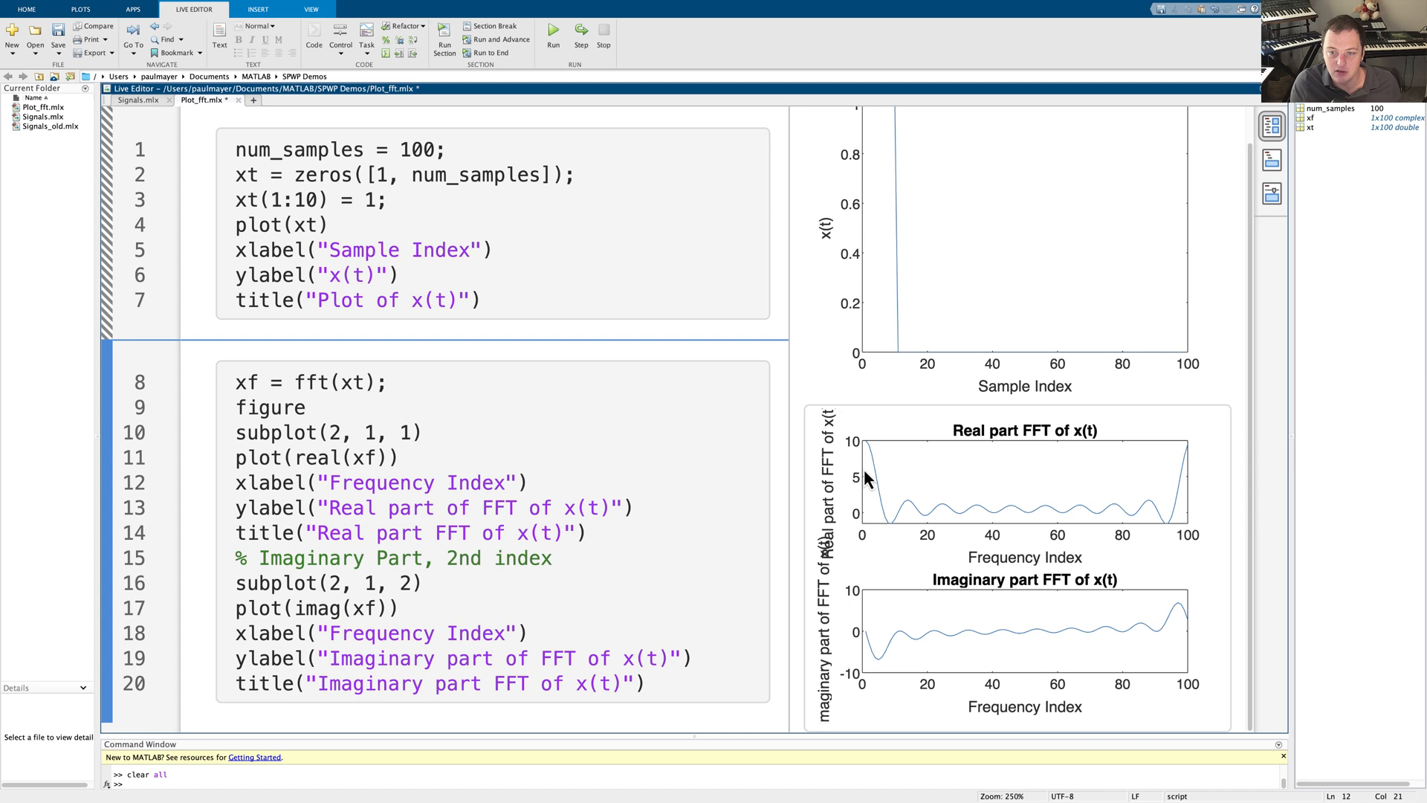
scroll("up", 3)
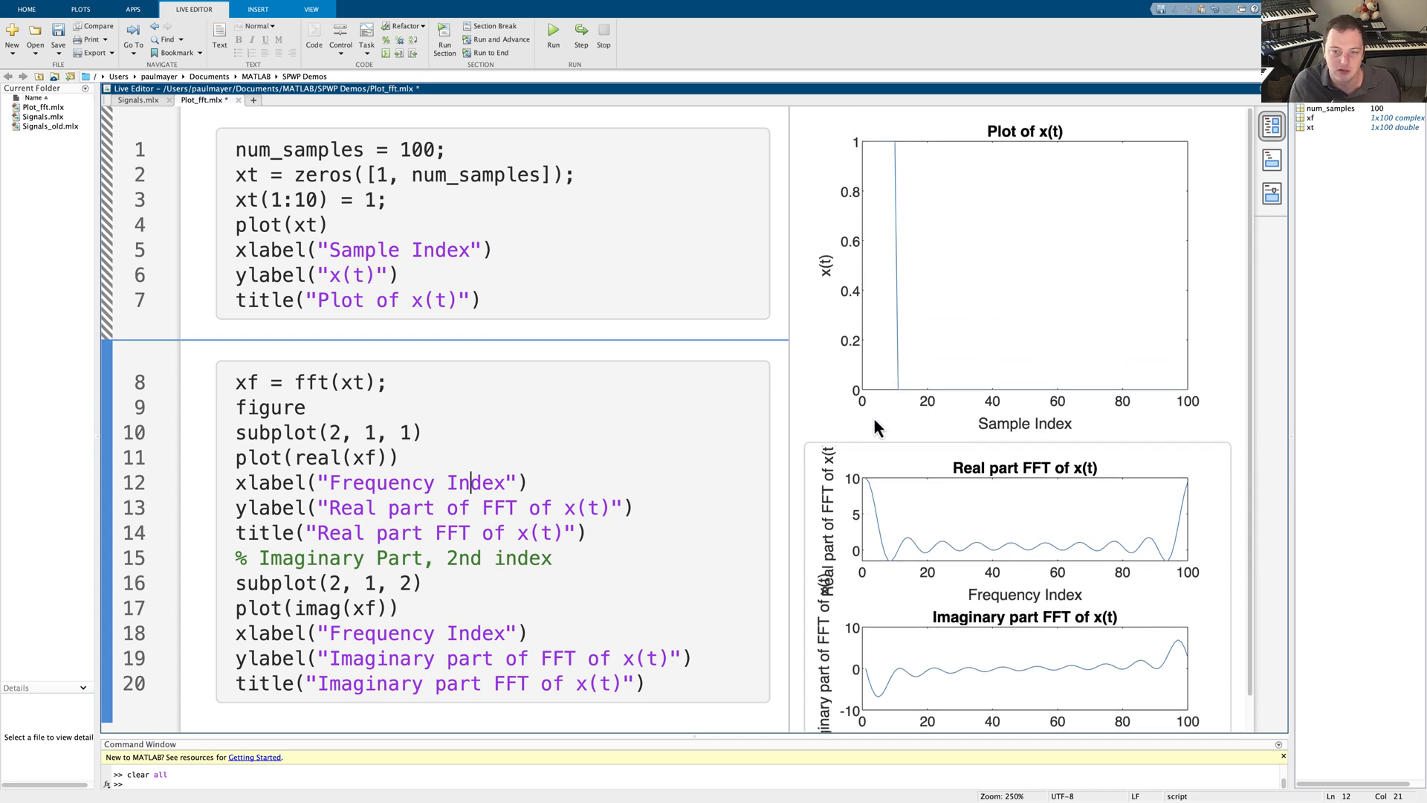
mouse_move(865, 489)
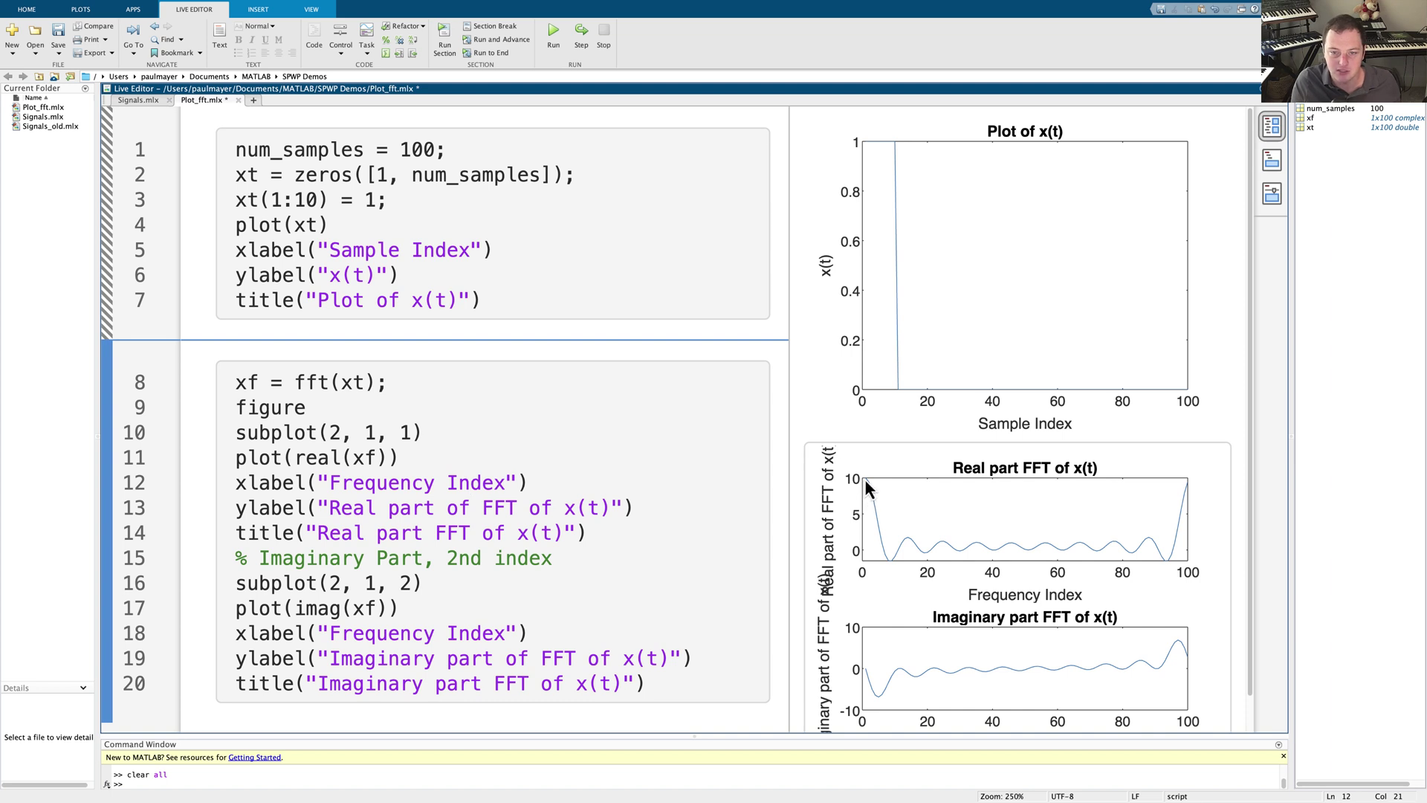
mouse_move(922, 560)
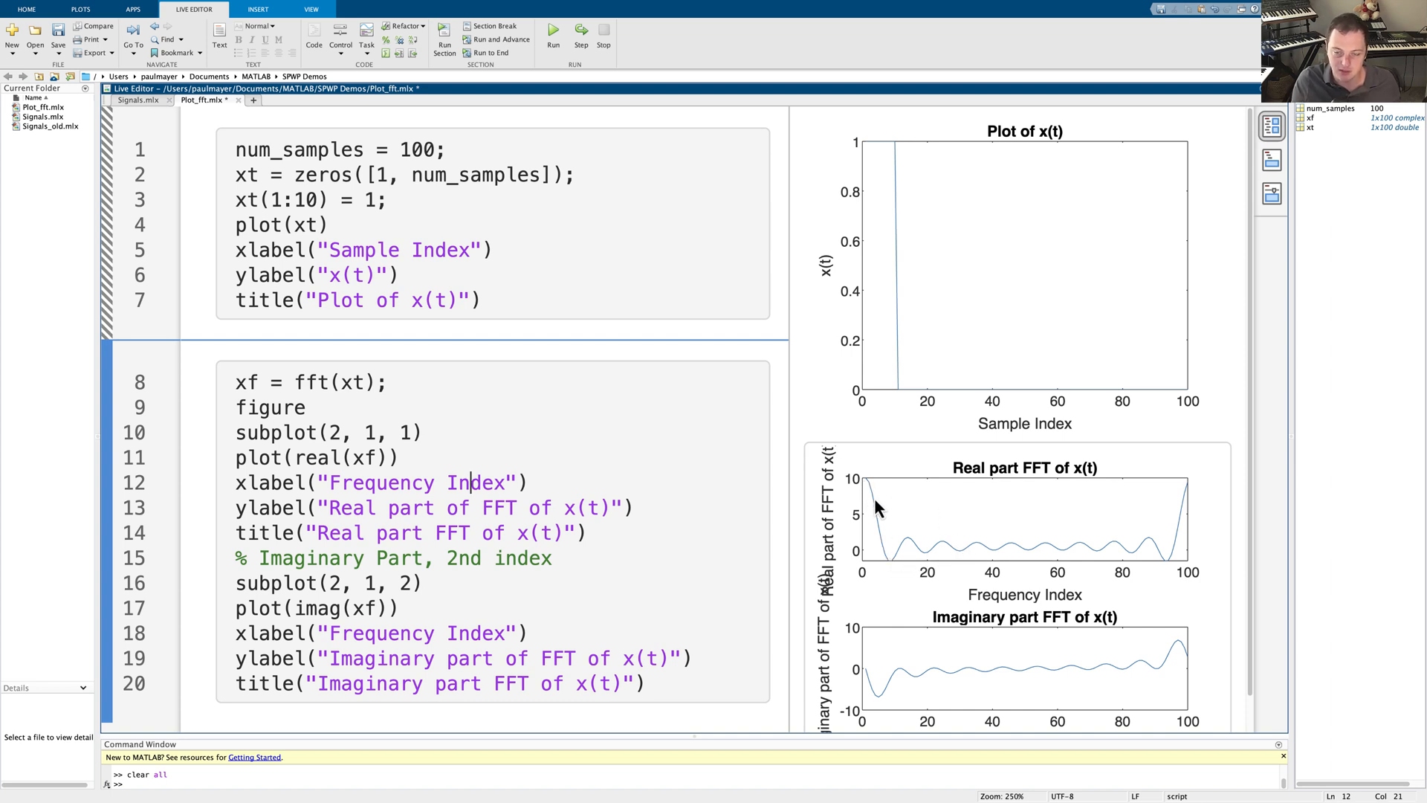
mouse_move(881, 579)
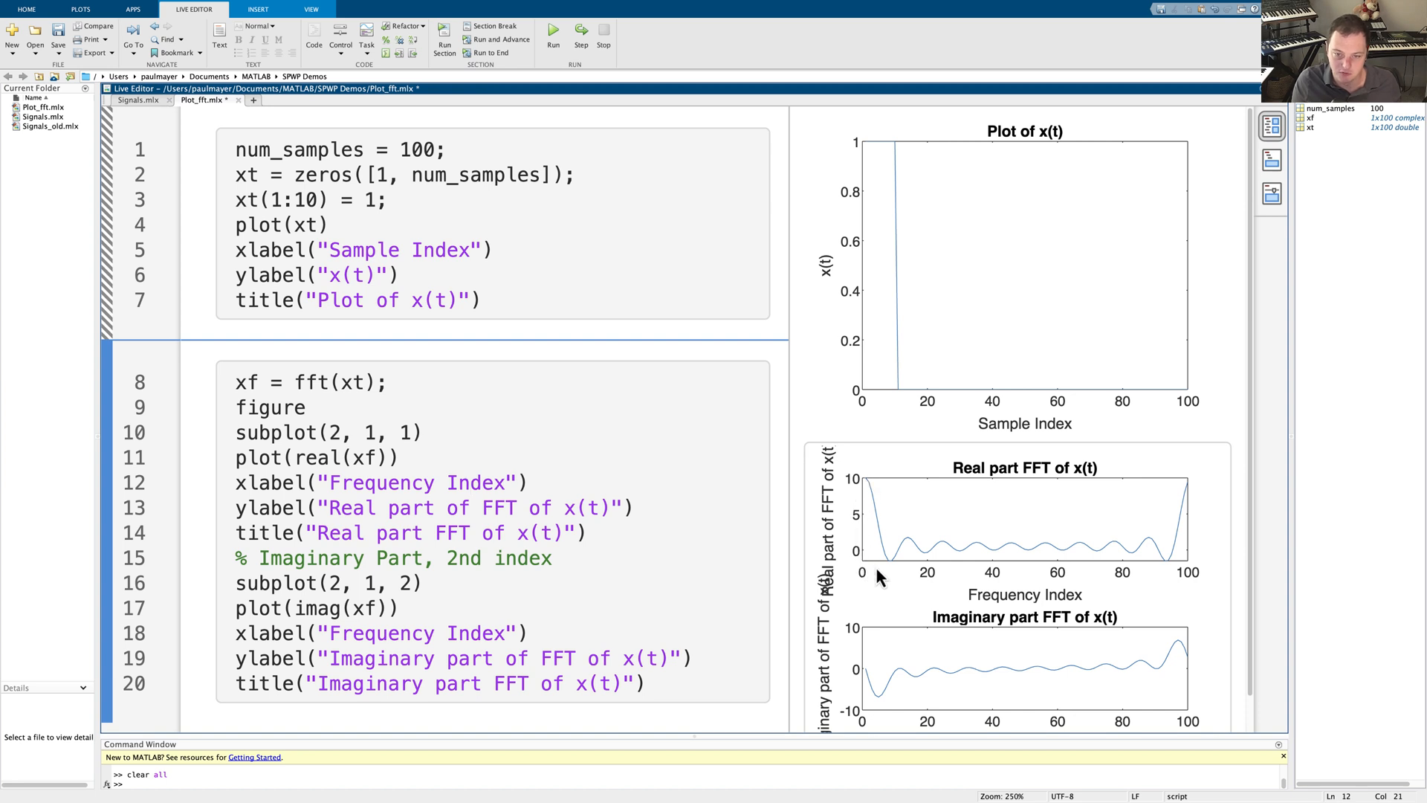
mouse_move(1029, 585)
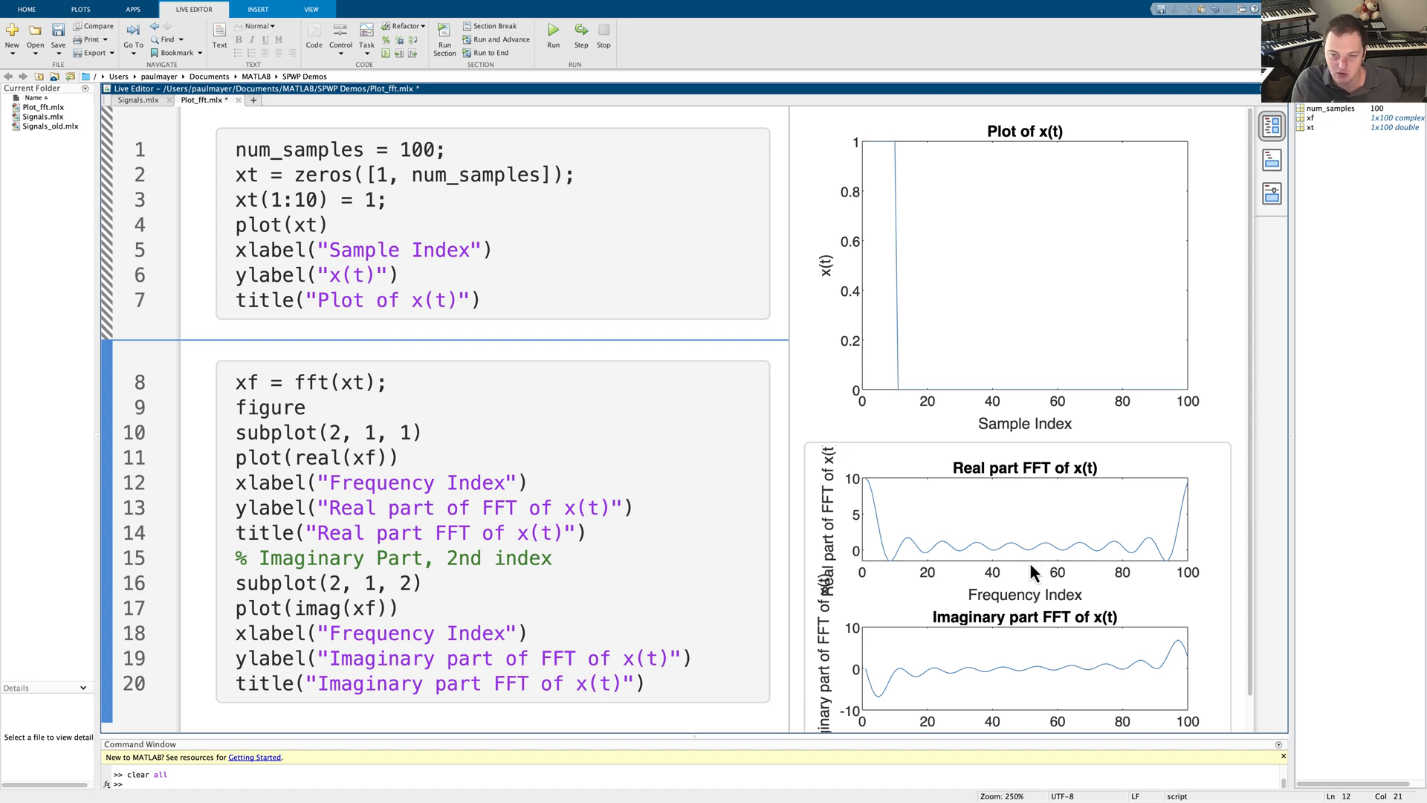
mouse_move(1038, 568)
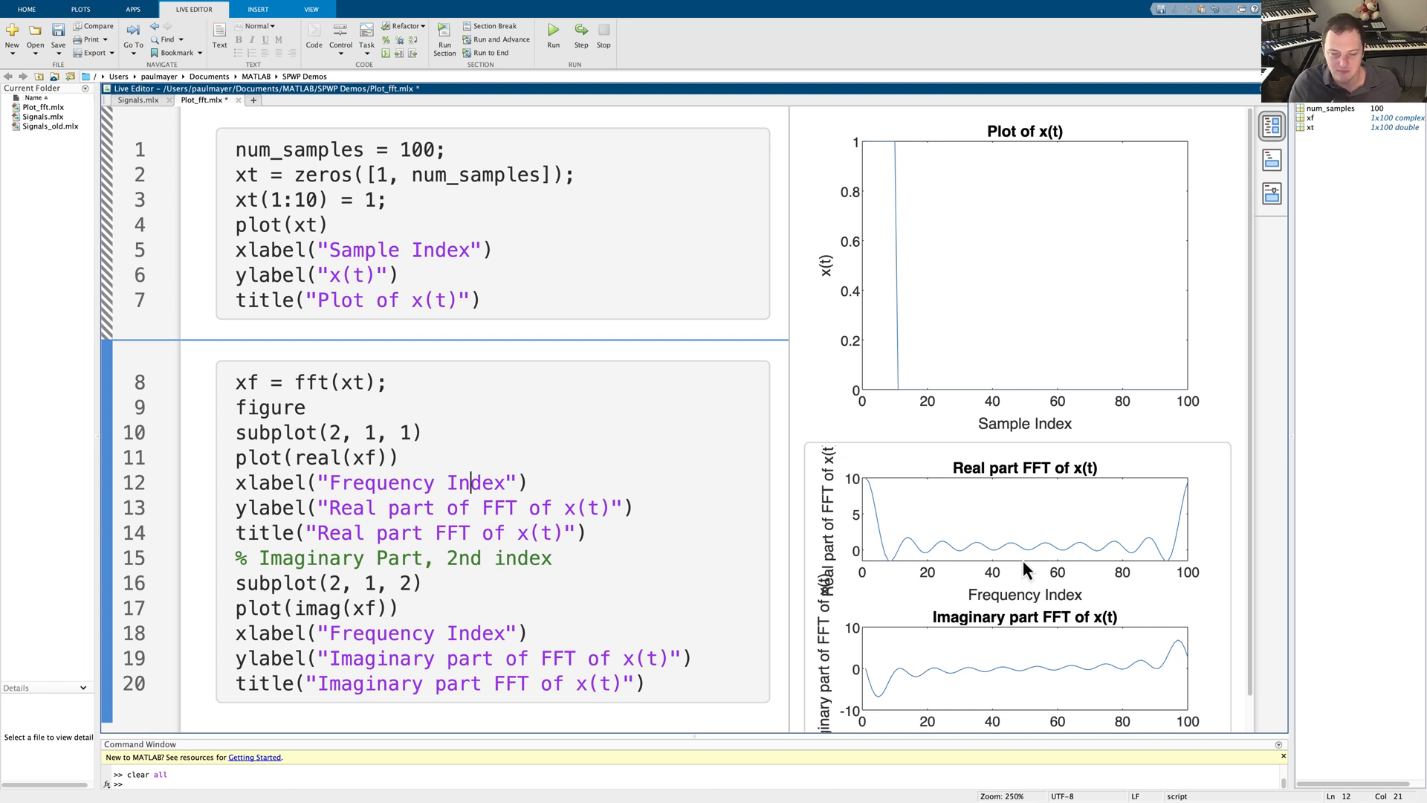
mouse_move(1026, 587)
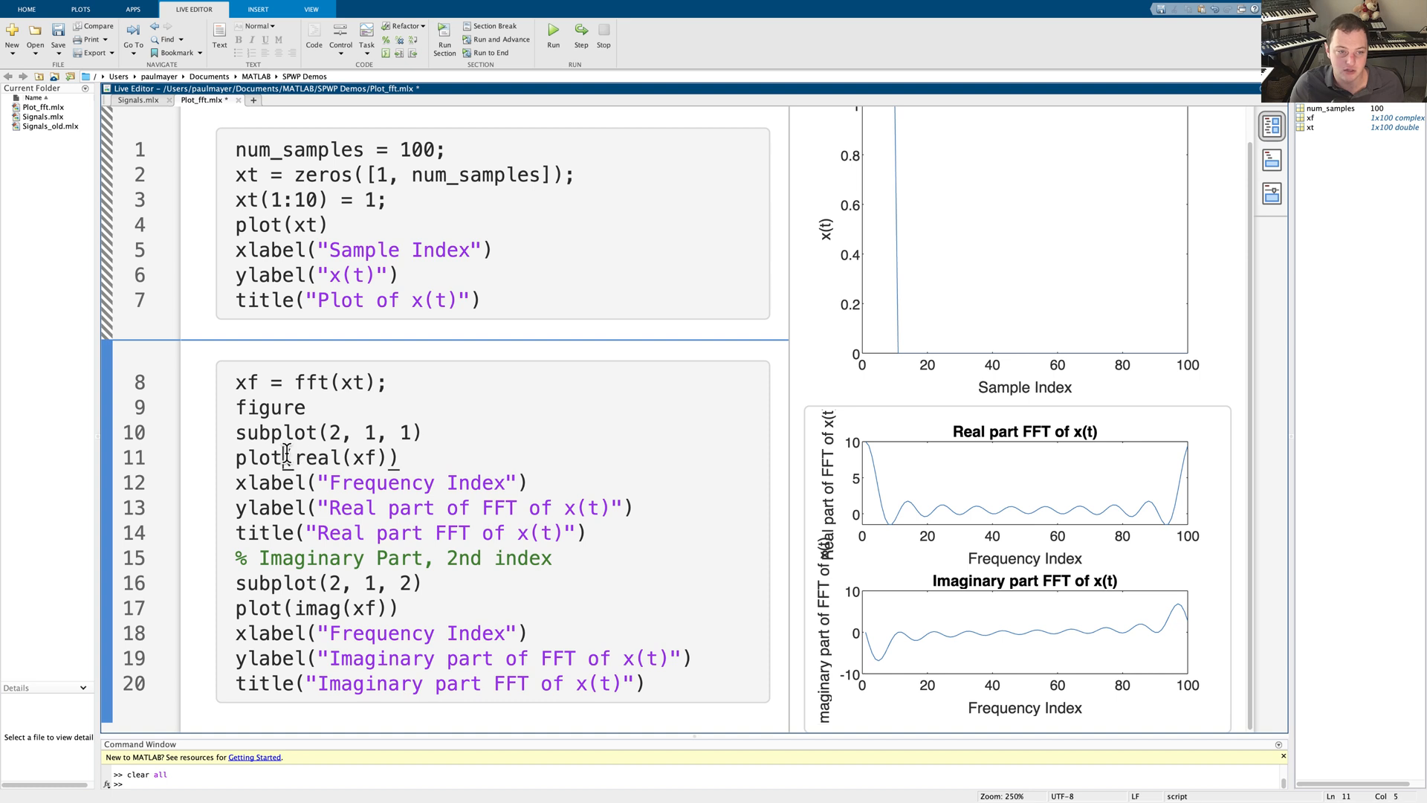
mouse_move(355, 458)
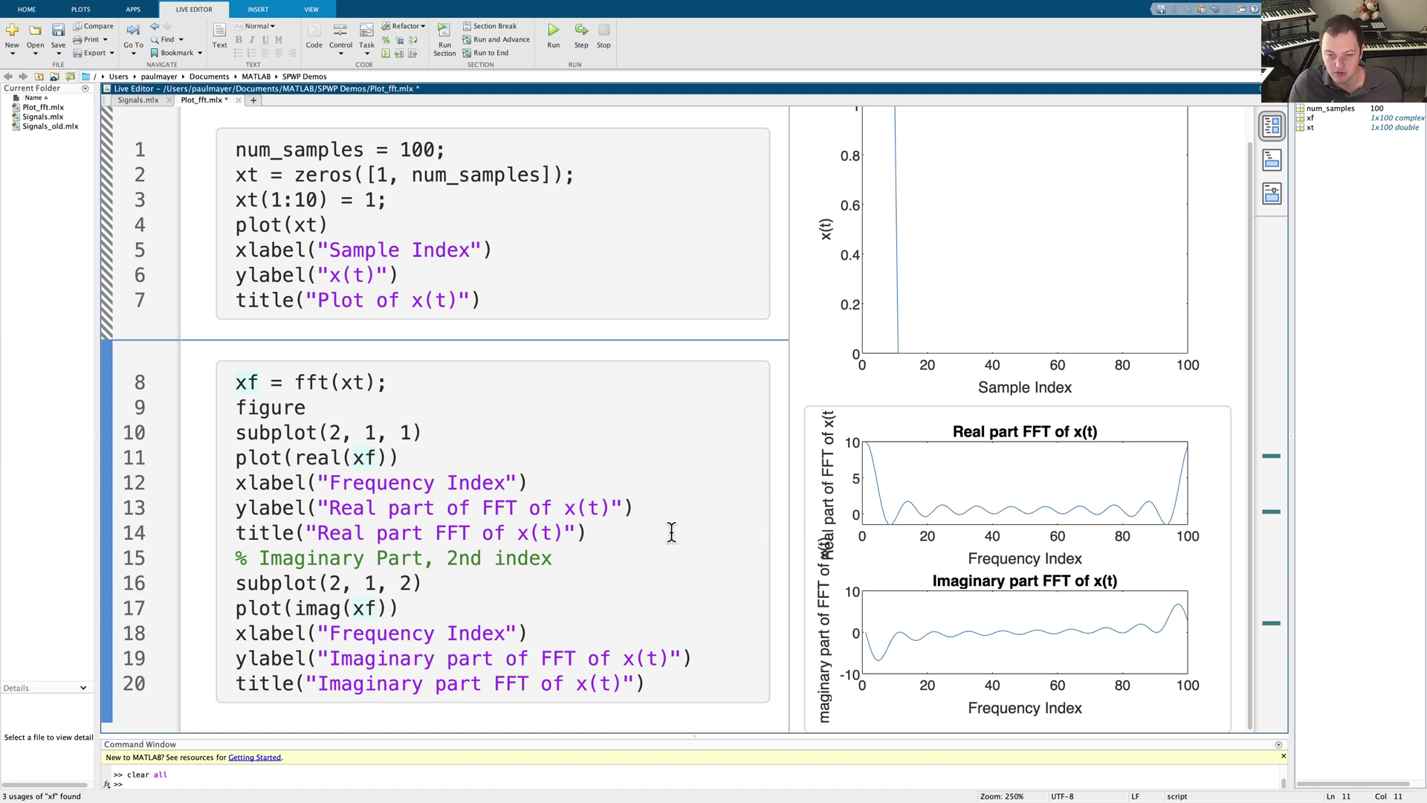
mouse_move(1026, 543)
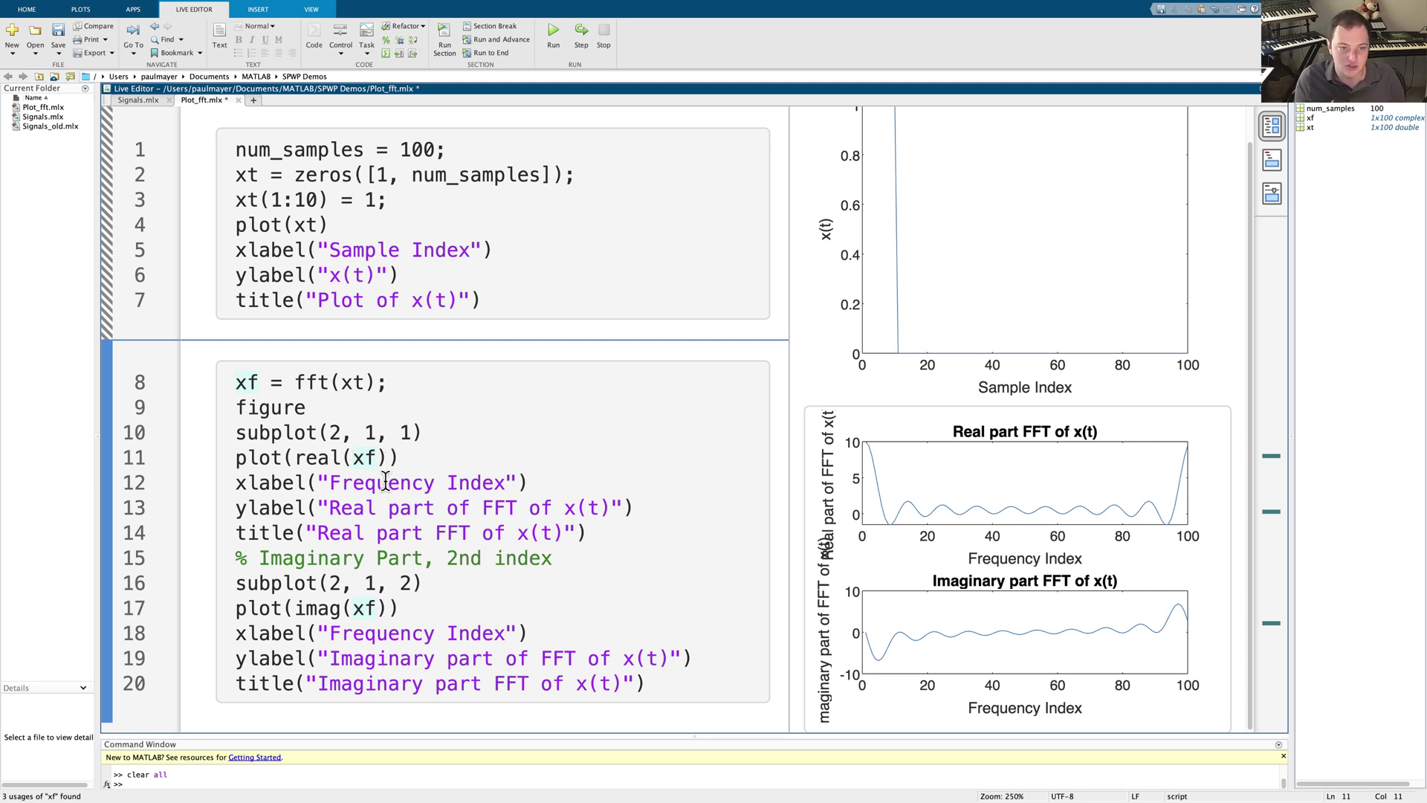
Wrap xf in fftshift() in the real and imag plot calls
type("fftshift(")
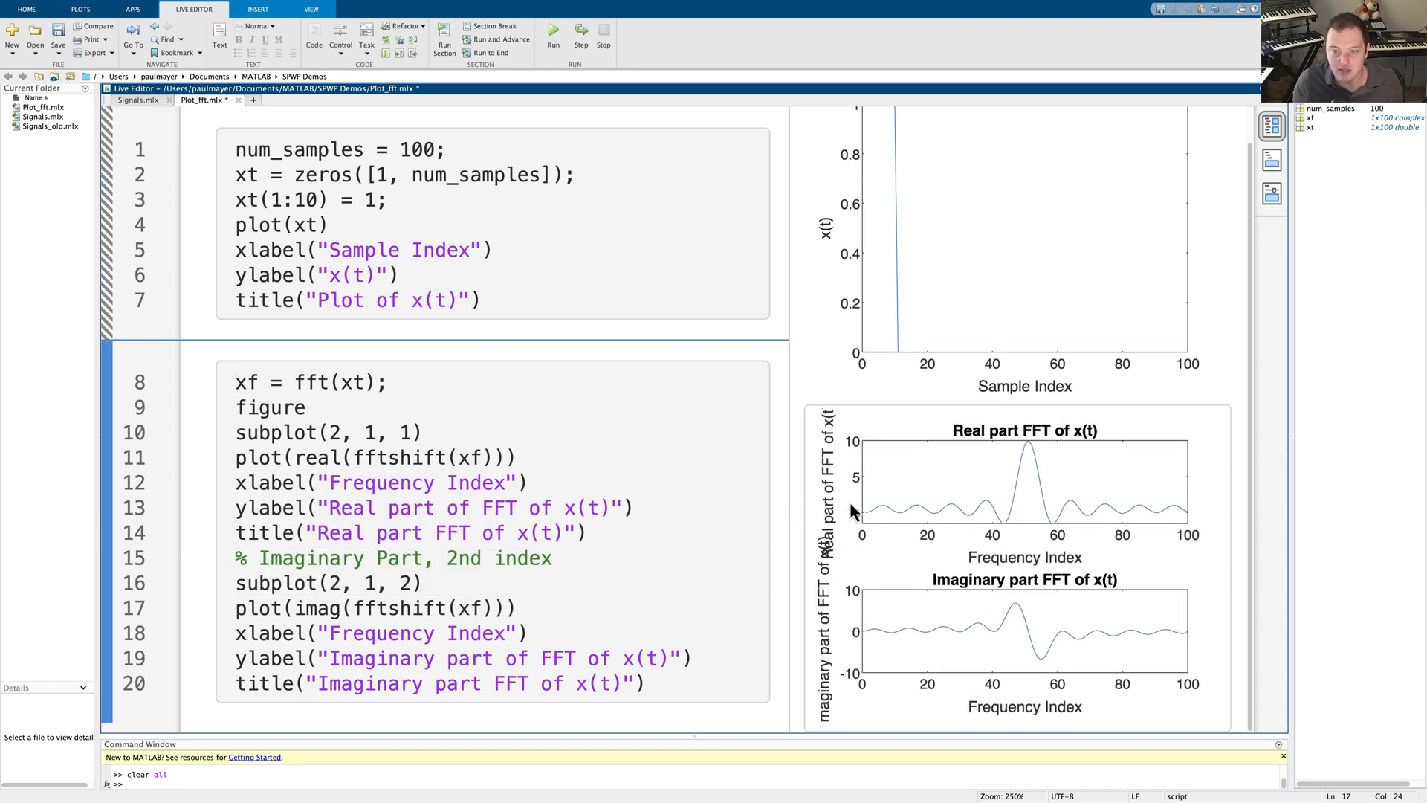
mouse_move(1065, 510)
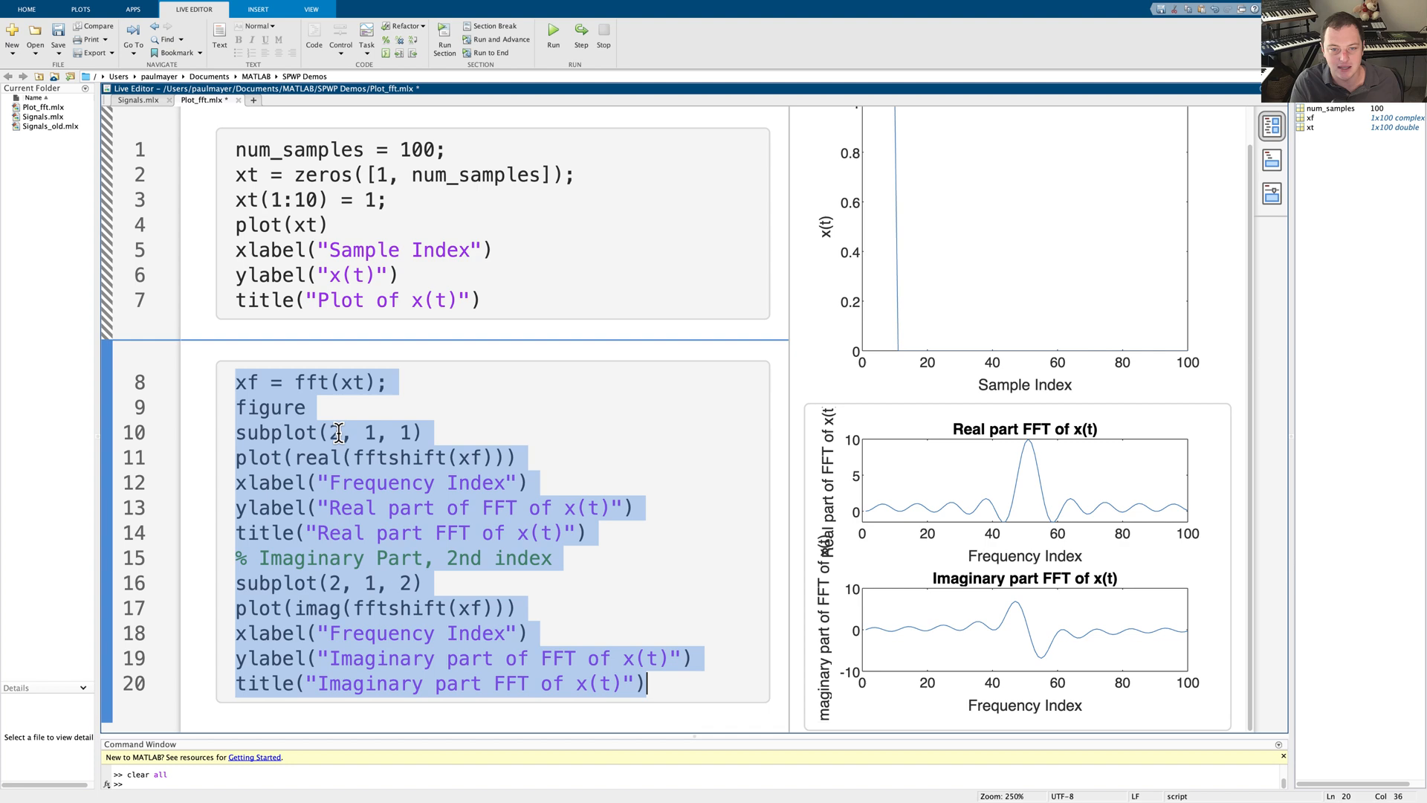
left_click(585, 547)
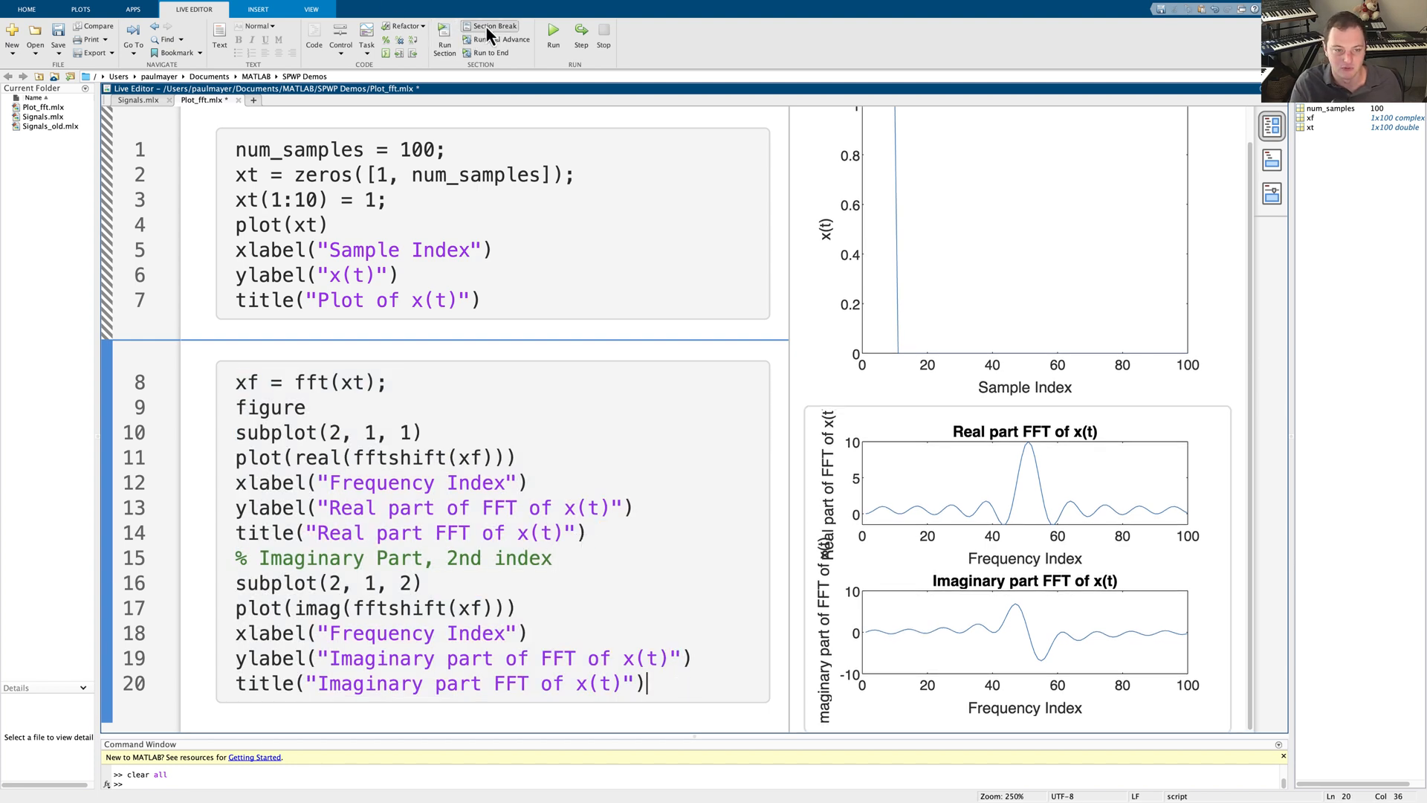
In the pasted section, replace real with abs and imag with angle
scroll("down", 3)
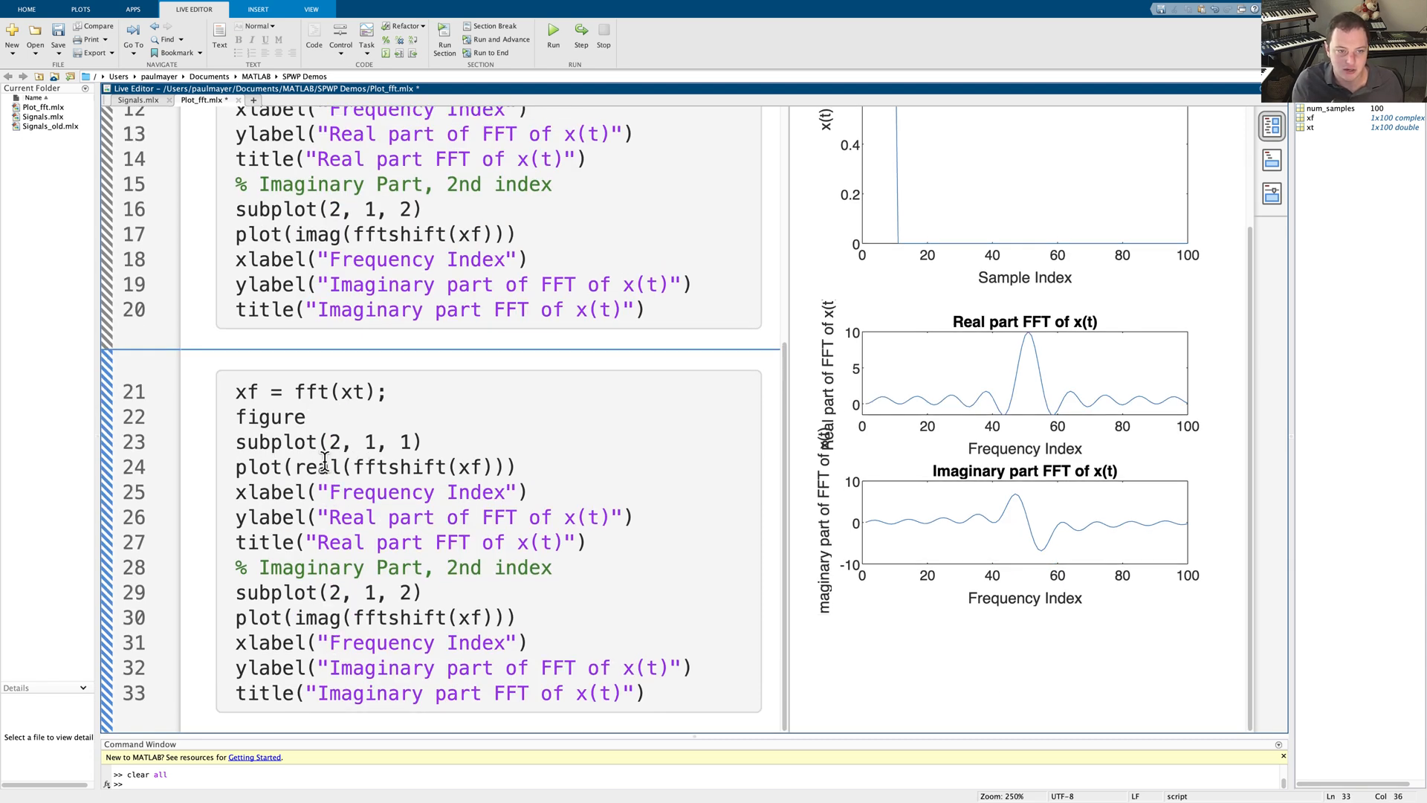
type("abs")
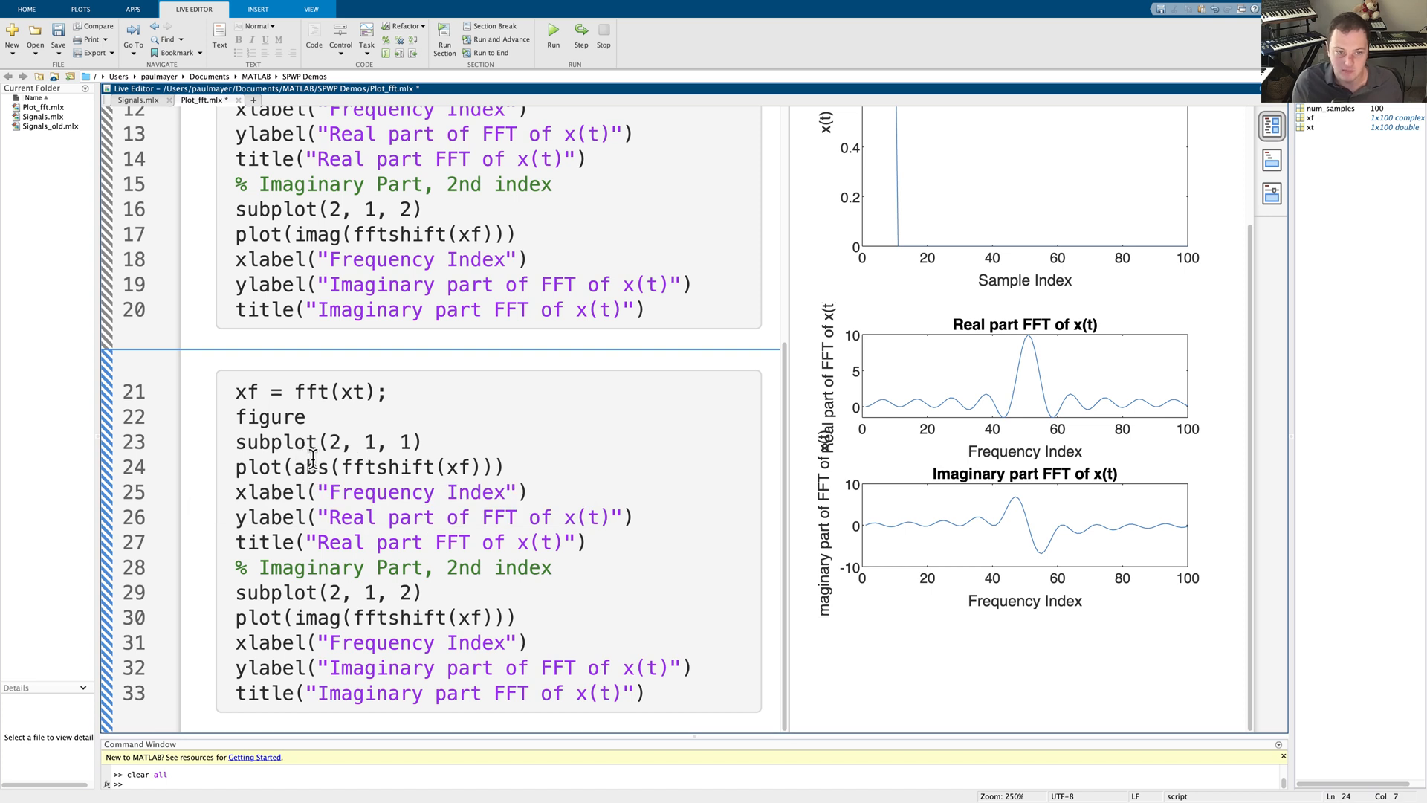
double_click(316, 617)
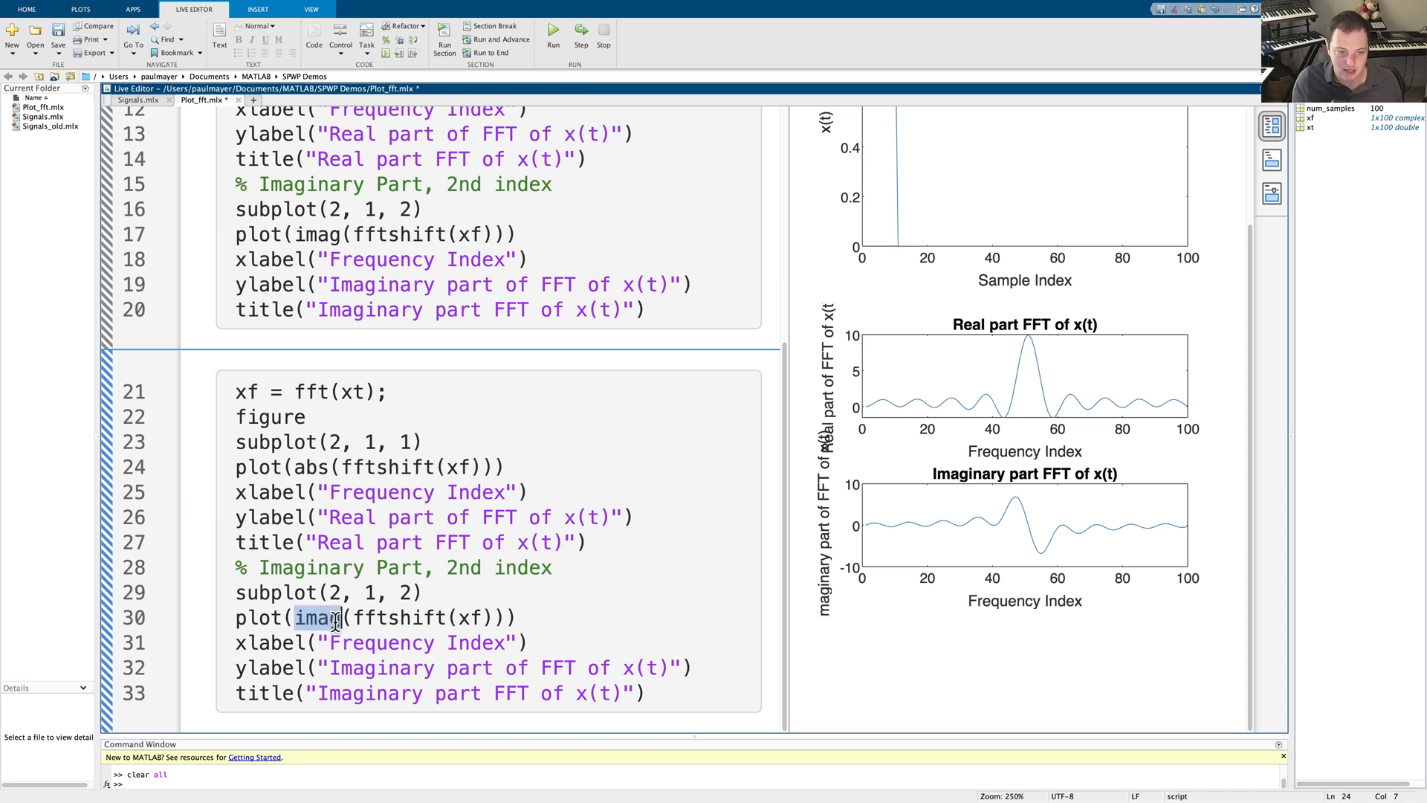
type("angle")
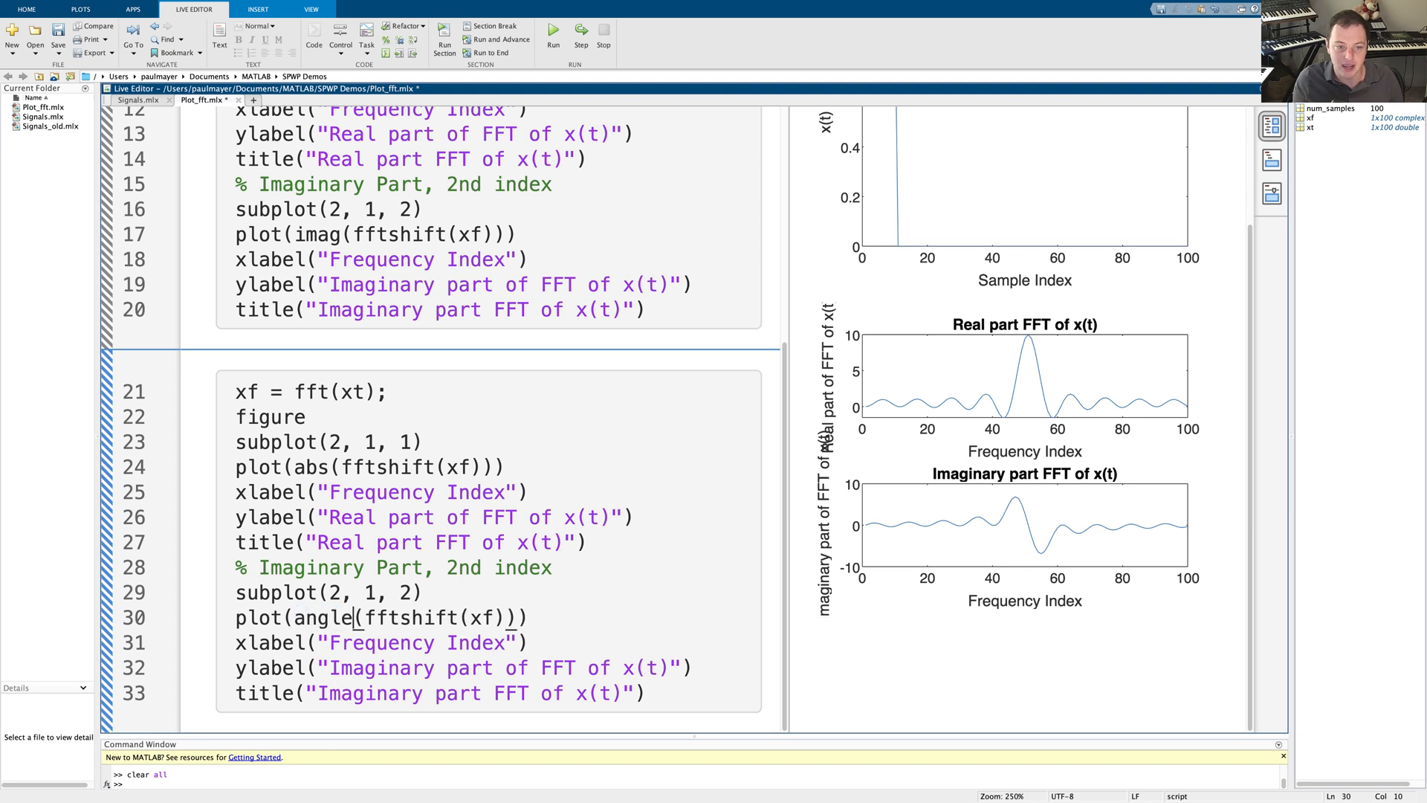
Replace the 'Real' label word with 'Magniude' and select the next old label word
double_click(352, 517)
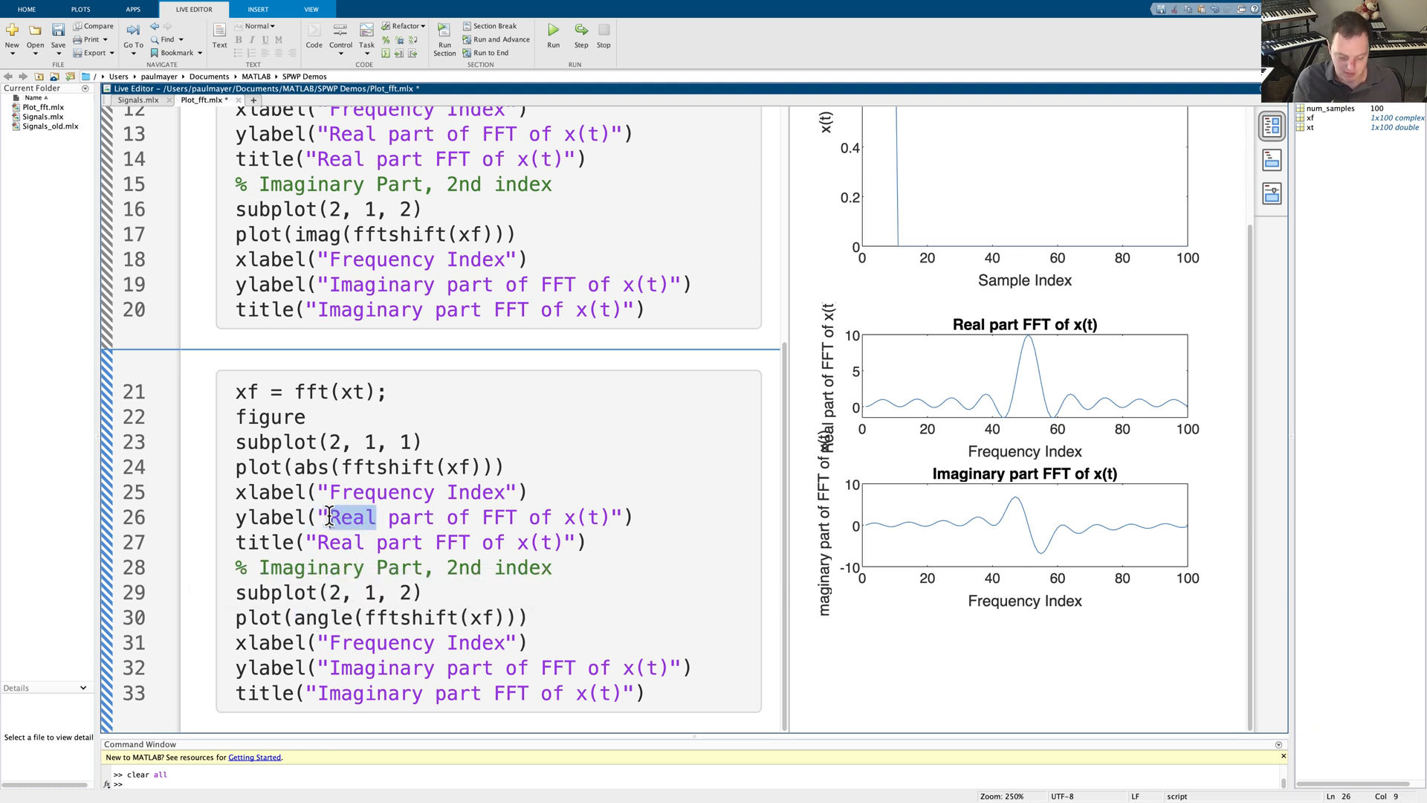
type("Magniude")
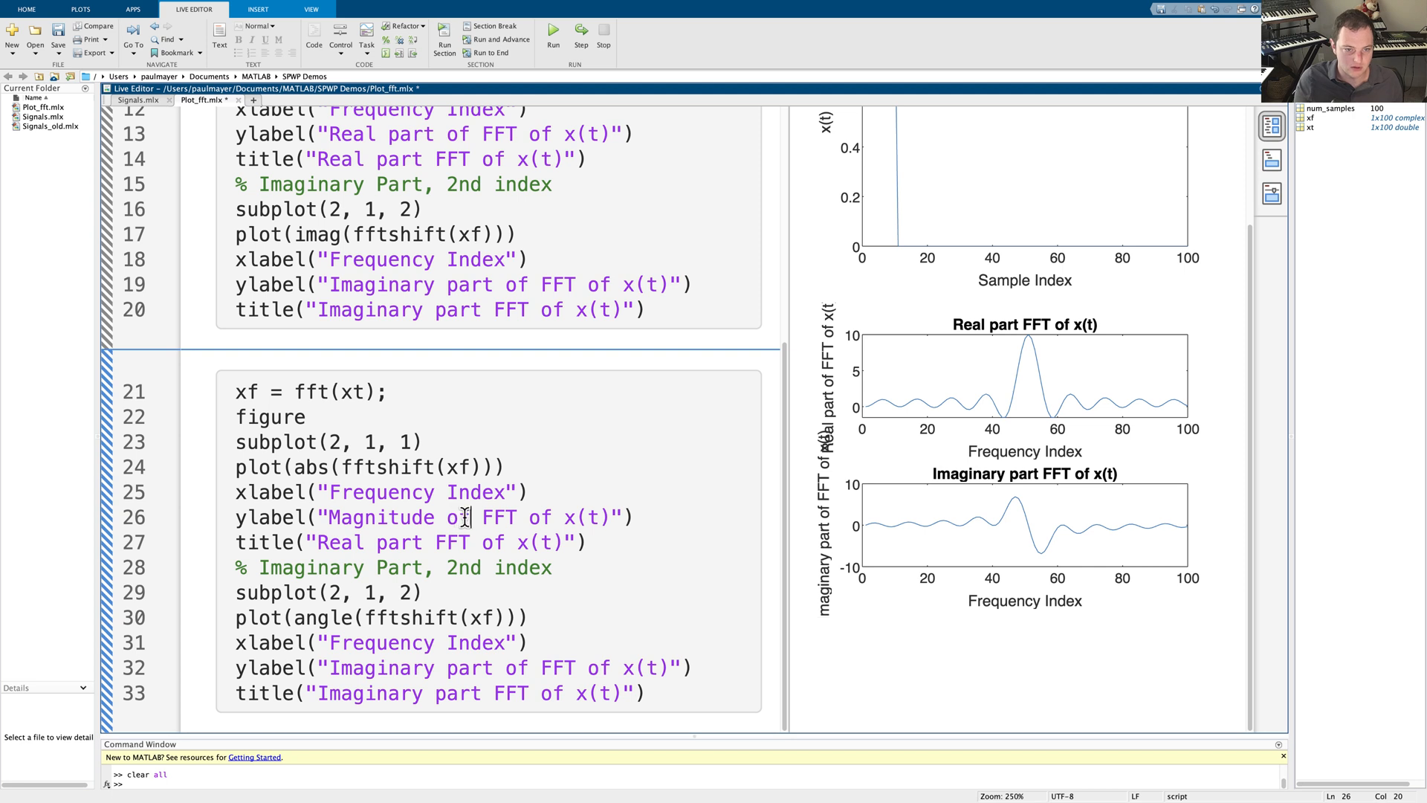
double_click(378, 517)
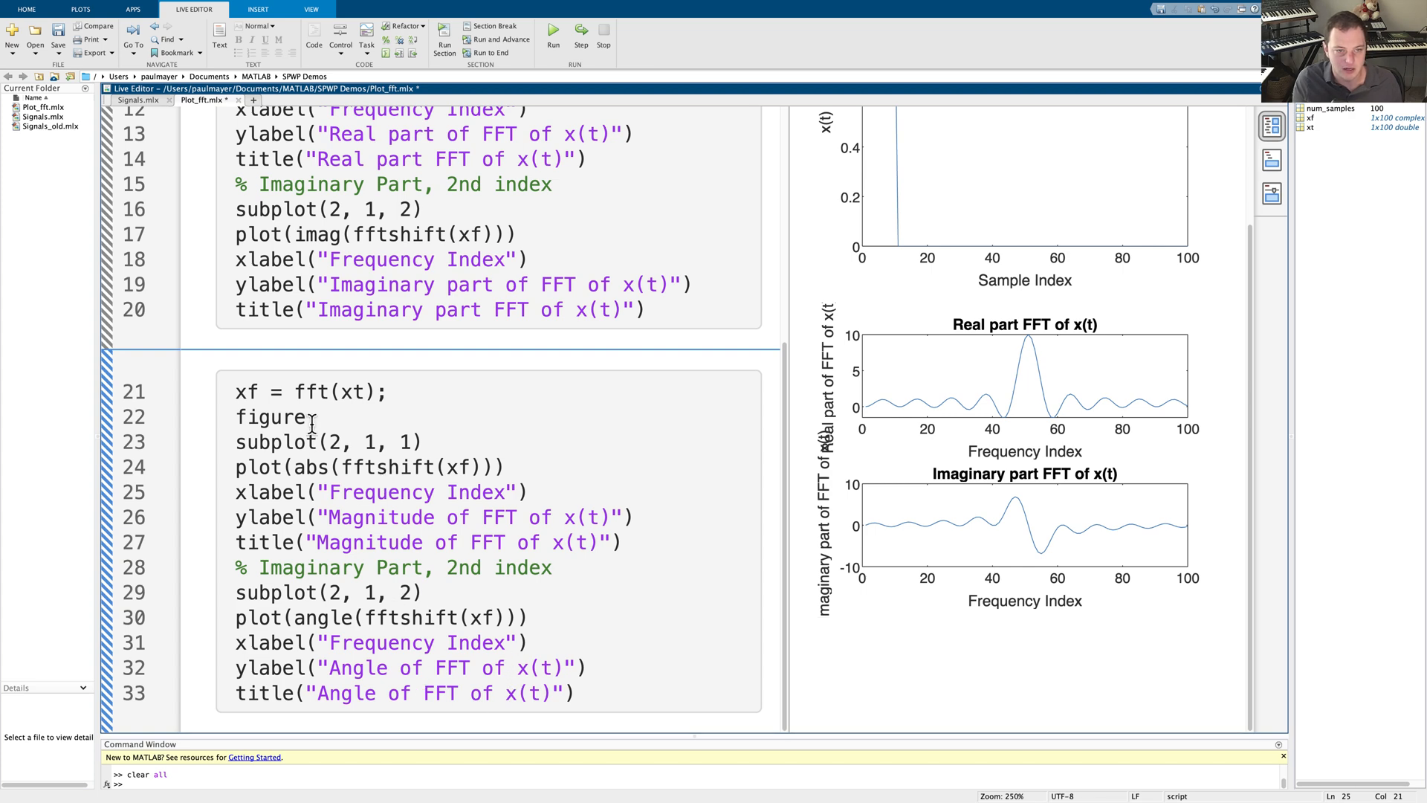
mouse_move(329, 615)
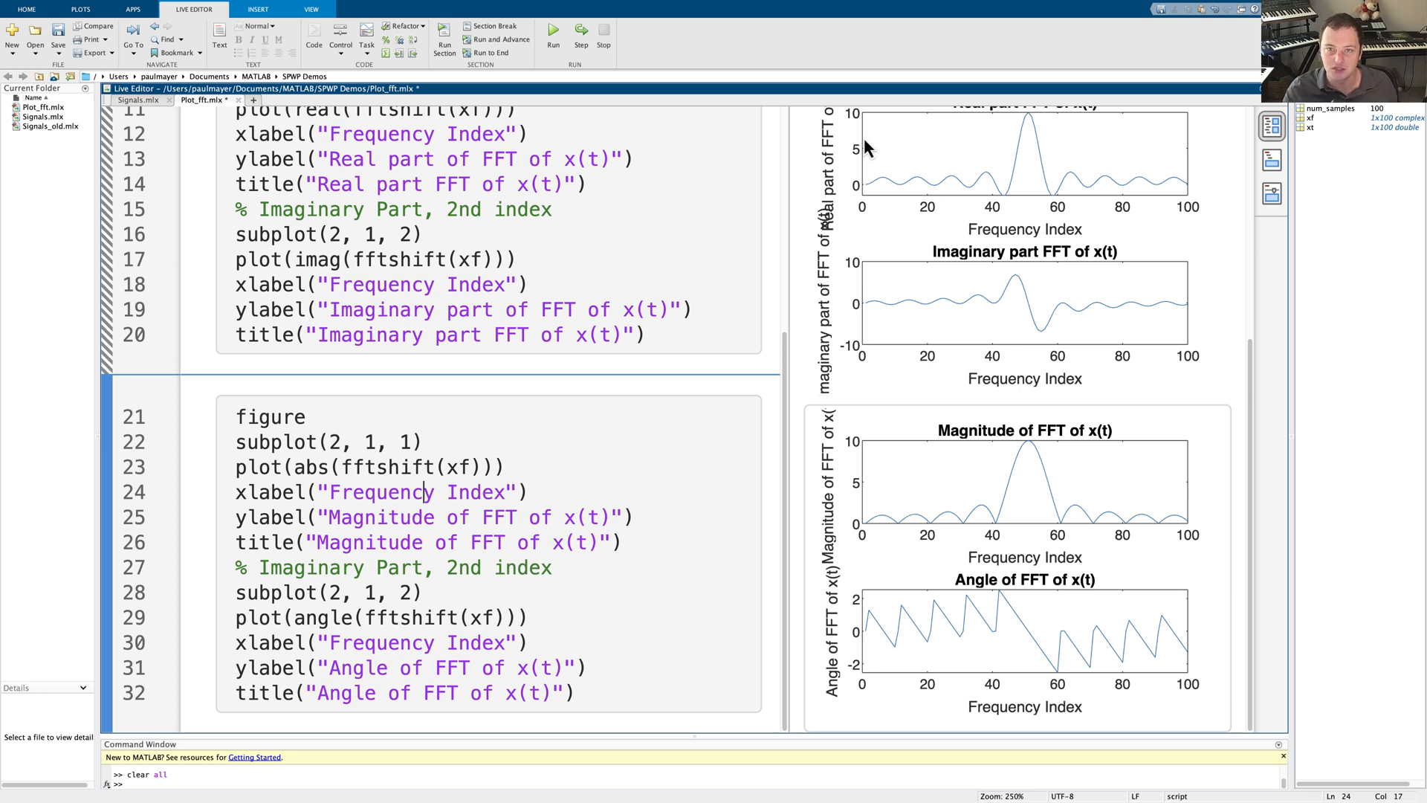
mouse_move(1024, 200)
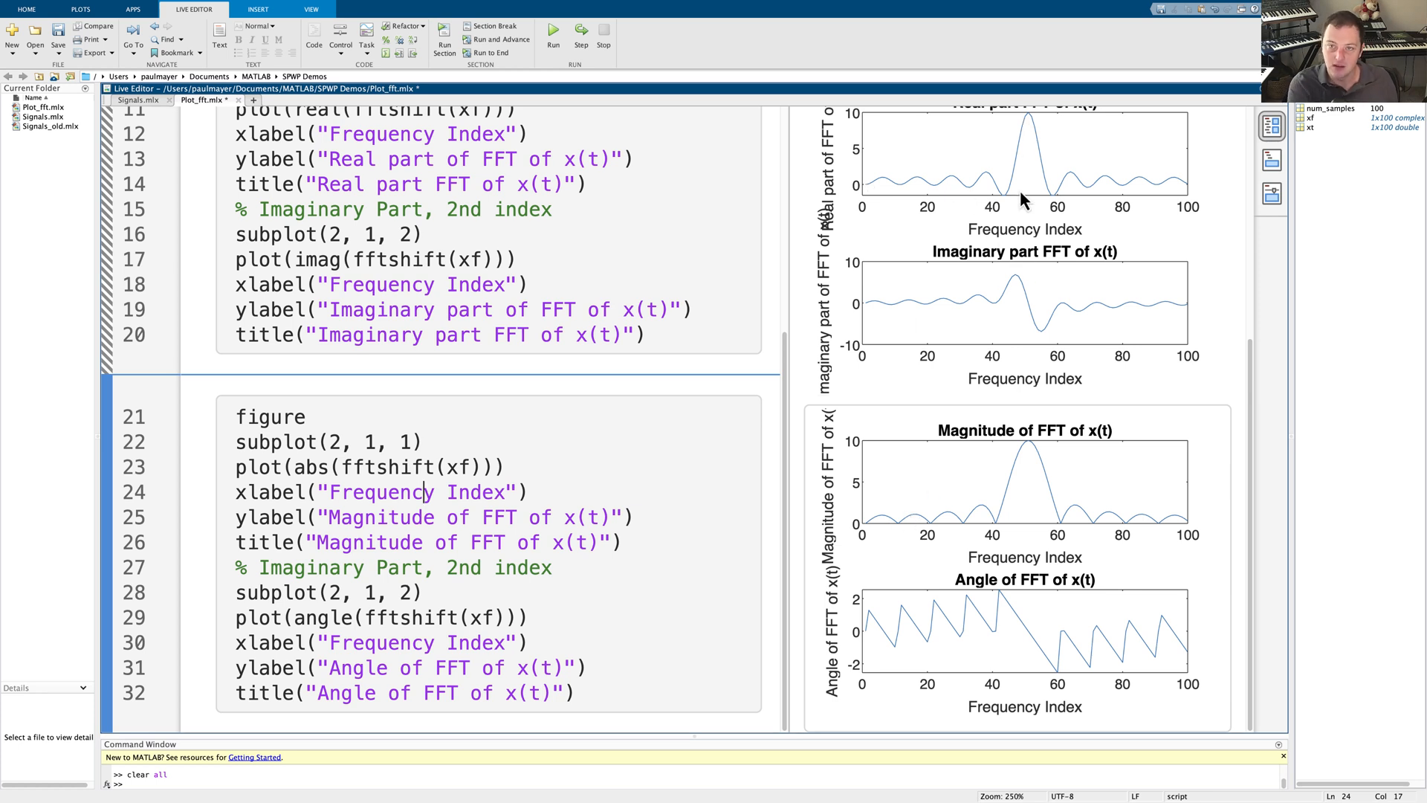
mouse_move(1008, 319)
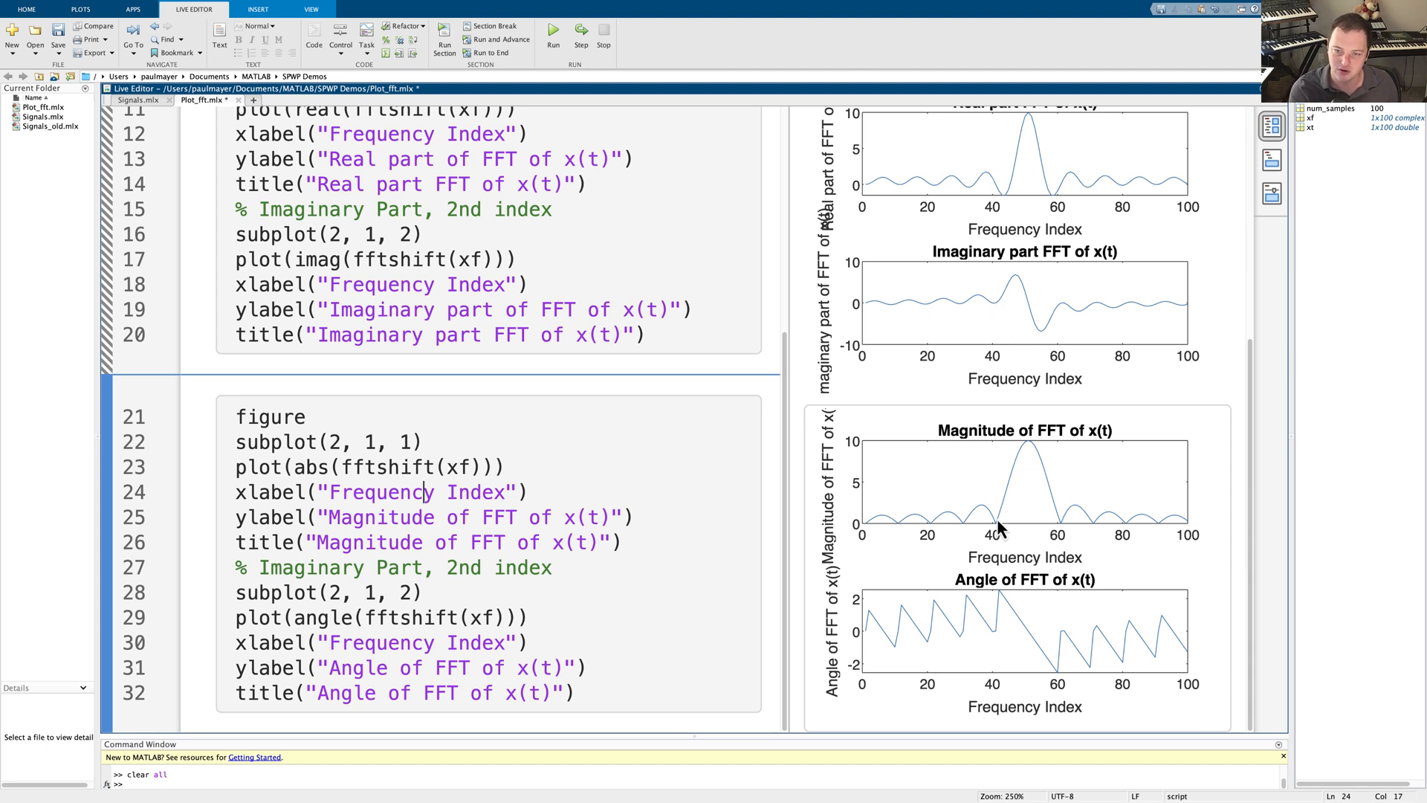
mouse_move(876, 637)
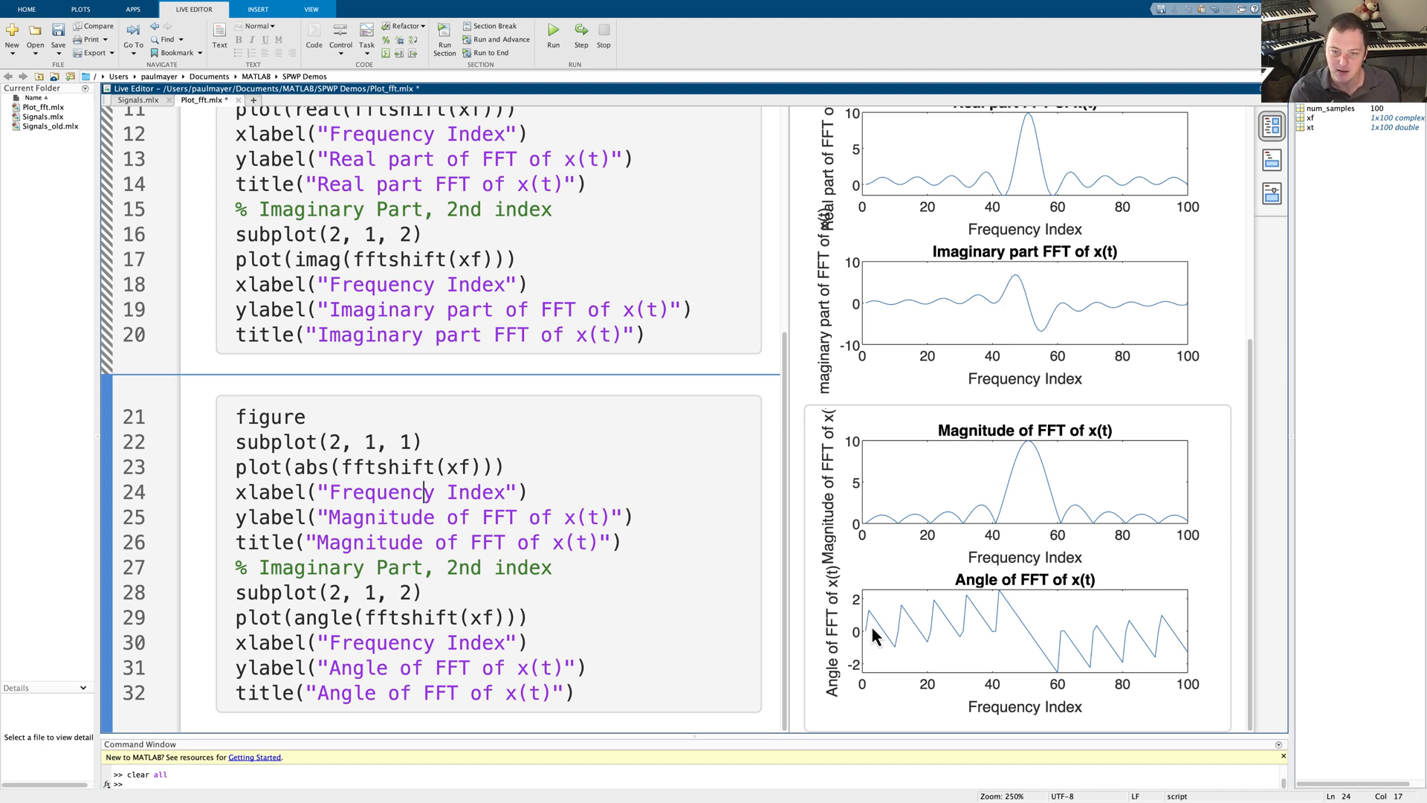
mouse_move(979, 643)
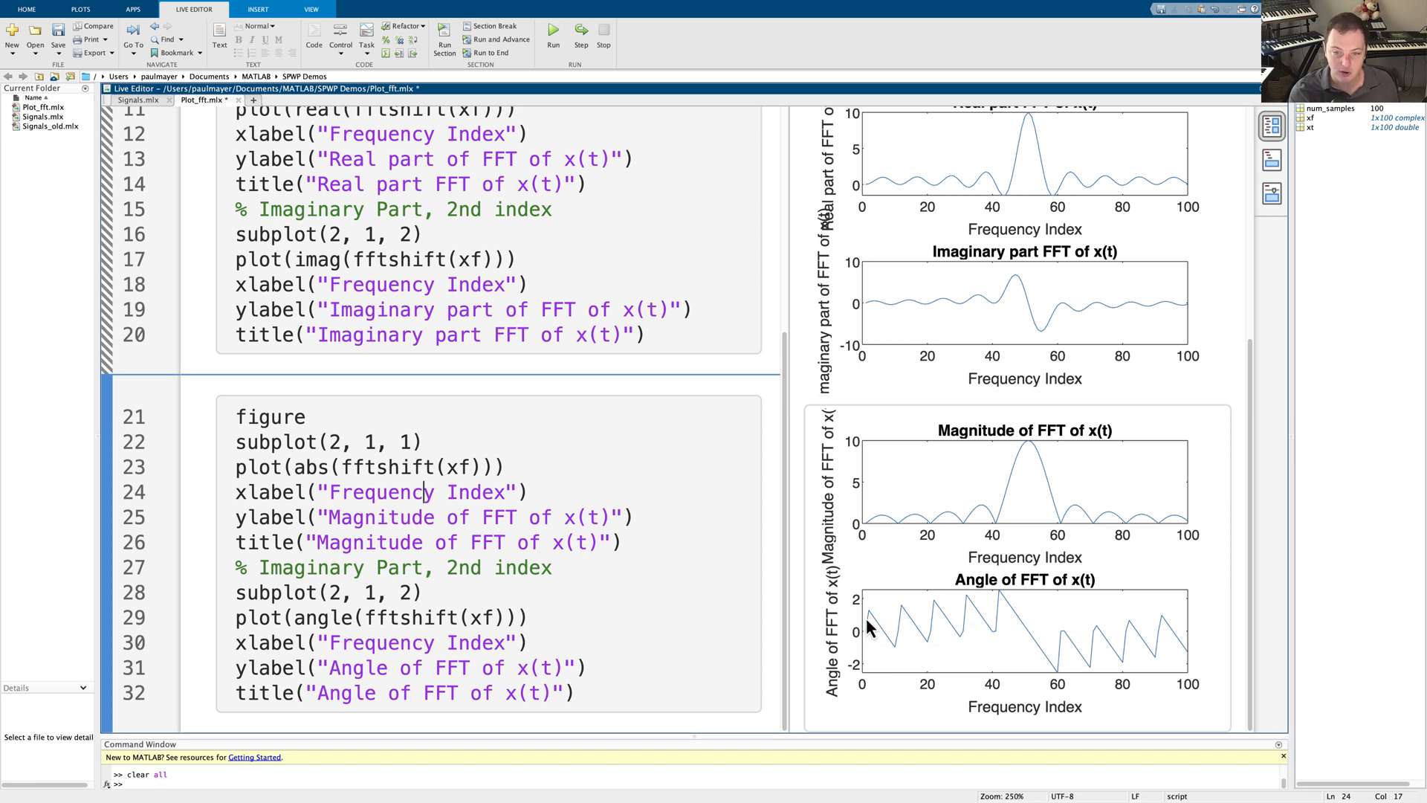
mouse_move(874, 625)
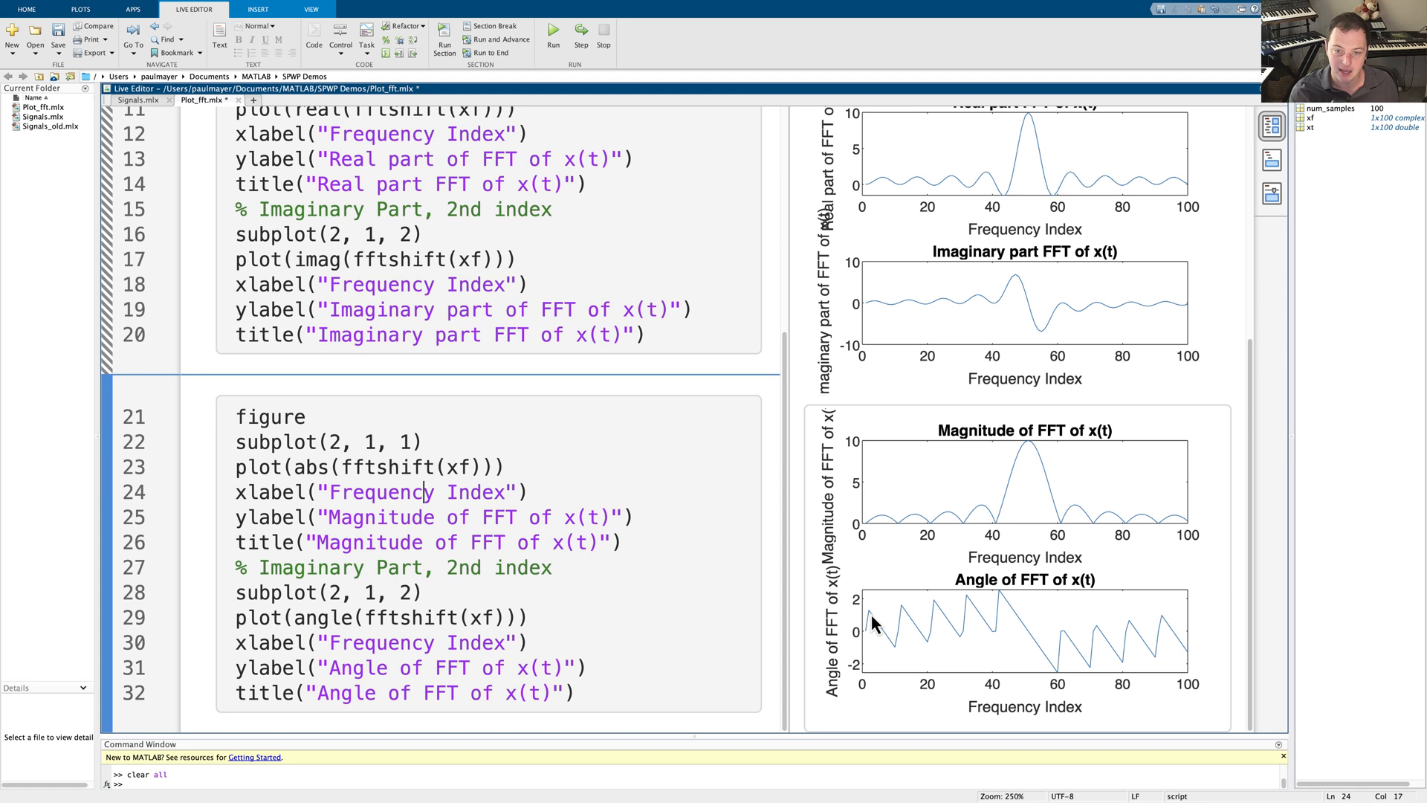
mouse_move(869, 544)
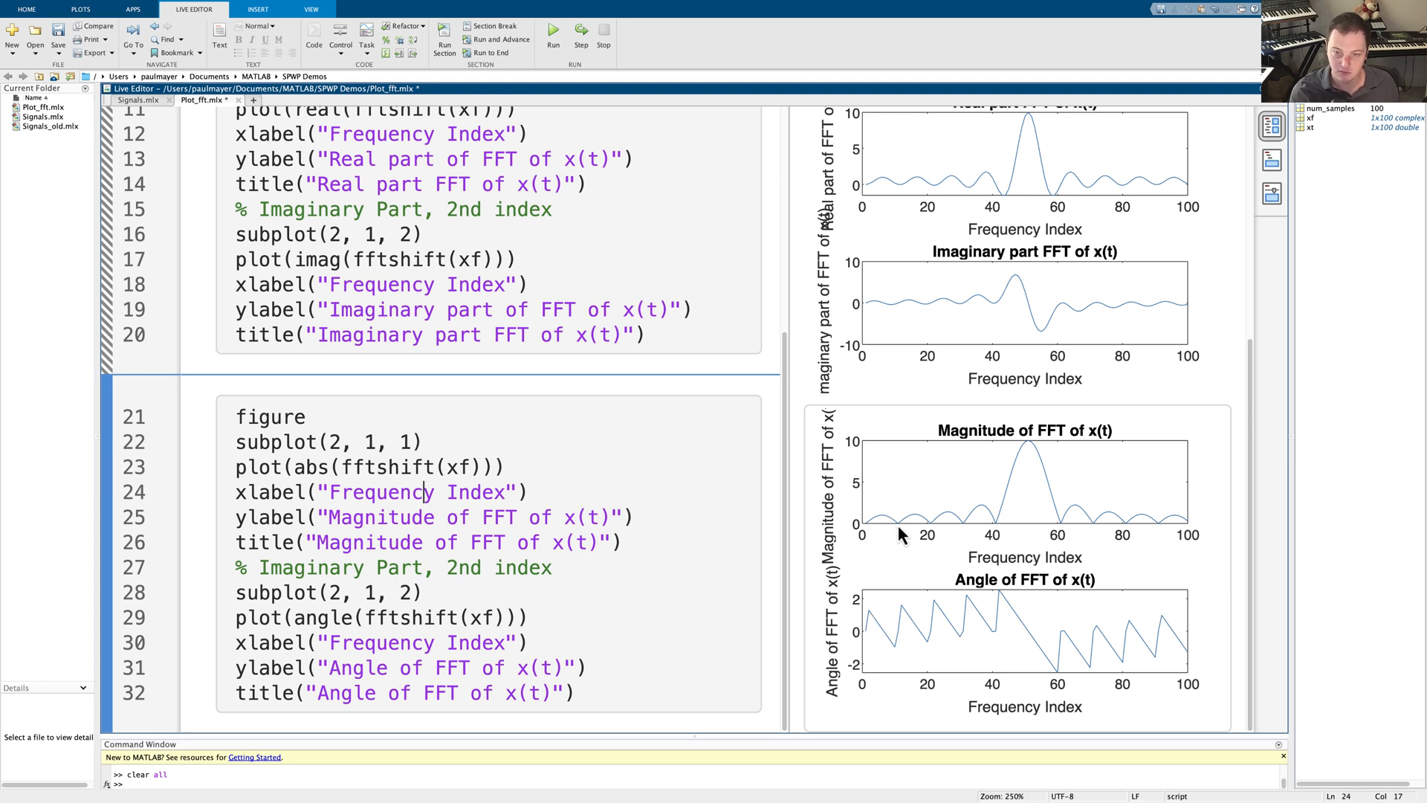
mouse_move(883, 187)
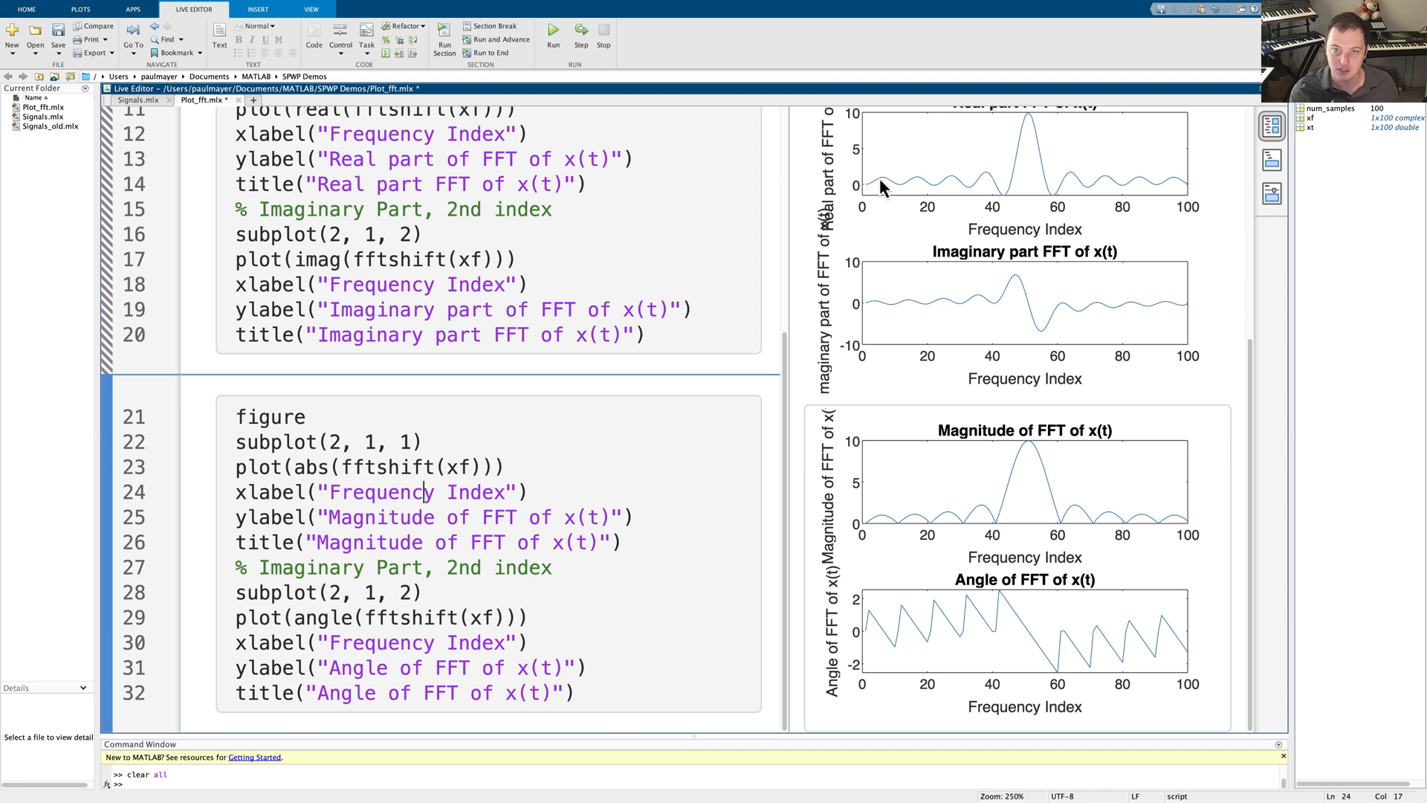
mouse_move(871, 195)
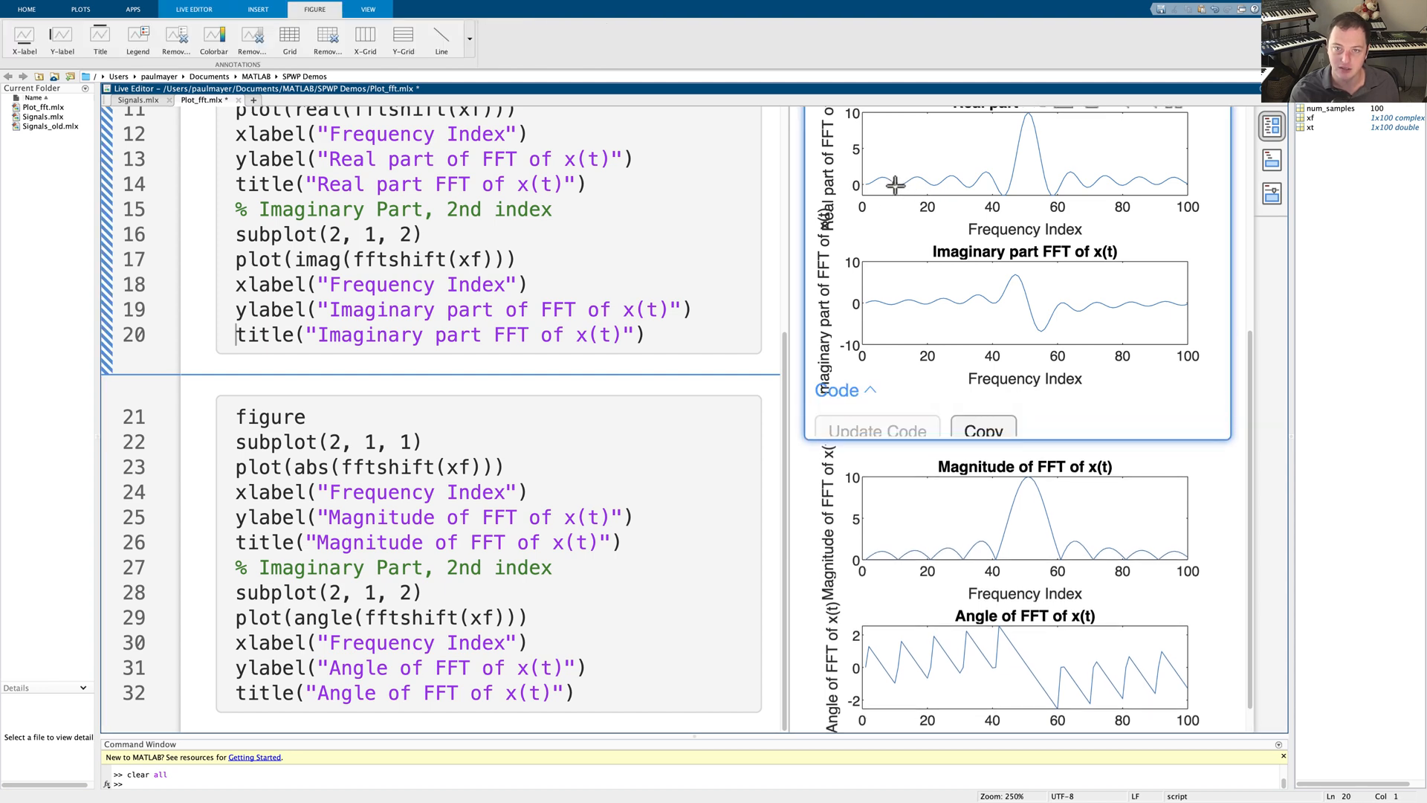
Expand the generated data-tip code, then scroll up toward the x(t) plot
left_click(896, 222)
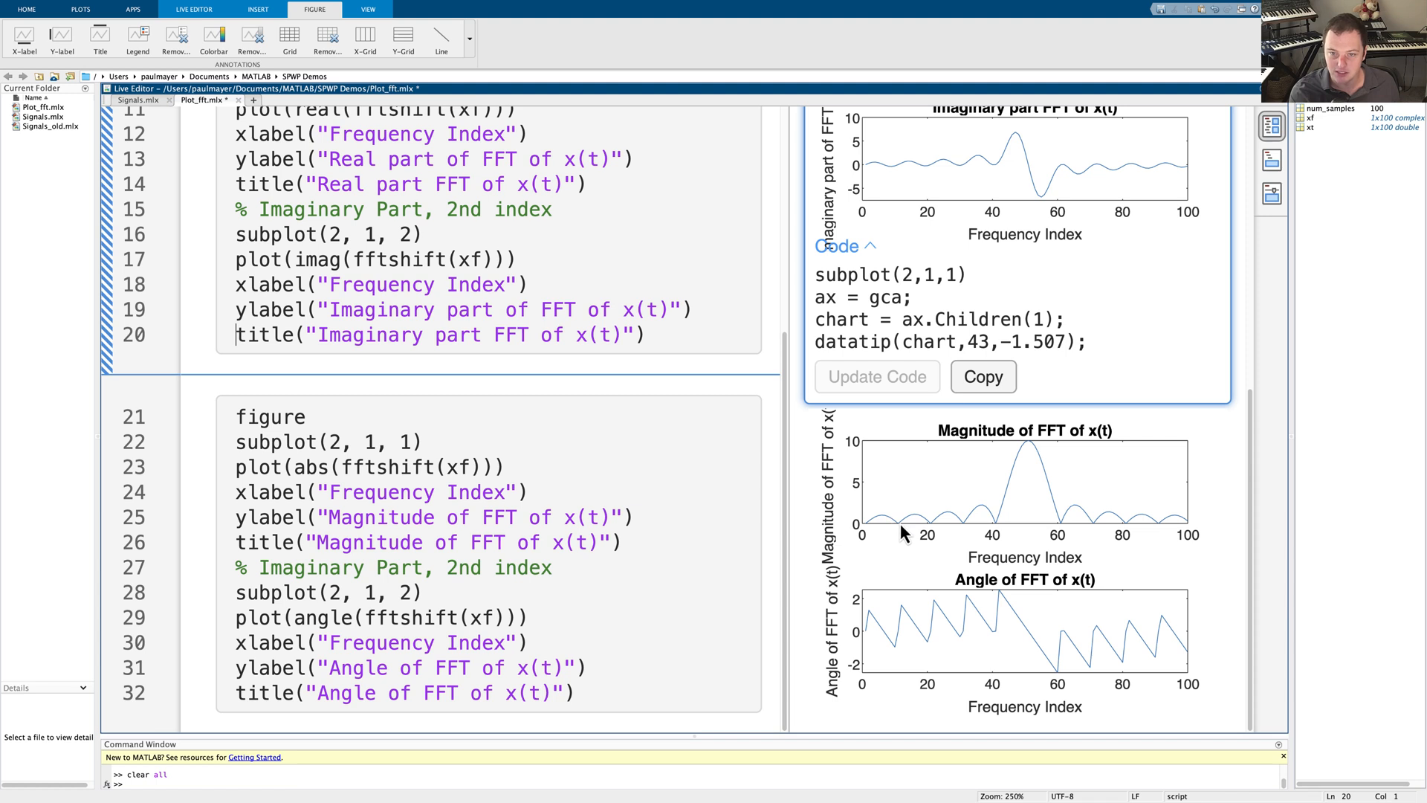
mouse_move(879, 641)
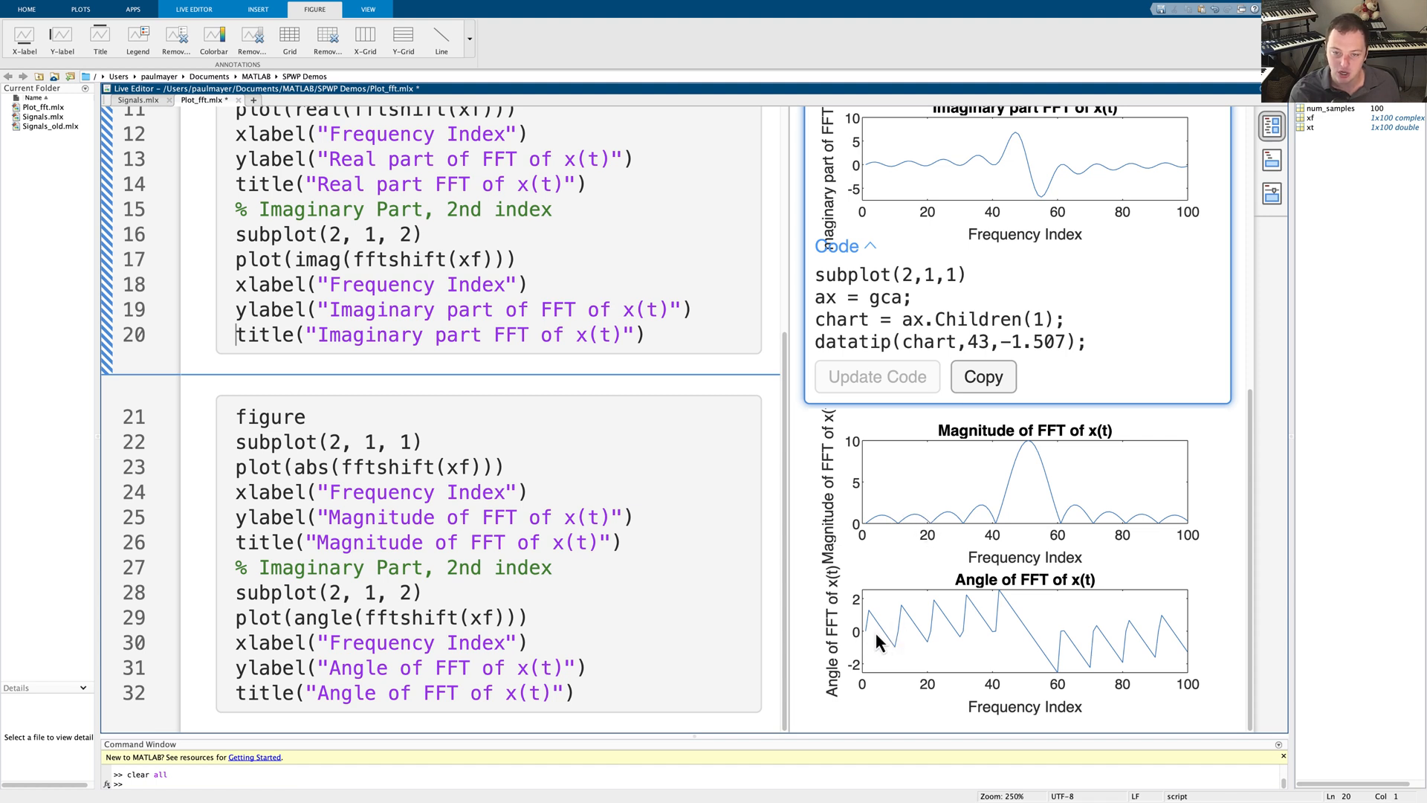
mouse_move(898, 535)
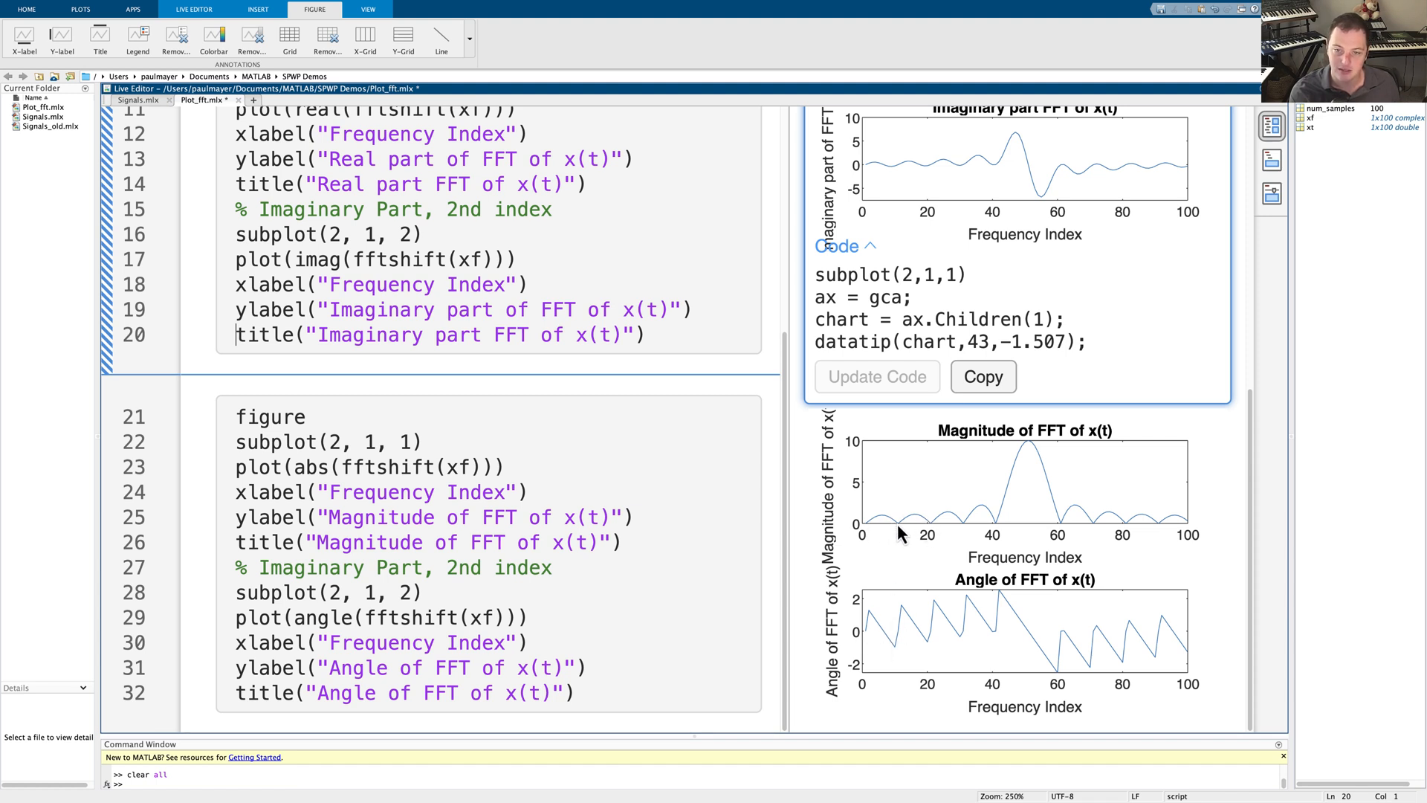
mouse_move(983, 540)
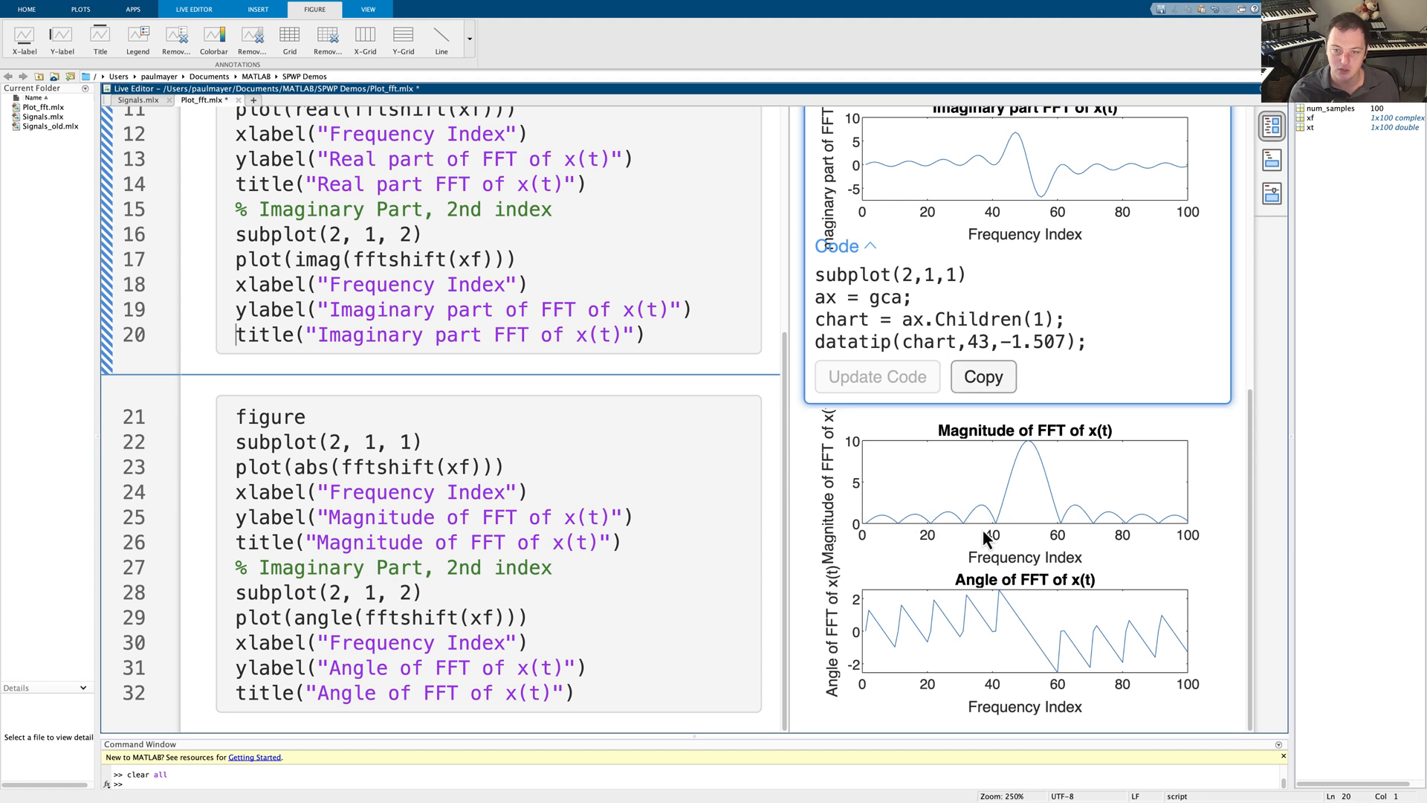
mouse_move(1092, 535)
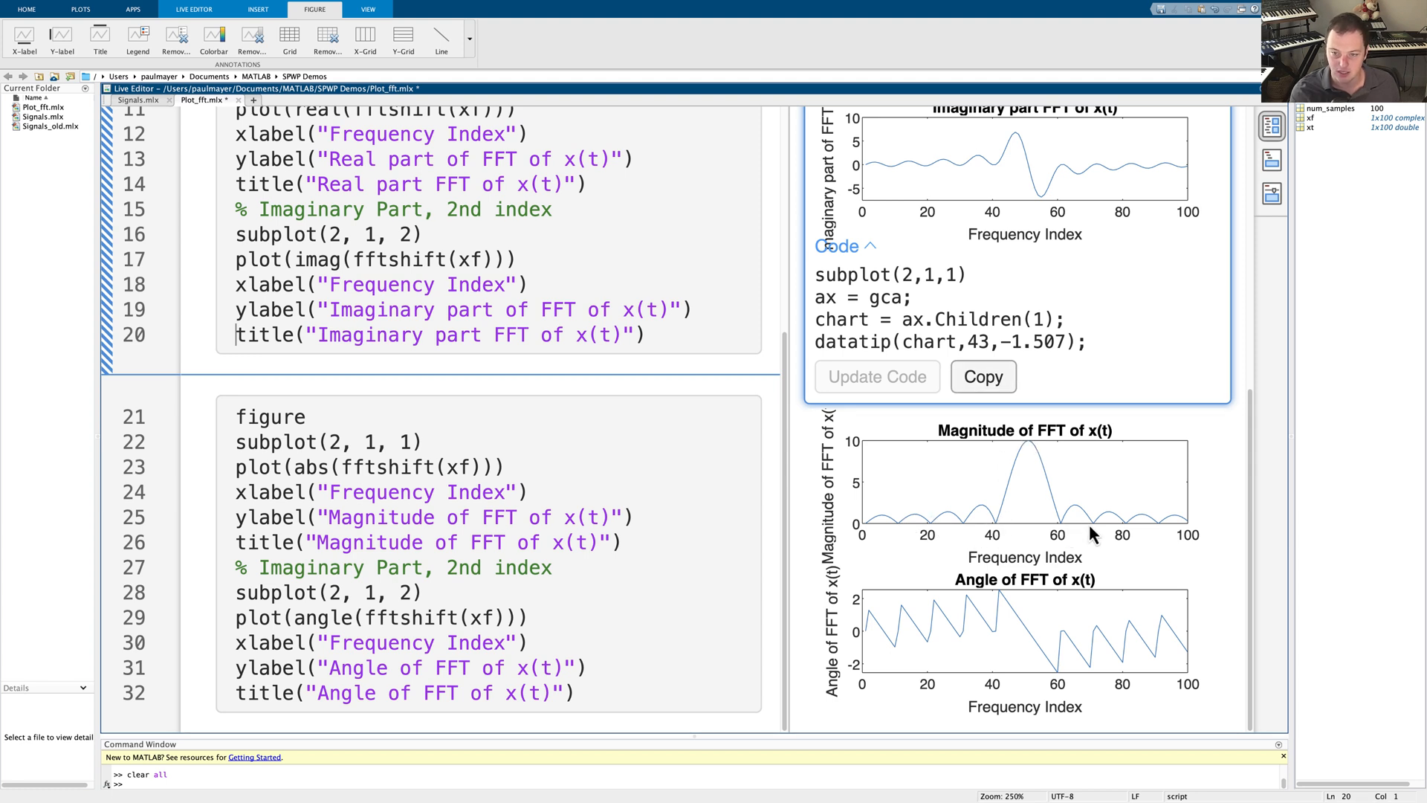
scroll("up", 3)
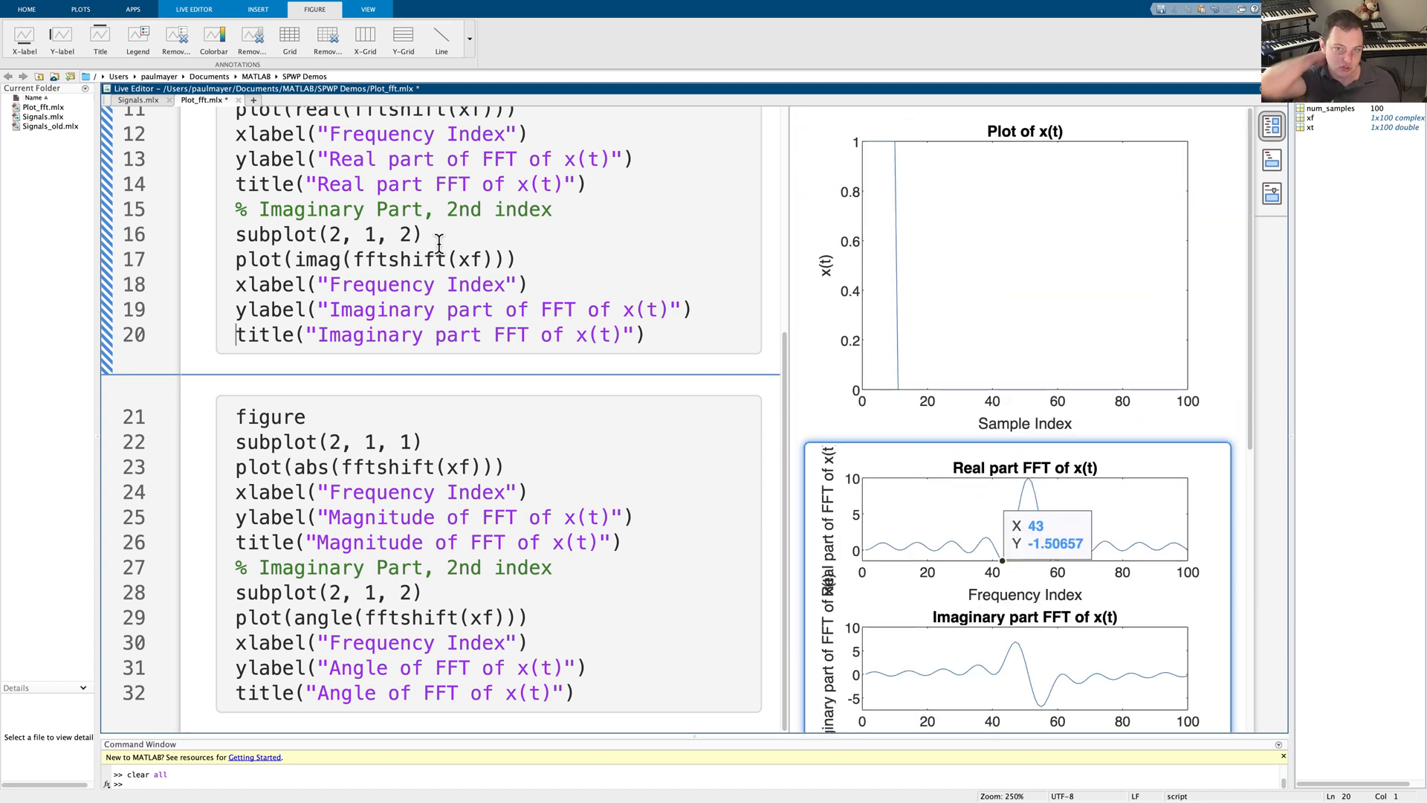
scroll("up", 3)
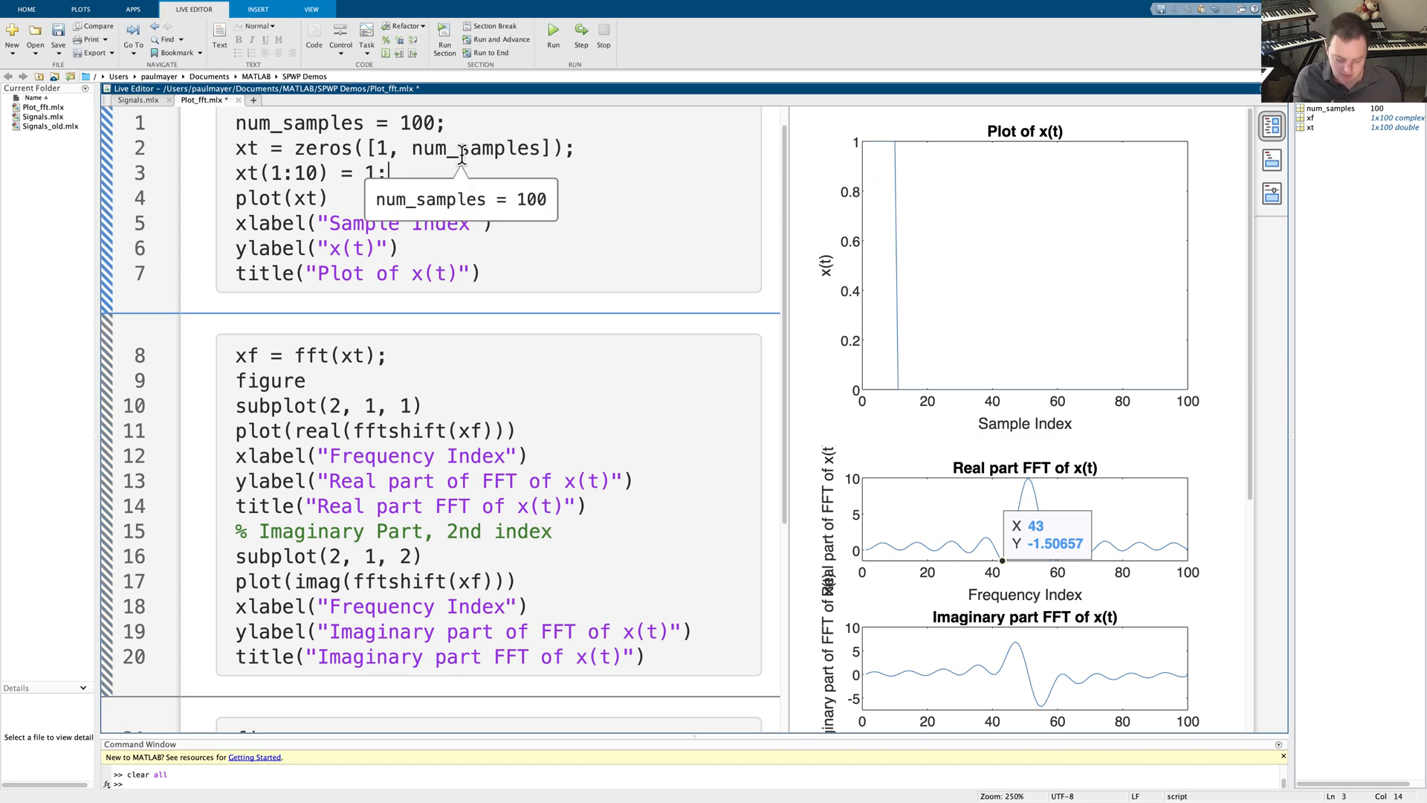
Comment out xt(1:10) = 1 and add xt(2:5) = 1 and xt(96:end) = 1
type("%")
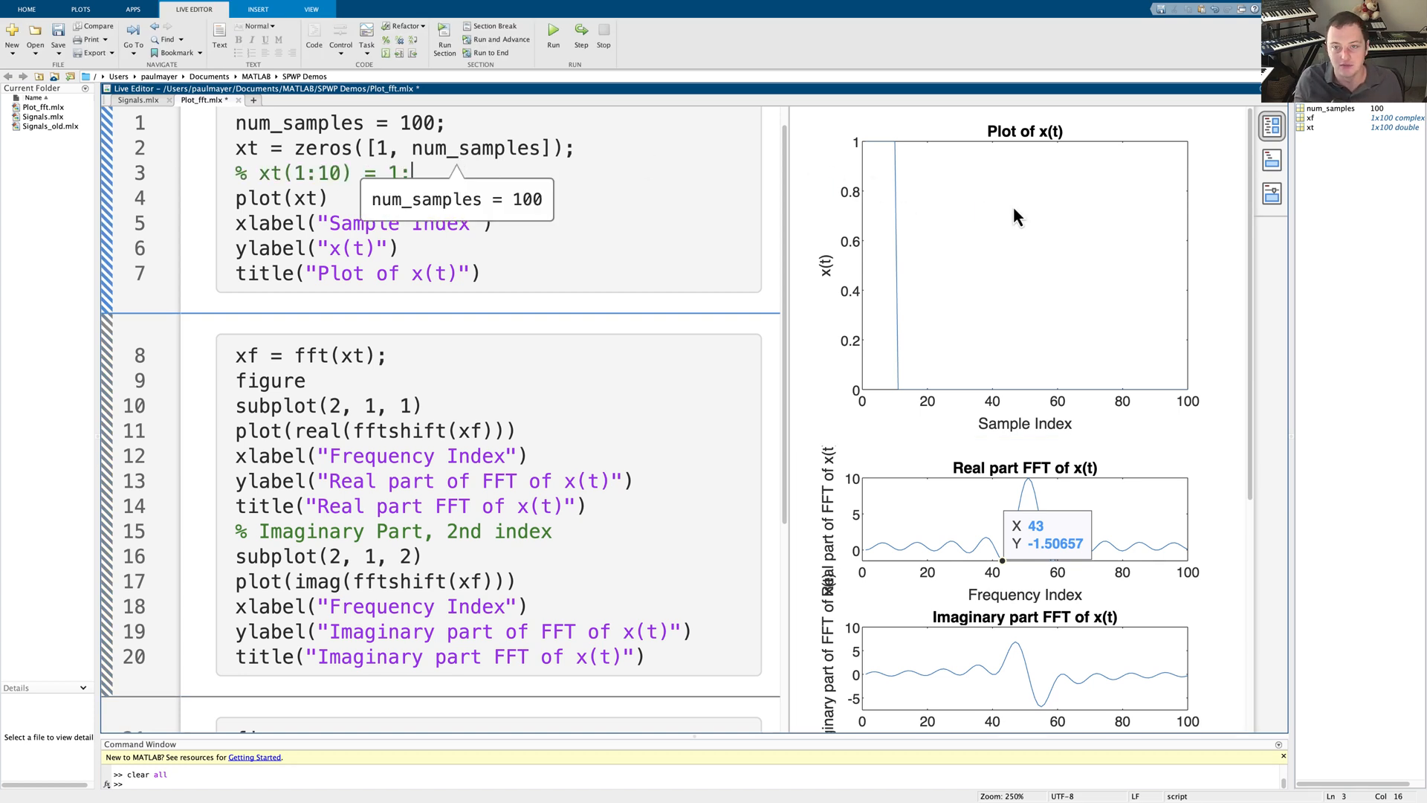
mouse_move(410, 242)
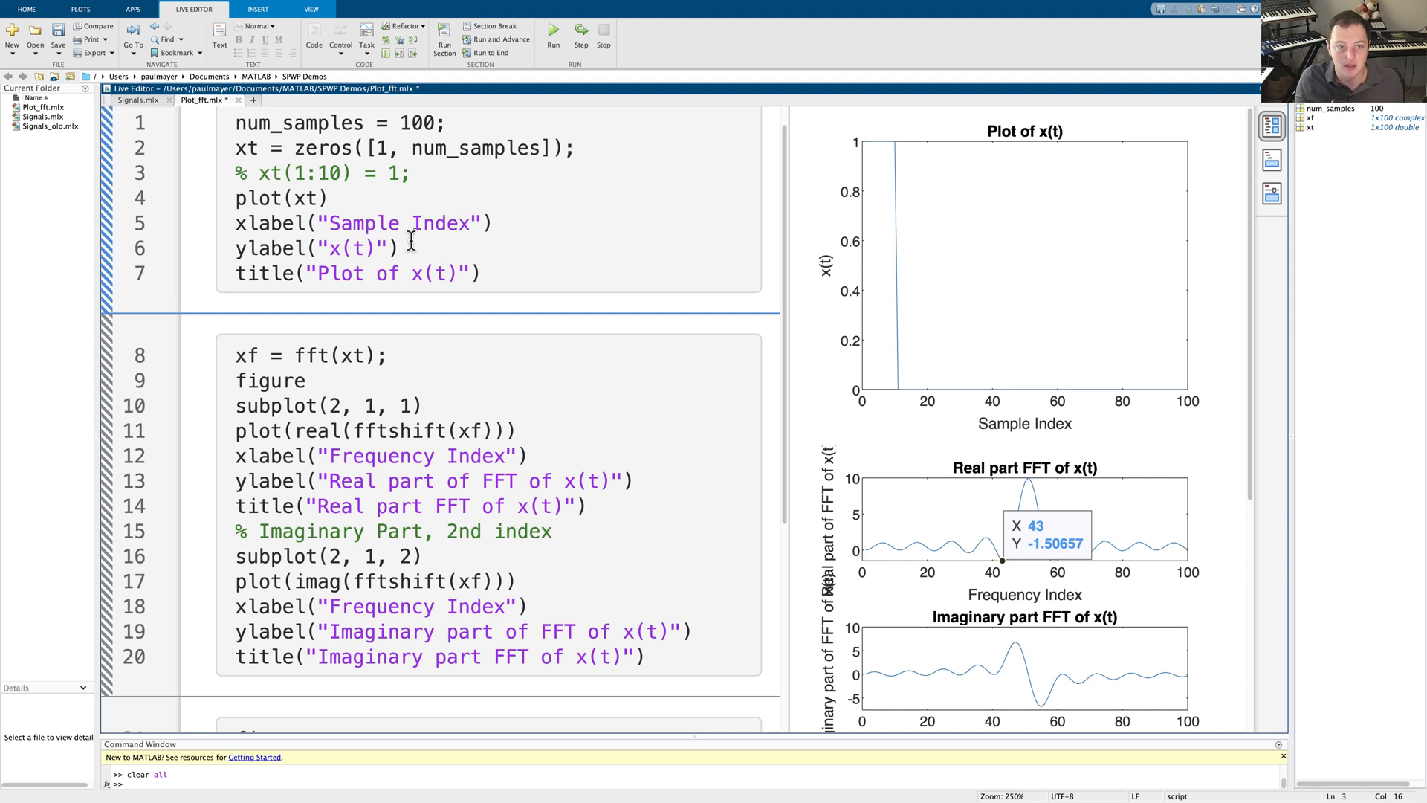
key("enter")
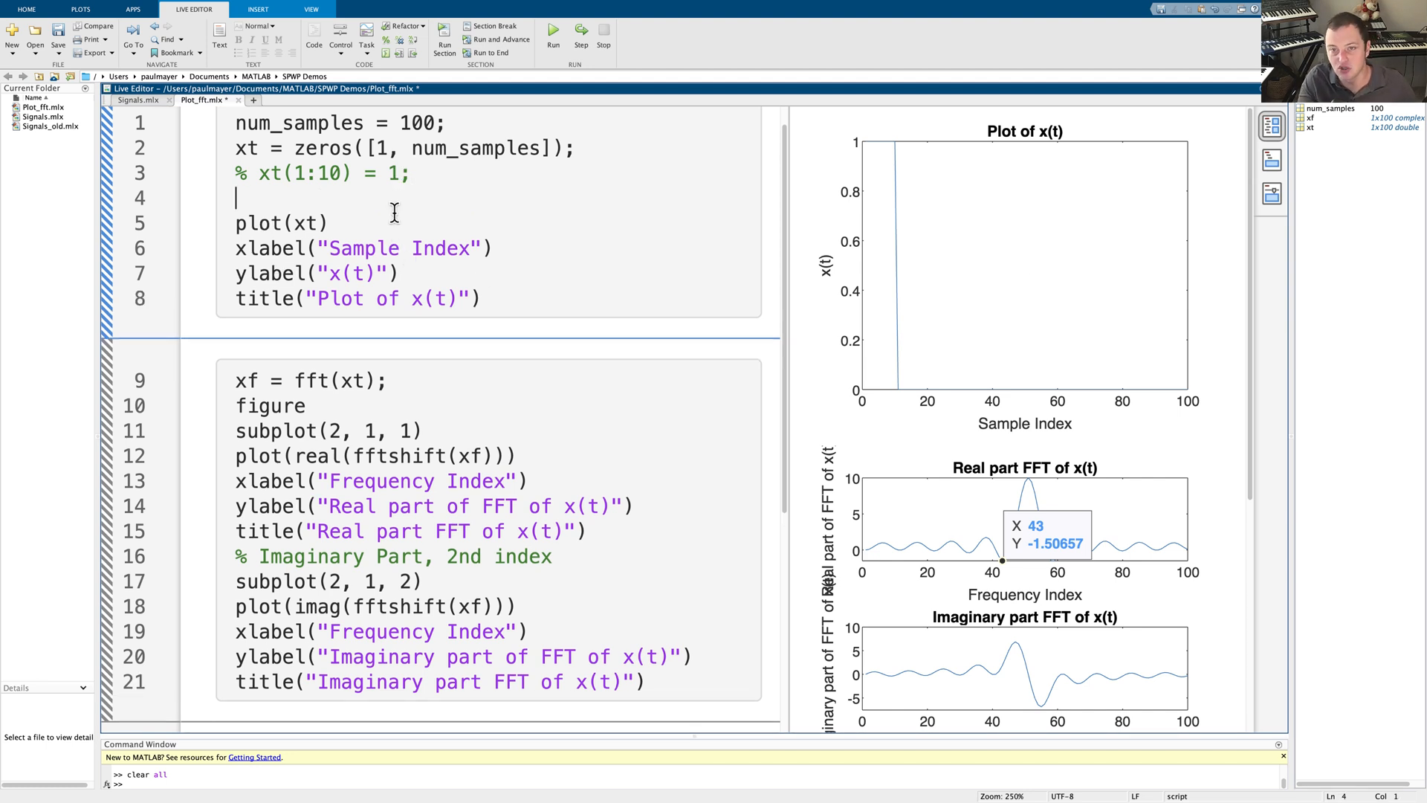
type("xt")
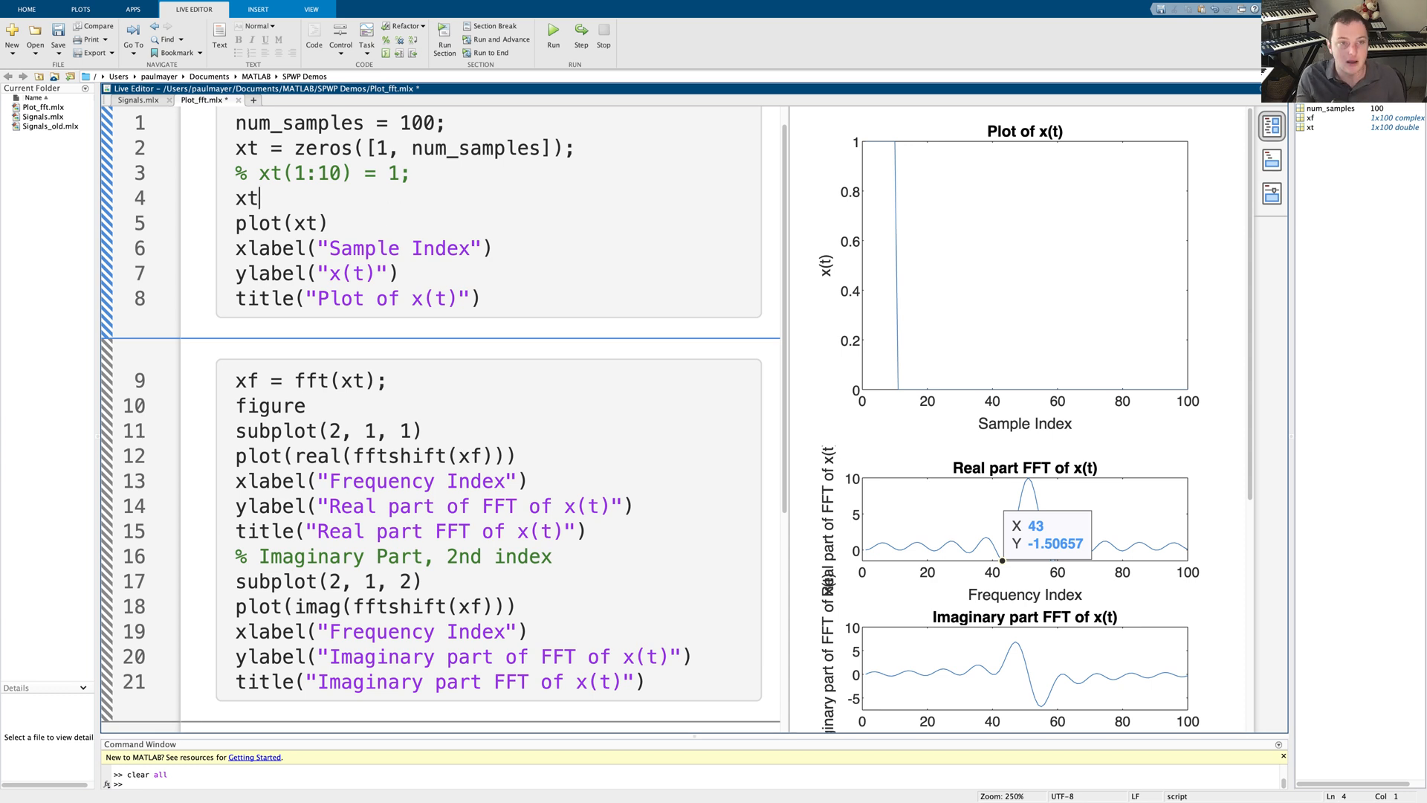
type("(2:")
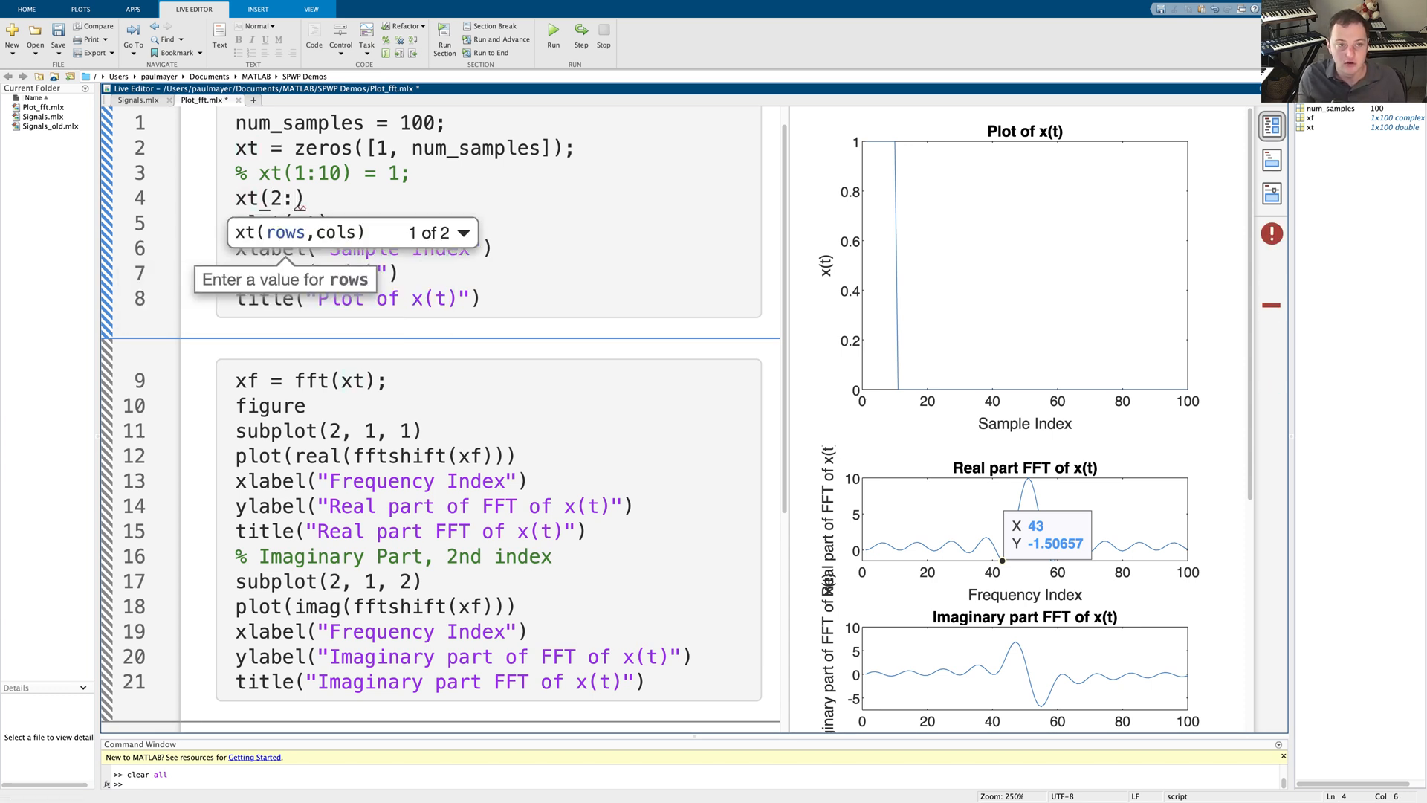
type("5")
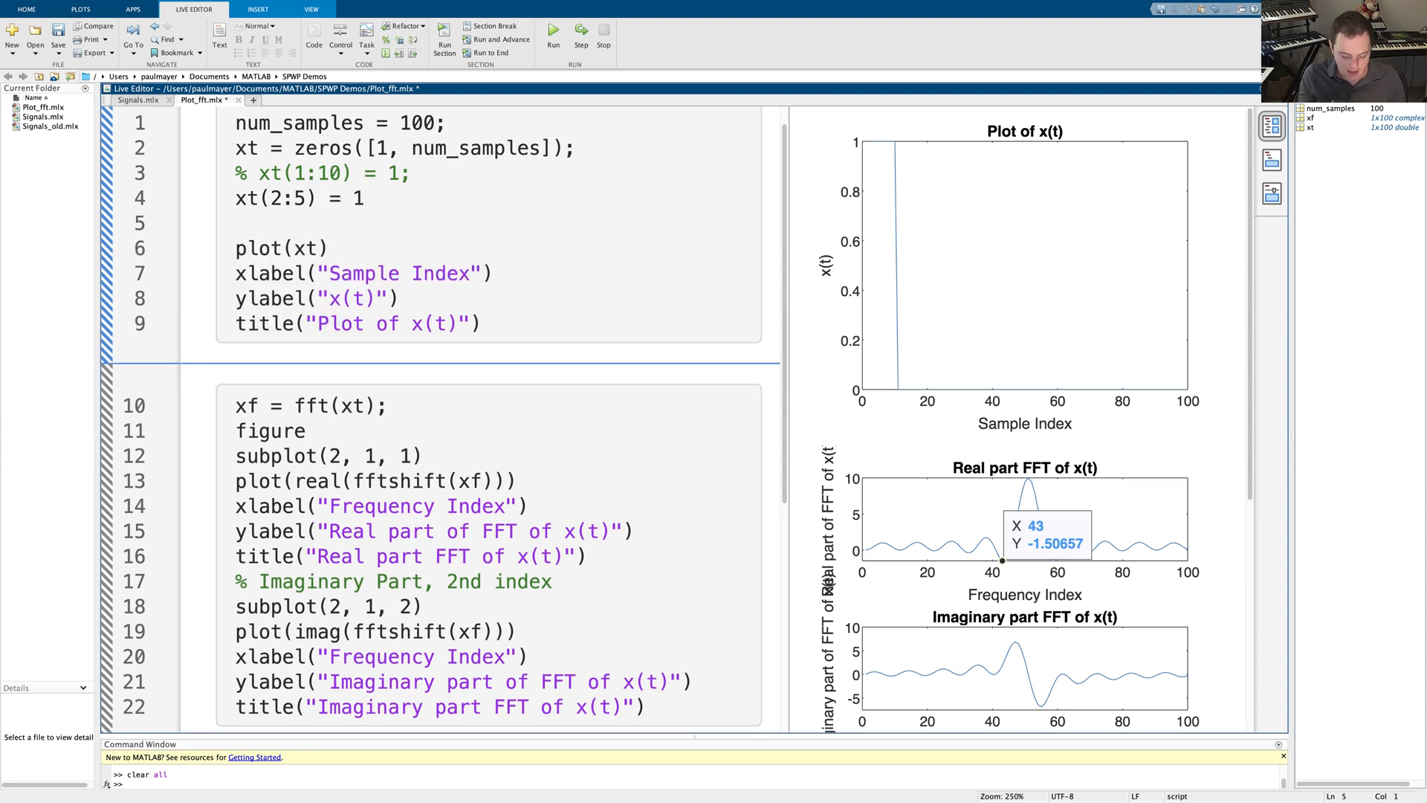
type("xt()")
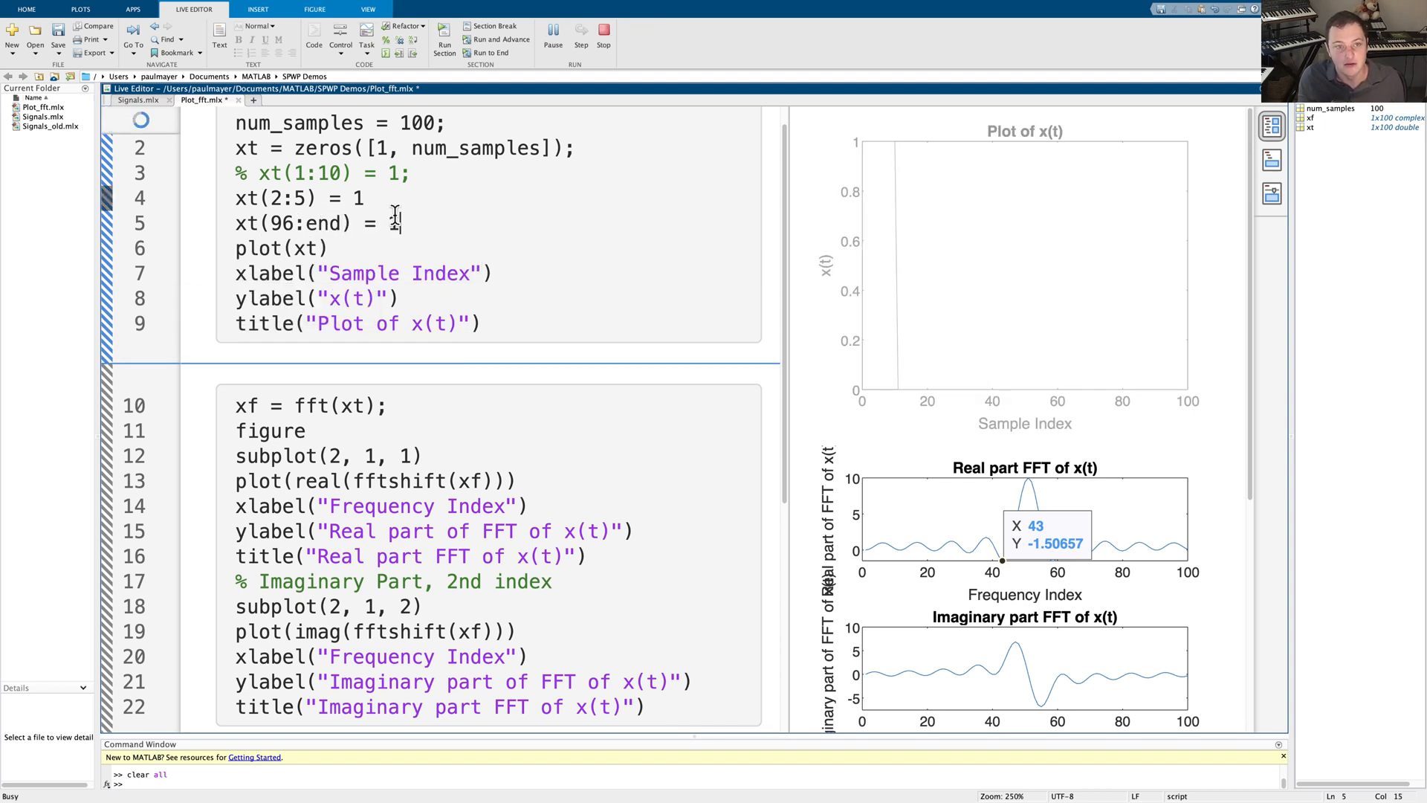
Add a figure call before plot(xt)
left_click(553, 39)
type(";")
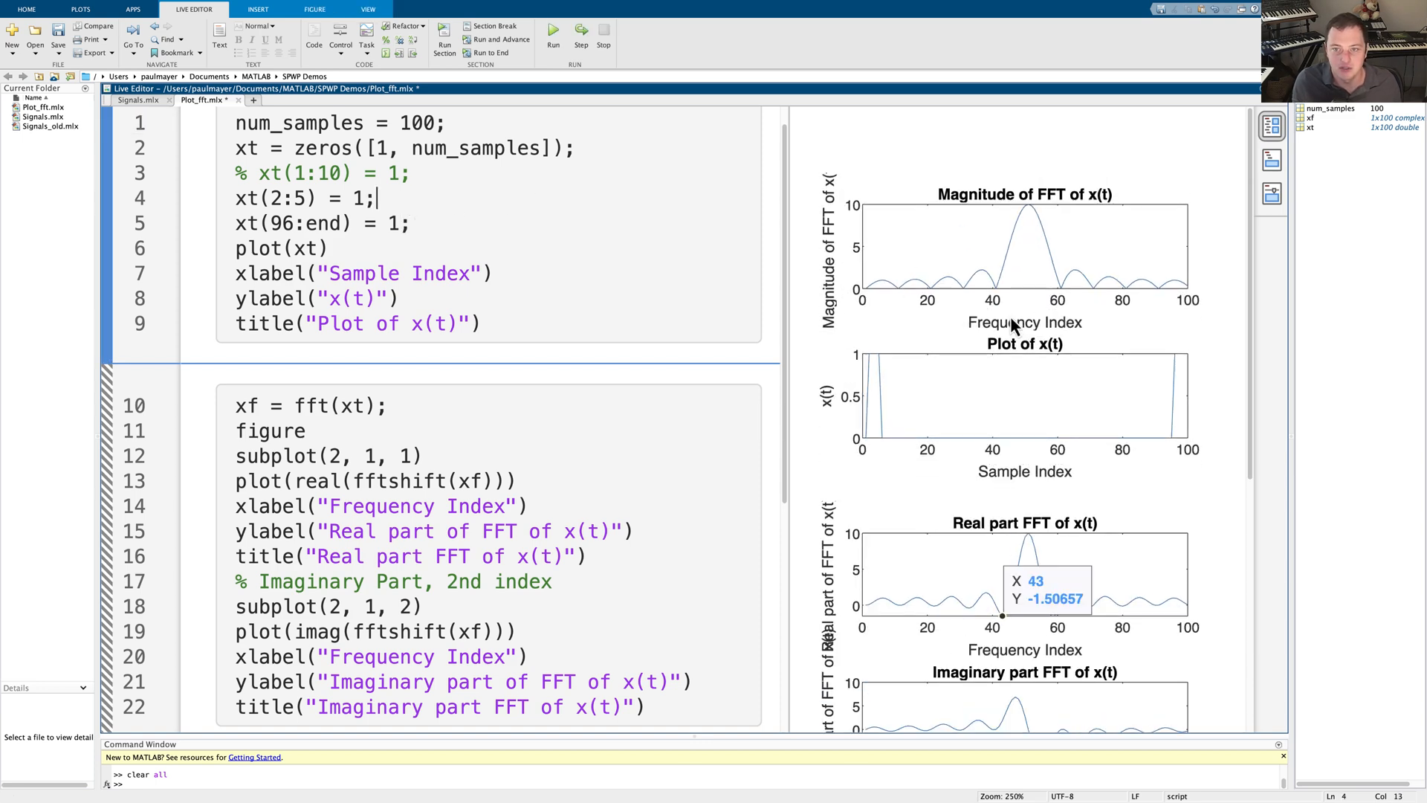
mouse_move(942, 300)
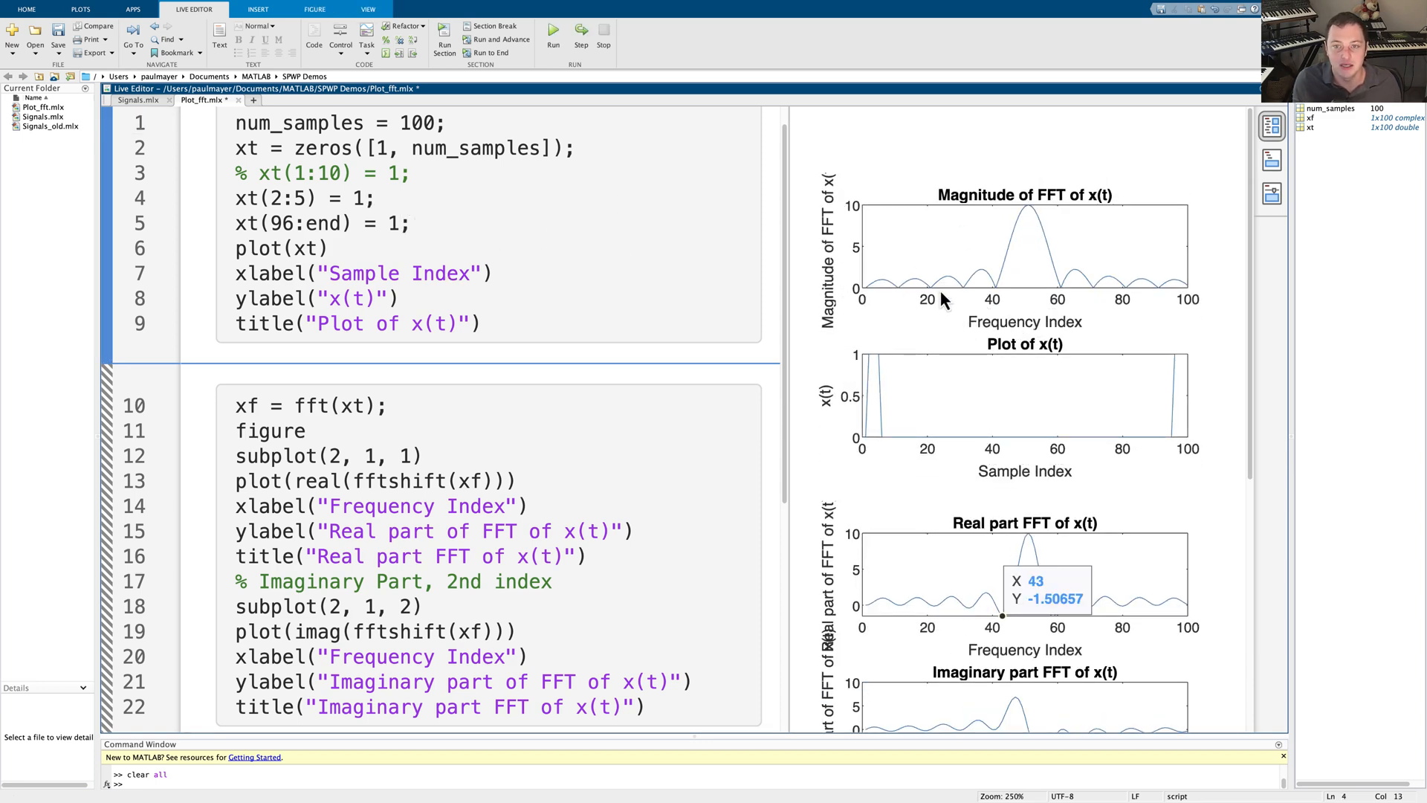
left_click(411, 173)
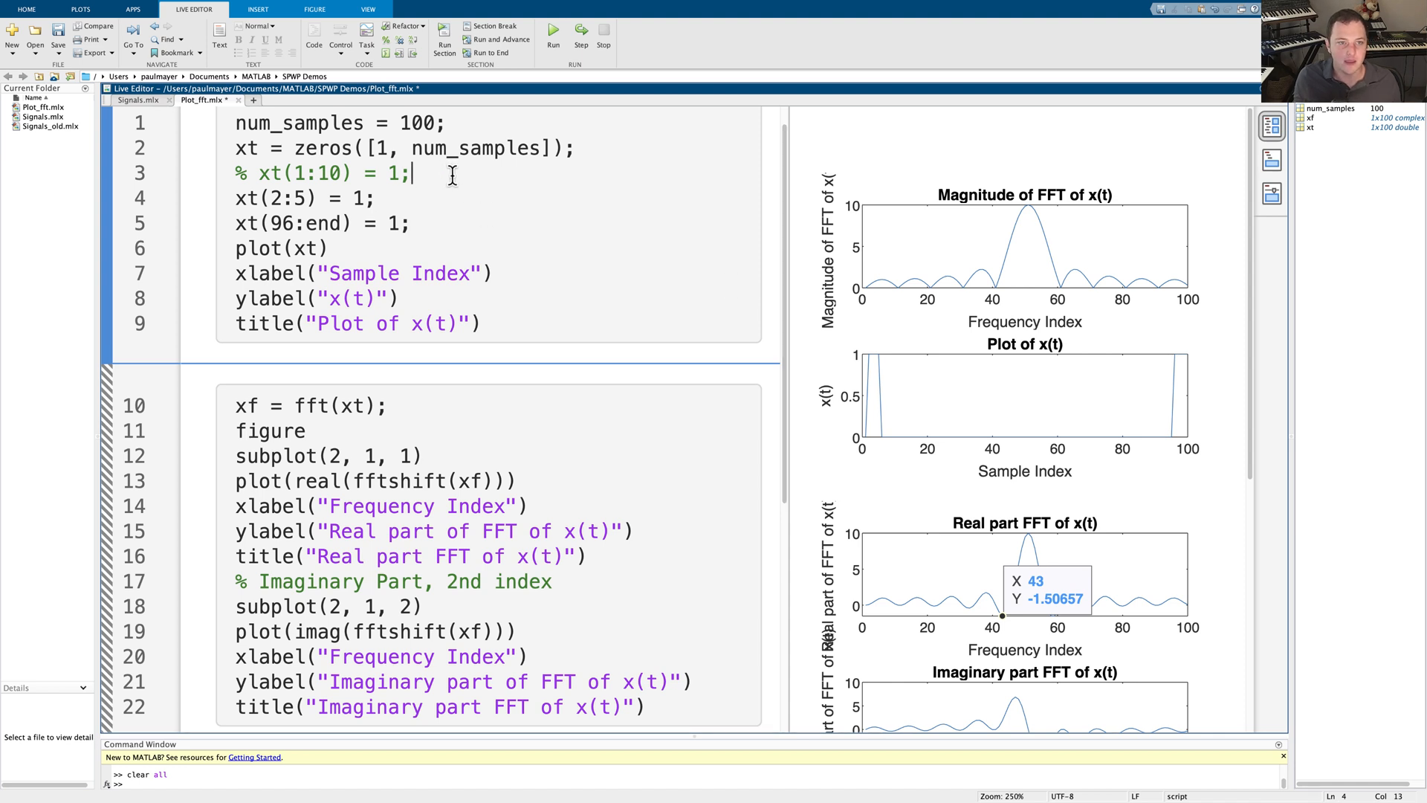
type("figure")
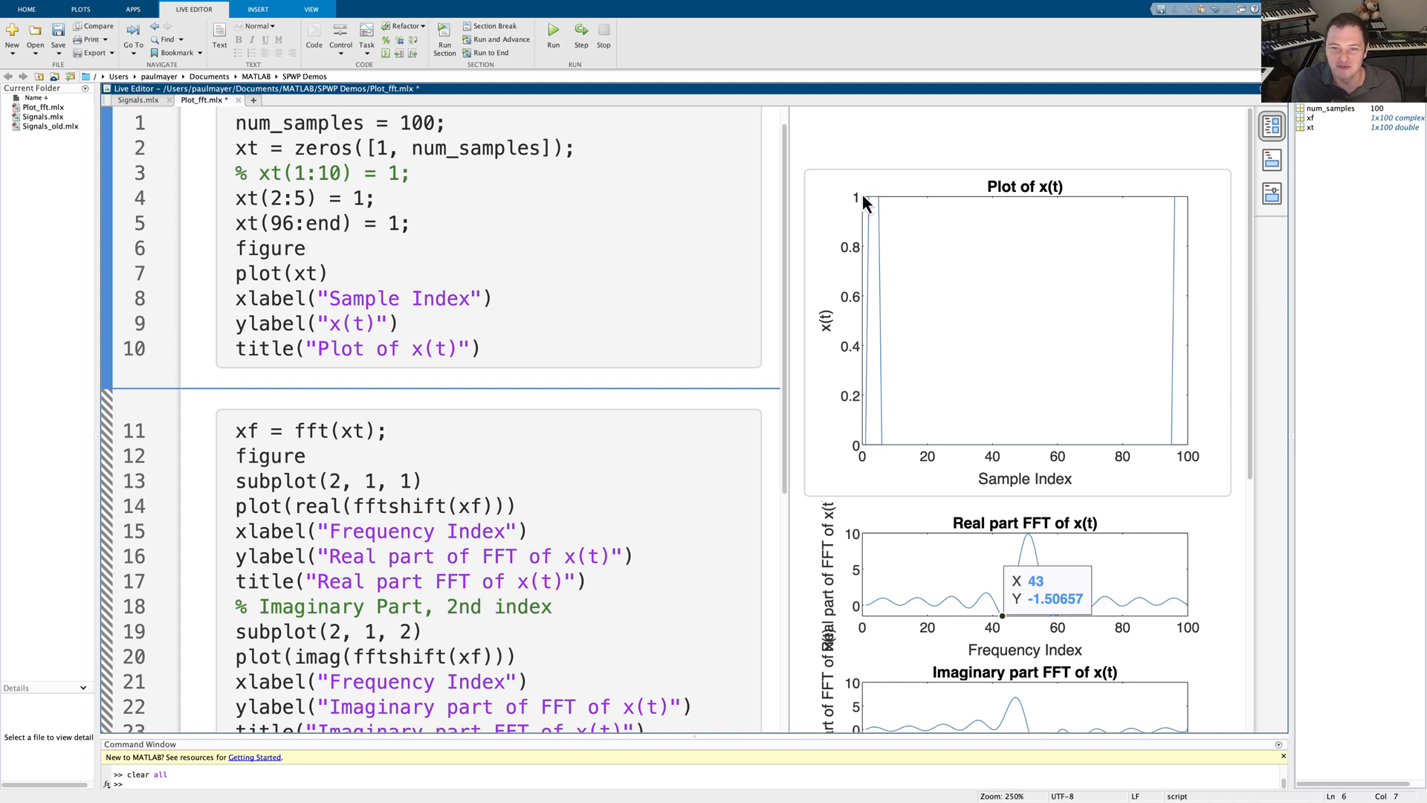
mouse_move(1181, 208)
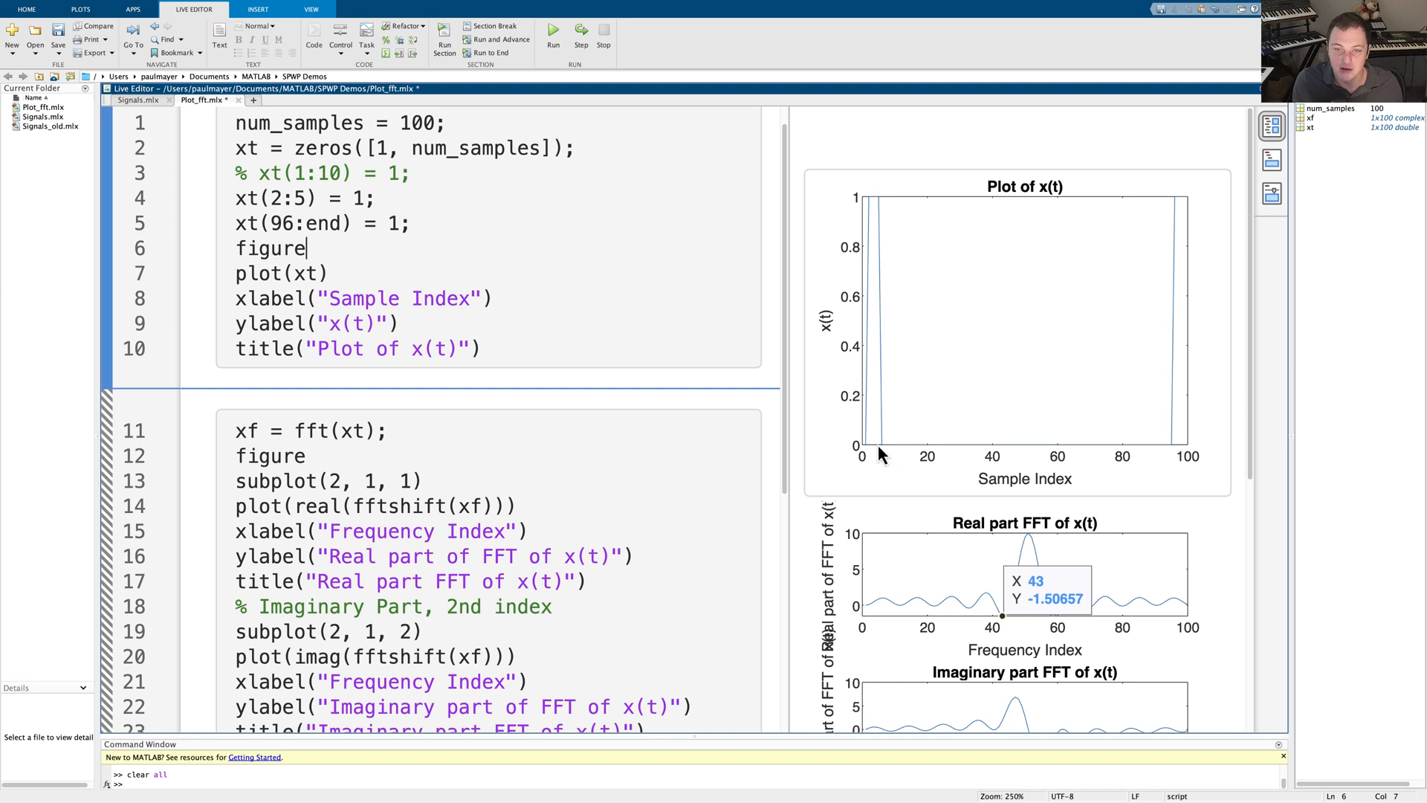
mouse_move(1268, 367)
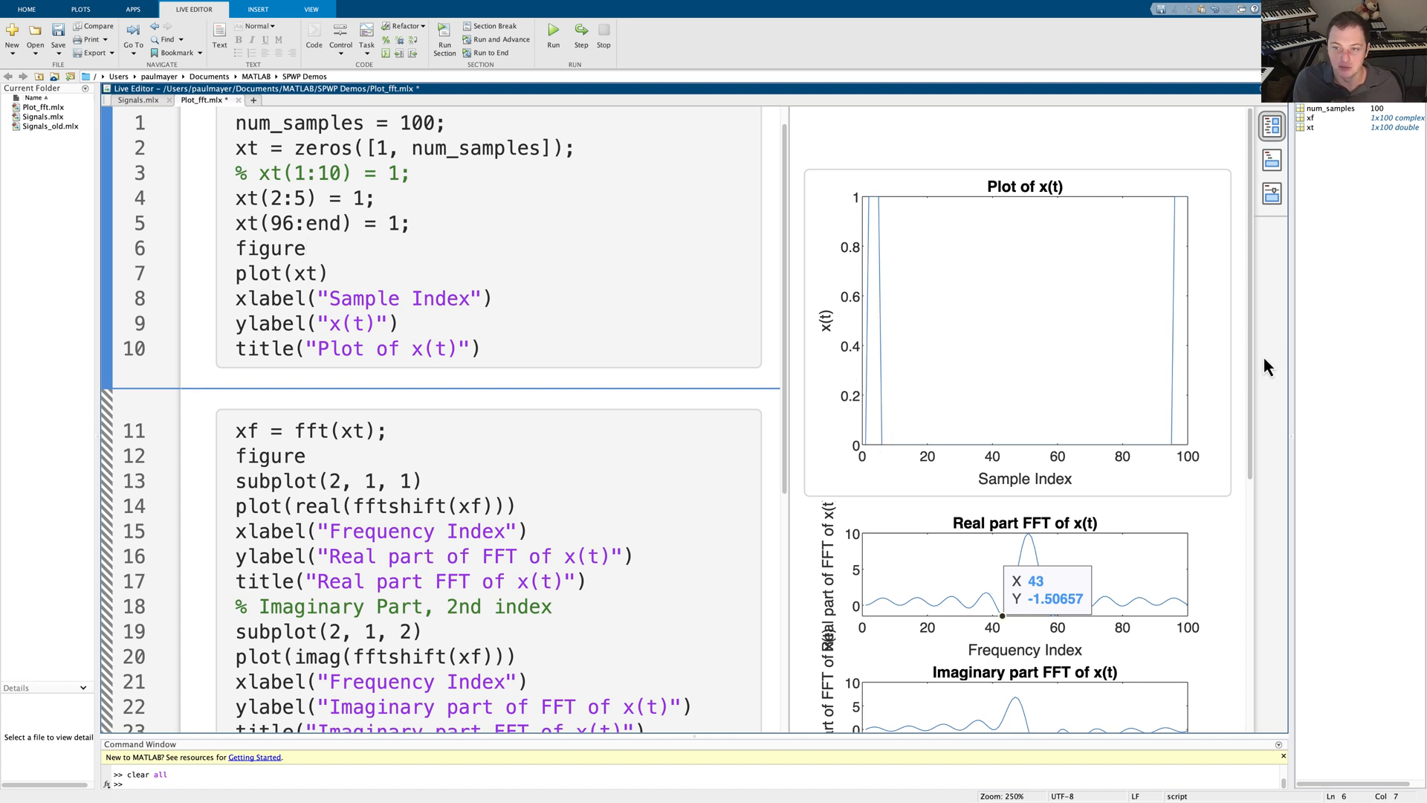
mouse_move(844, 339)
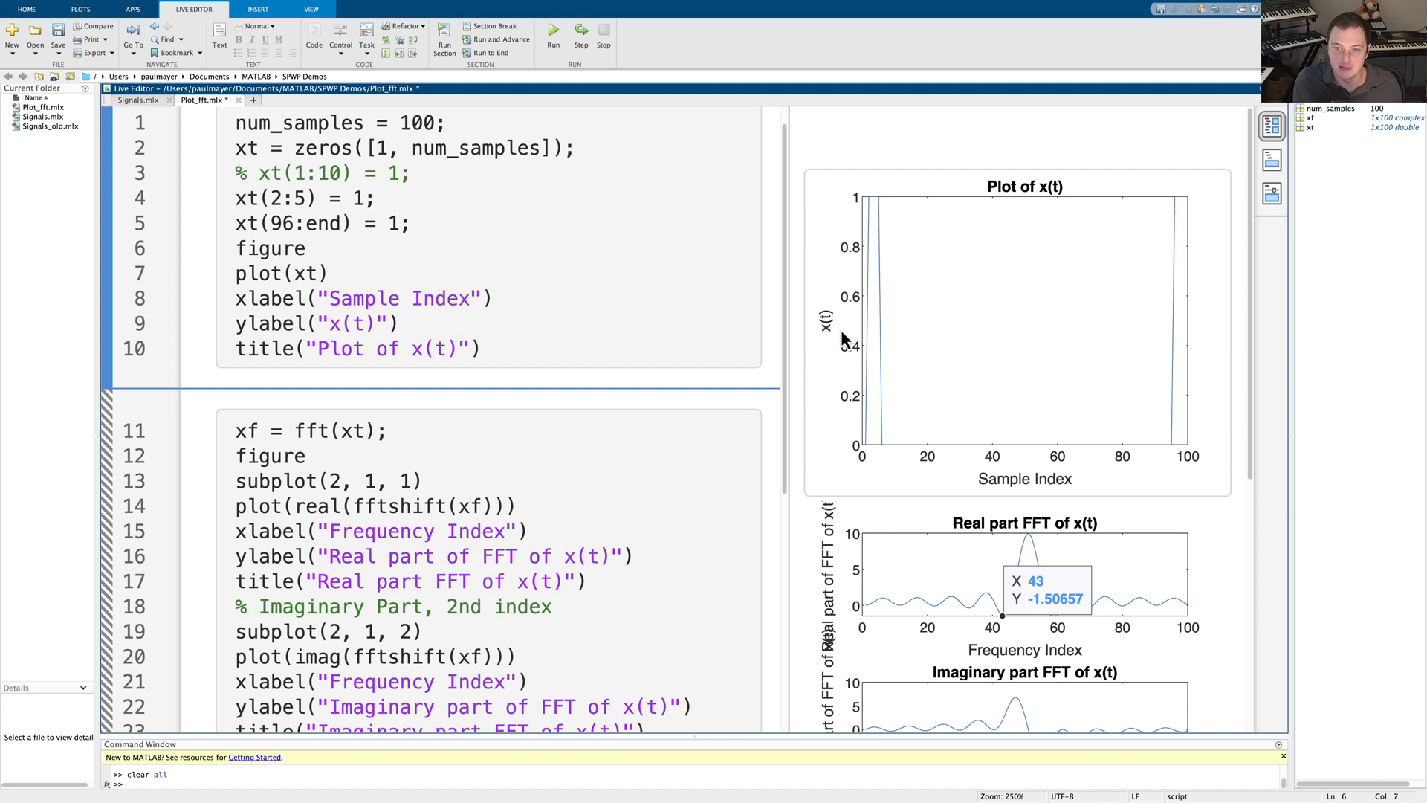
mouse_move(591, 329)
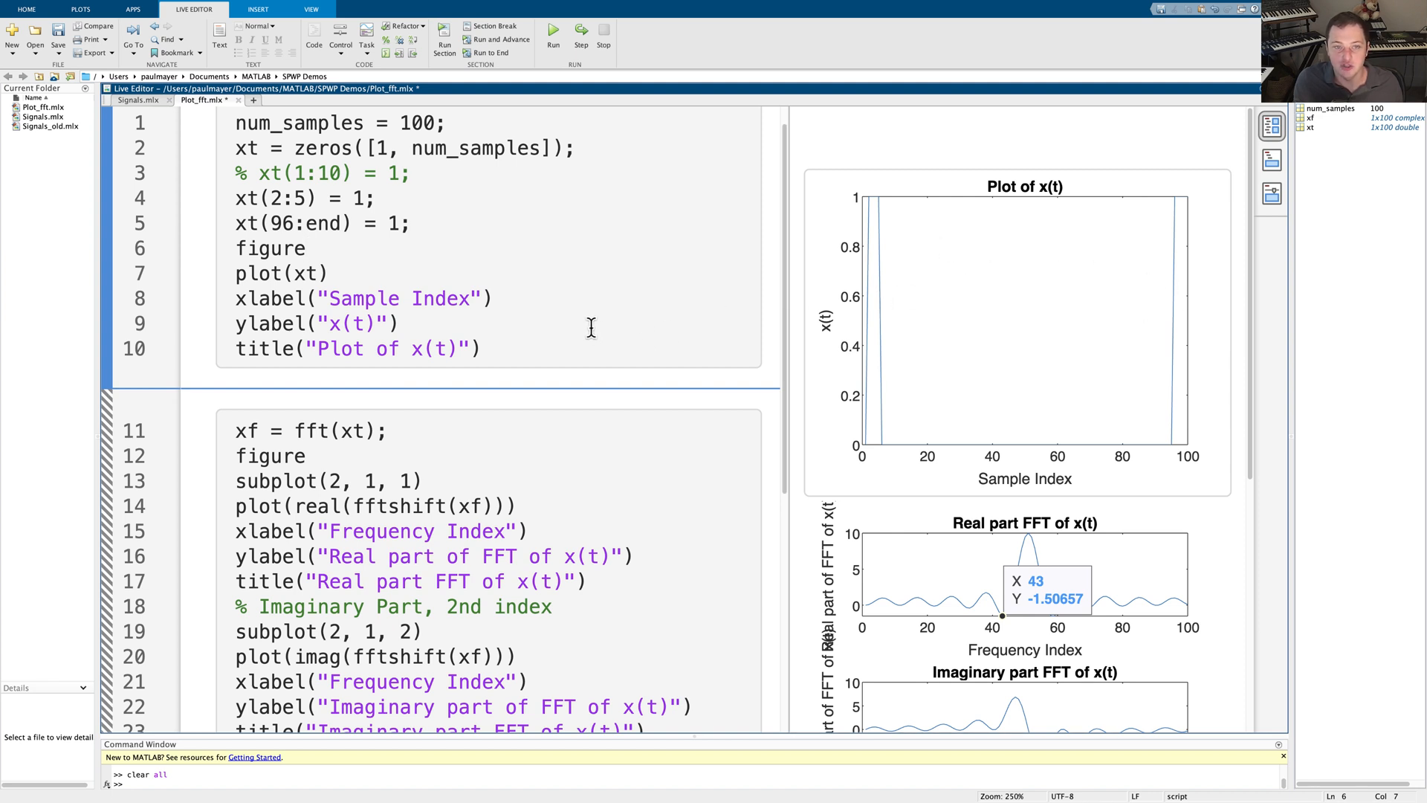
mouse_move(401, 271)
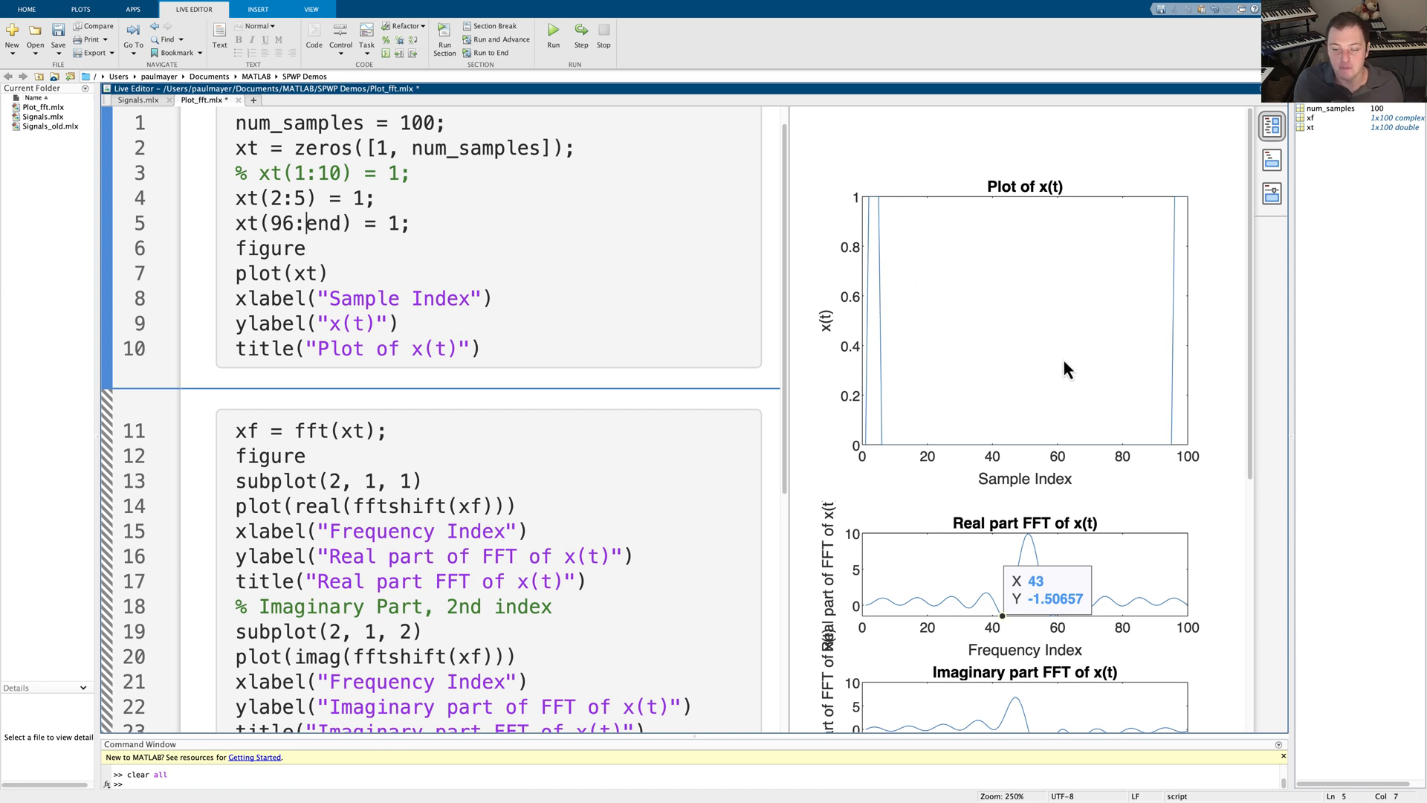
mouse_move(1051, 670)
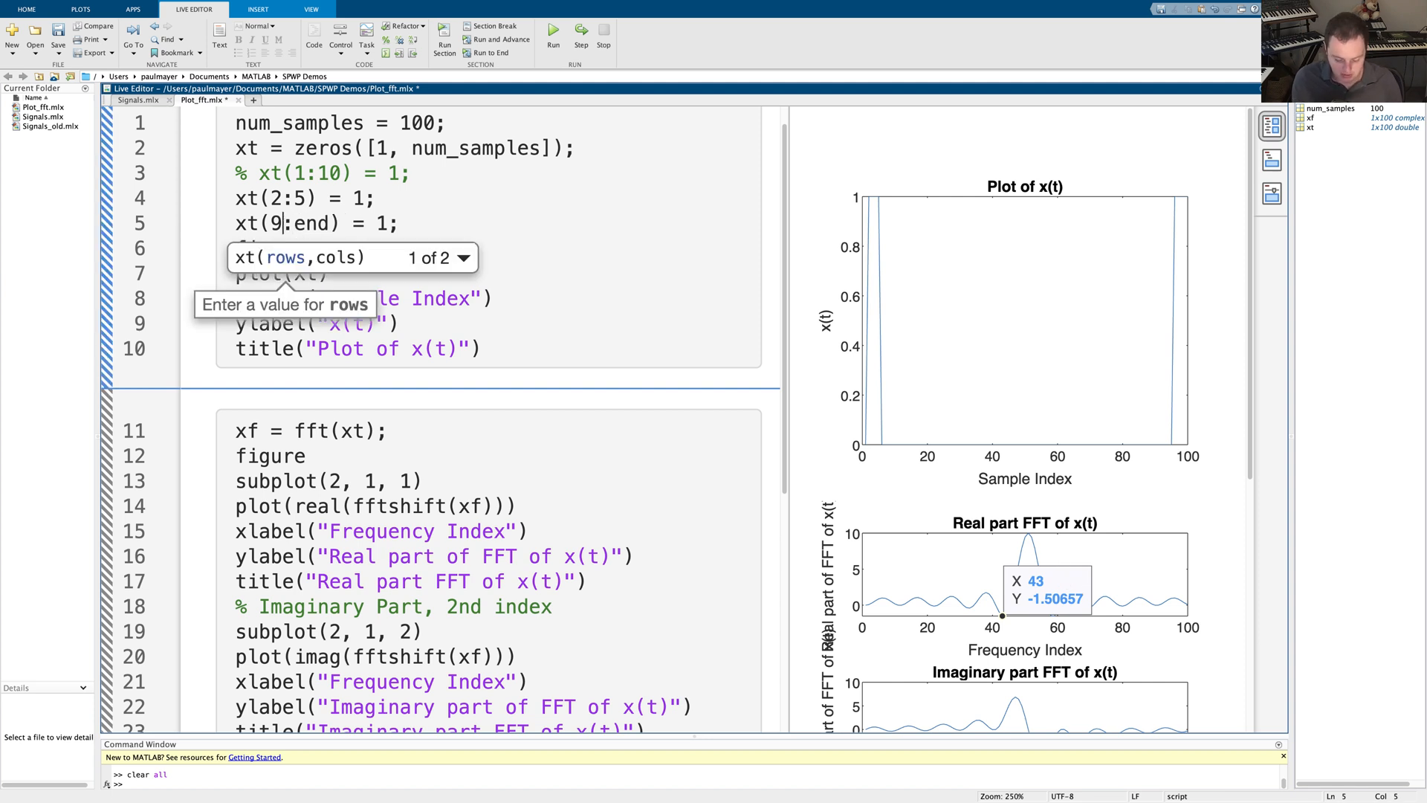
type("7")
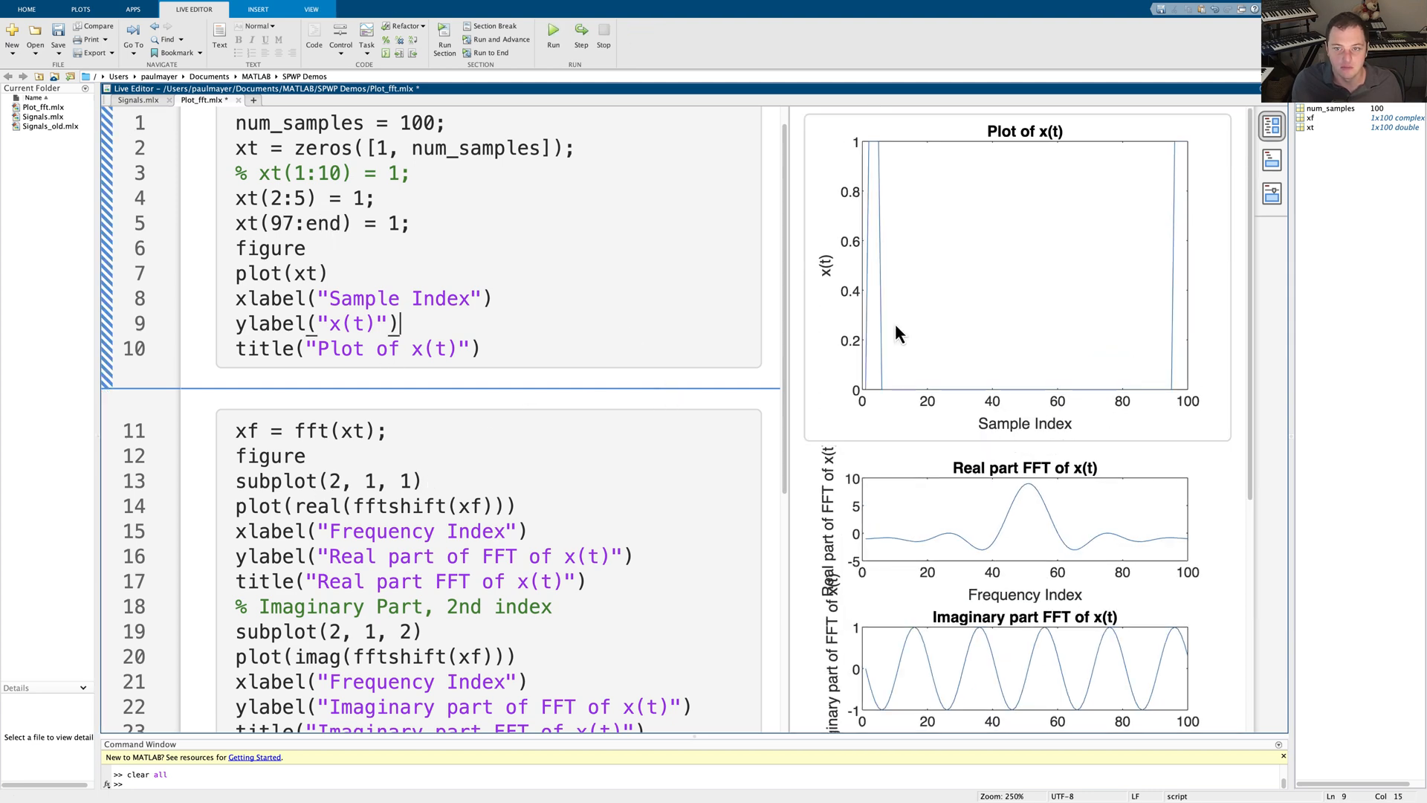
scroll("down", 3)
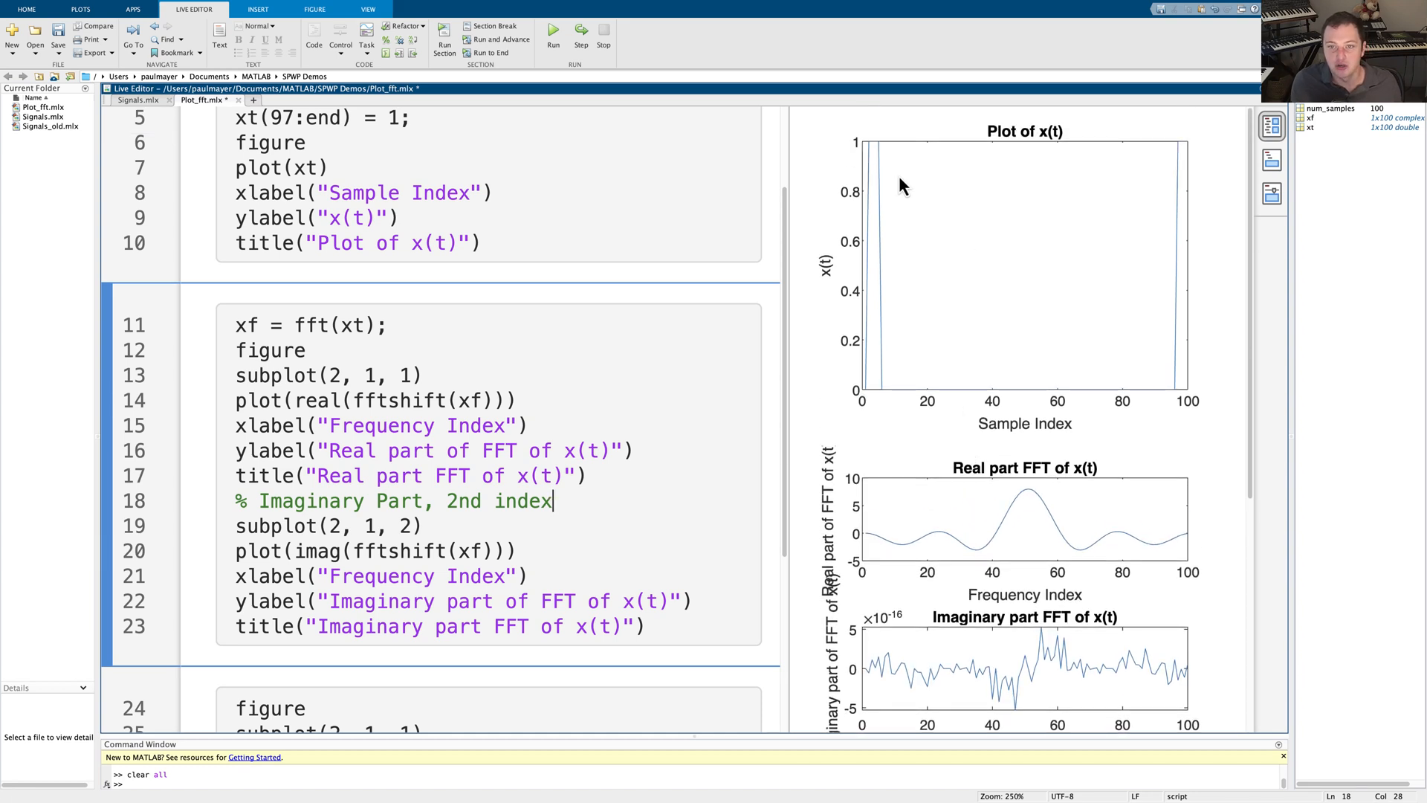
scroll("down", 3)
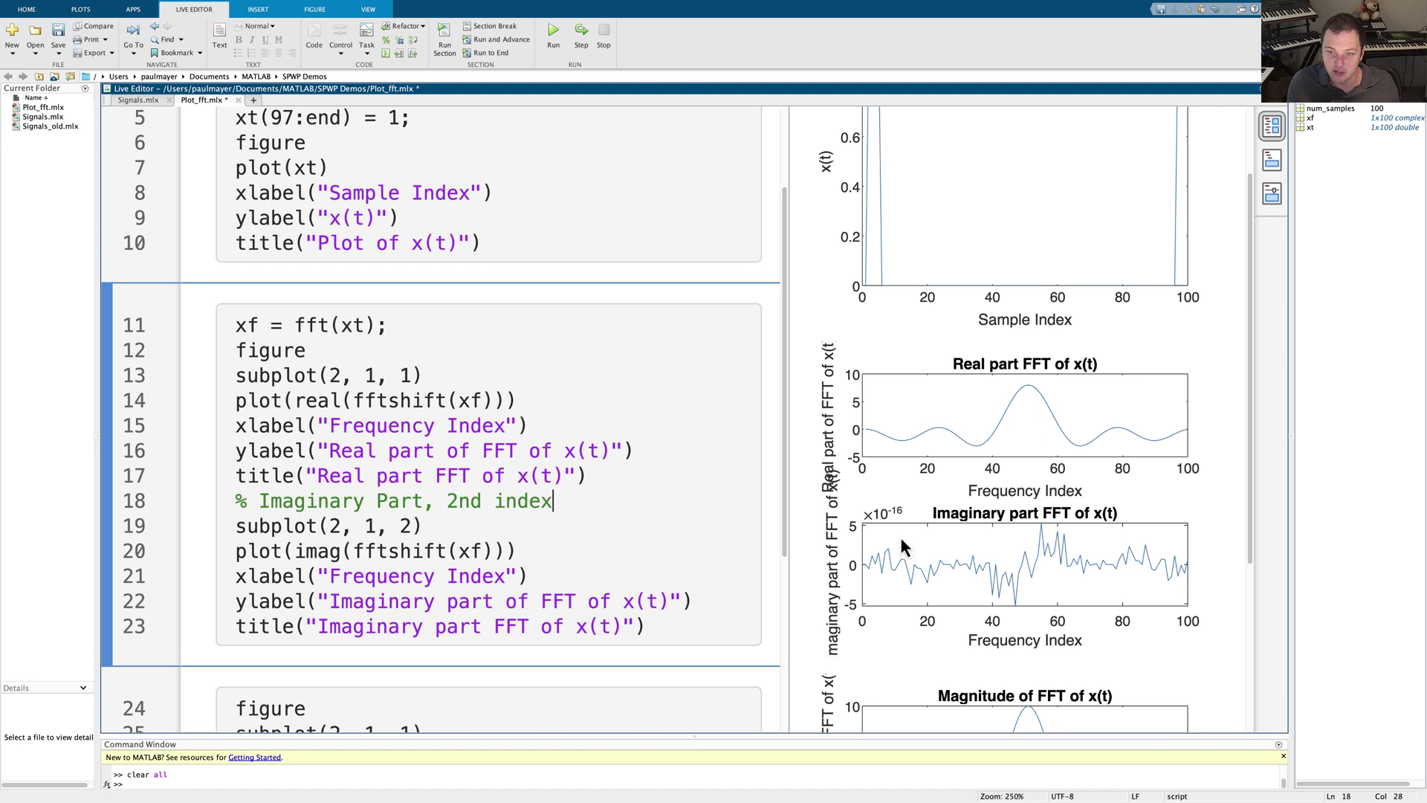
mouse_move(897, 516)
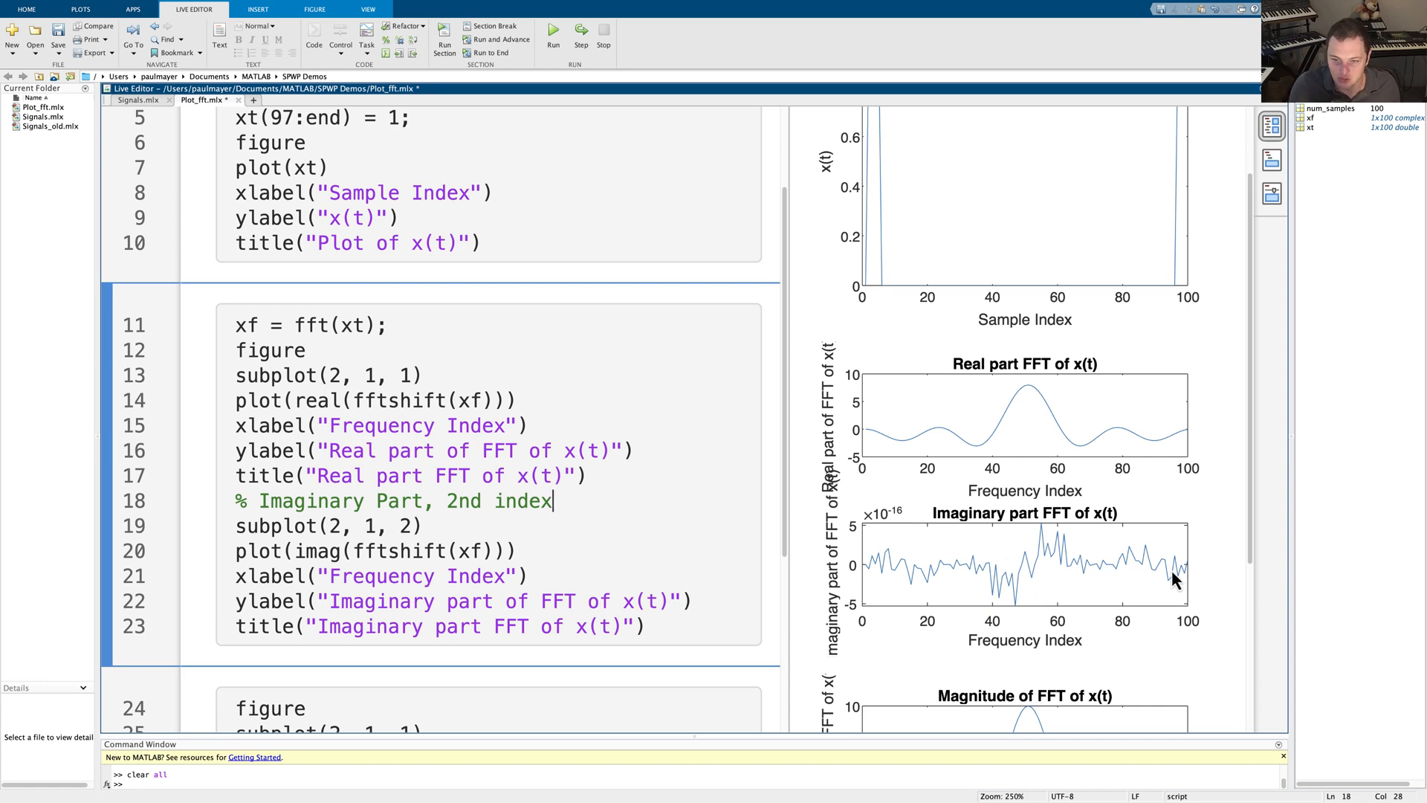
mouse_move(726, 540)
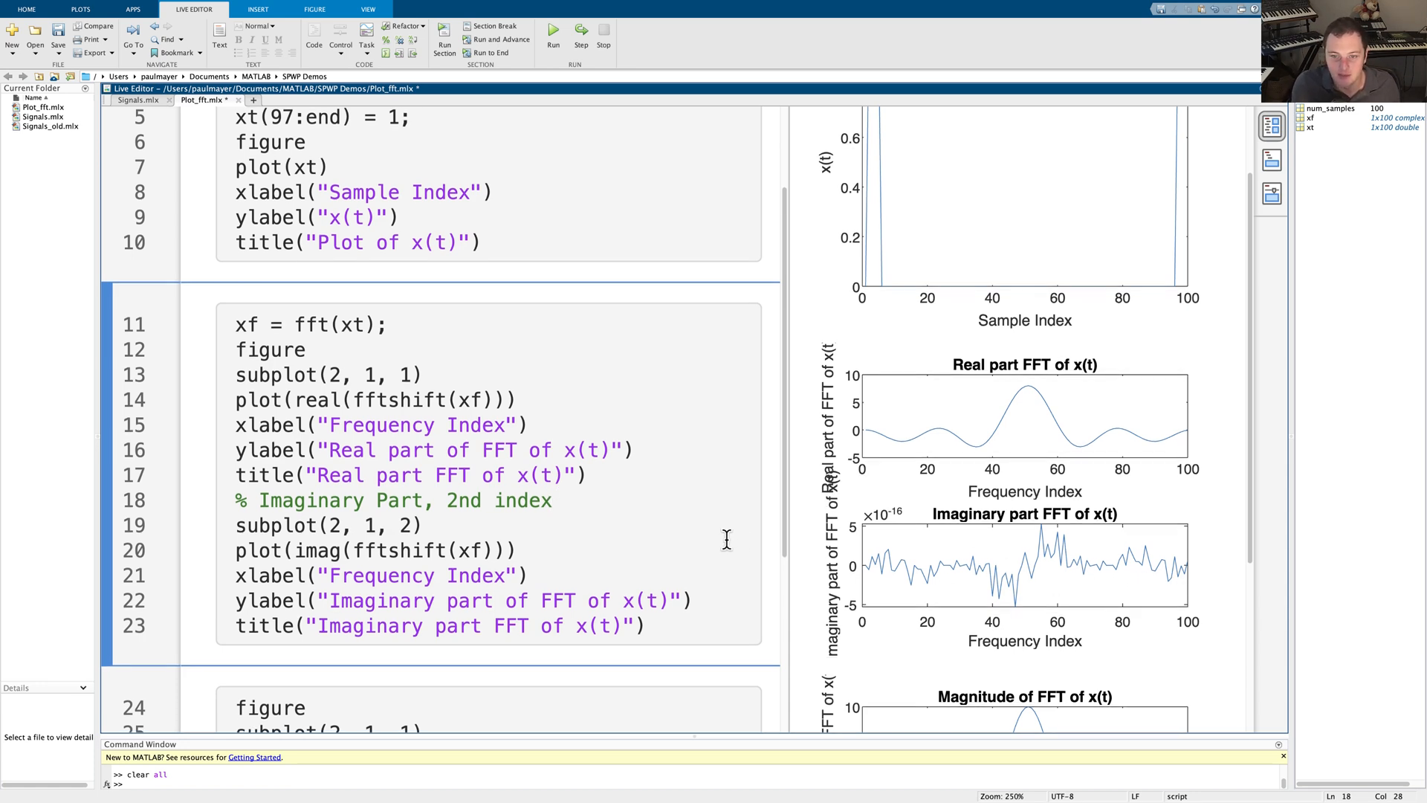
scroll("down", 3)
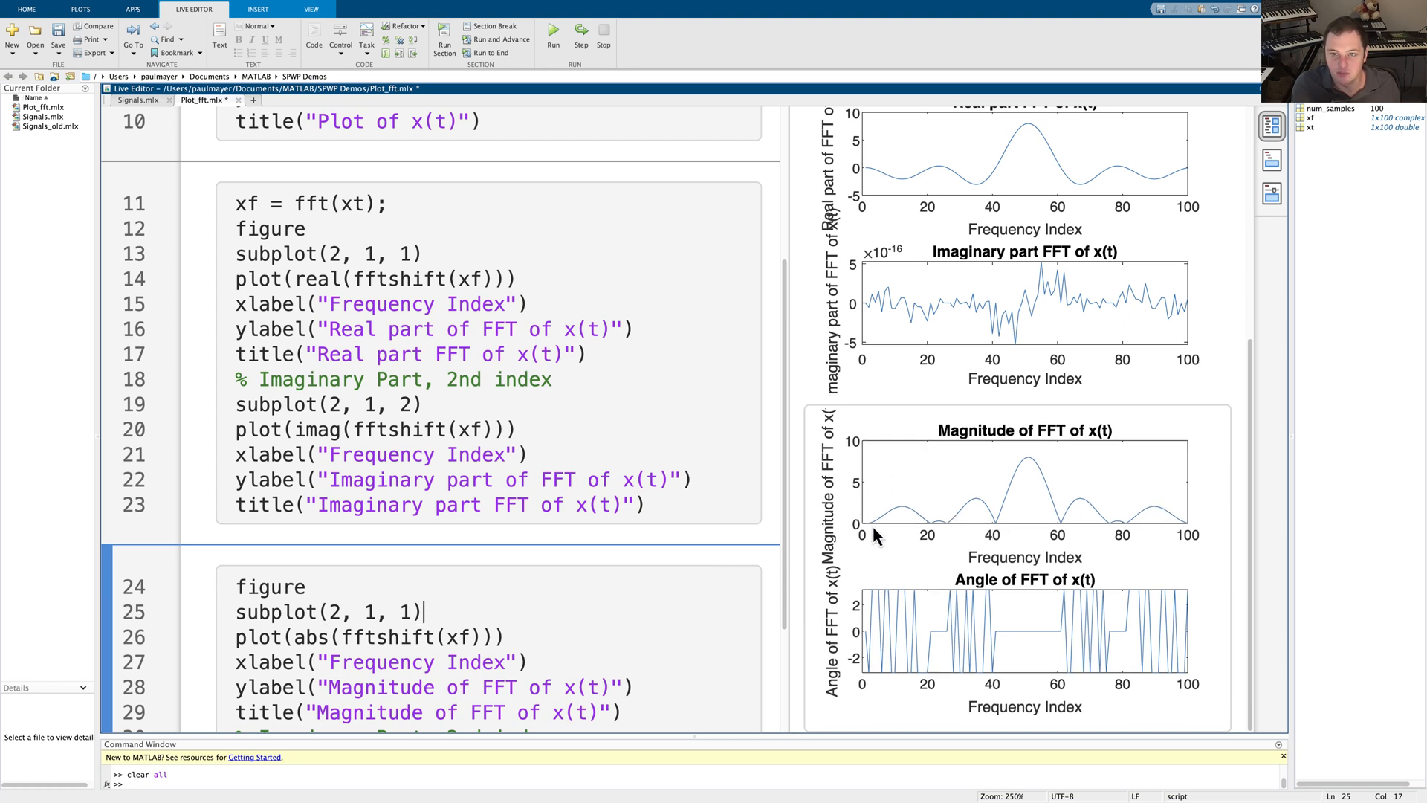
mouse_move(895, 583)
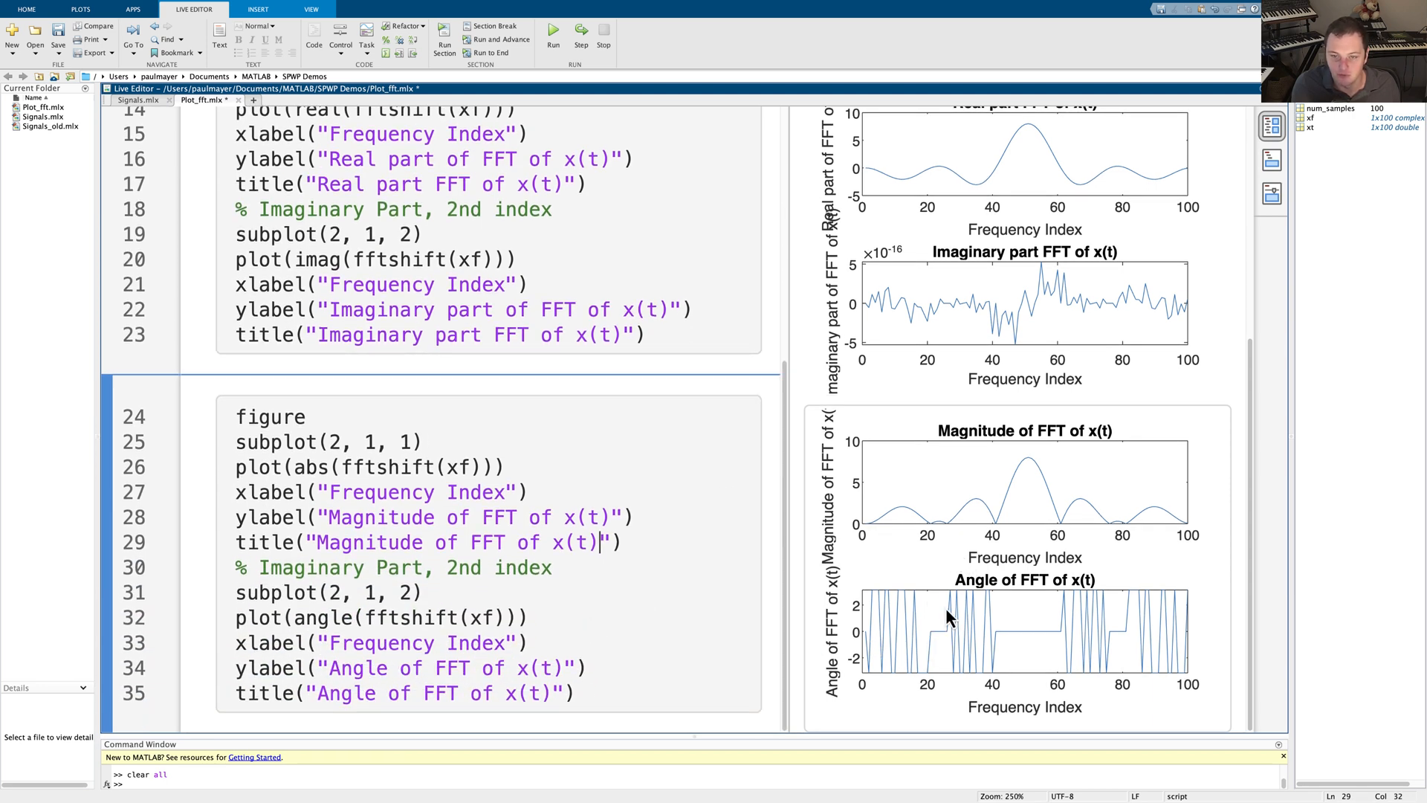
mouse_move(1006, 612)
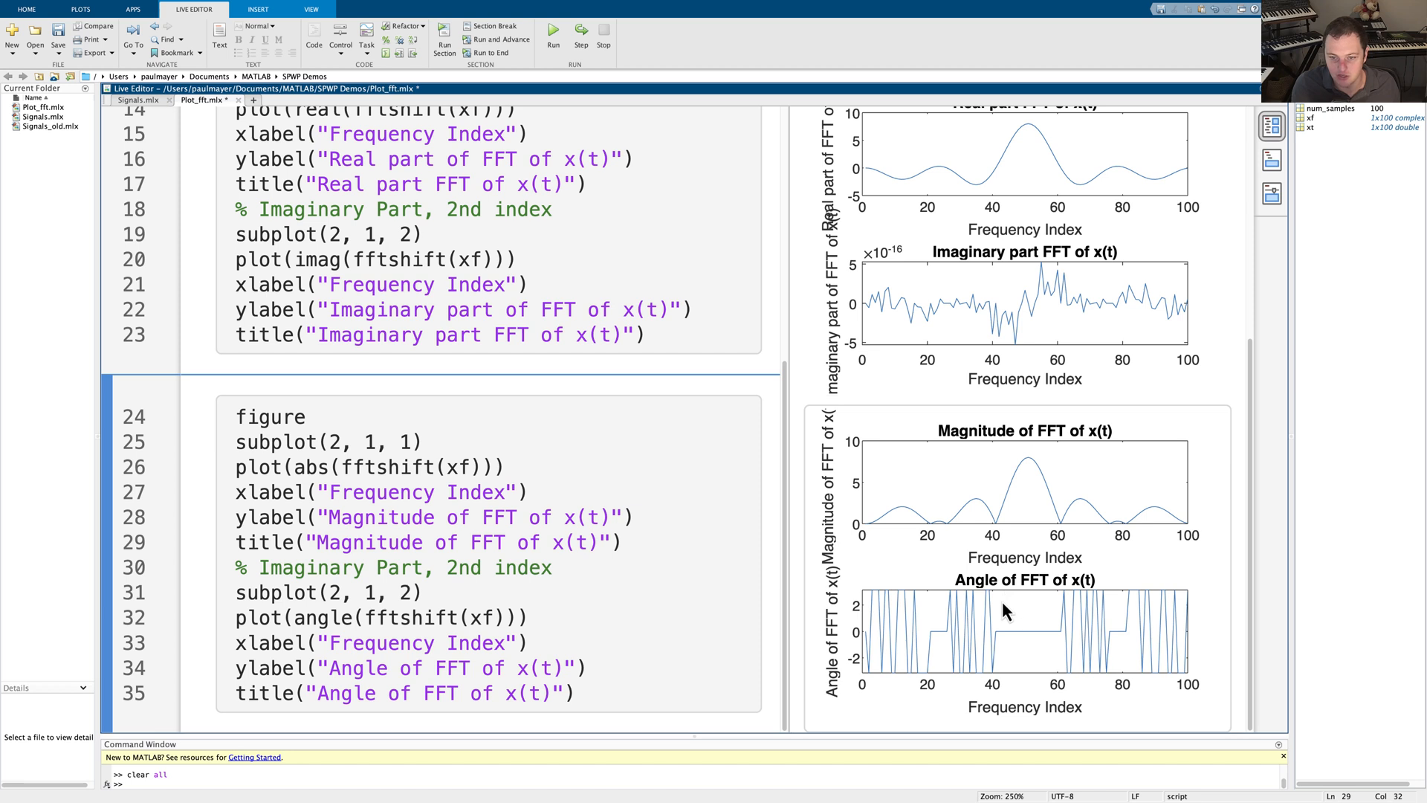
mouse_move(874, 596)
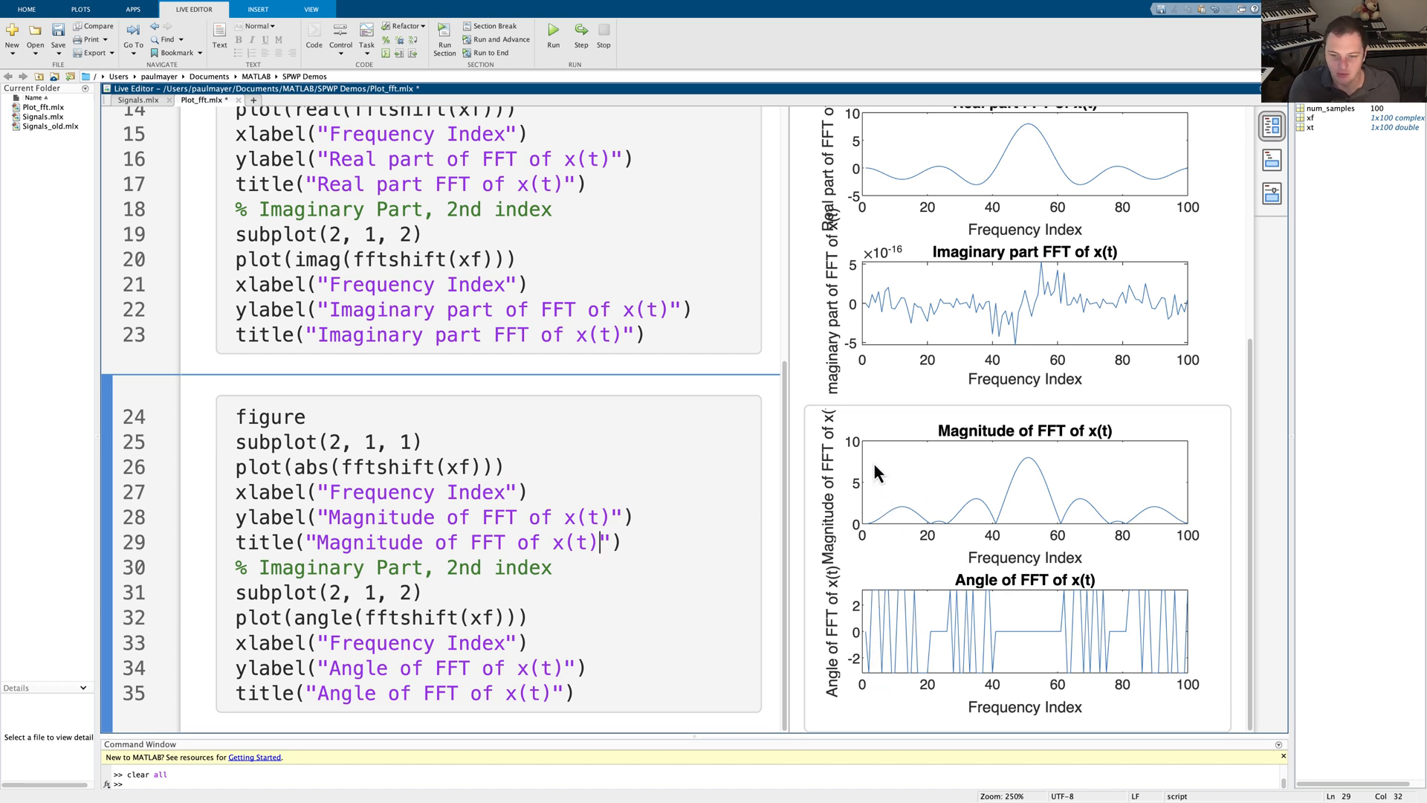
mouse_move(956, 530)
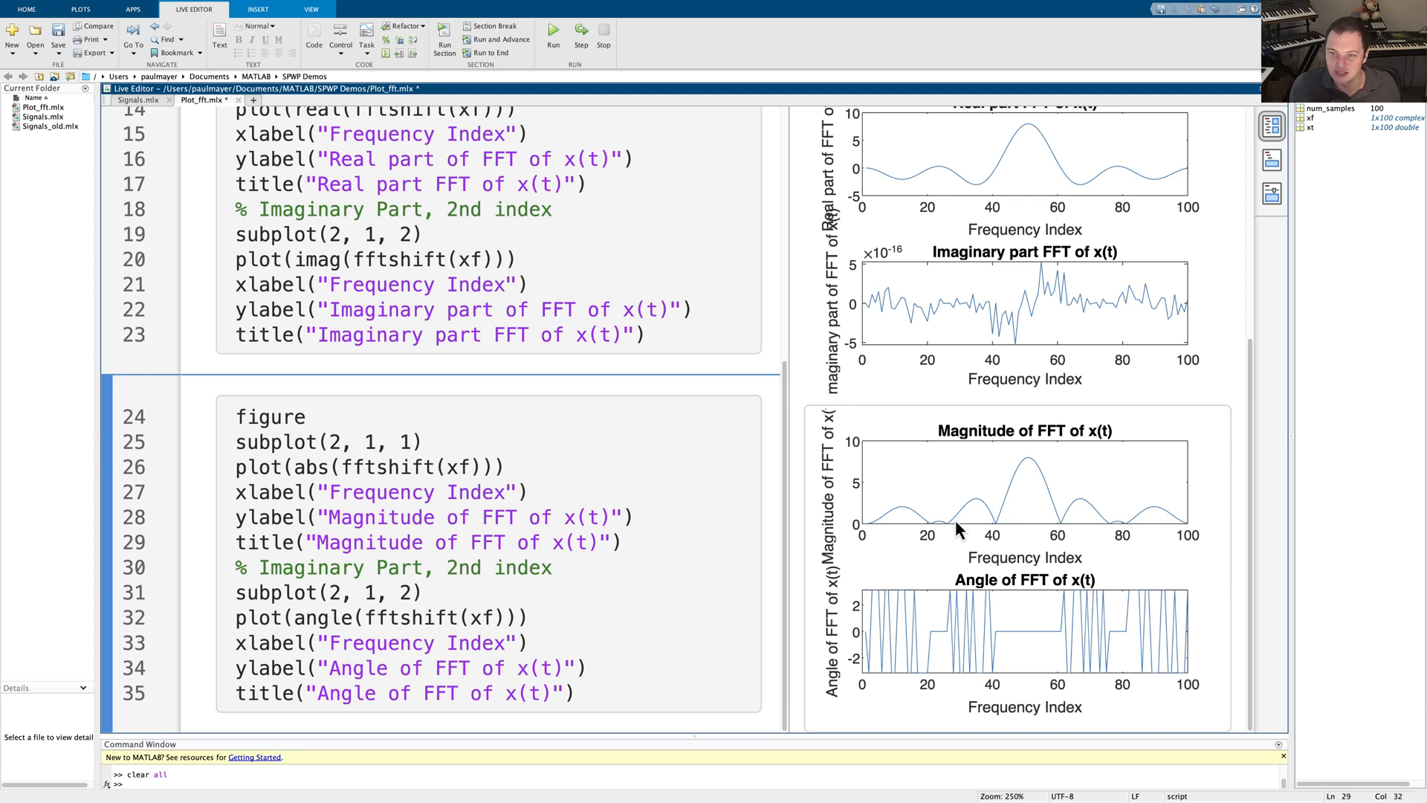
mouse_move(899, 430)
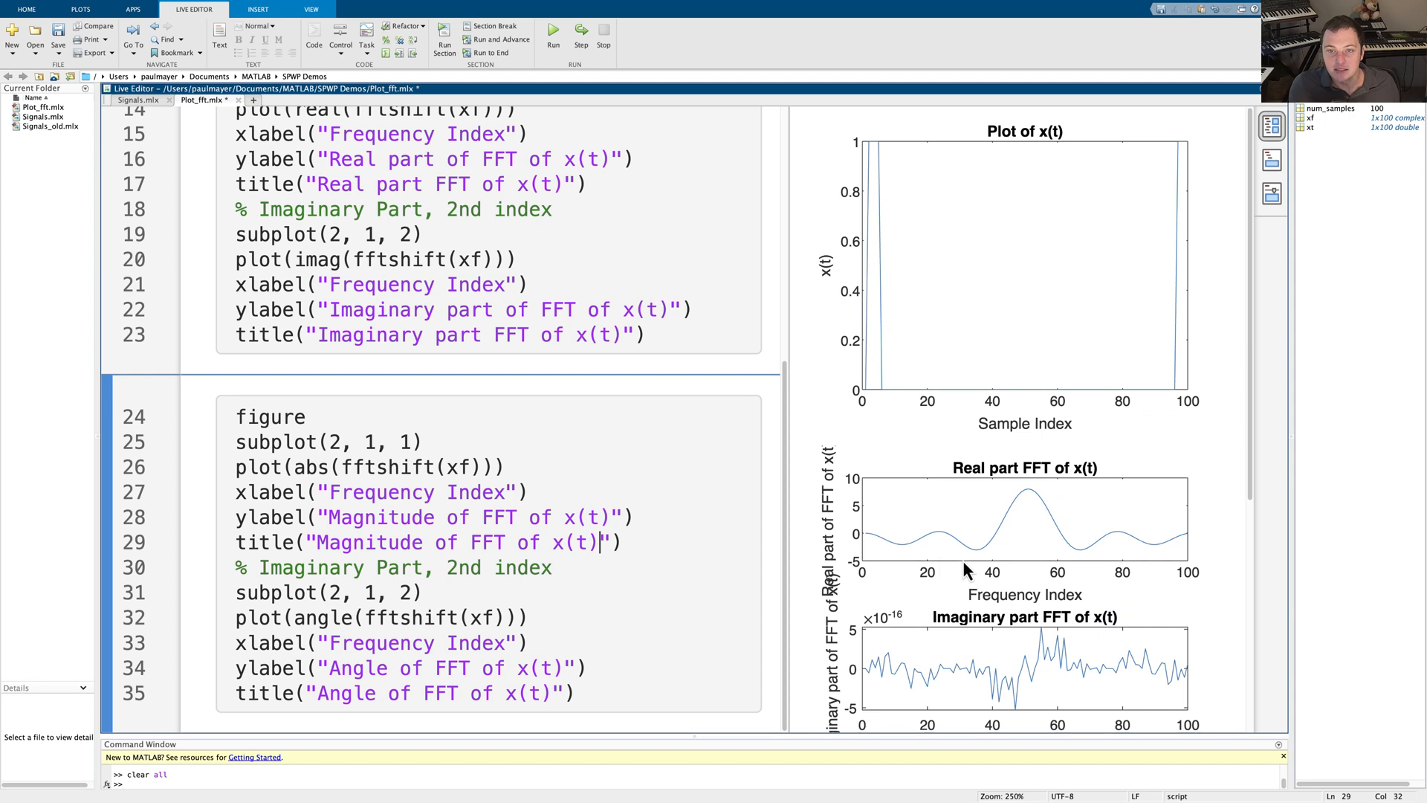
Change line 5 to xt(97:end) = -1 and rerun the Live Script
scroll("up", 3)
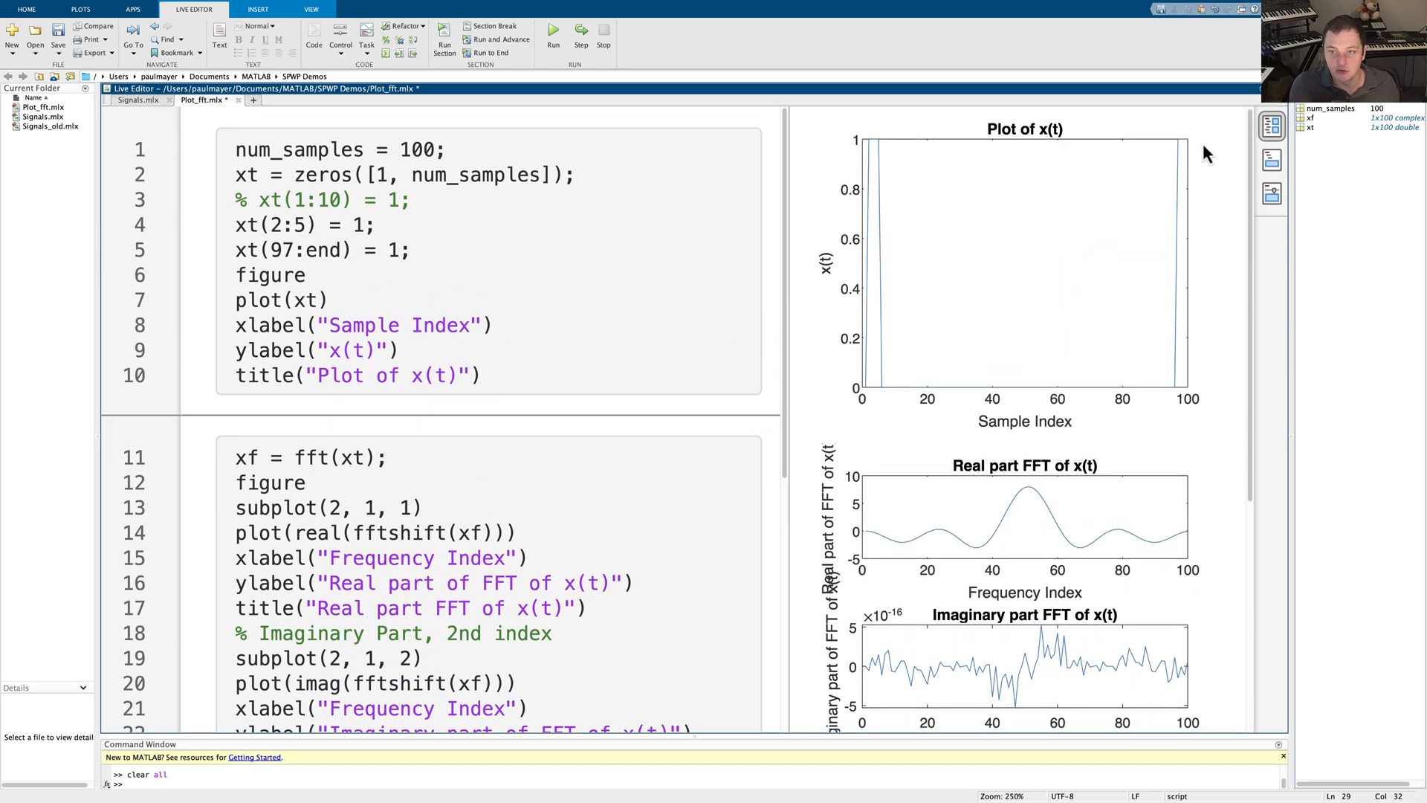
mouse_move(1140, 377)
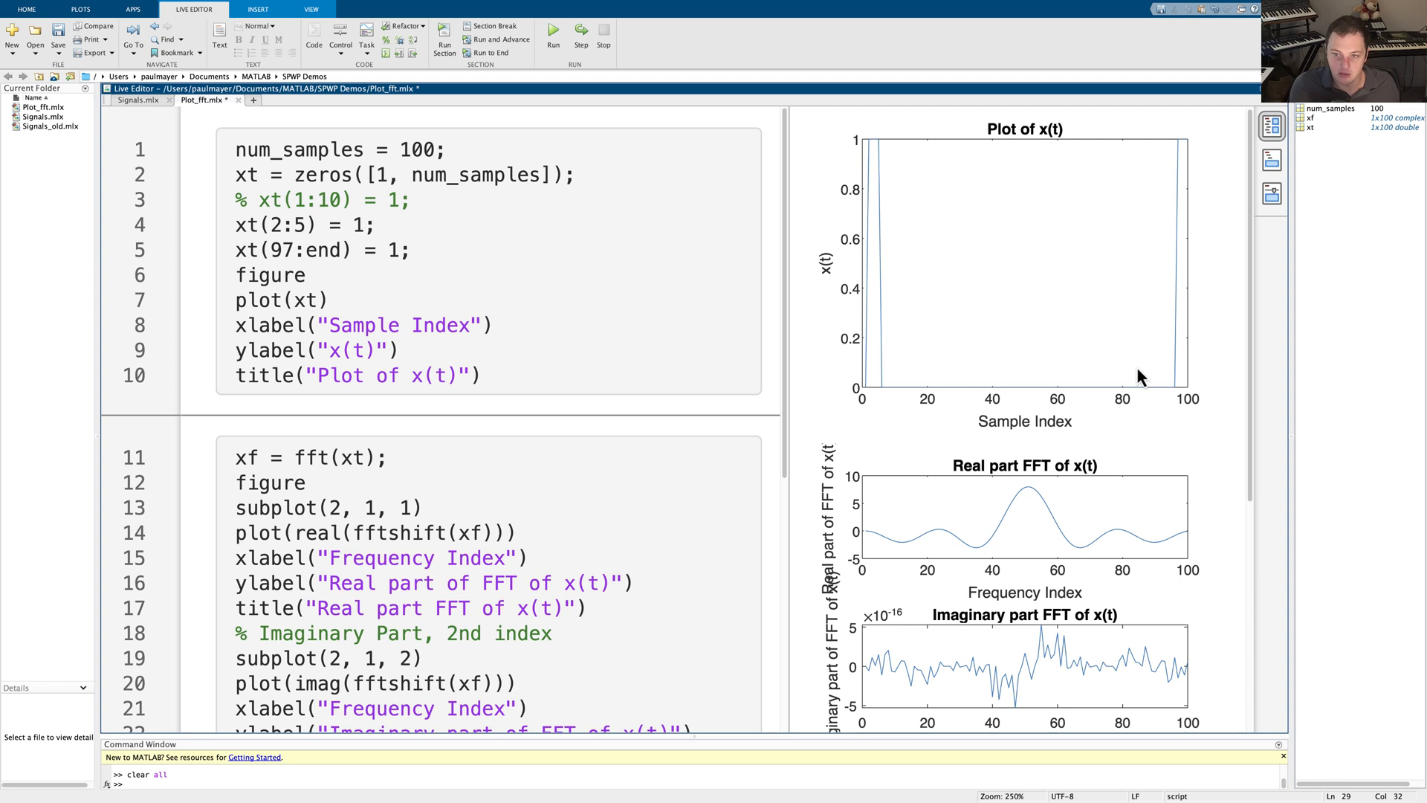
left_click(394, 250)
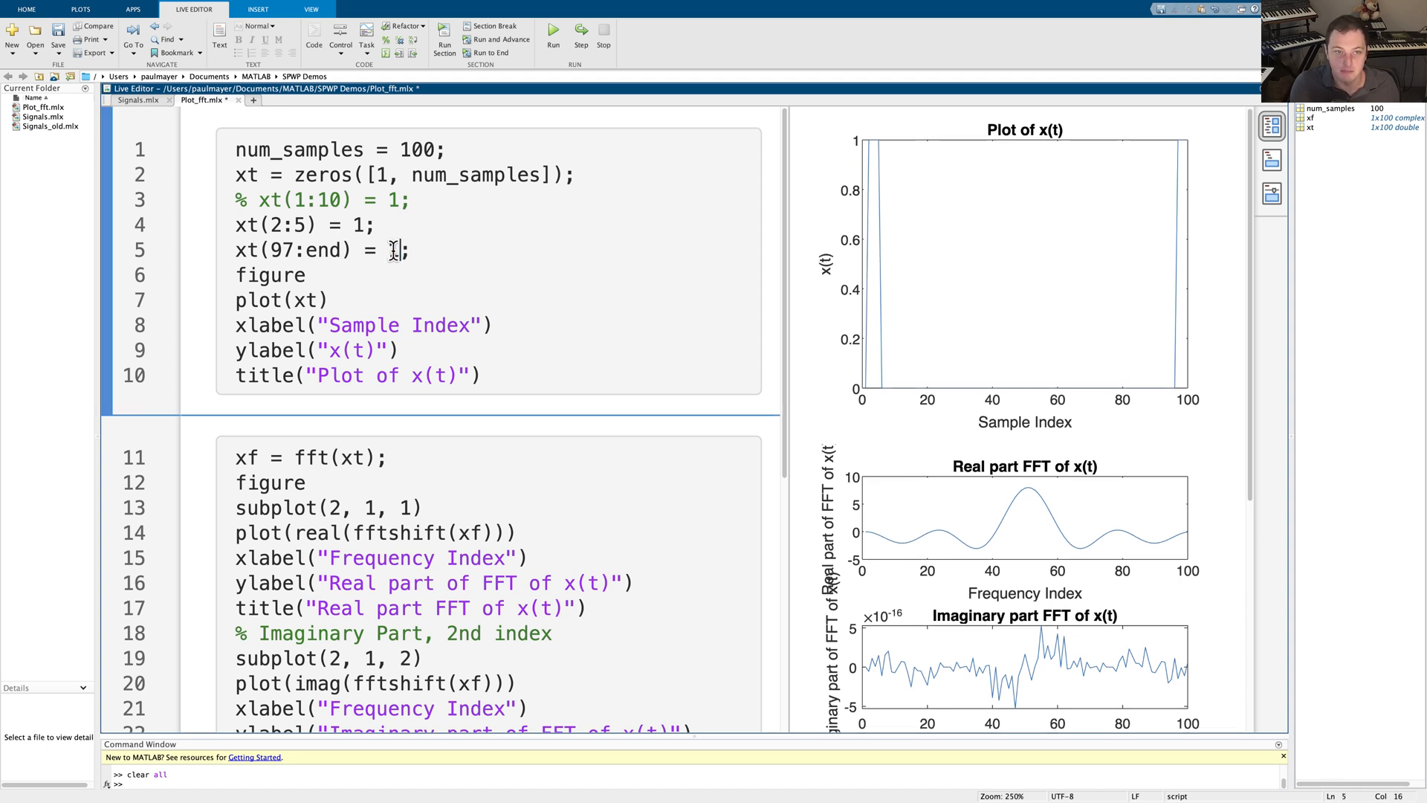
type("-1")
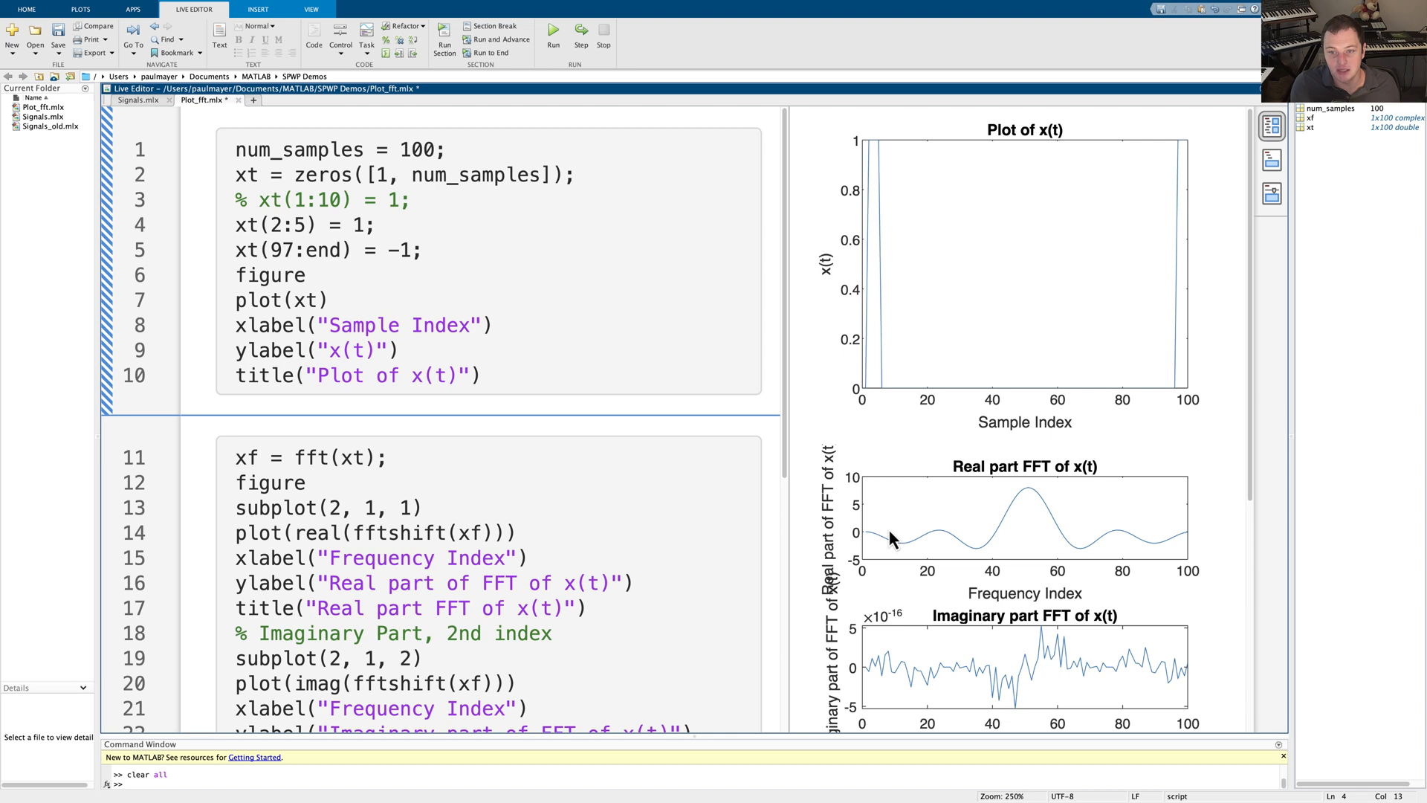
mouse_move(1225, 662)
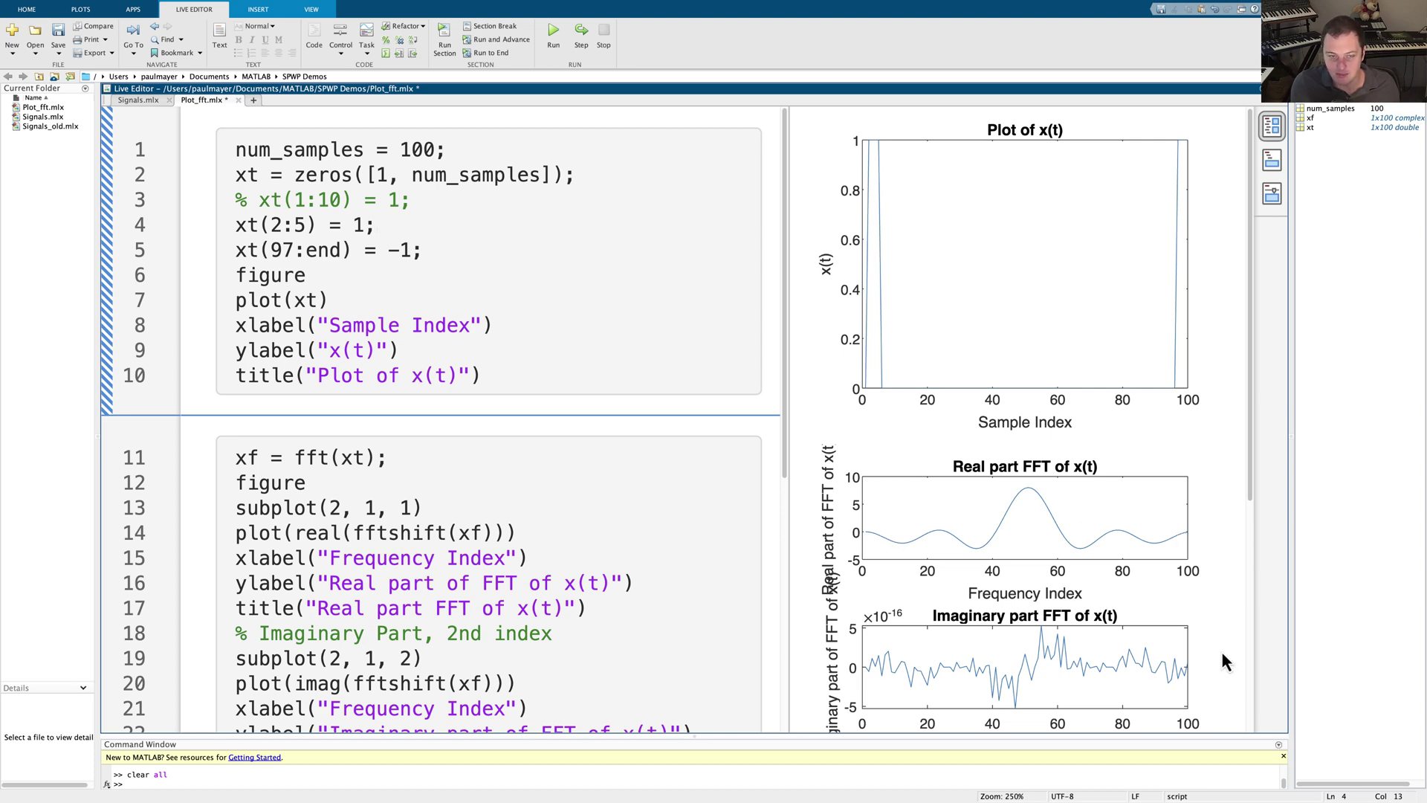
left_click(555, 38)
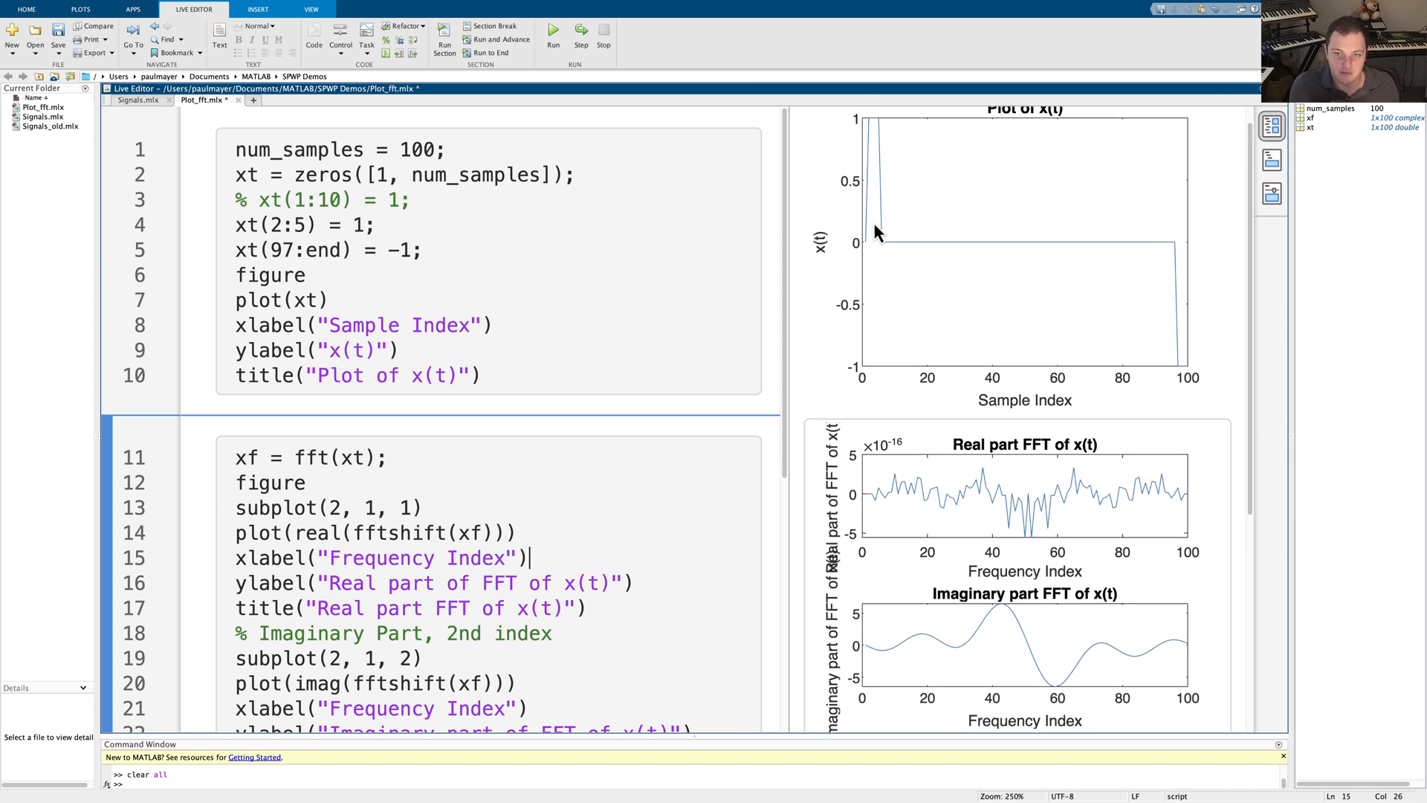
mouse_move(1150, 260)
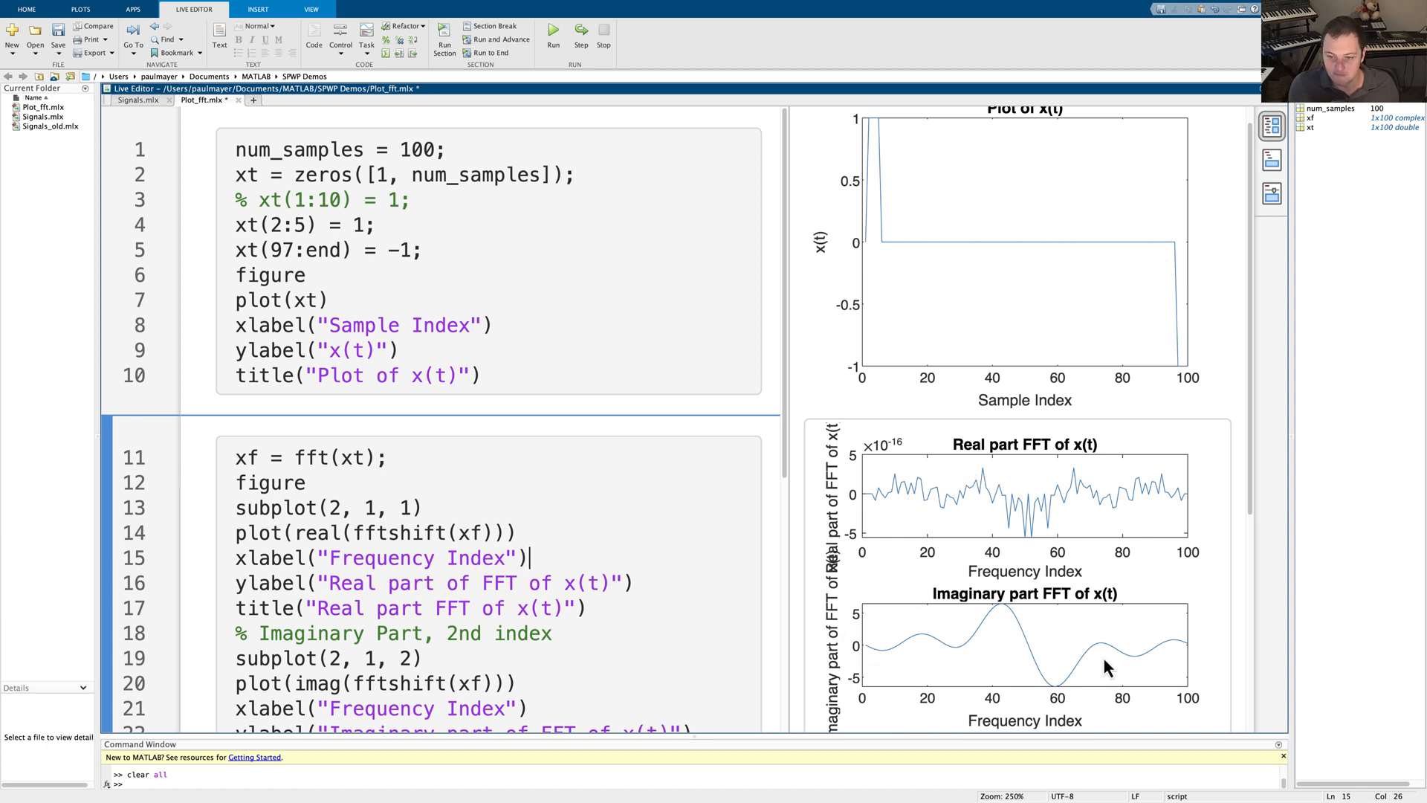
mouse_move(1020, 202)
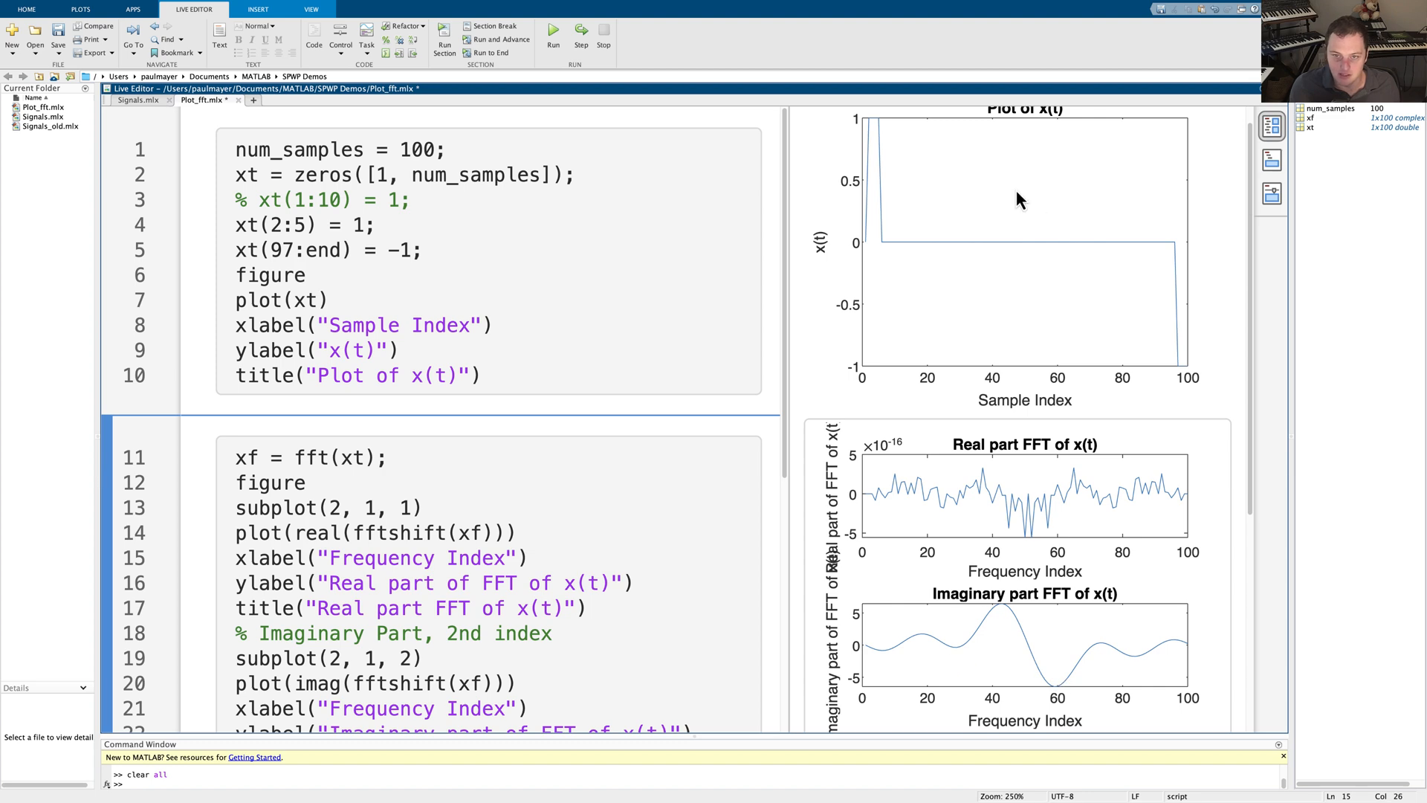
mouse_move(916, 504)
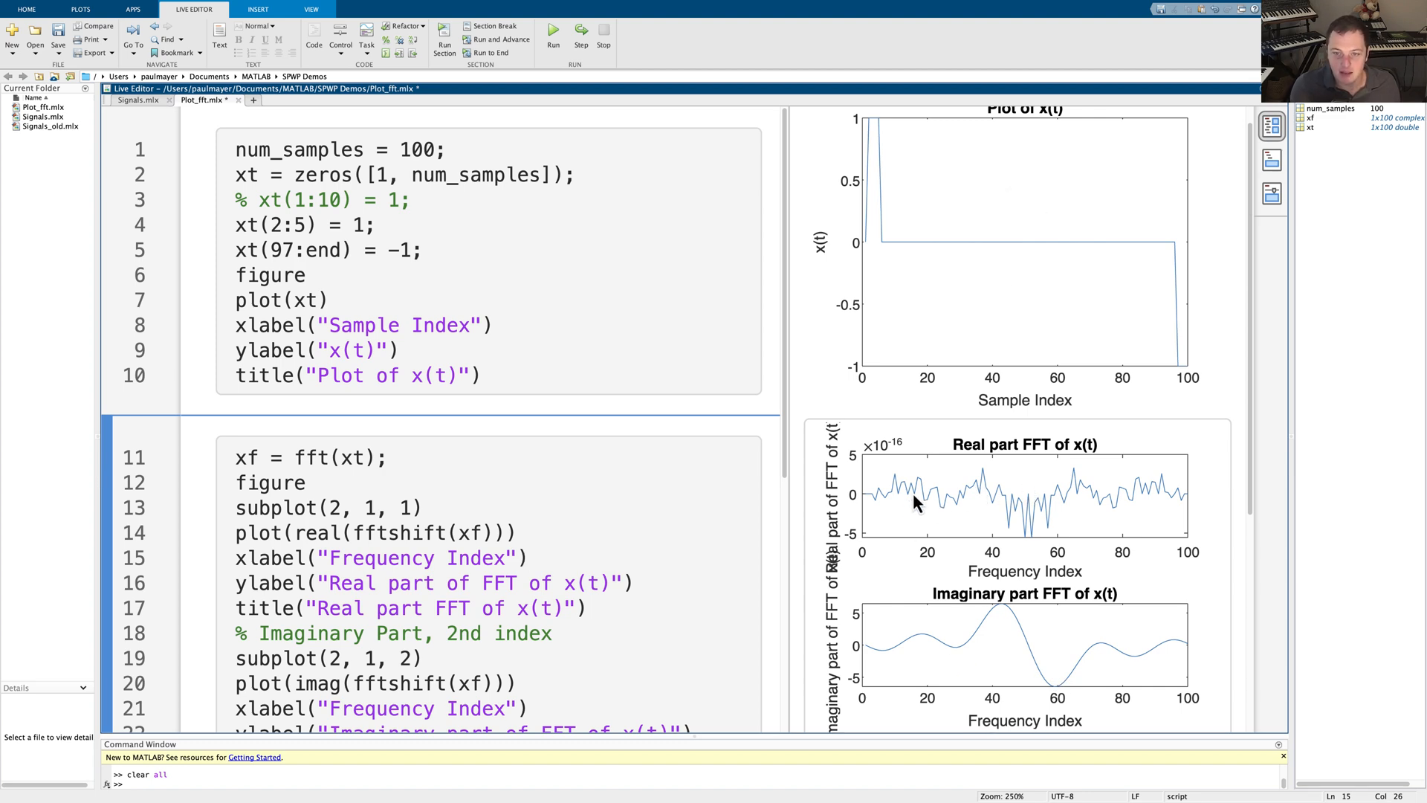
Scroll through the updated plots: near-zero real part, twin magnitude peaks
scroll("down", 3)
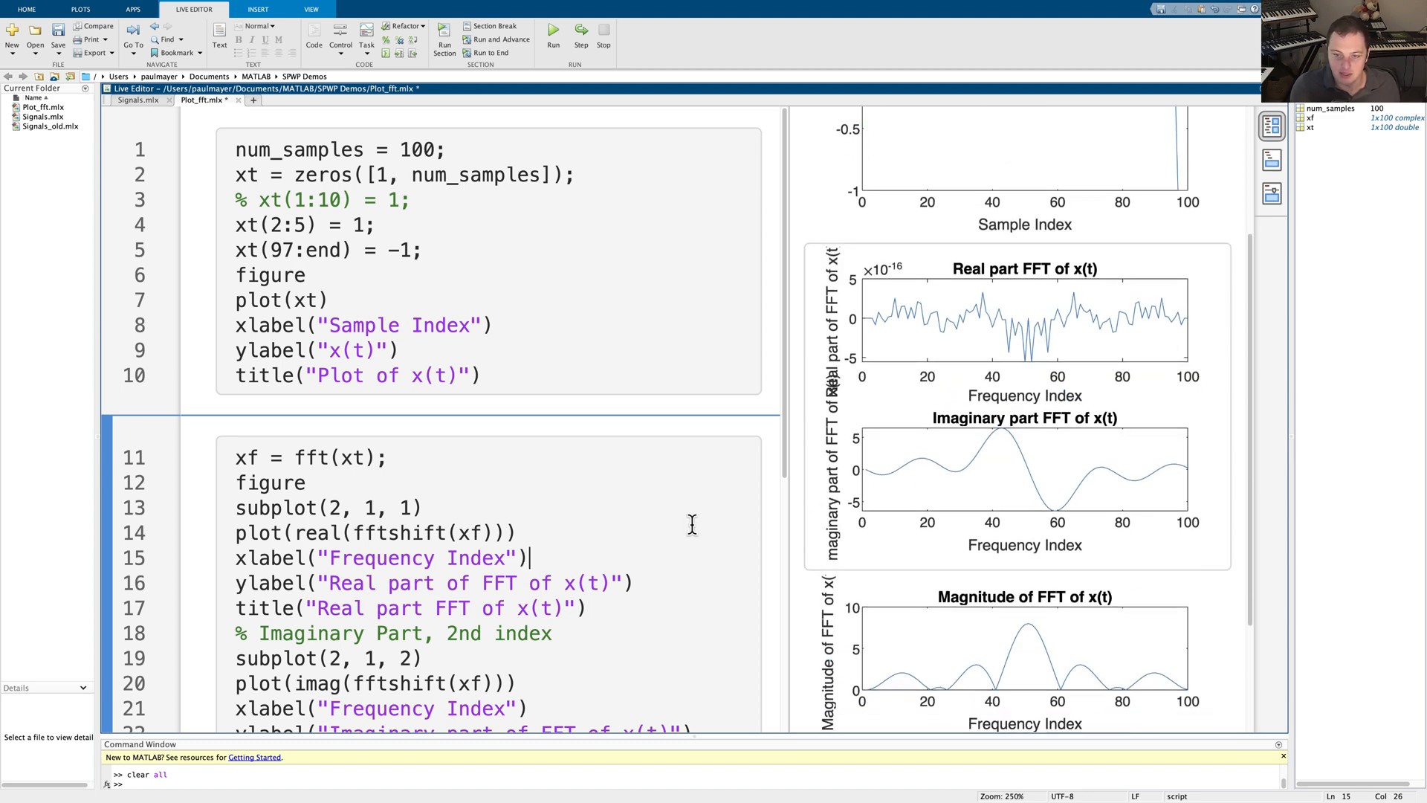
scroll("down", 3)
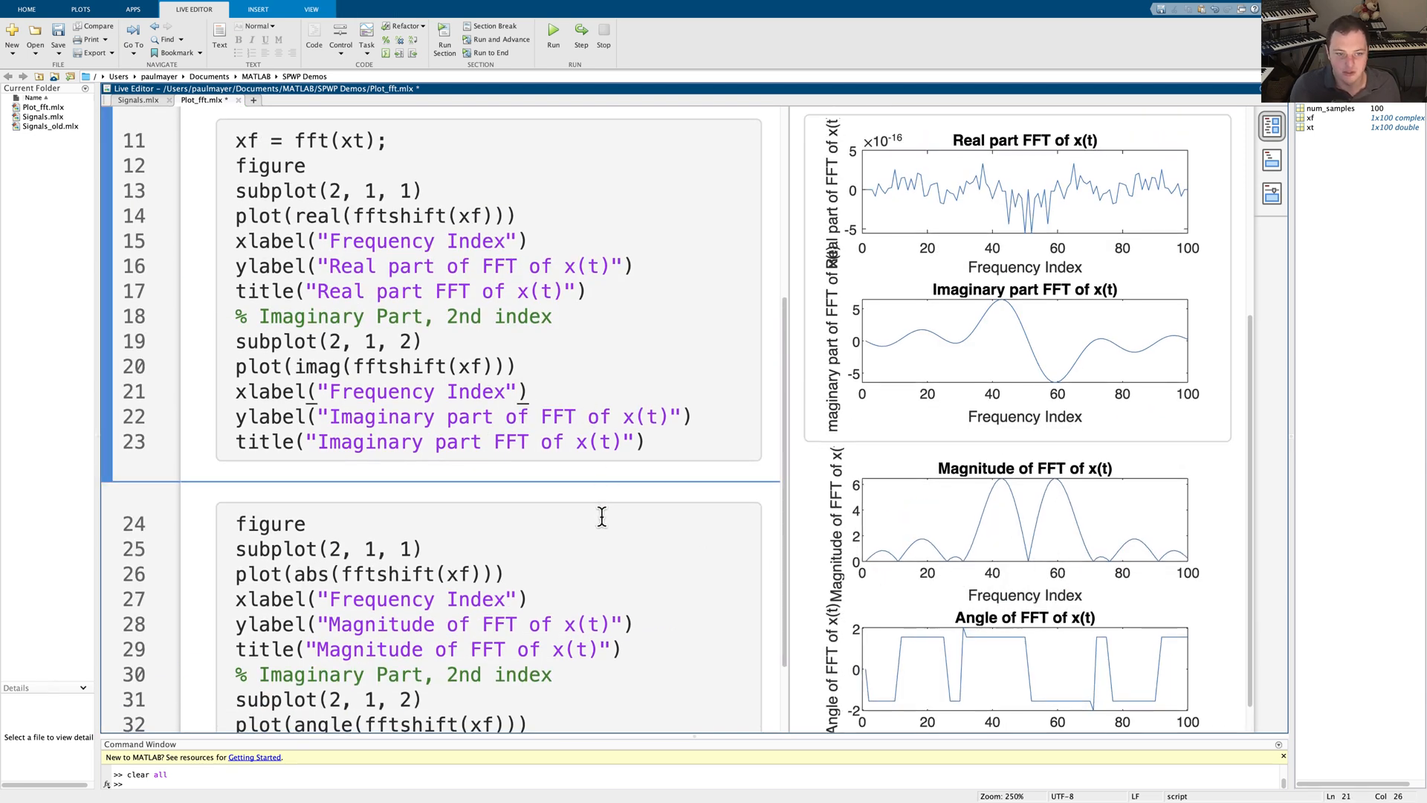
scroll("down", 3)
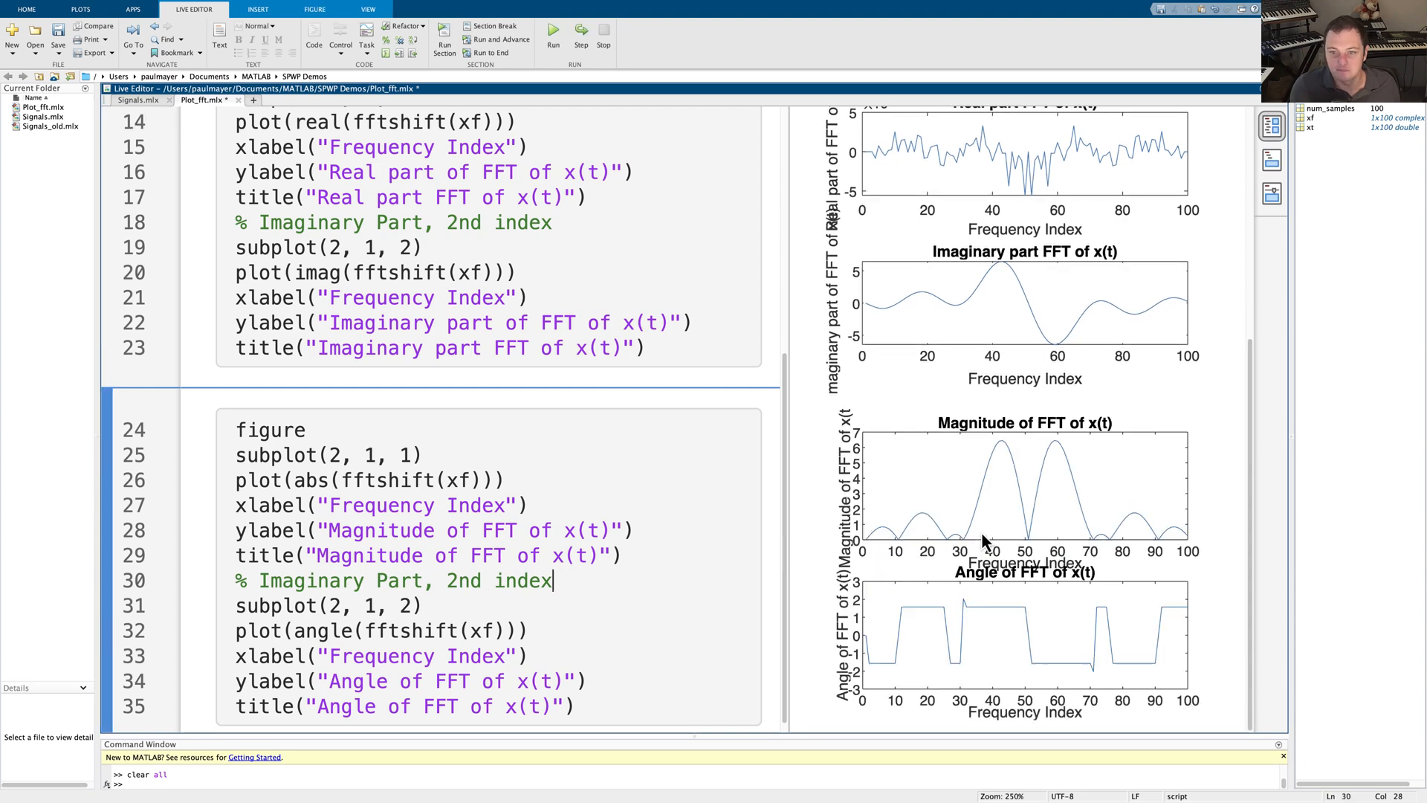
scroll("up", 3)
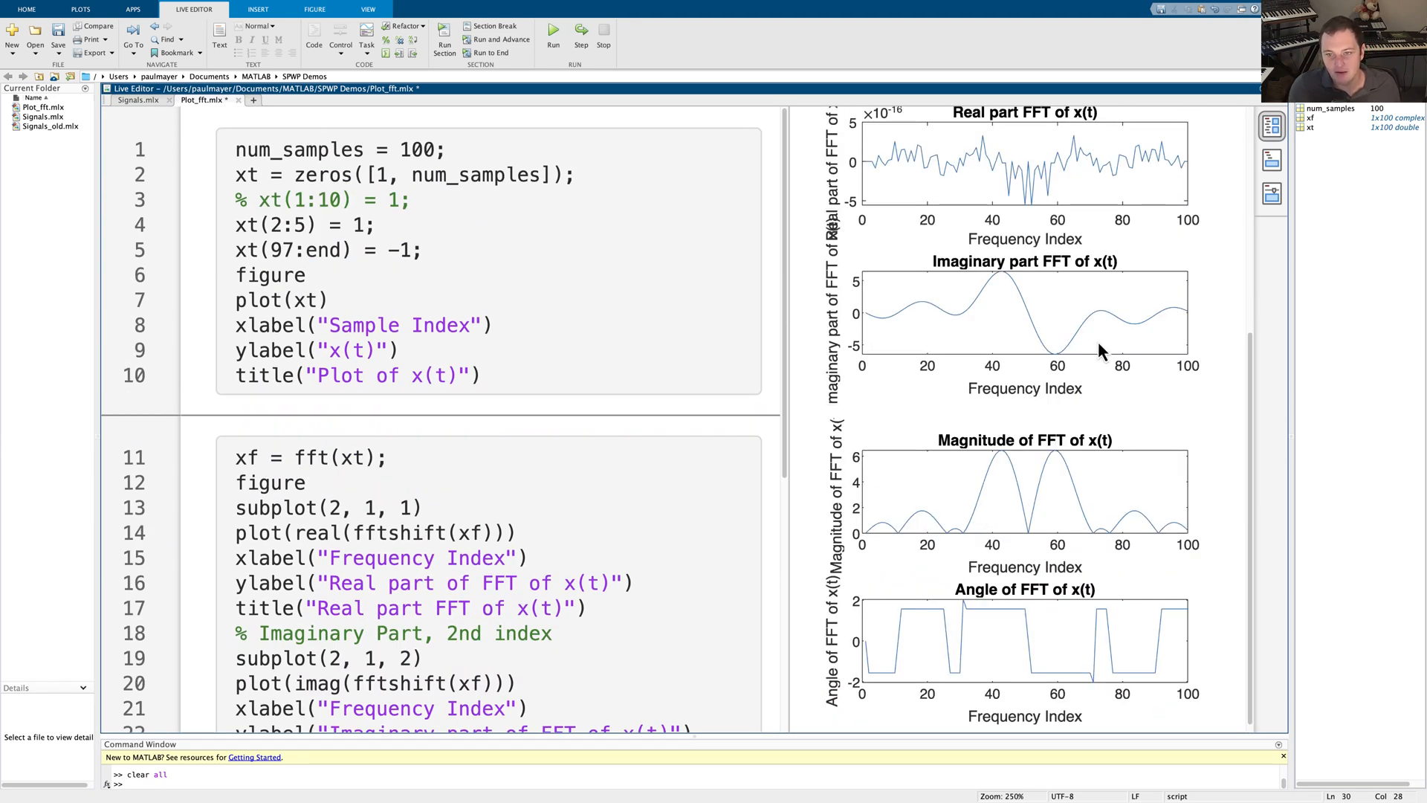
mouse_move(1044, 374)
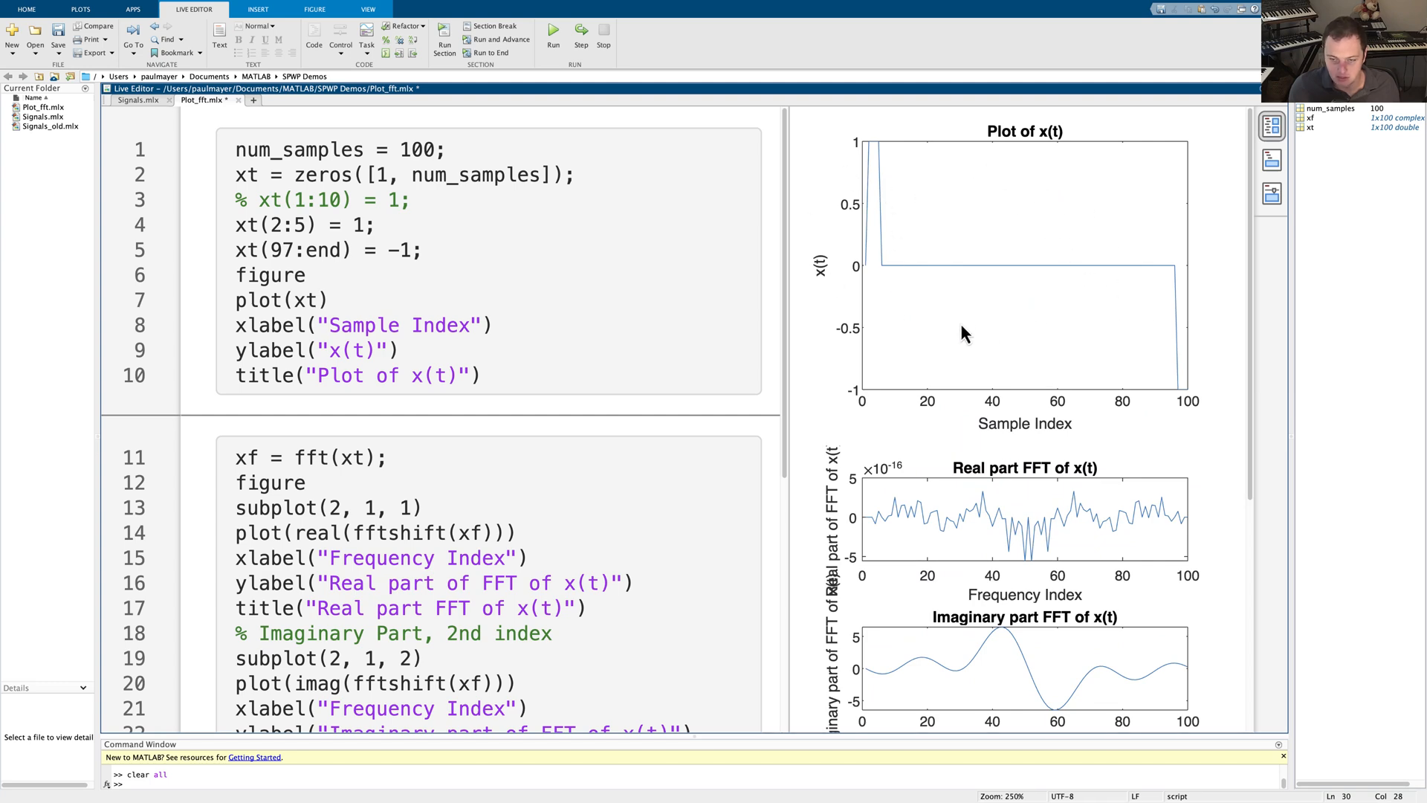
Change line 5 to xt(97:end) = -1i and rerun the script
left_click(405, 250)
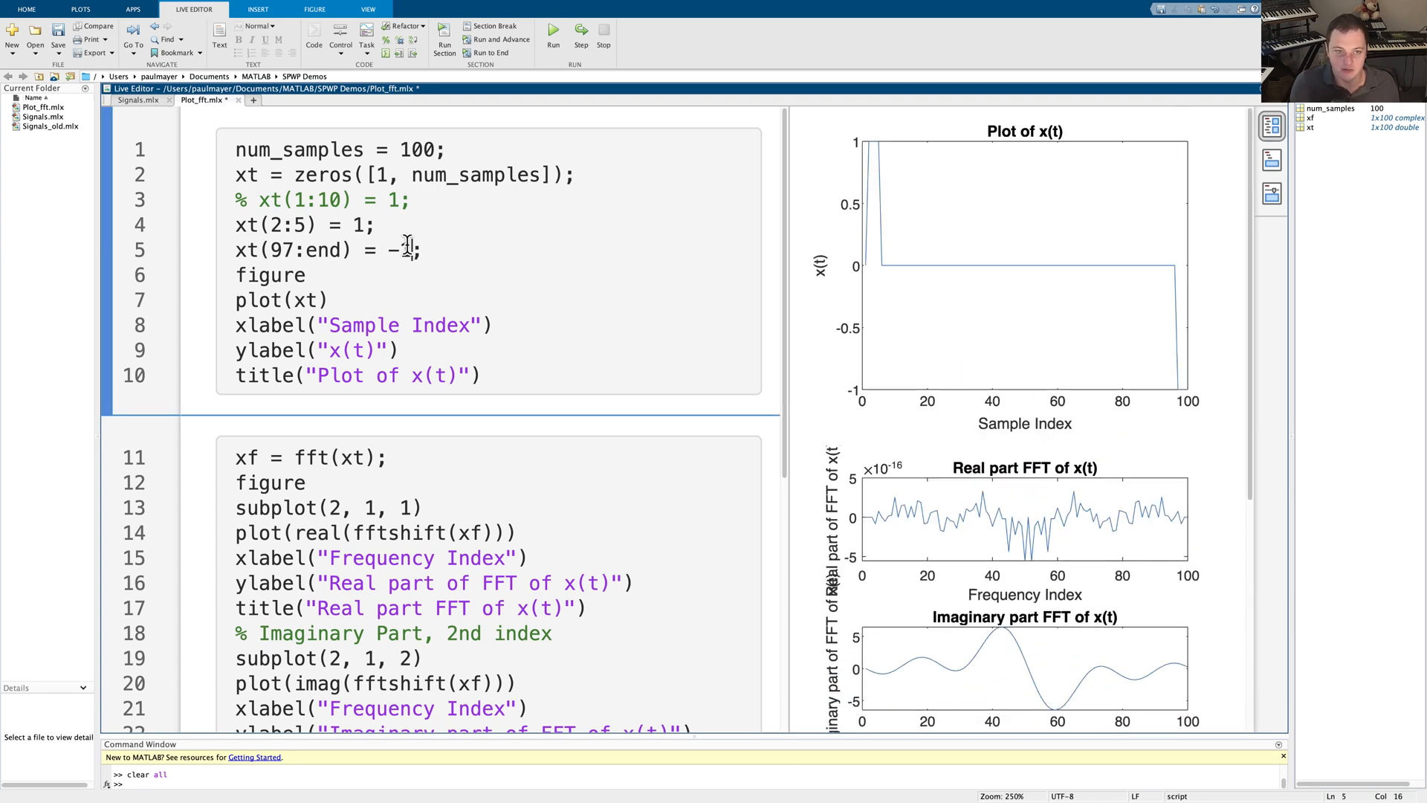
type("i")
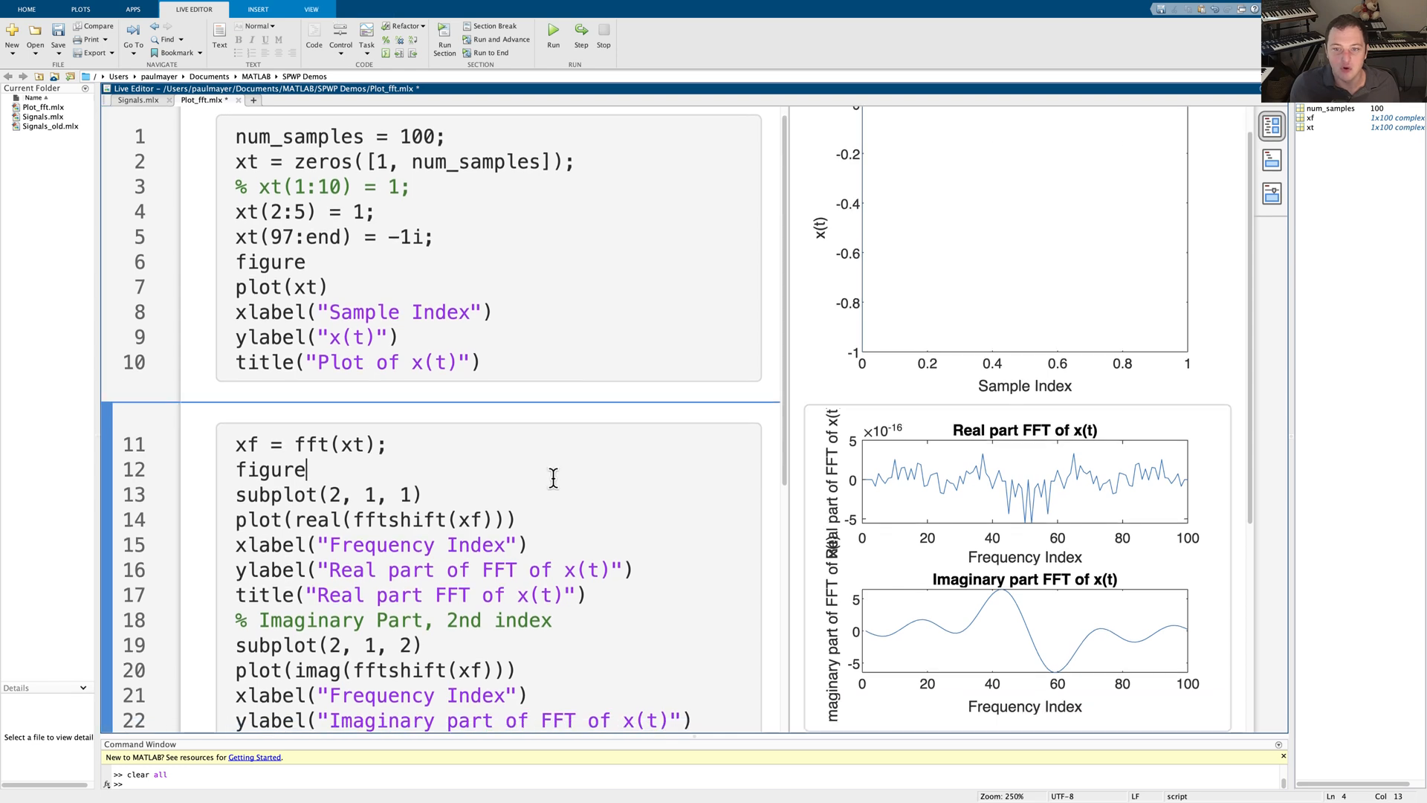
left_click(553, 36)
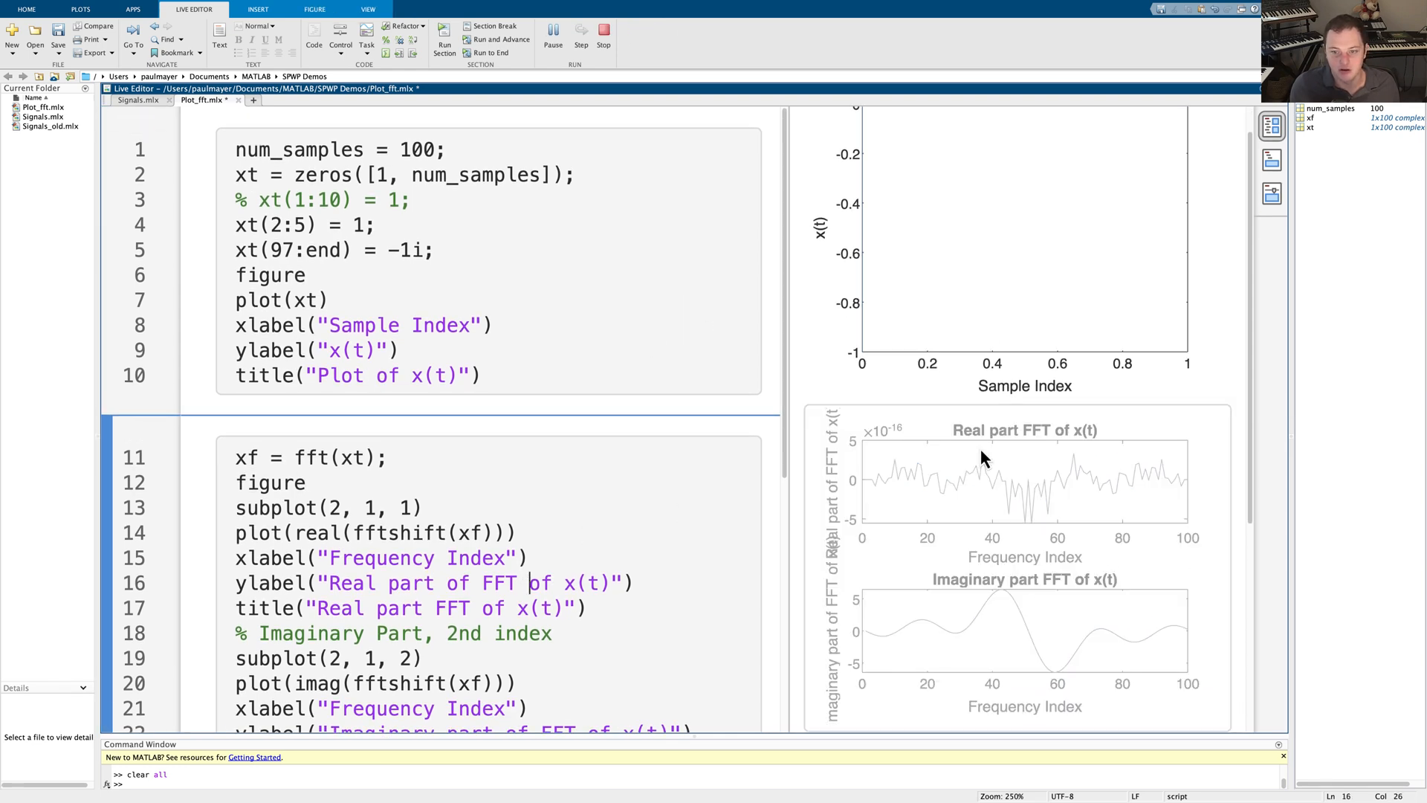
left_click(553, 32)
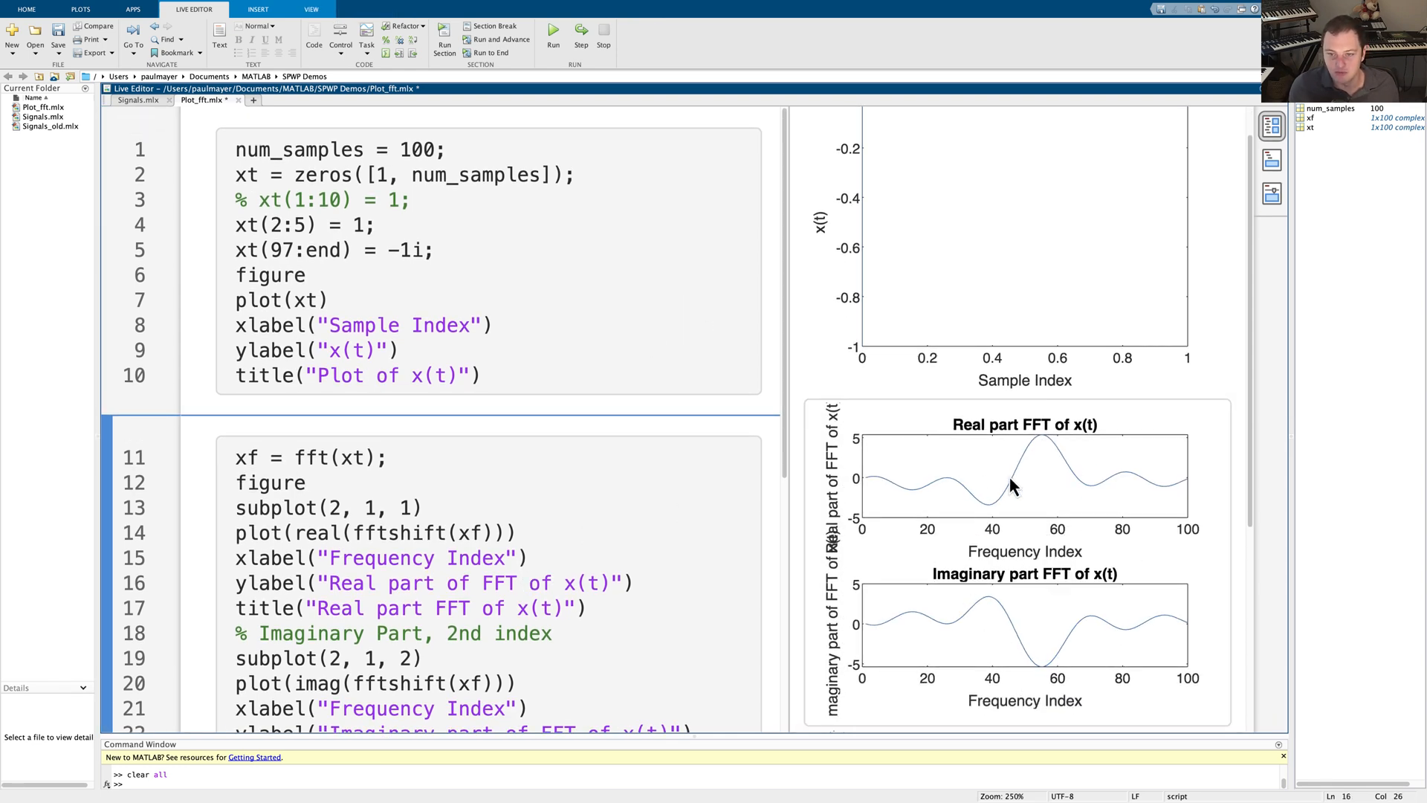
Inspect the FFT subplots showing both real and imaginary swings
scroll("down", 3)
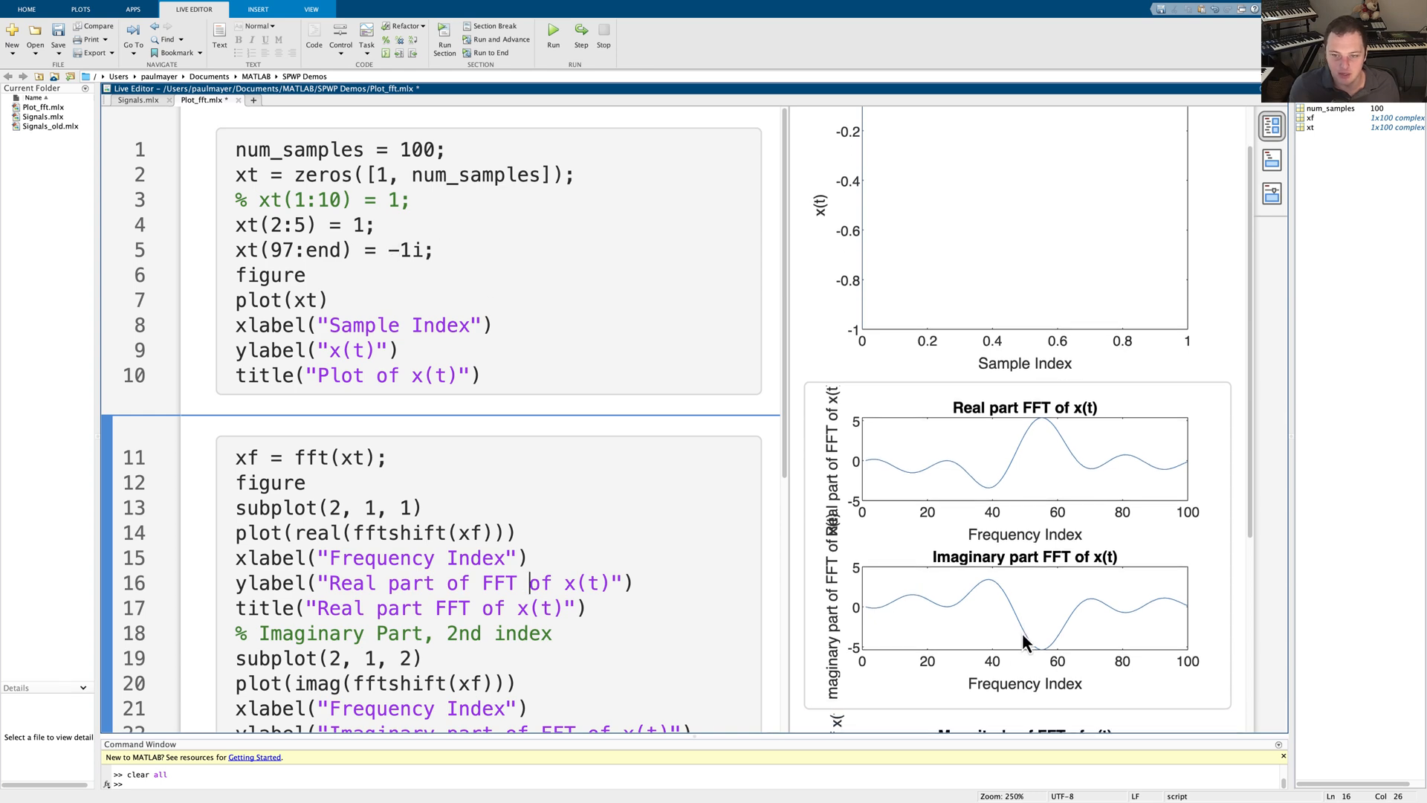
scroll("down", 3)
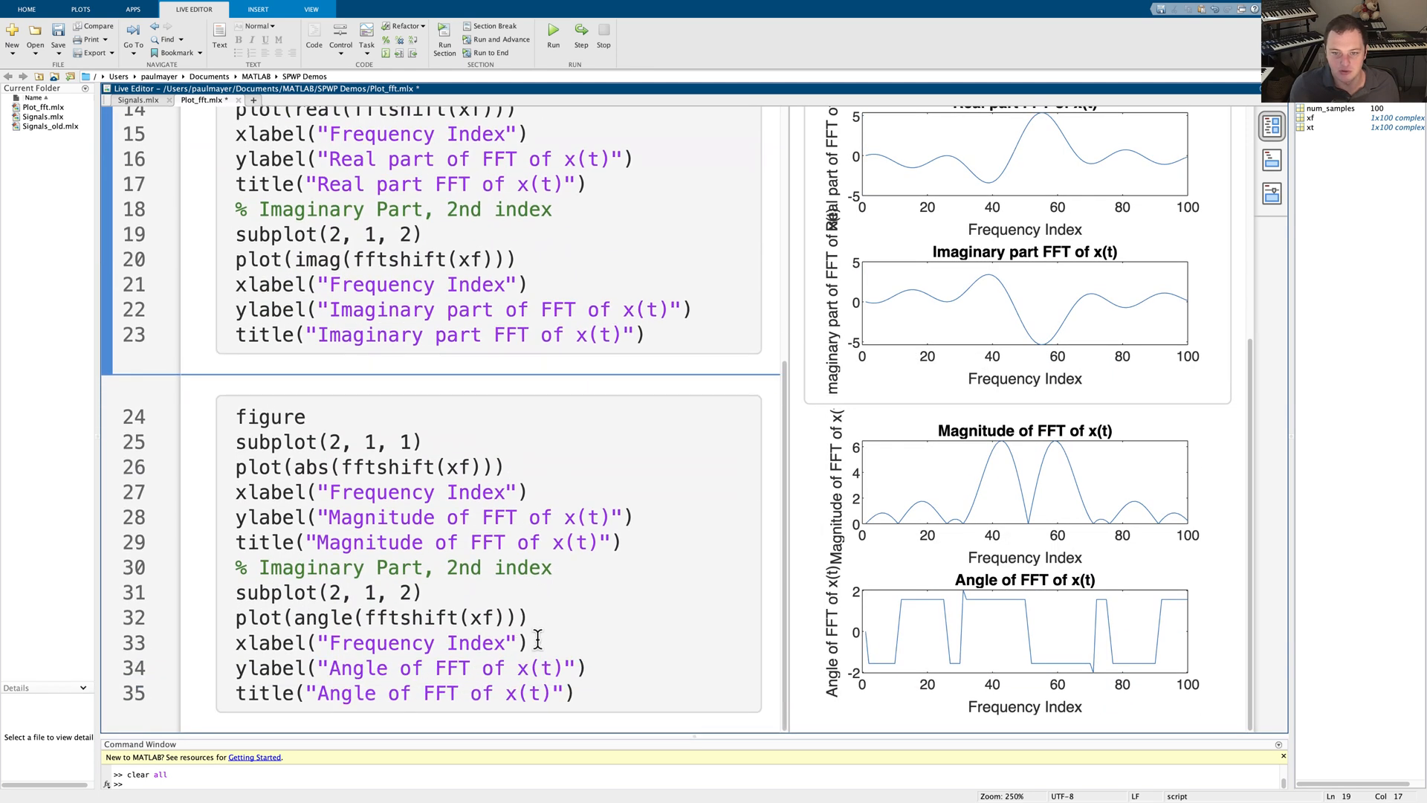
scroll("up", 3)
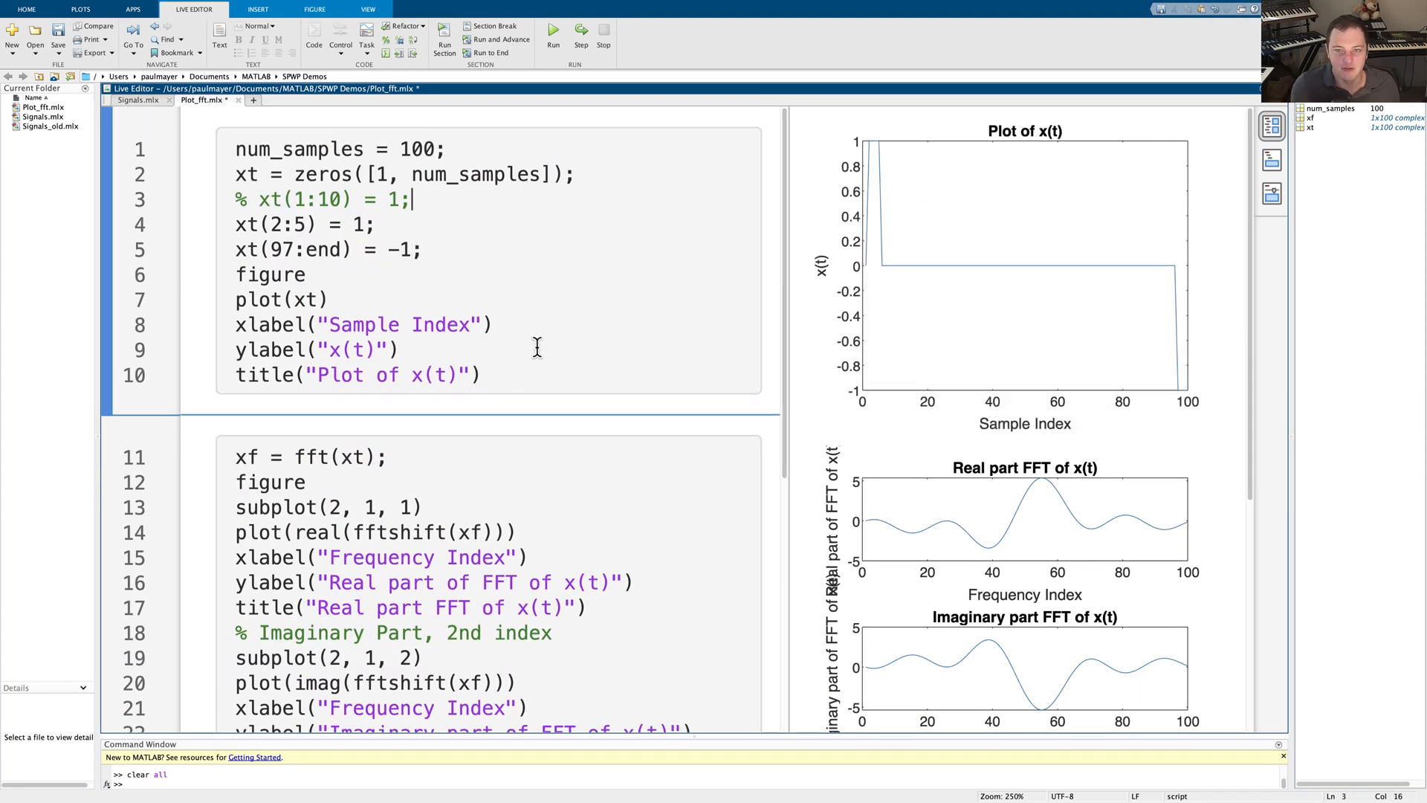
Scroll through the refreshed plots, confirming the real FFT part is near zero (×10⁻¹⁶)
scroll("down", 3)
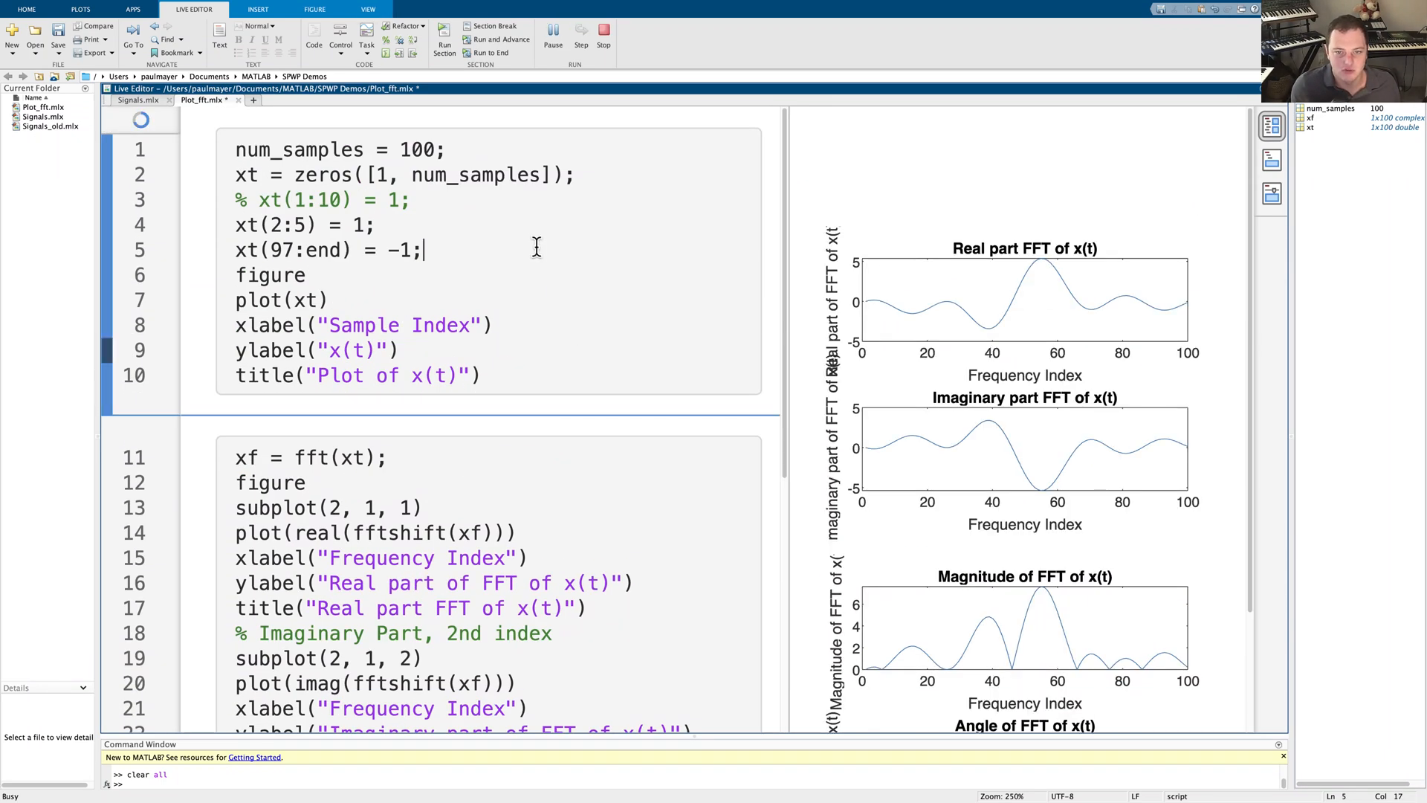
scroll("down", 3)
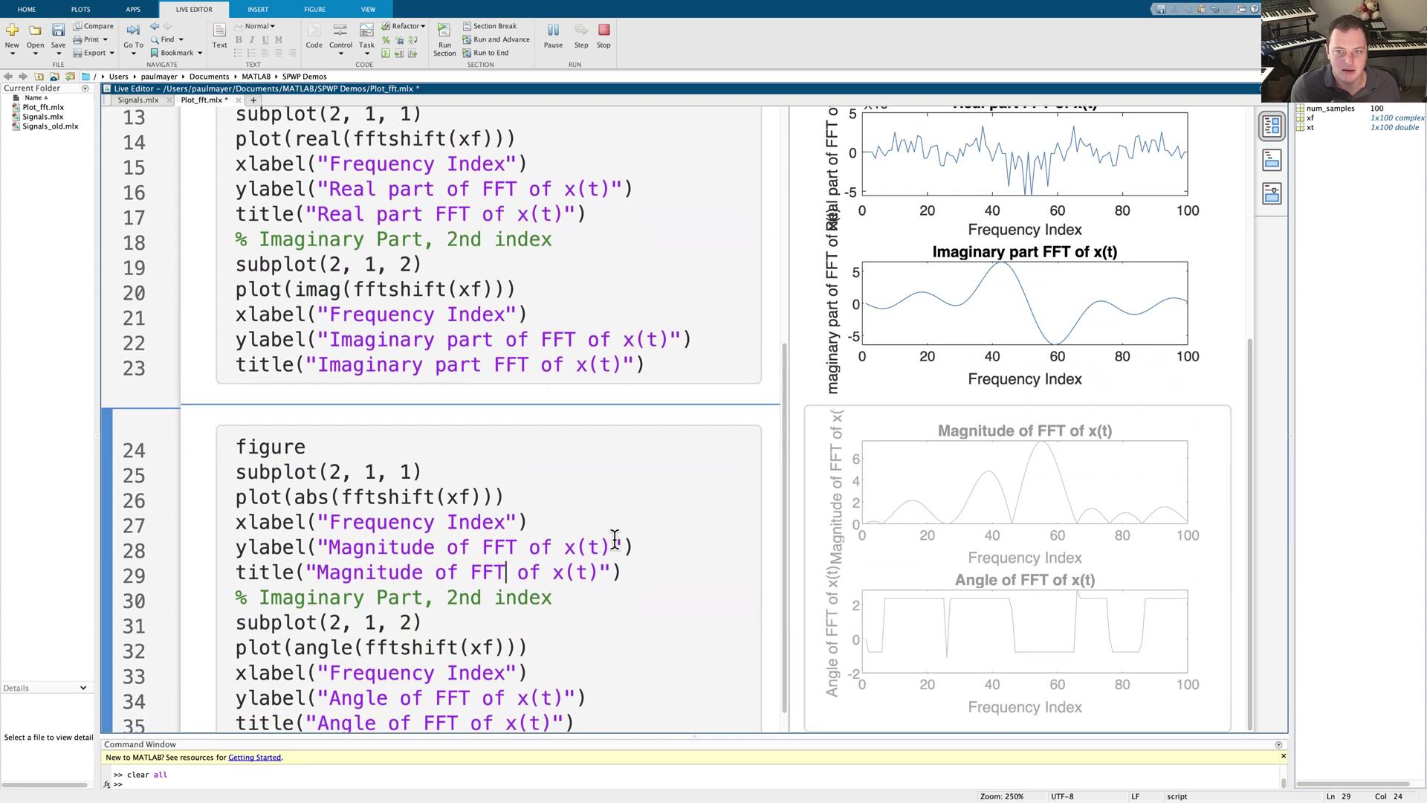
scroll("up", 3)
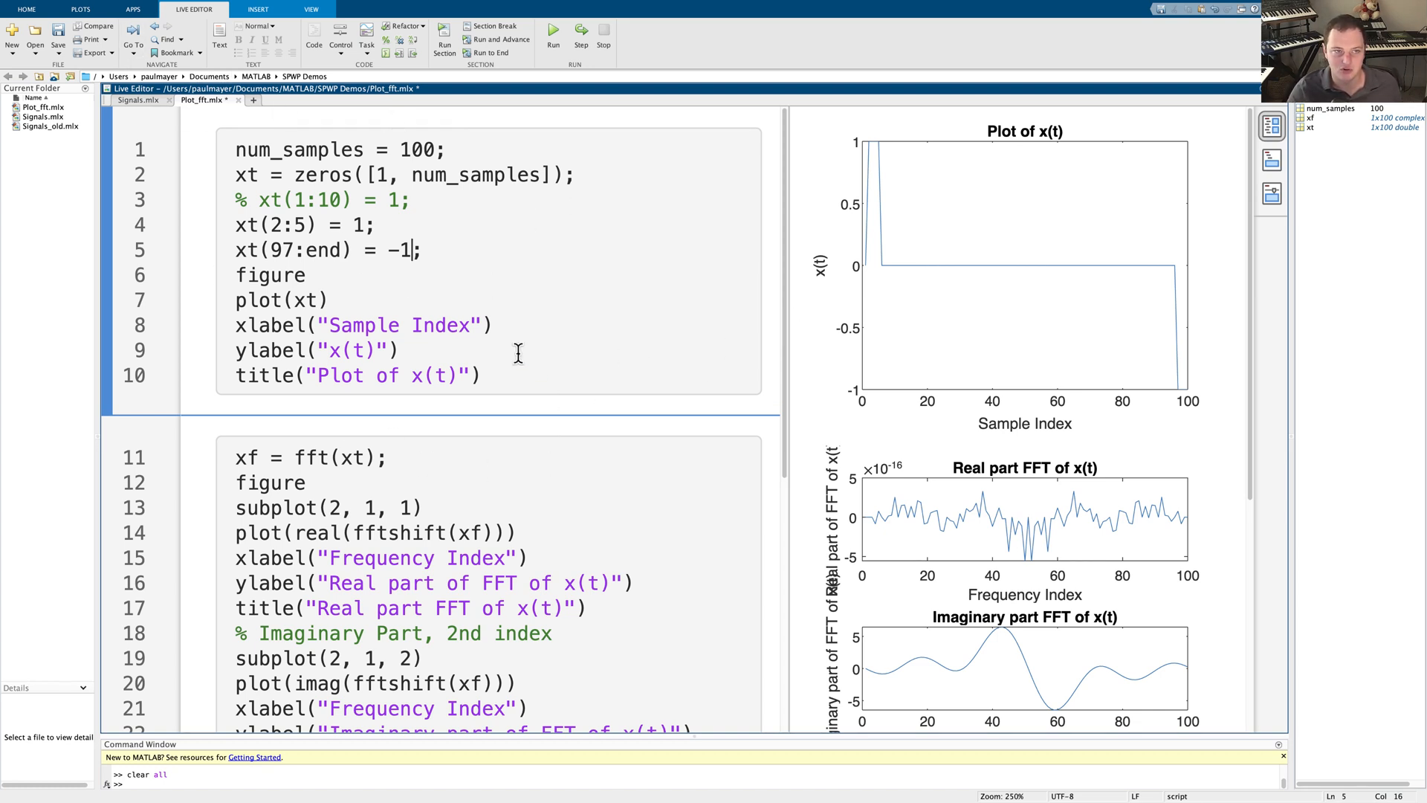
mouse_move(864, 393)
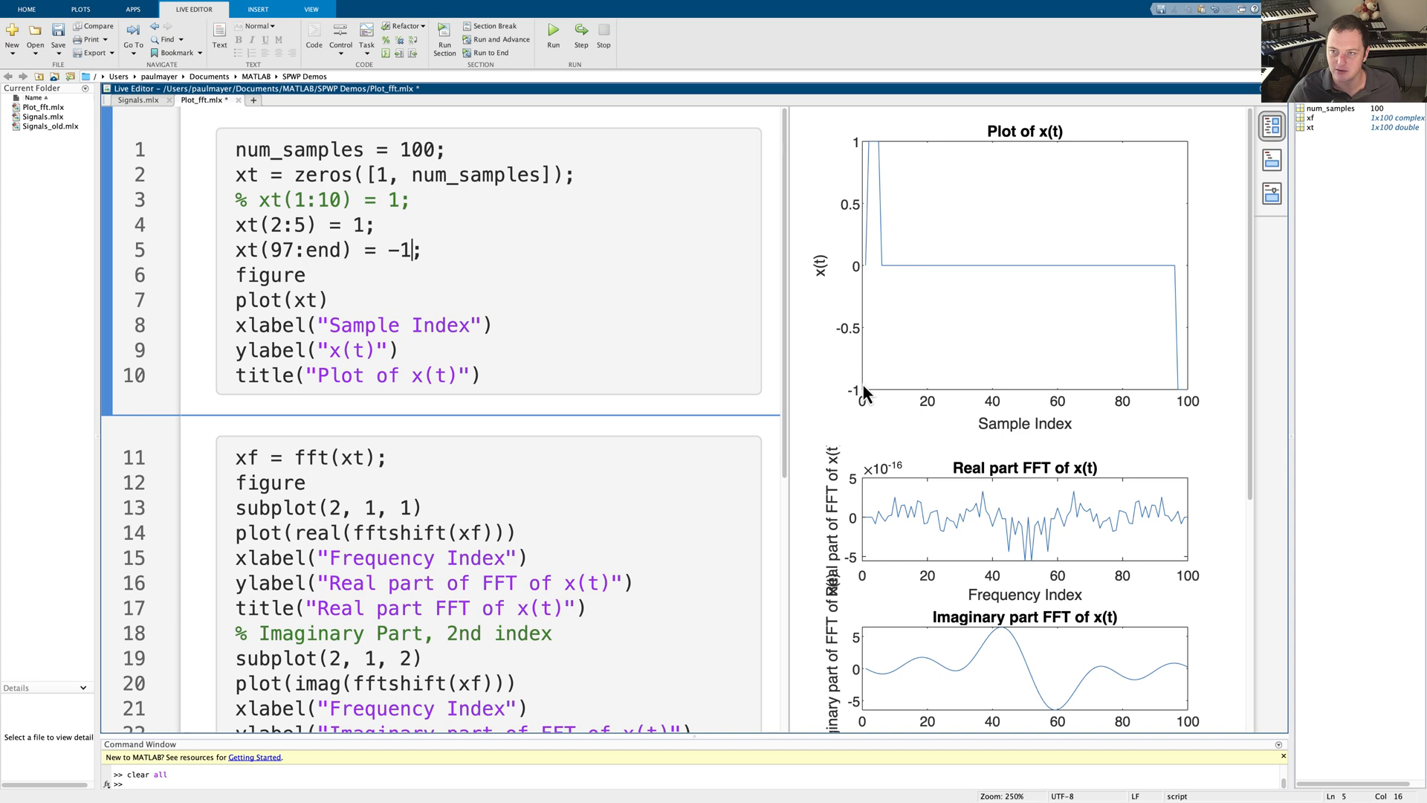